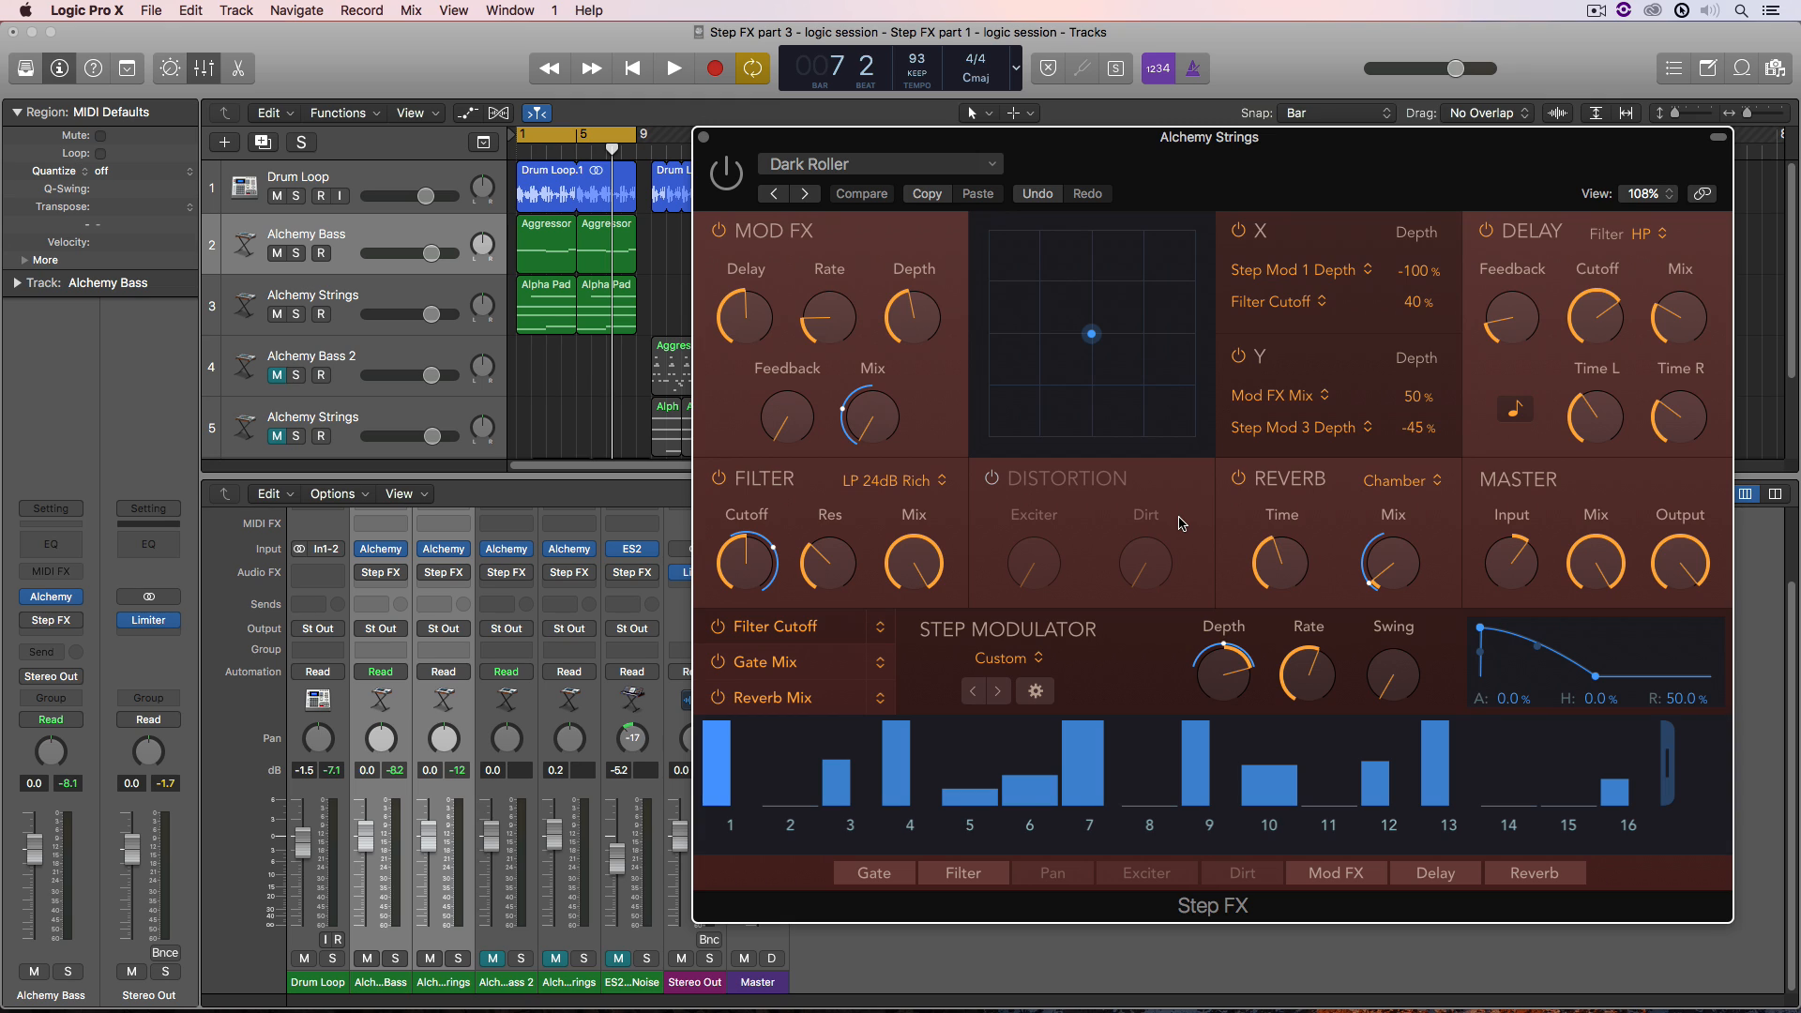
pyautogui.moveTo(490, 543)
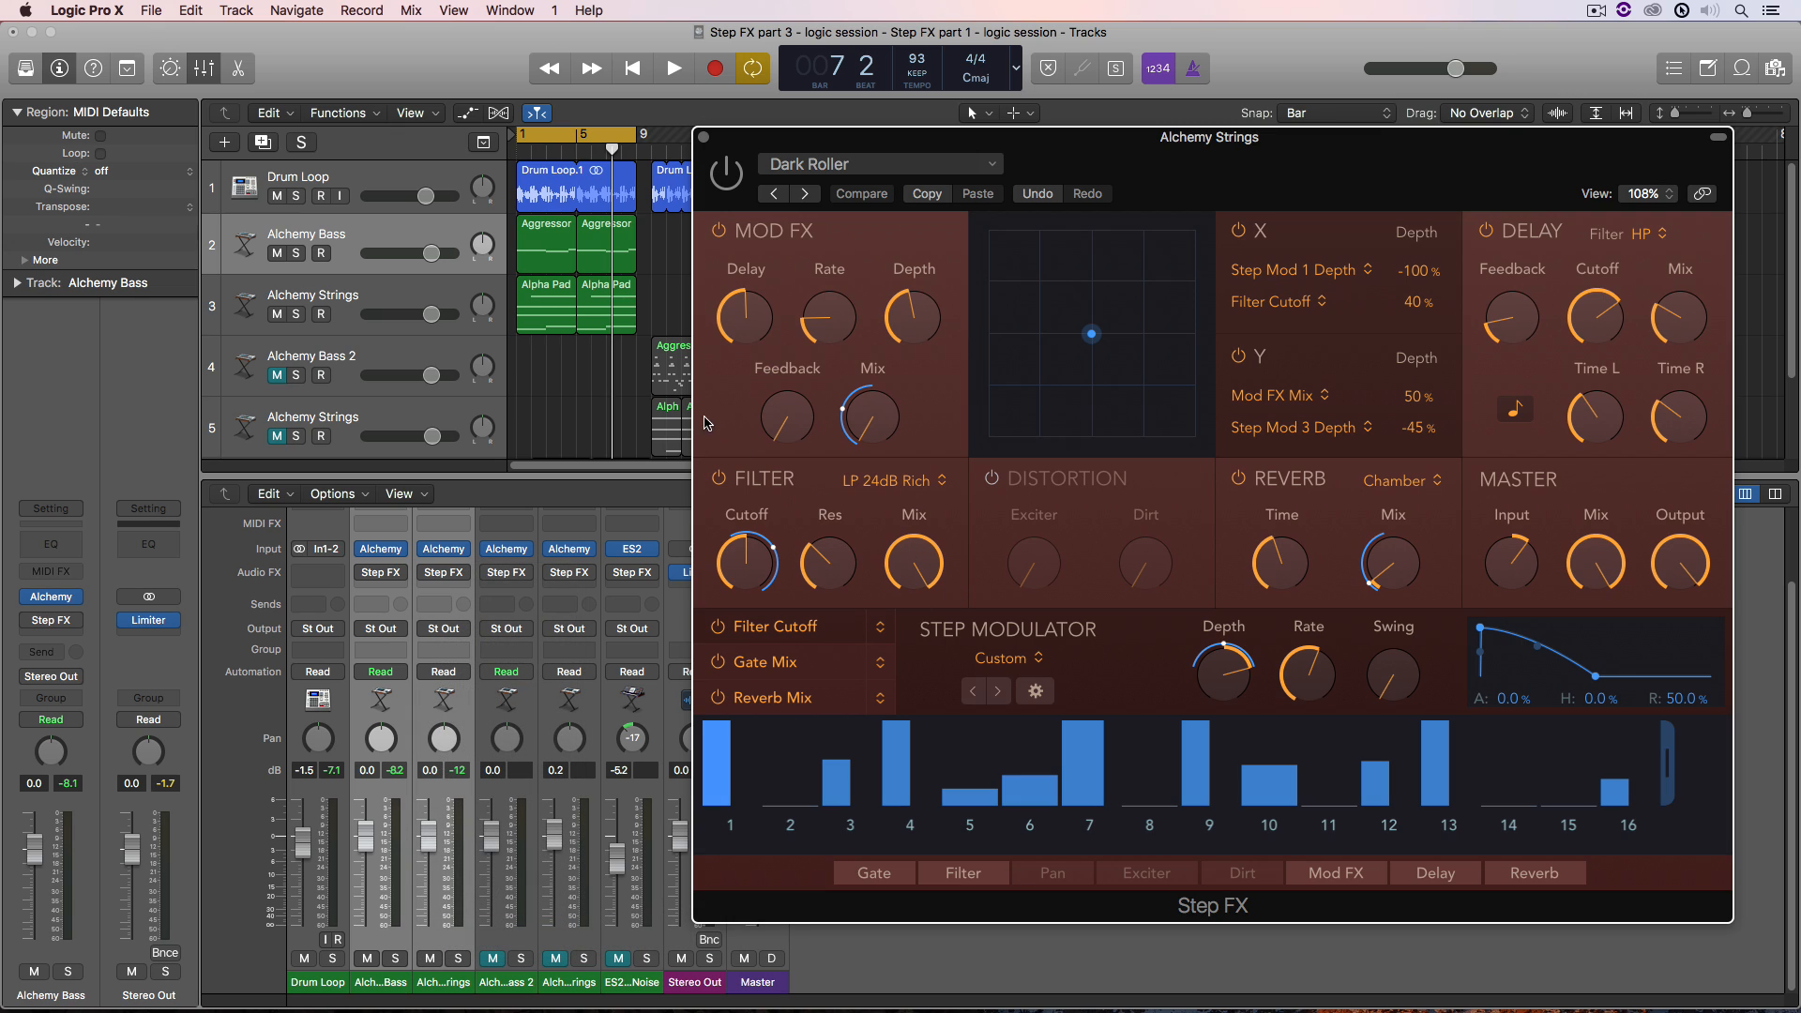
pyautogui.moveTo(574, 394)
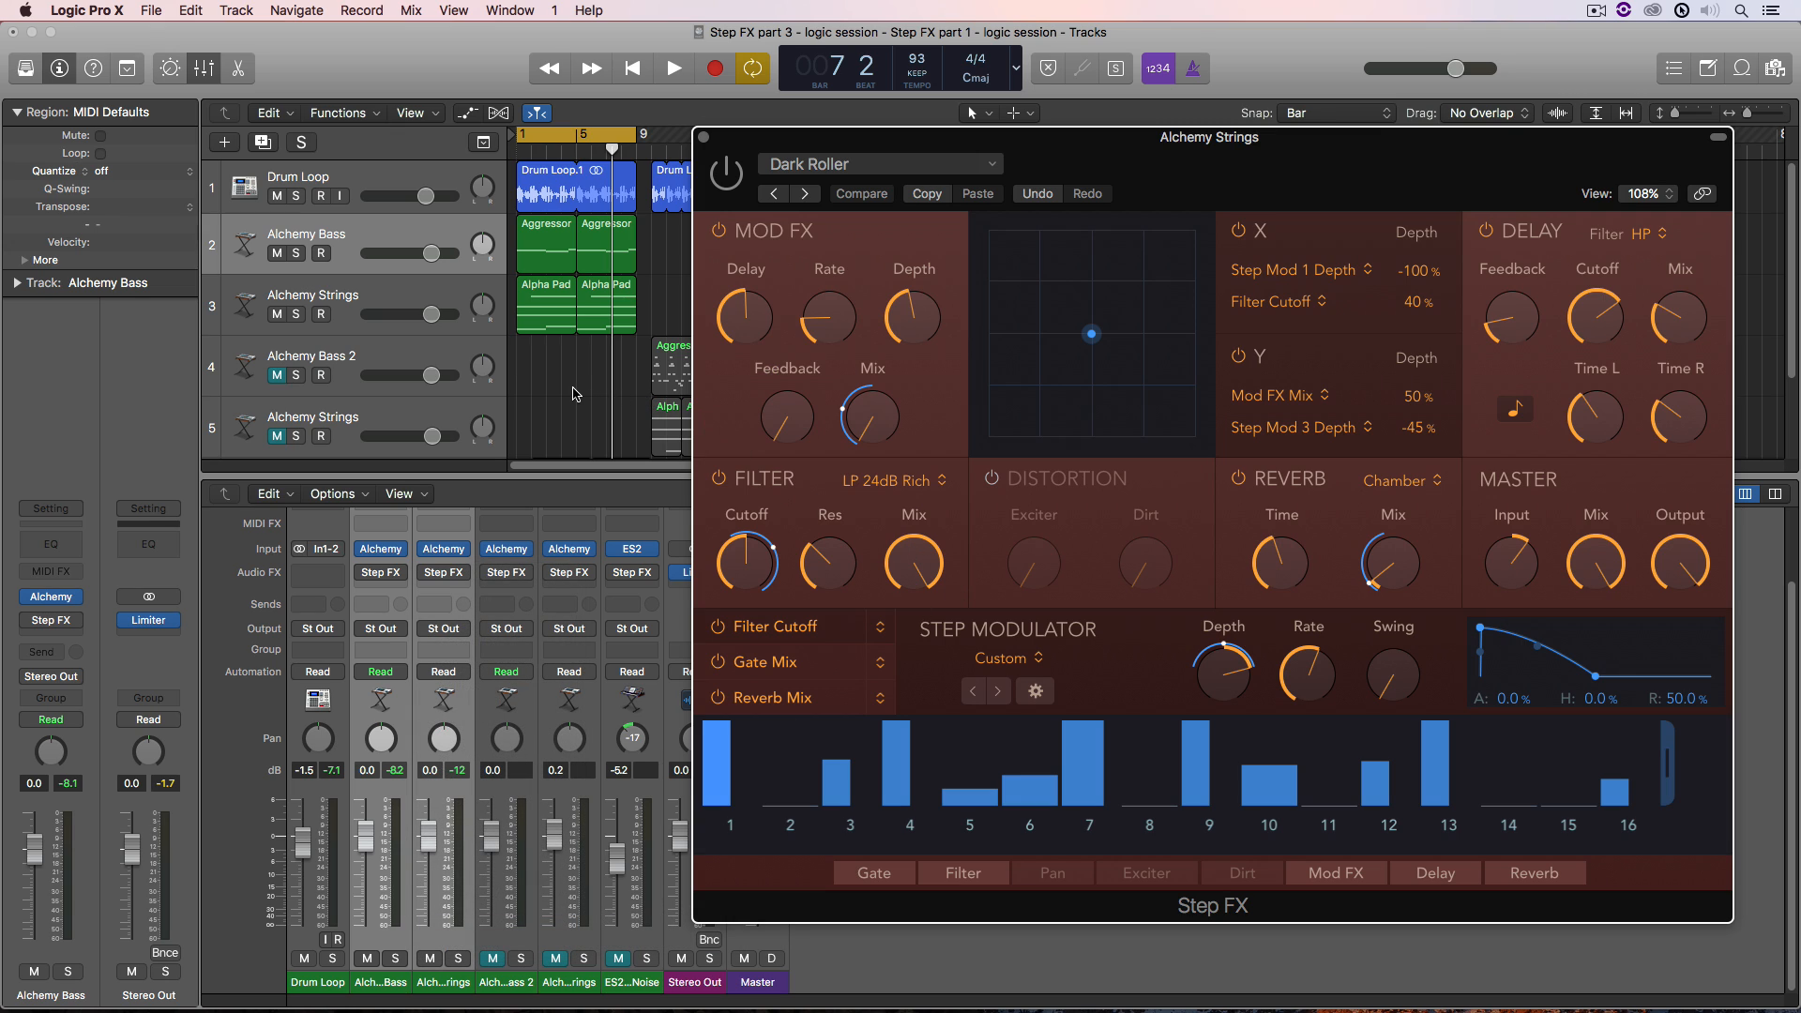
pyautogui.moveTo(567, 286)
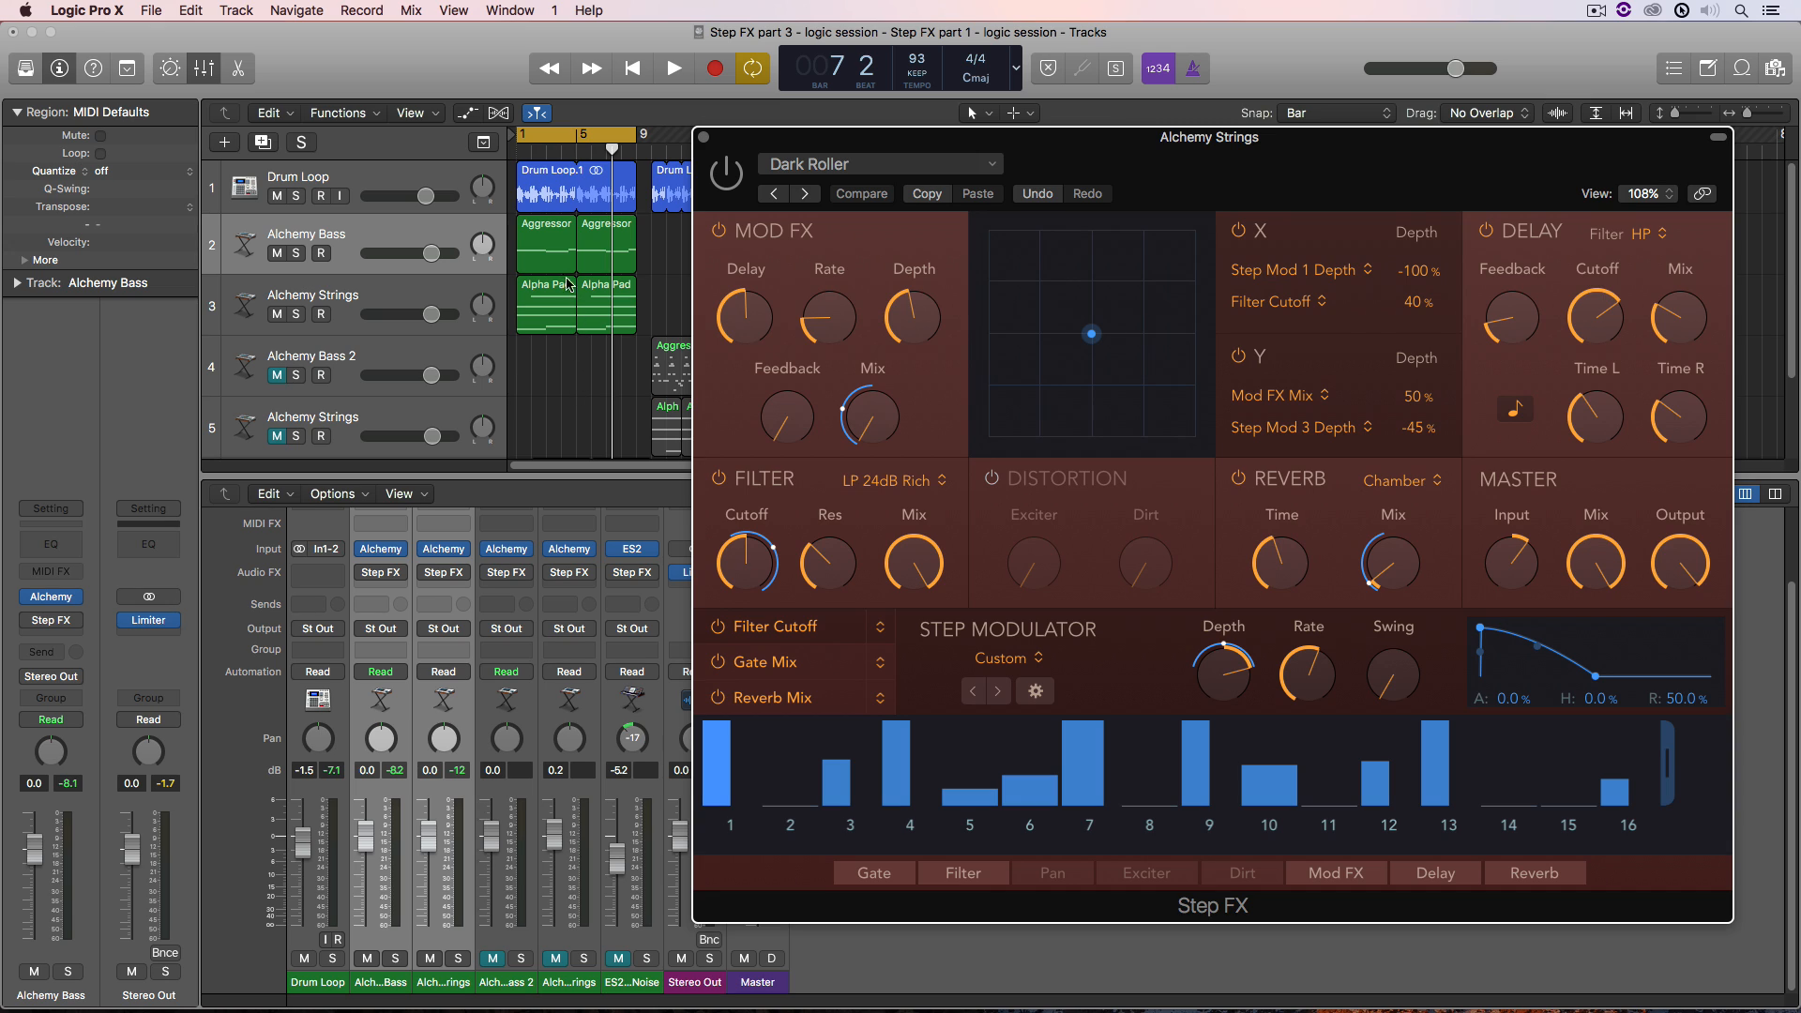
# - Select the Alpha Pad region on Alchemy Strings and play the song from bar 1
pyautogui.click(546, 304)
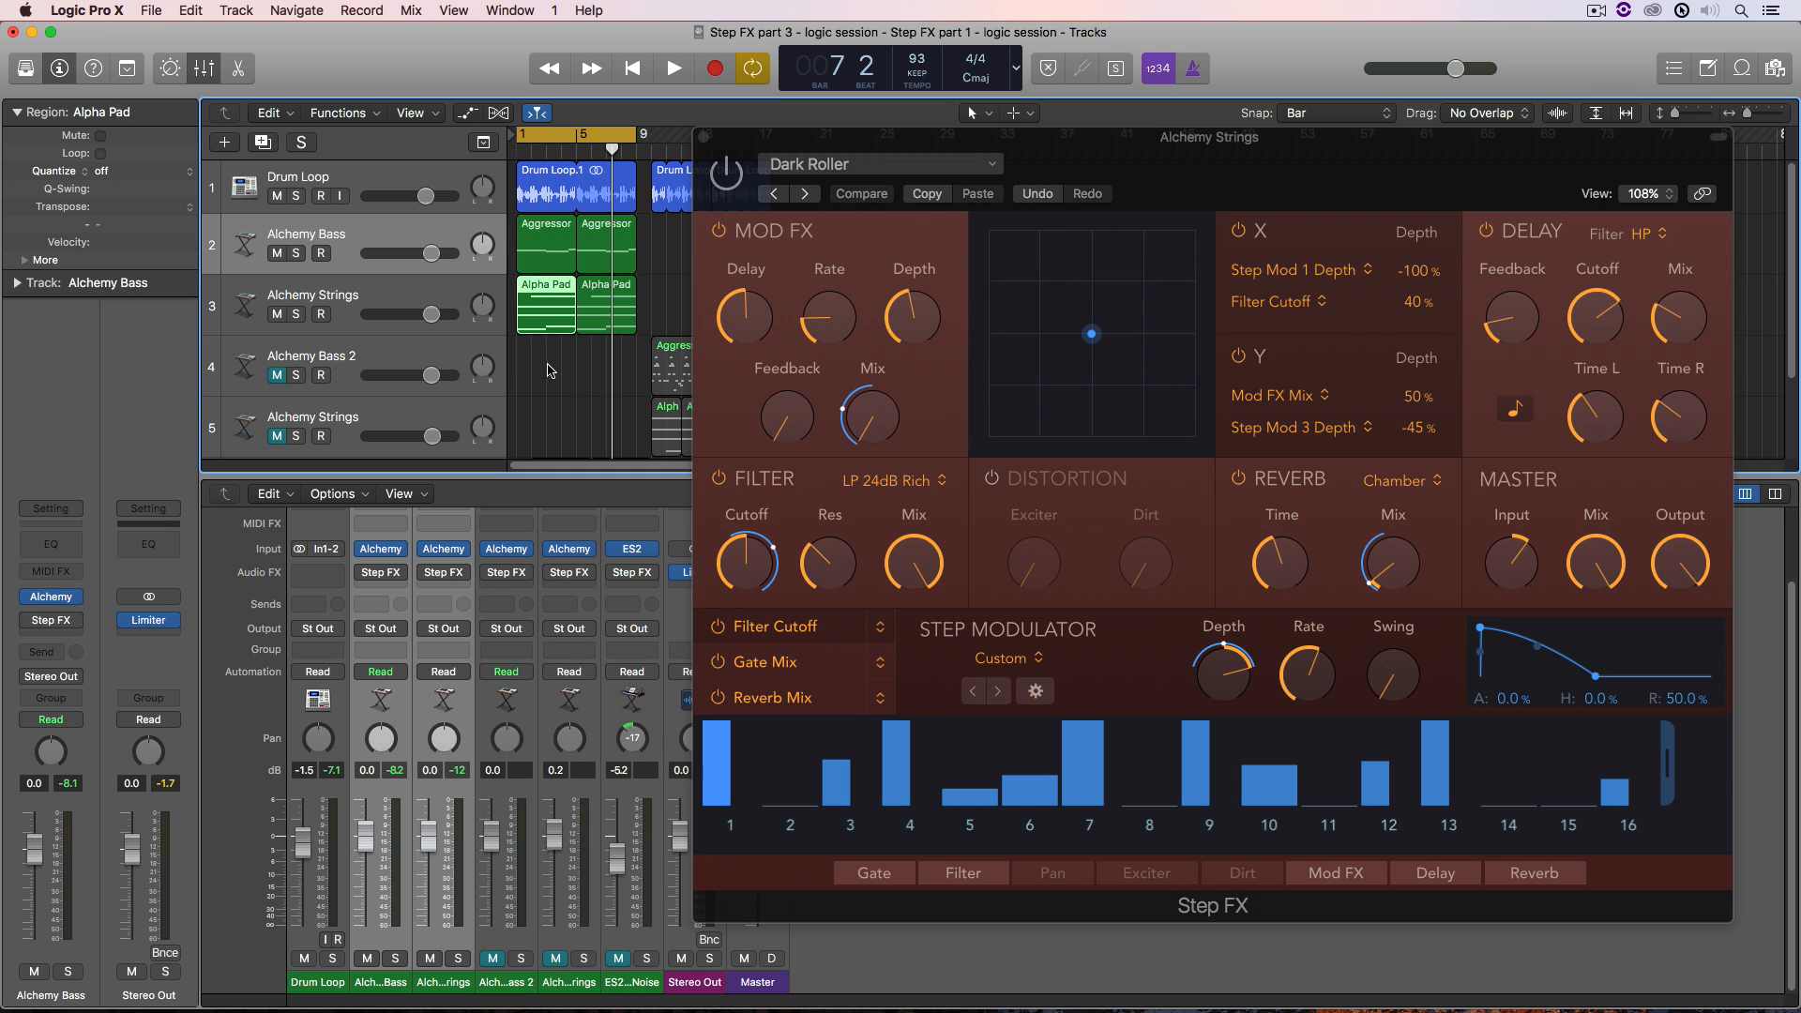
pyautogui.moveTo(543, 380)
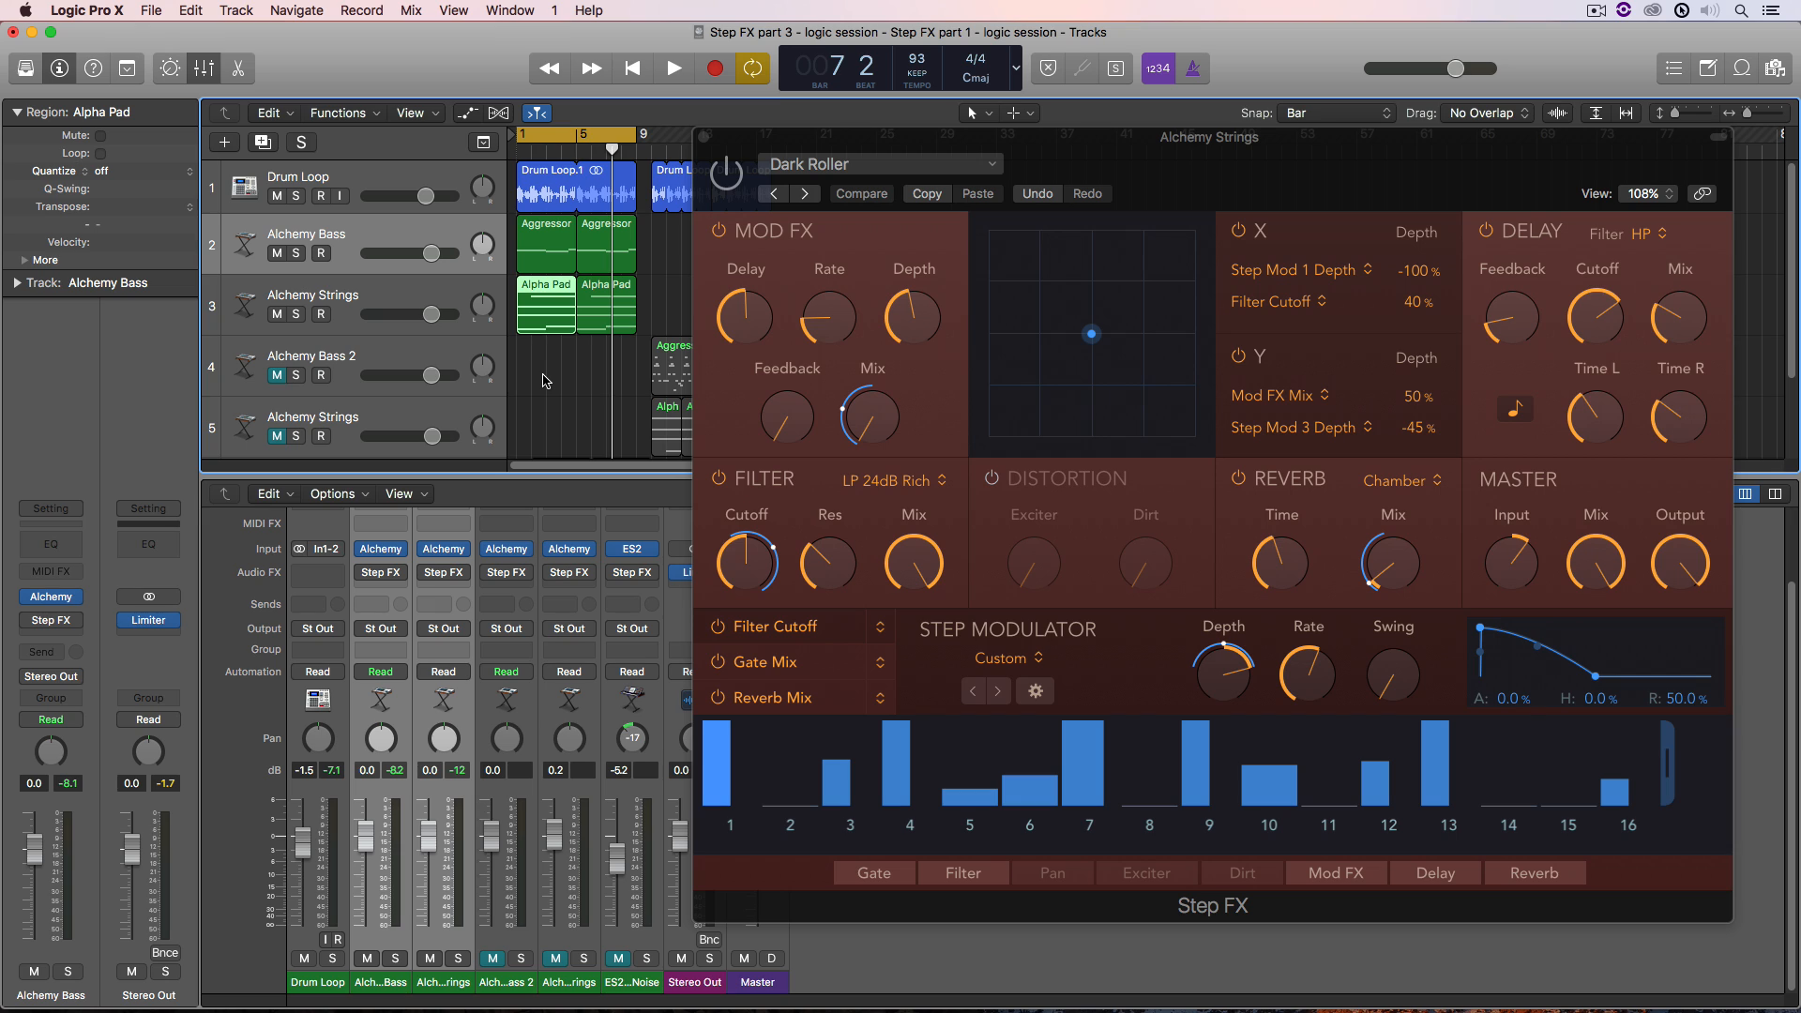
pyautogui.click(673, 68)
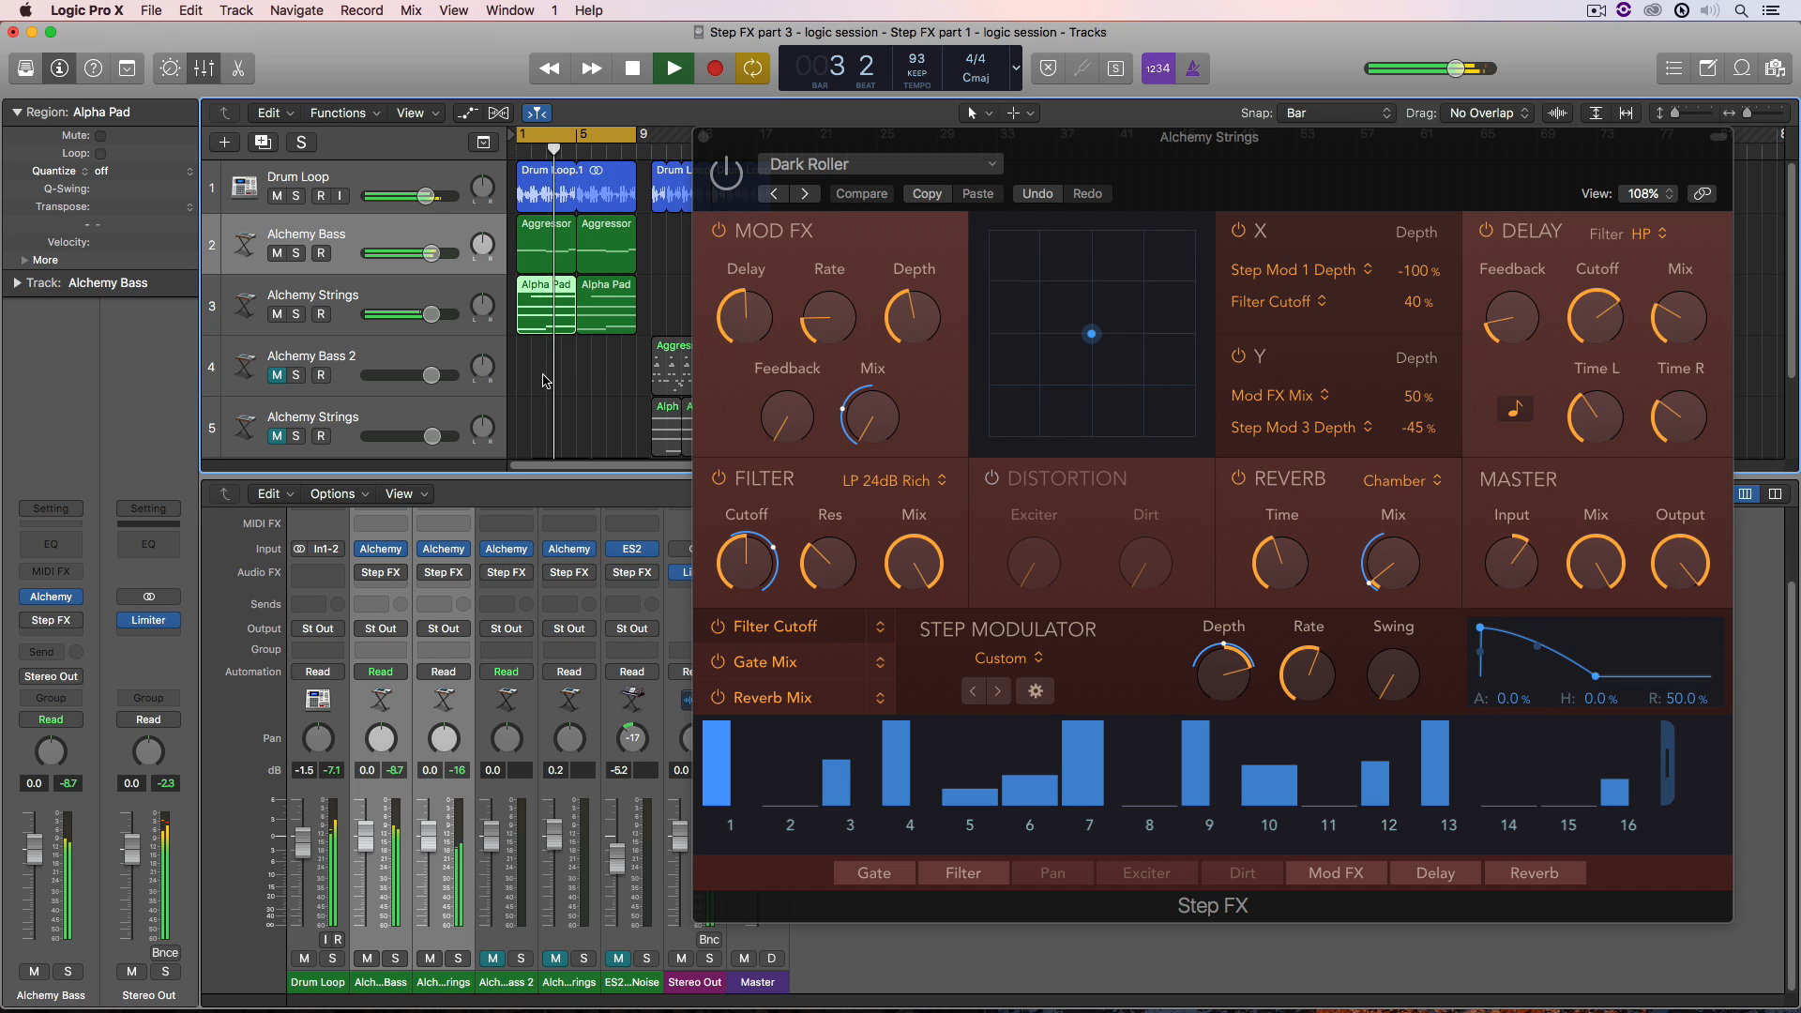
pyautogui.click(631, 69)
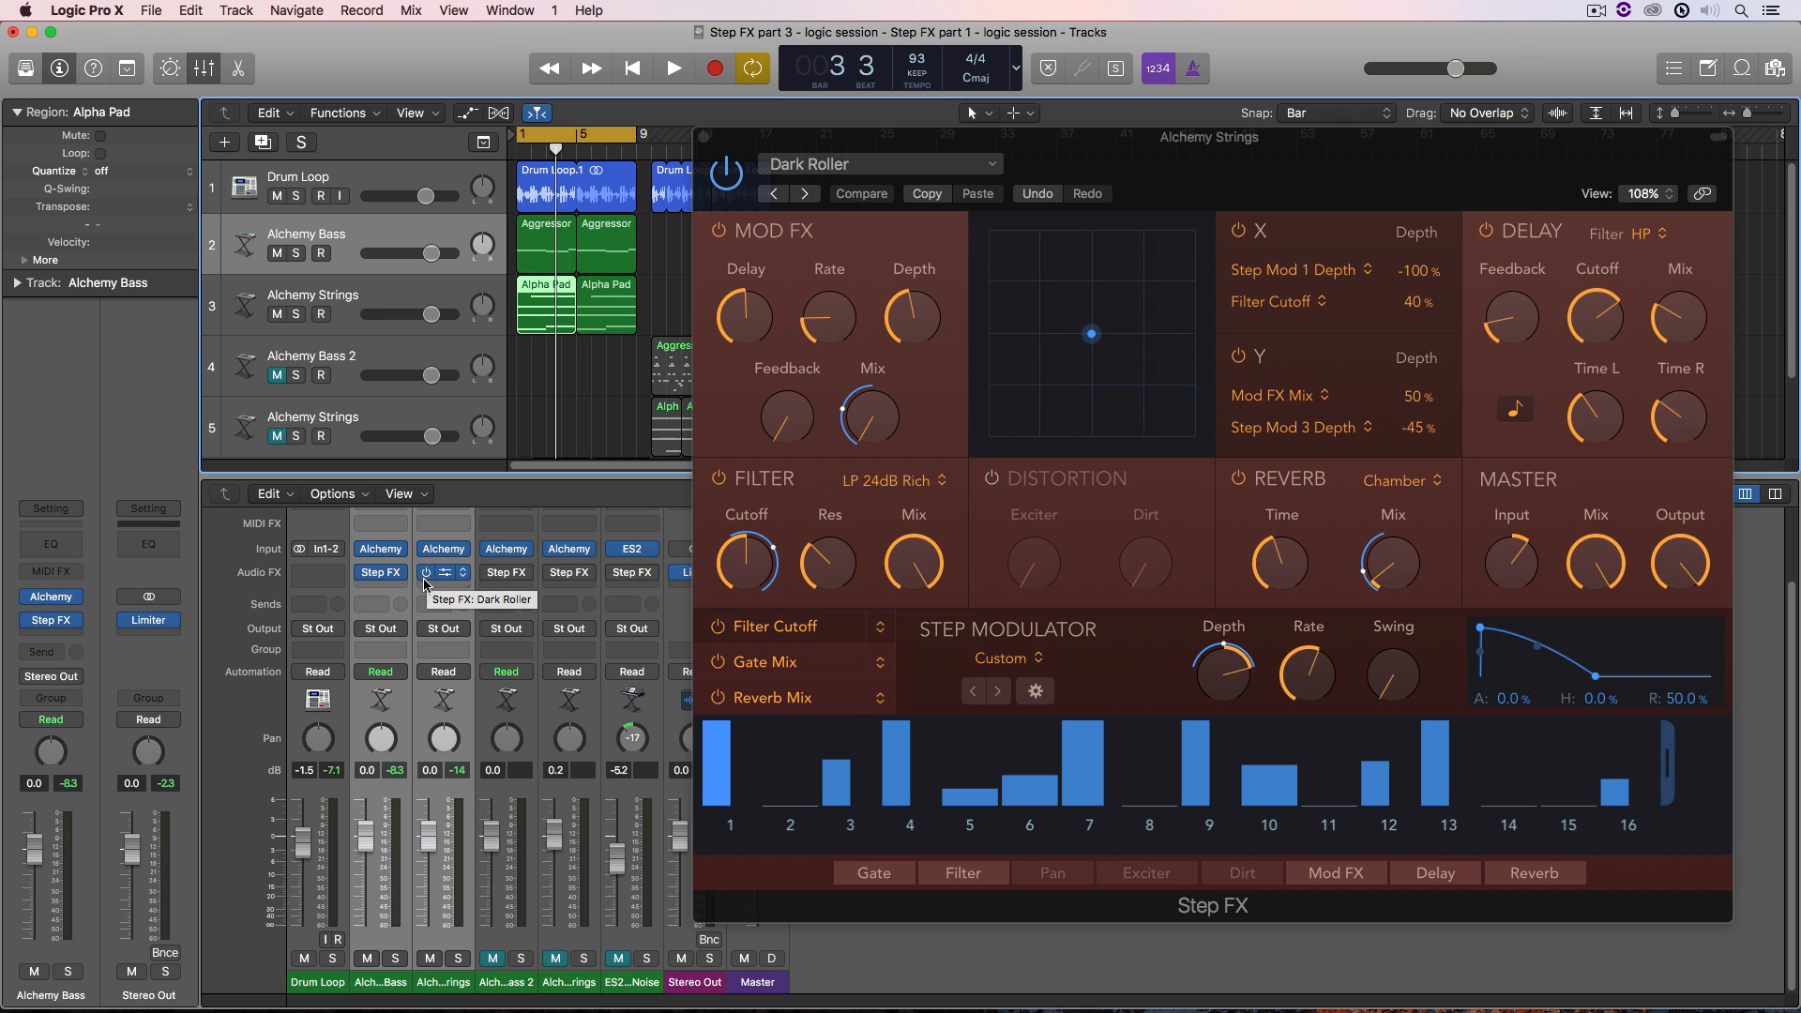
pyautogui.click(672, 68)
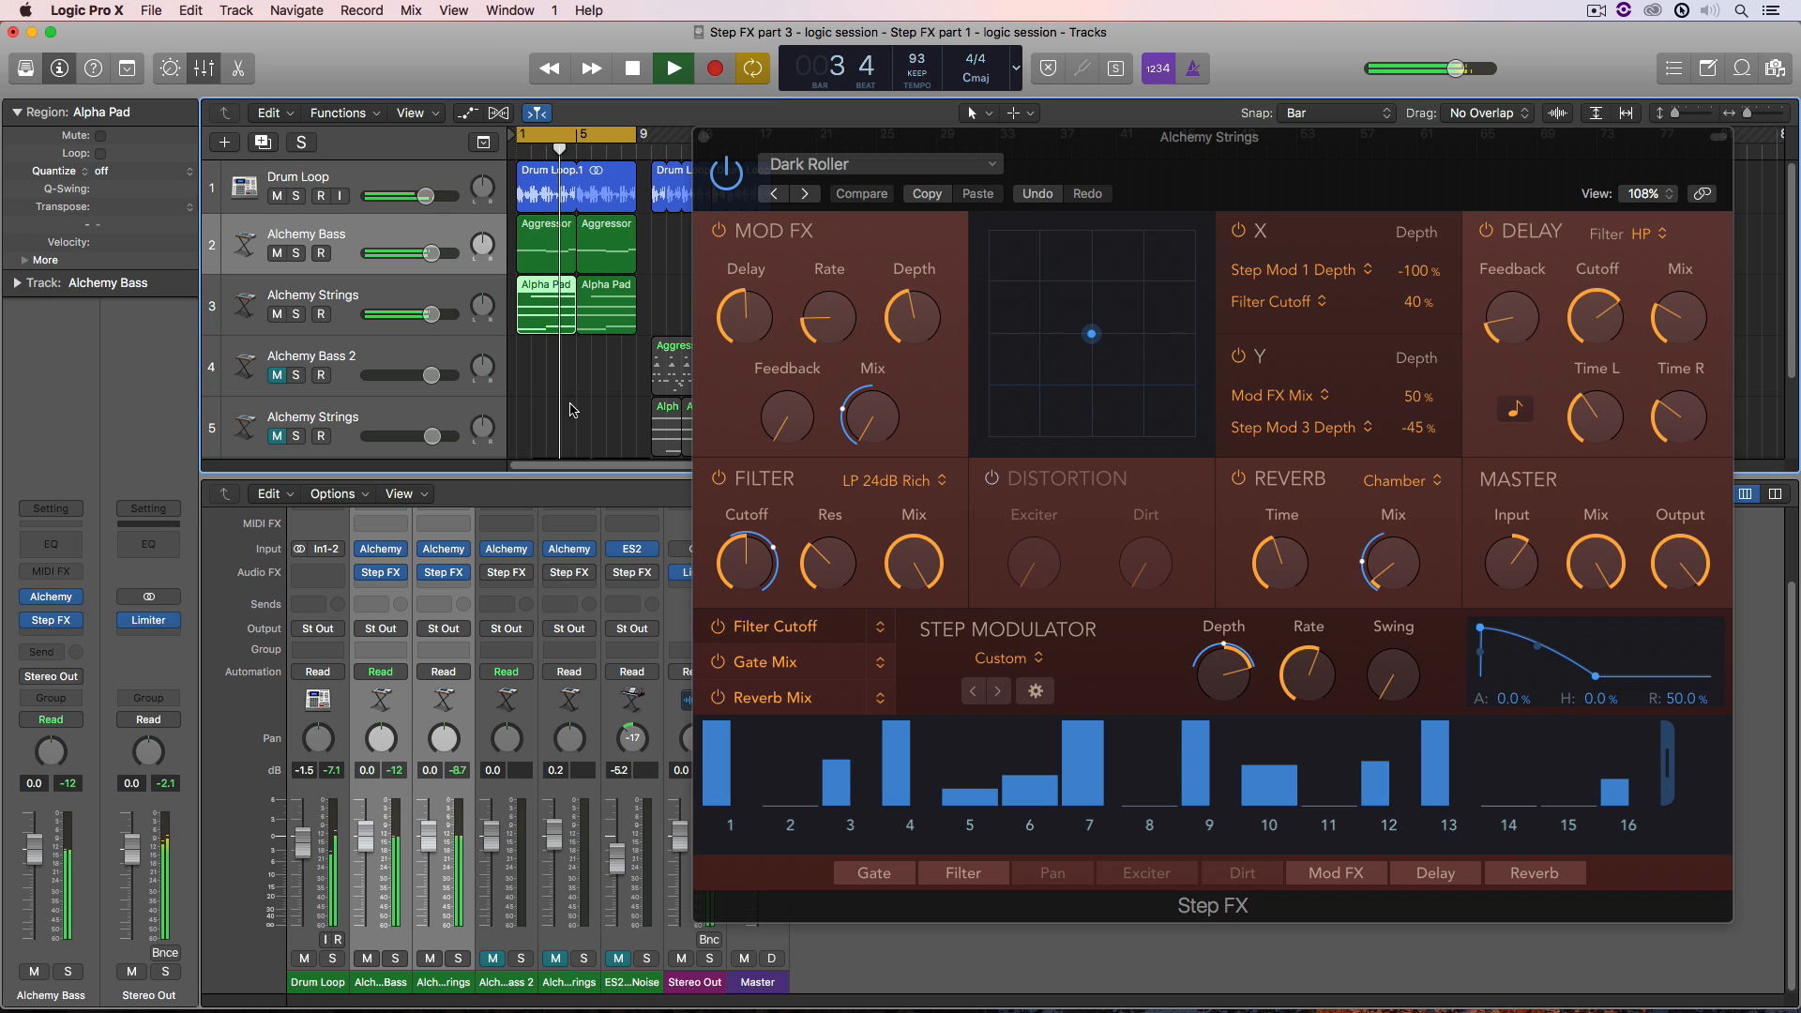
pyautogui.click(631, 68)
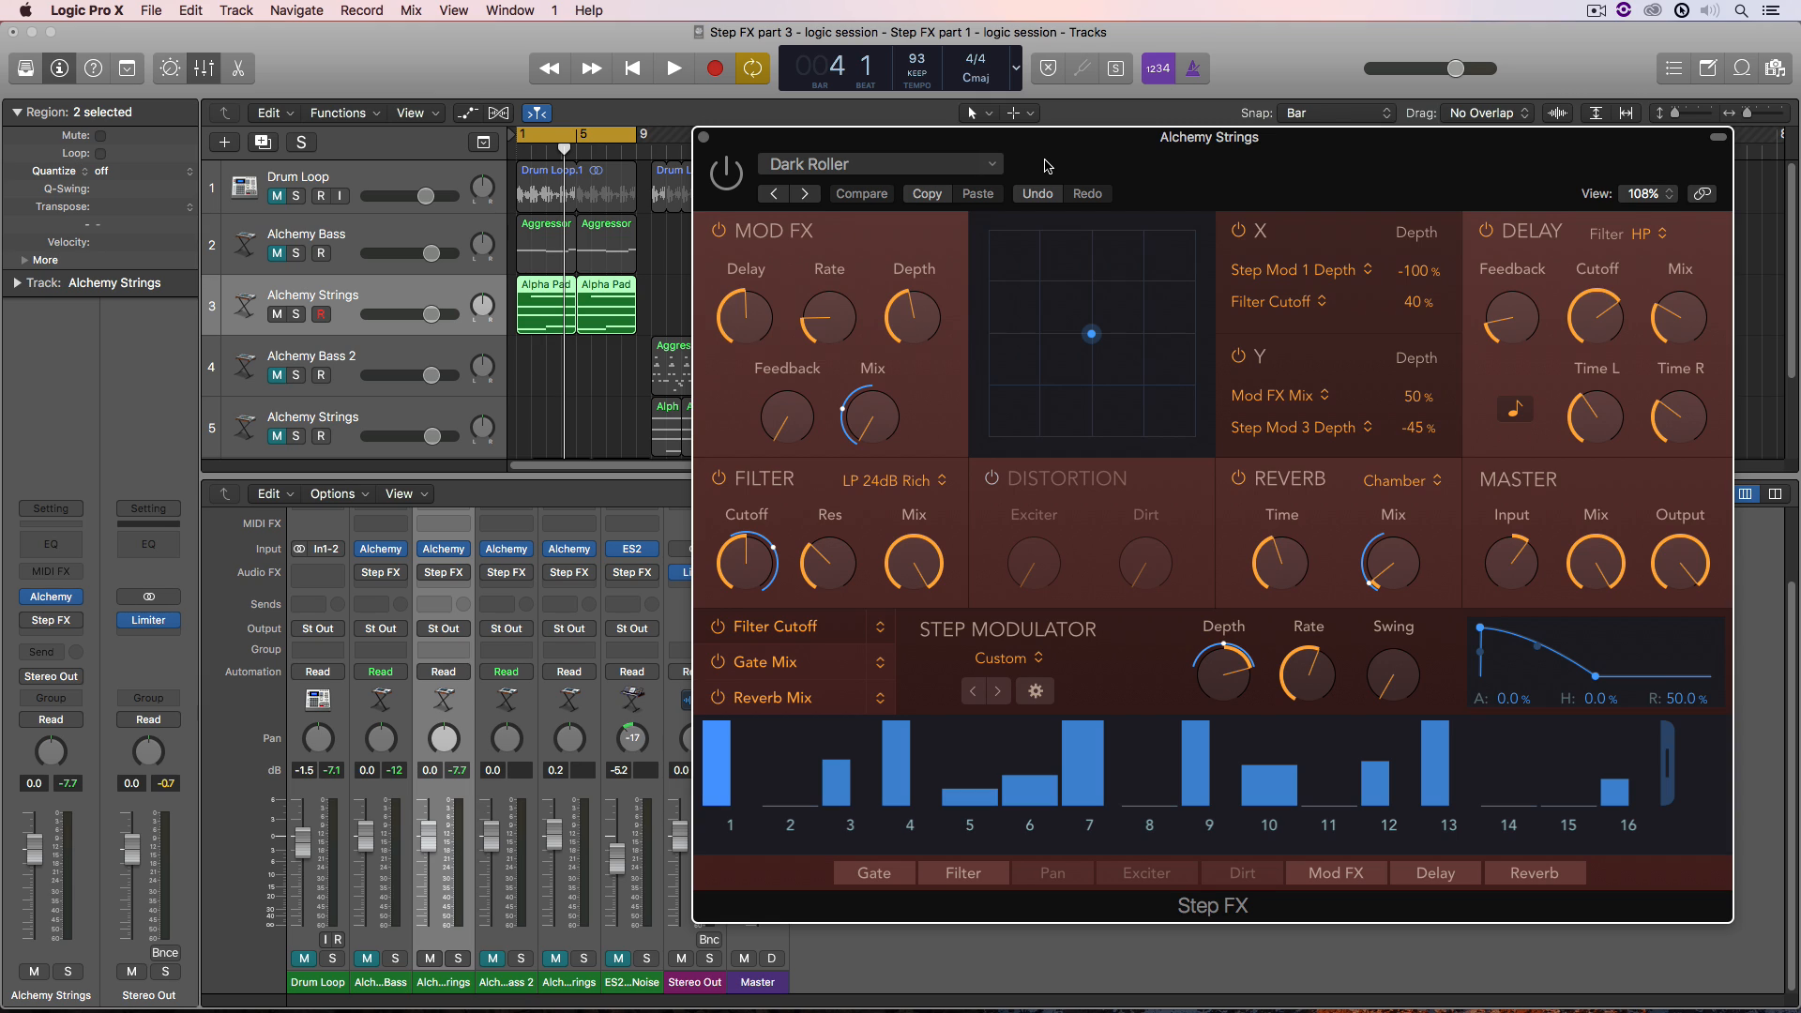
pyautogui.moveTo(1135, 482)
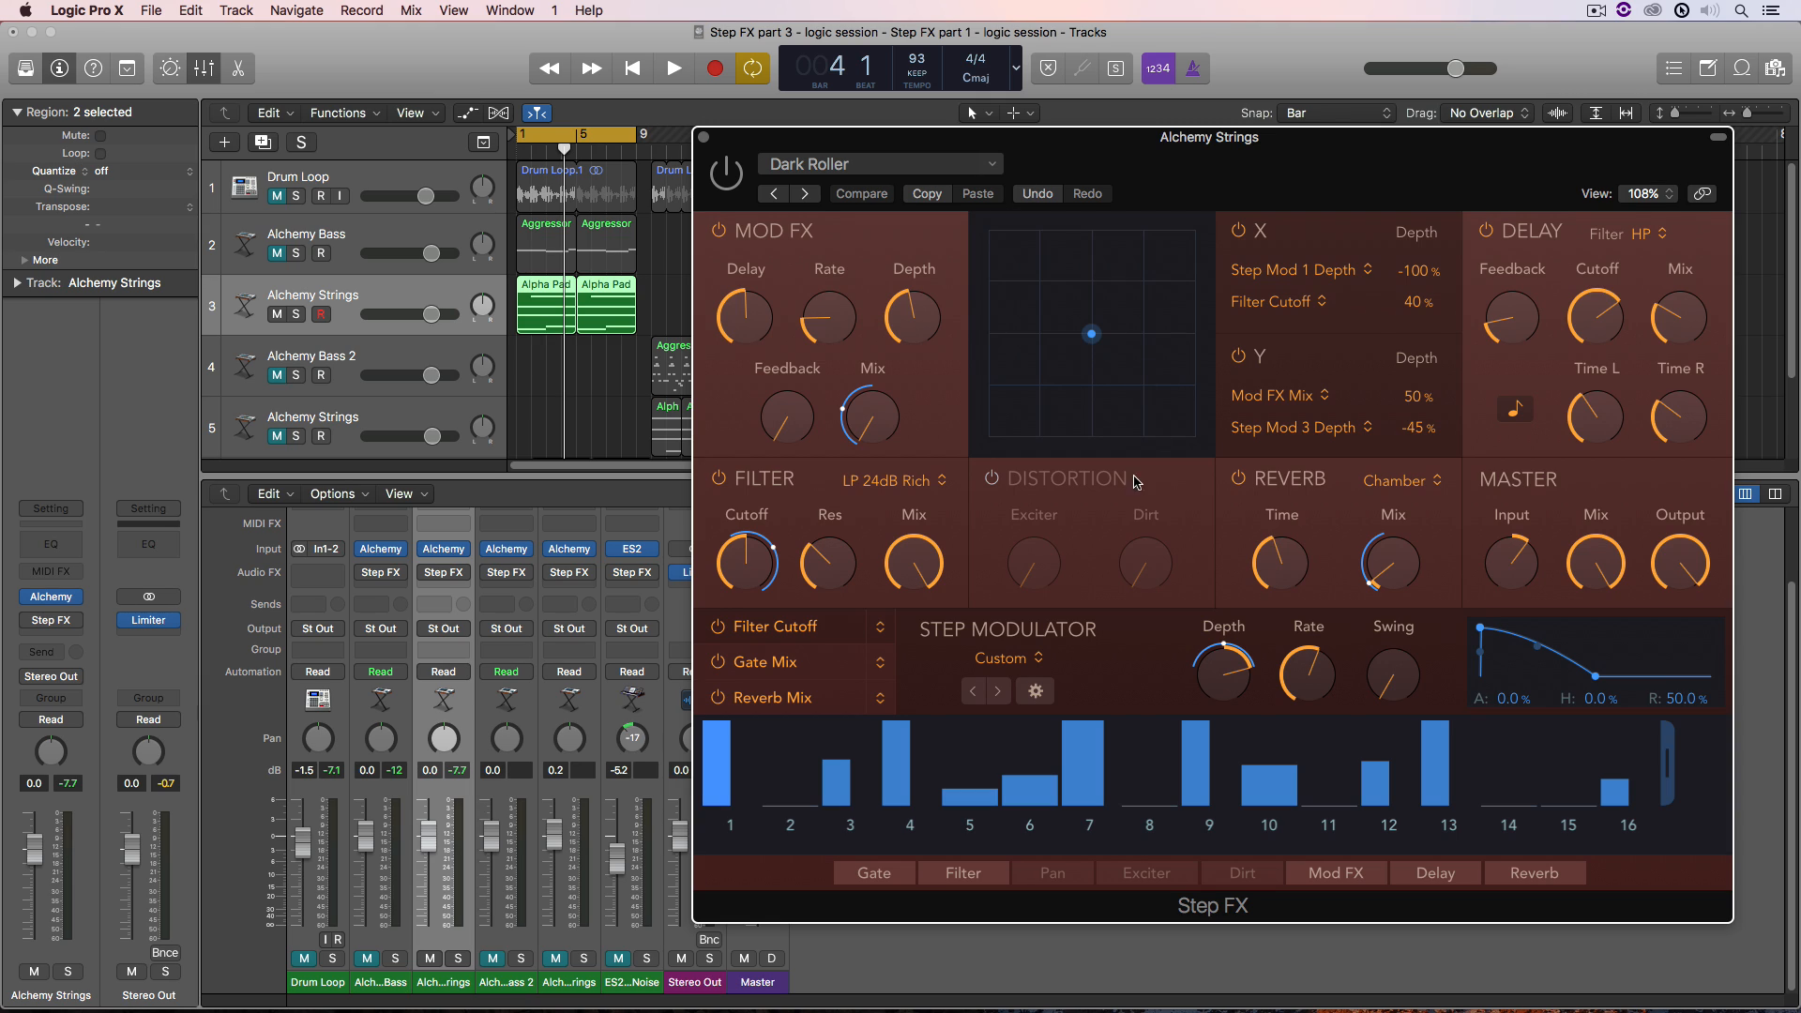
pyautogui.moveTo(1111, 567)
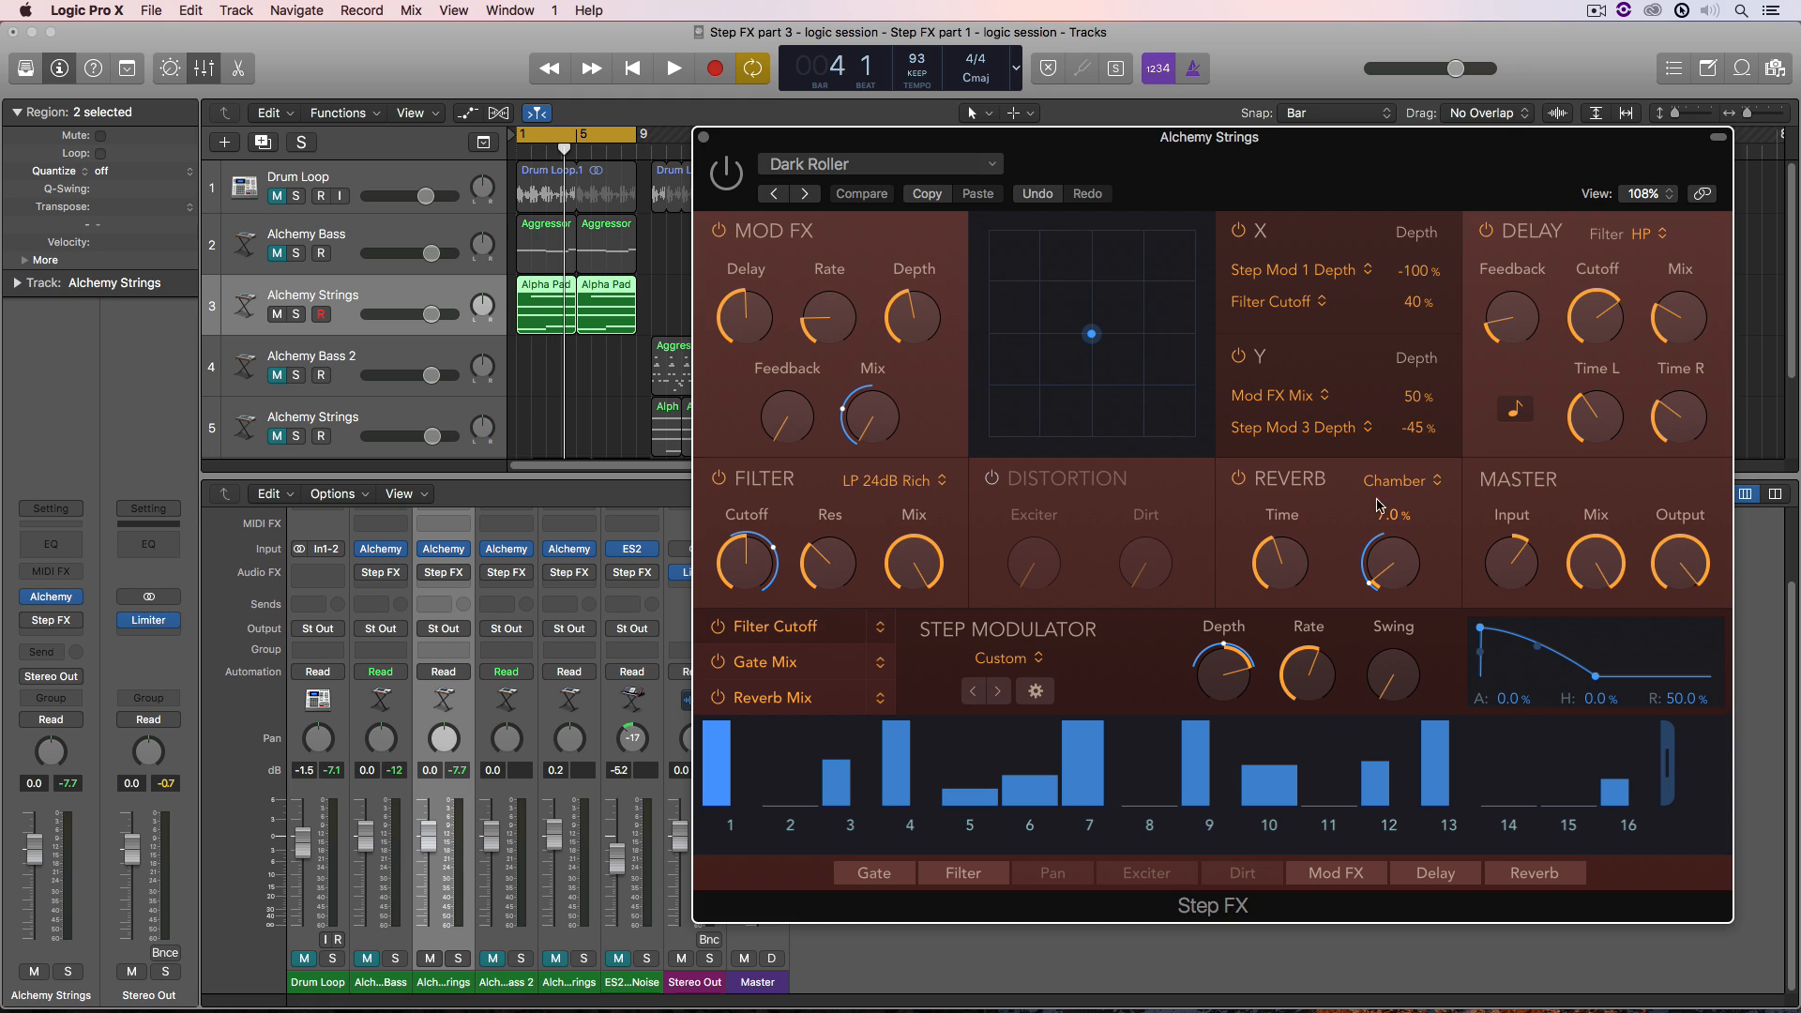
pyautogui.moveTo(875, 251)
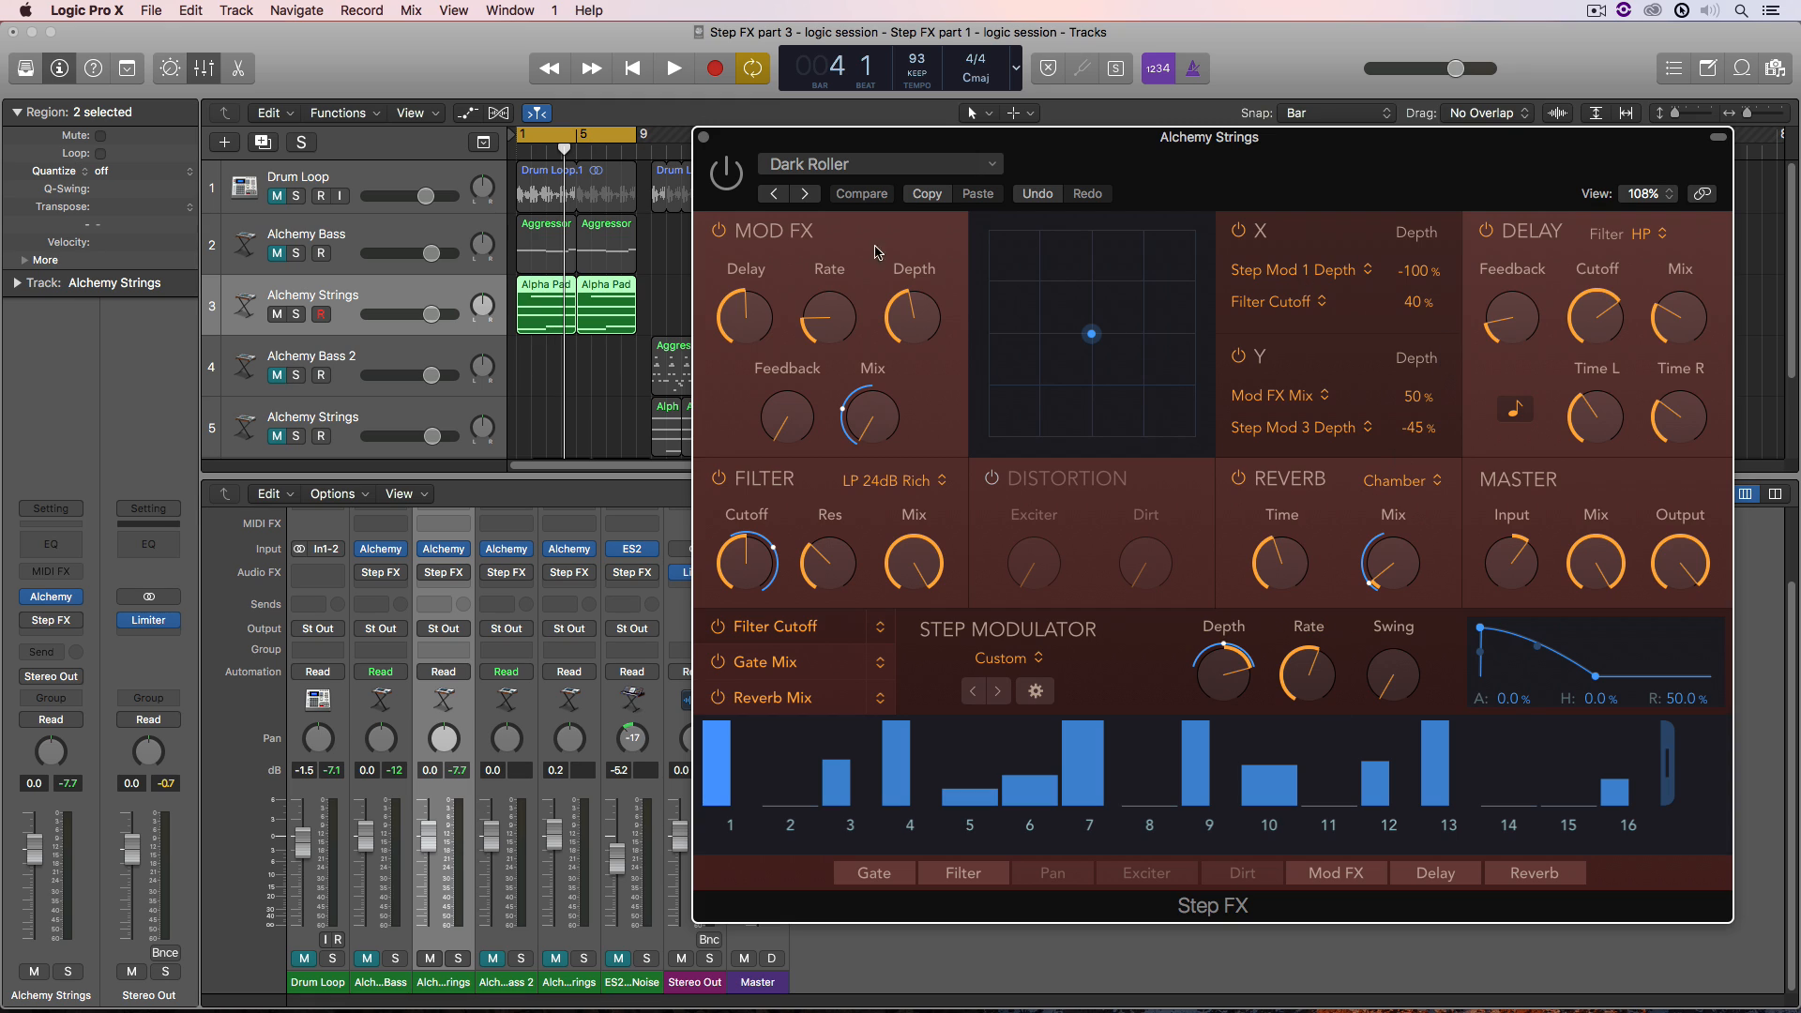
pyautogui.moveTo(1021, 369)
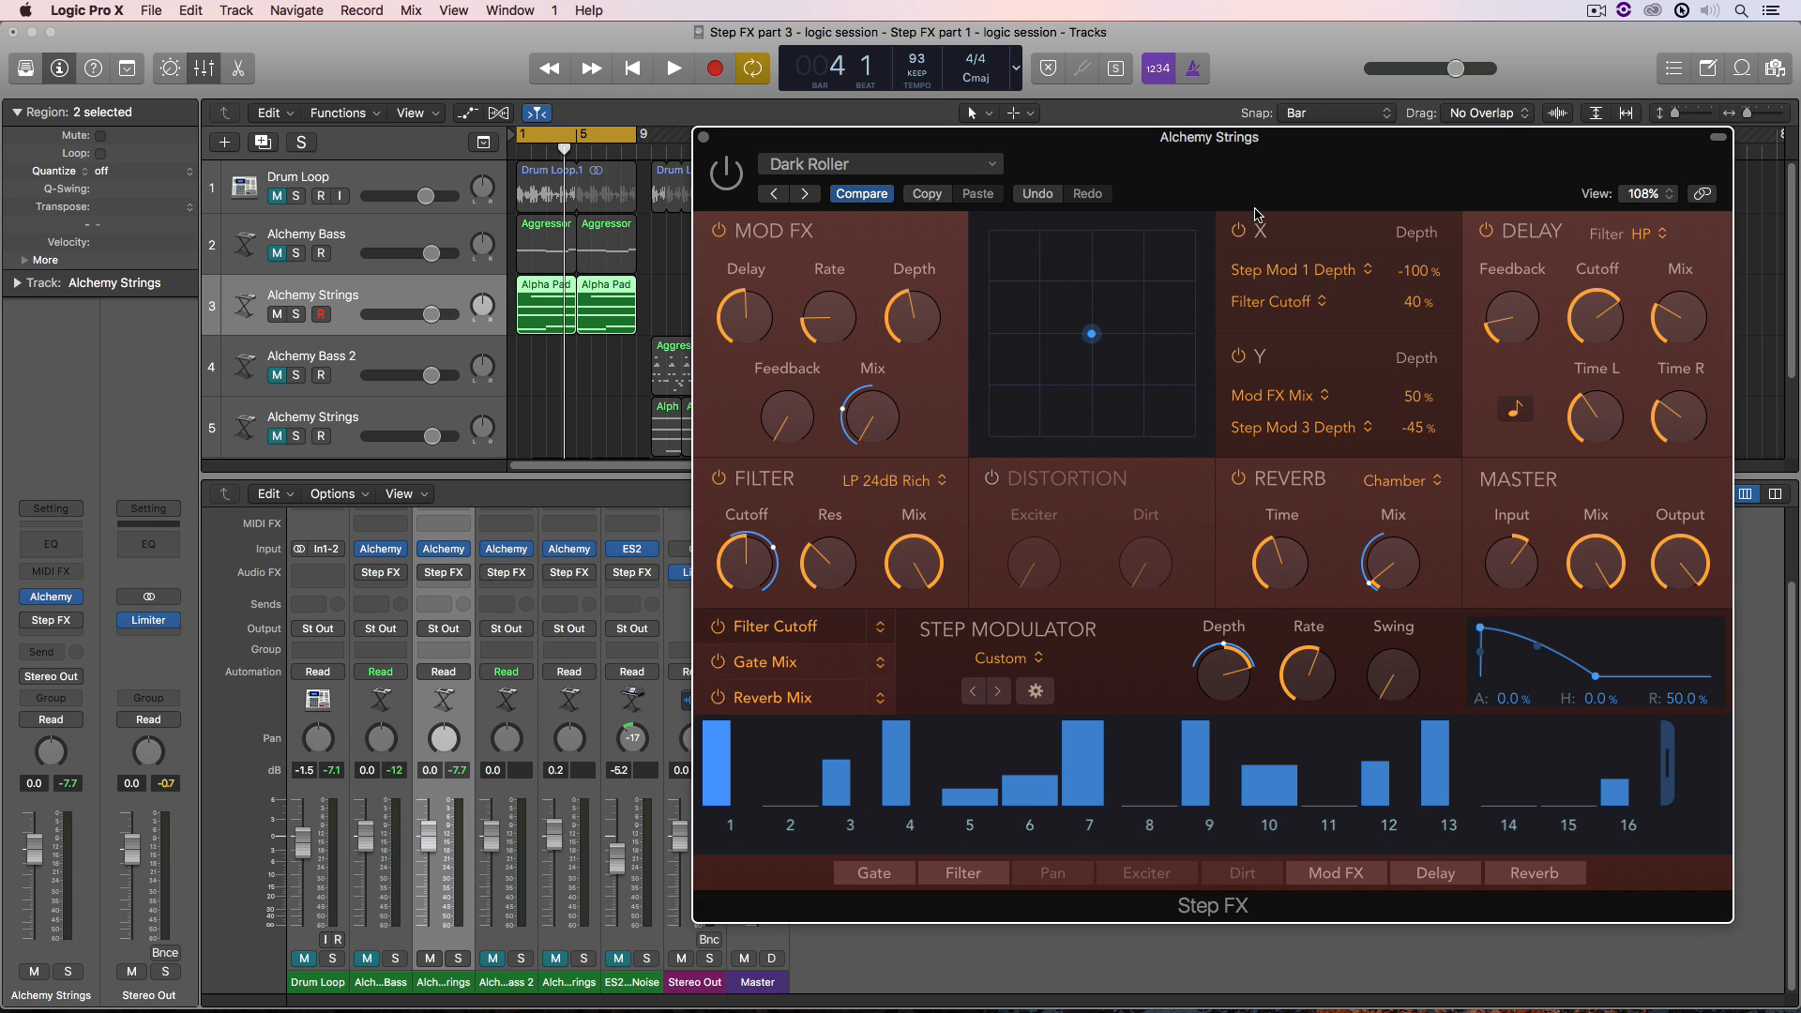
# - Disable the XY pad modulation and set Delay Feedback to 16.0%
pyautogui.click(1239, 357)
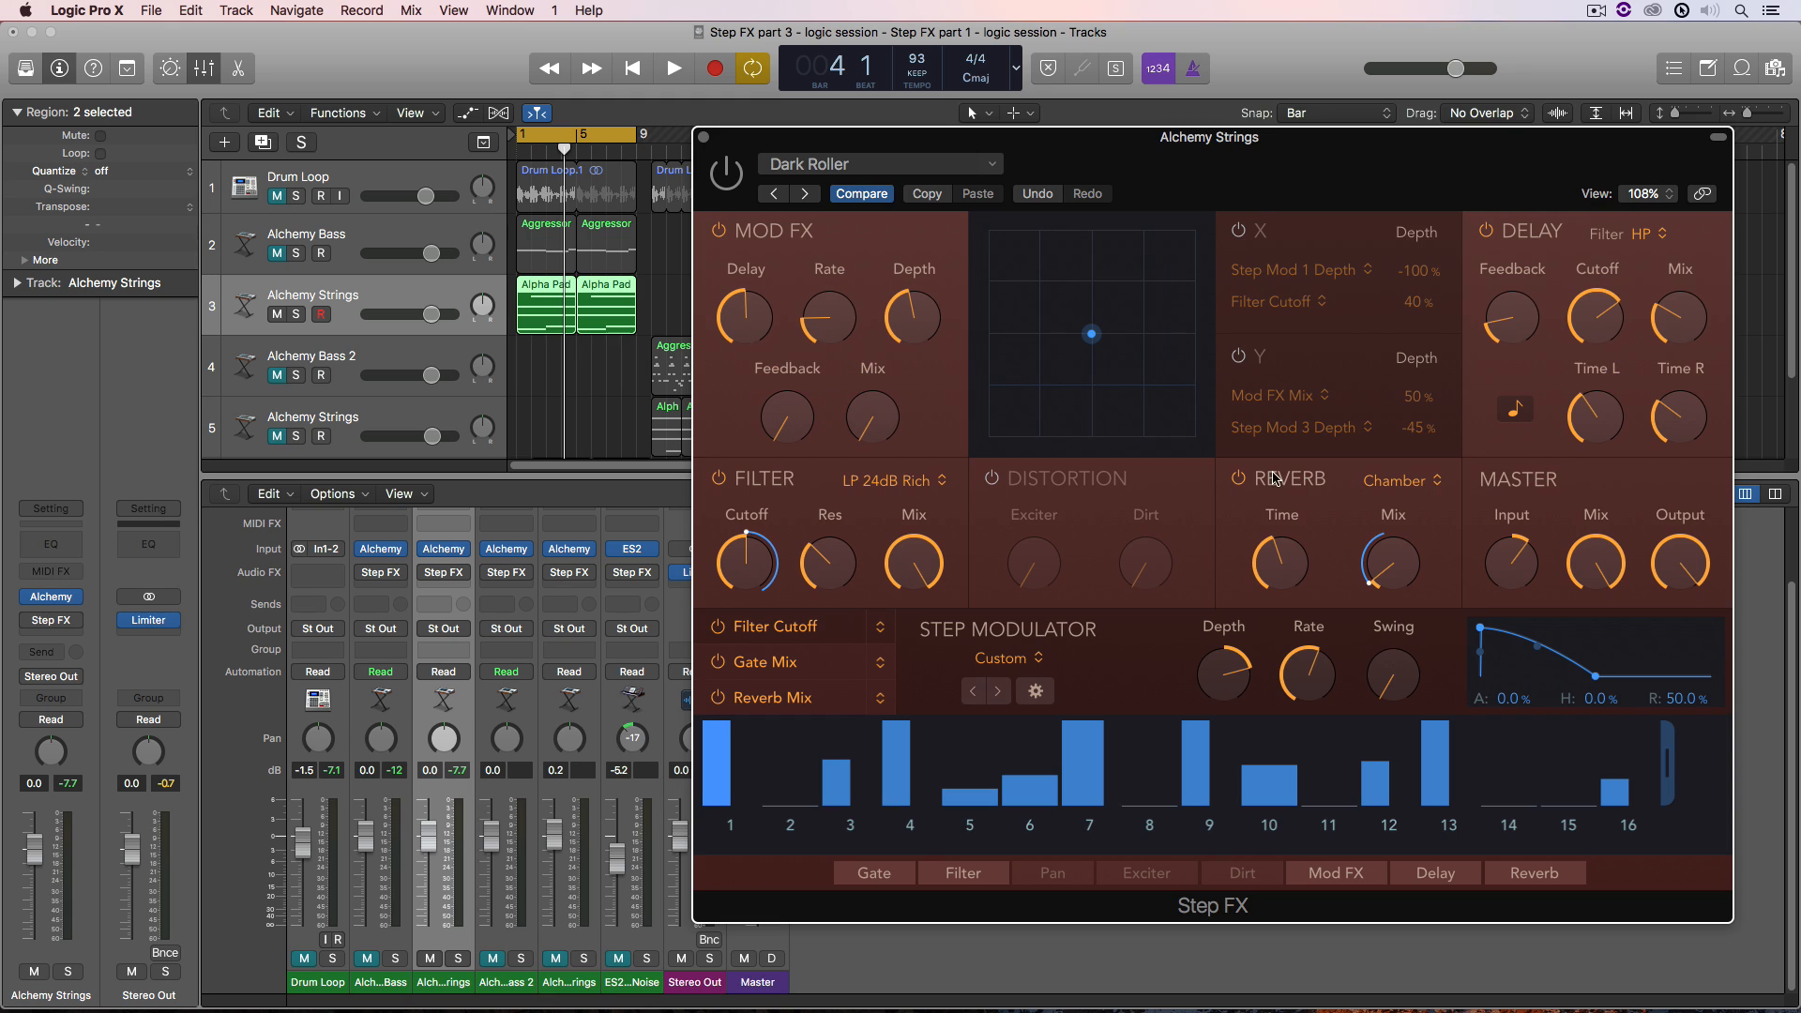
pyautogui.moveTo(1252, 479)
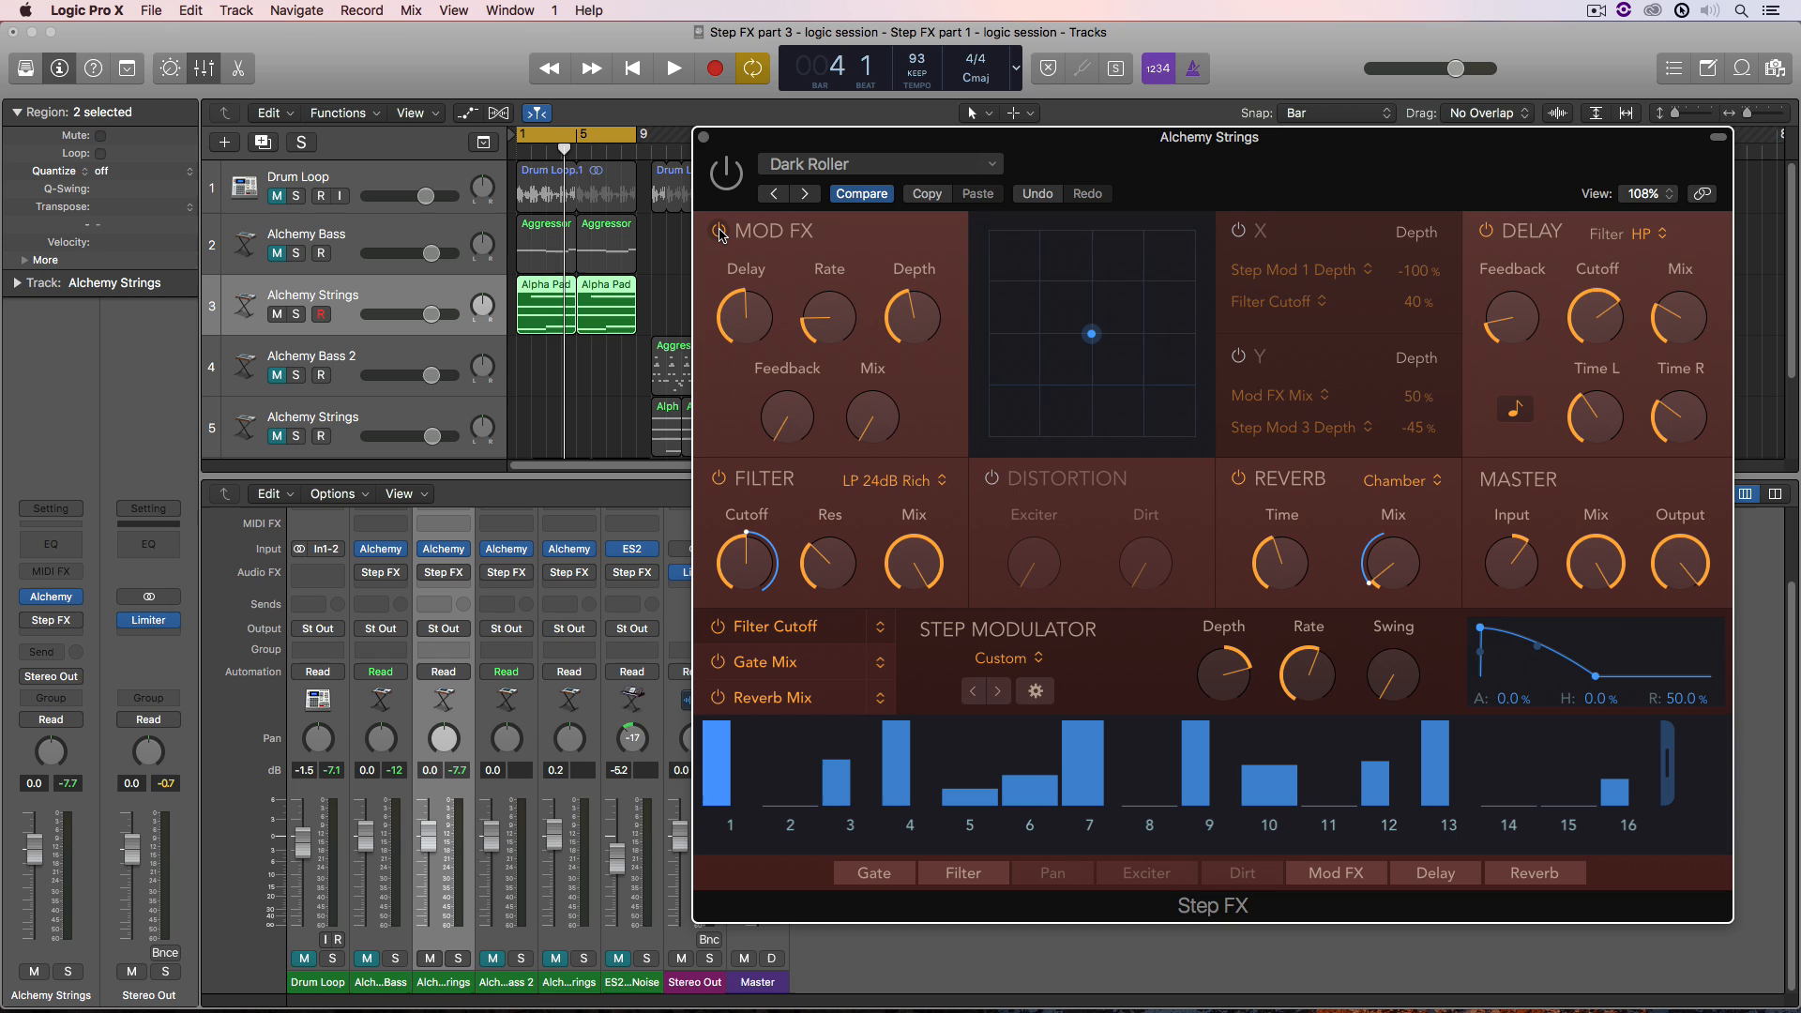
pyautogui.moveTo(1483, 236)
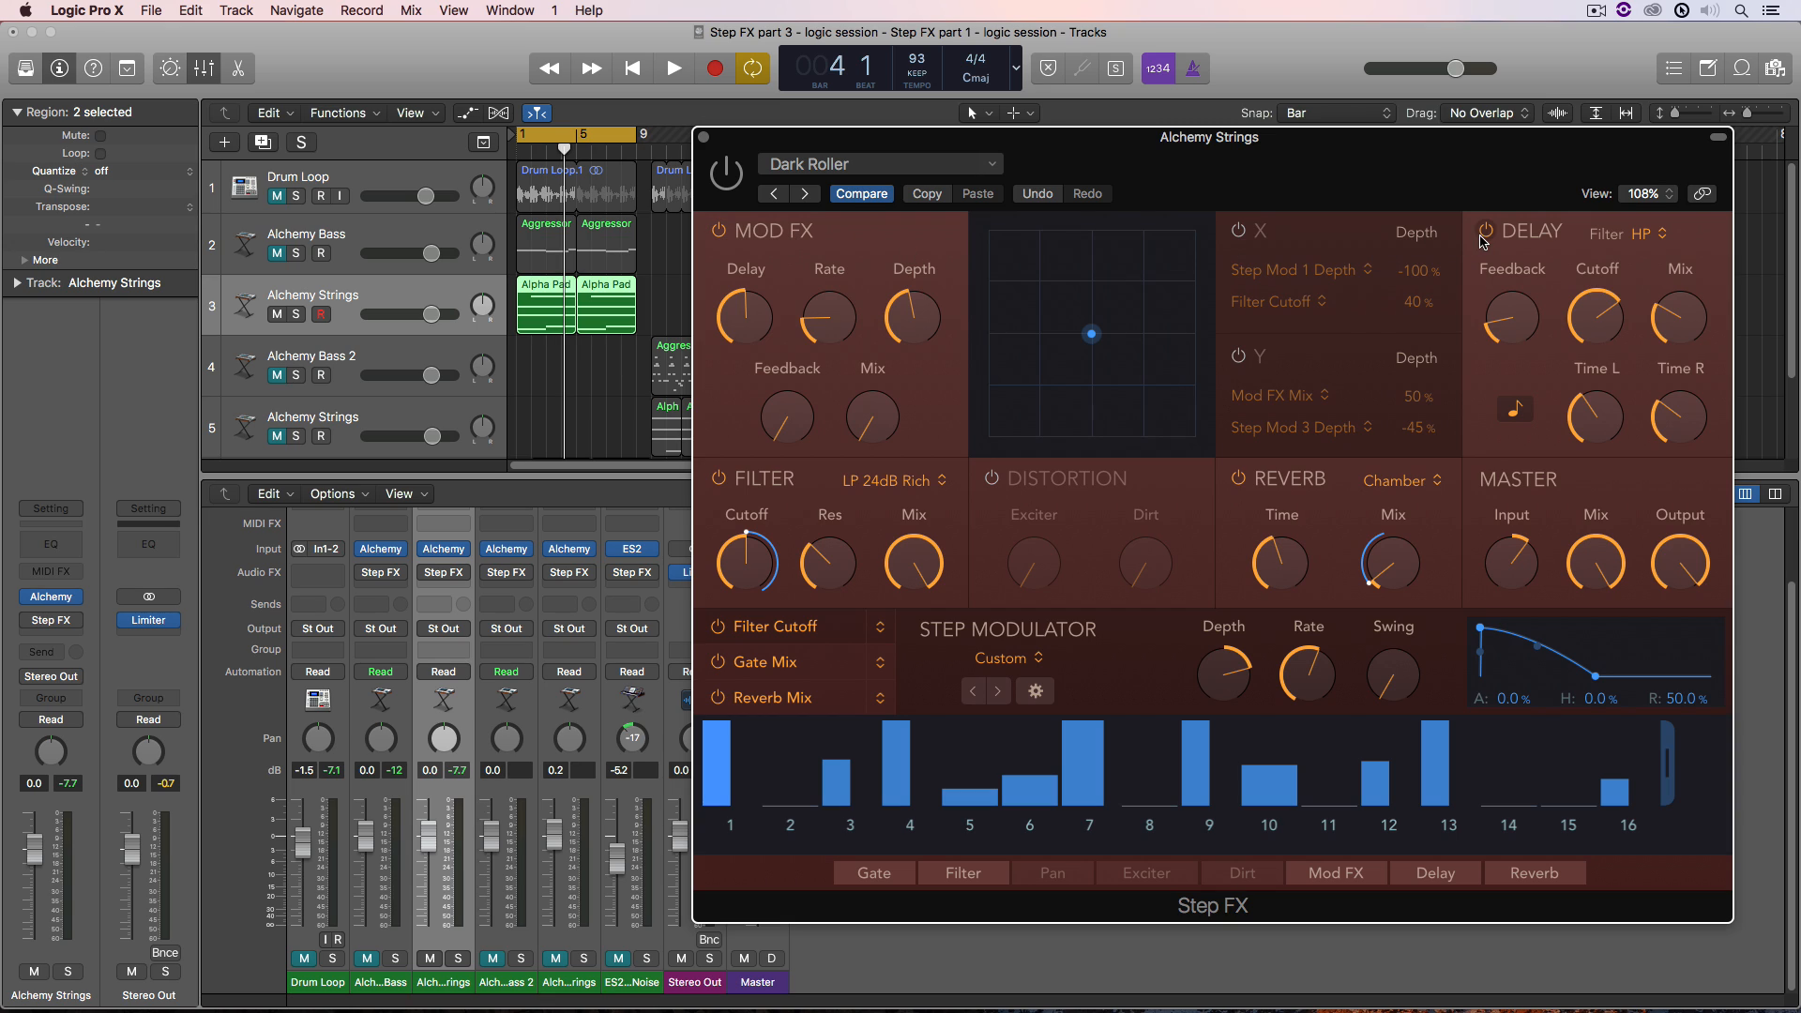
pyautogui.moveTo(1508, 319); pyautogui.dragTo(1508, 299)
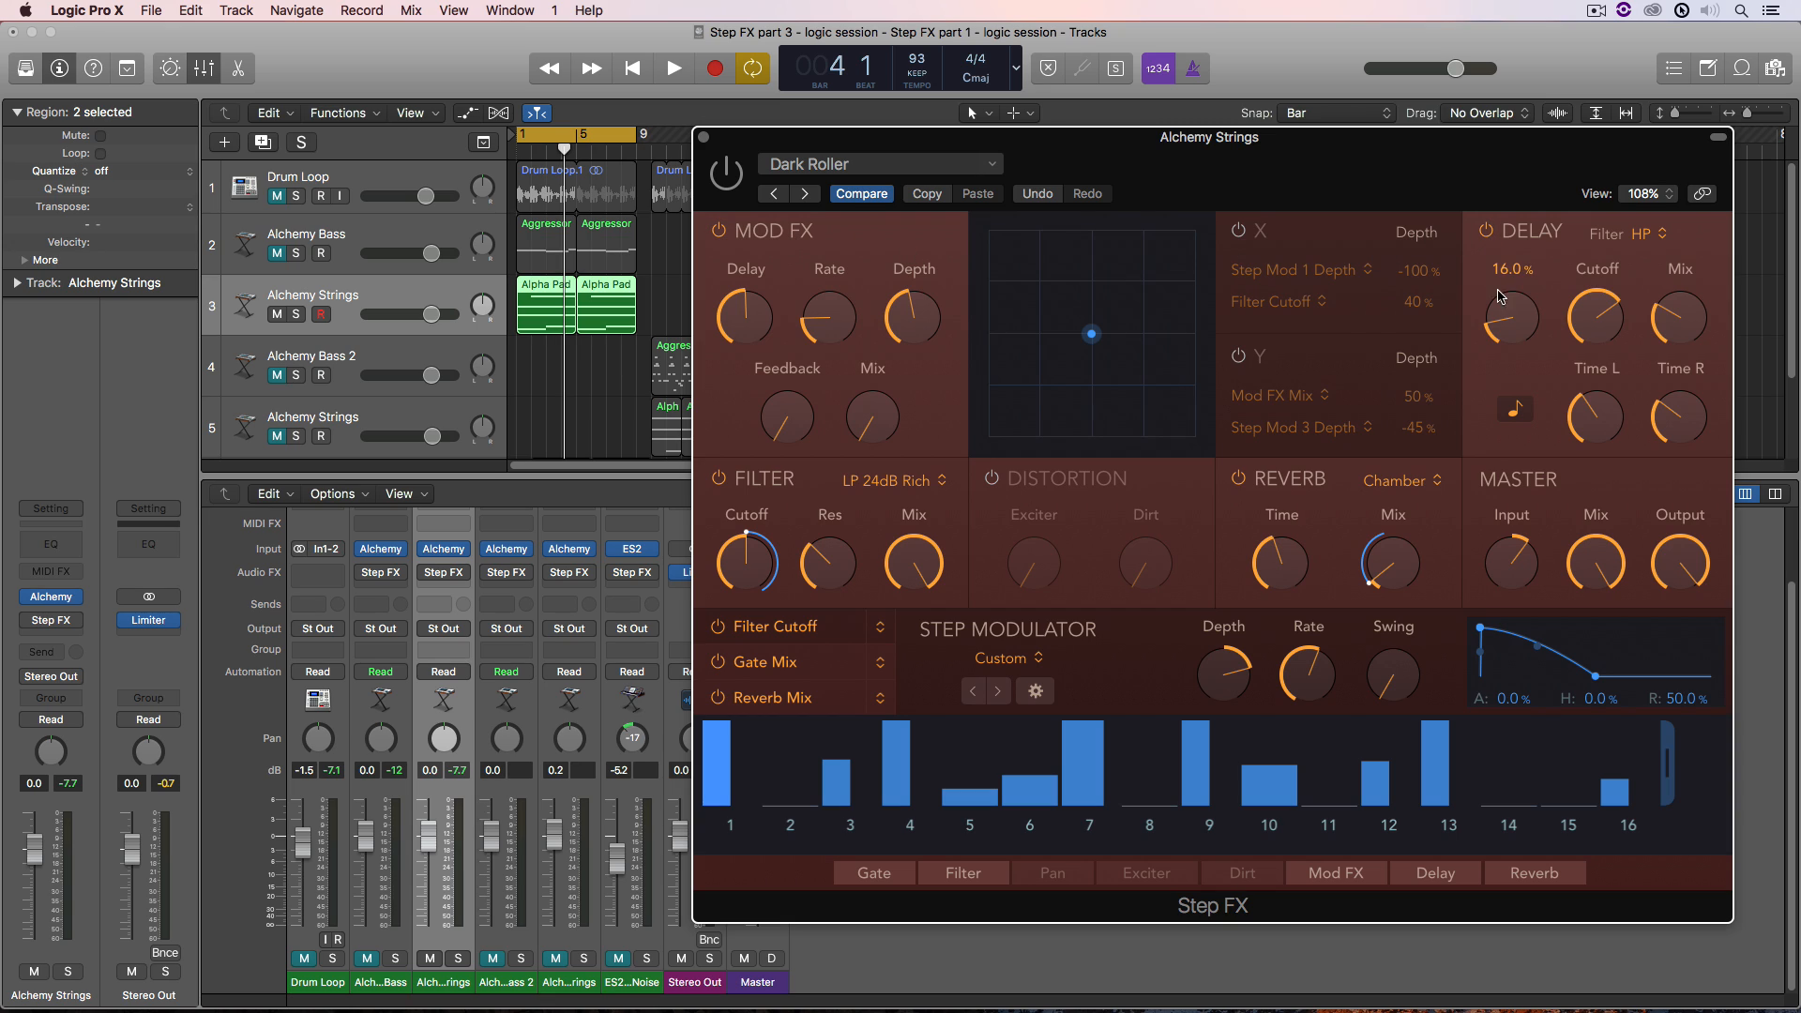
pyautogui.moveTo(1514, 312)
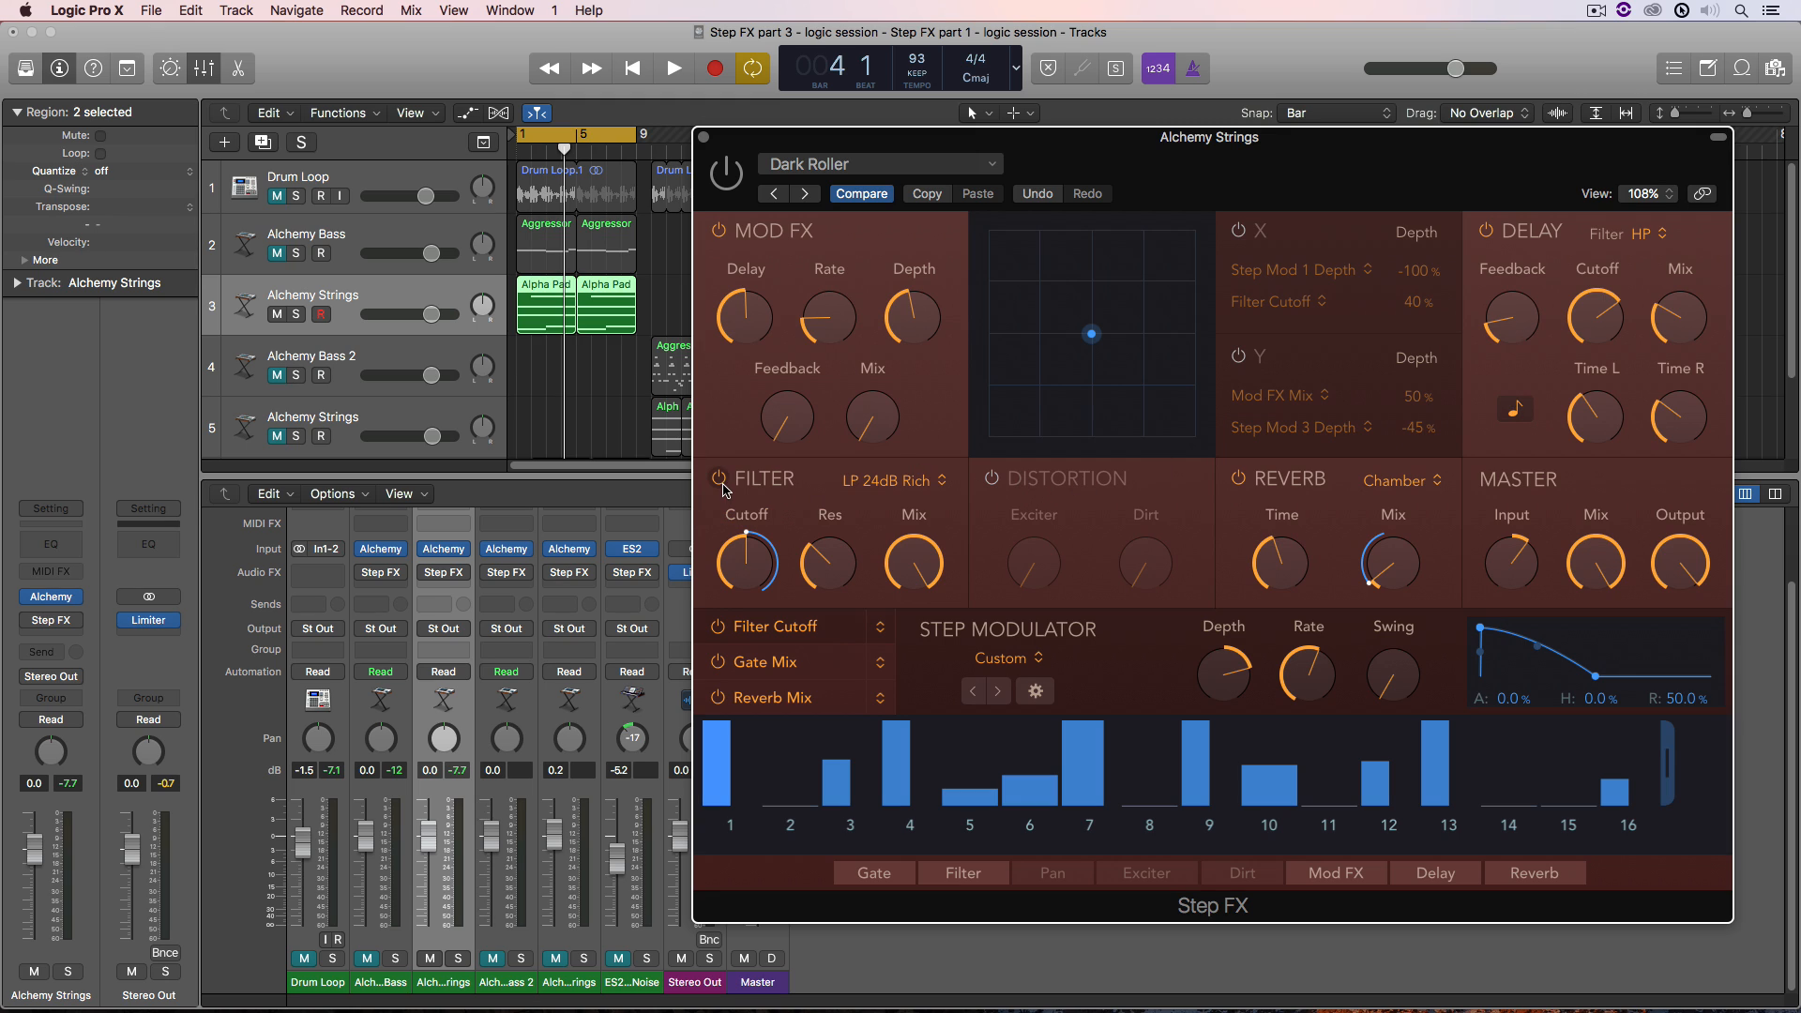
# - Enable Distortion, keeping the filter at LP 24dB Rich and the reverb at Chamber
pyautogui.click(890, 480)
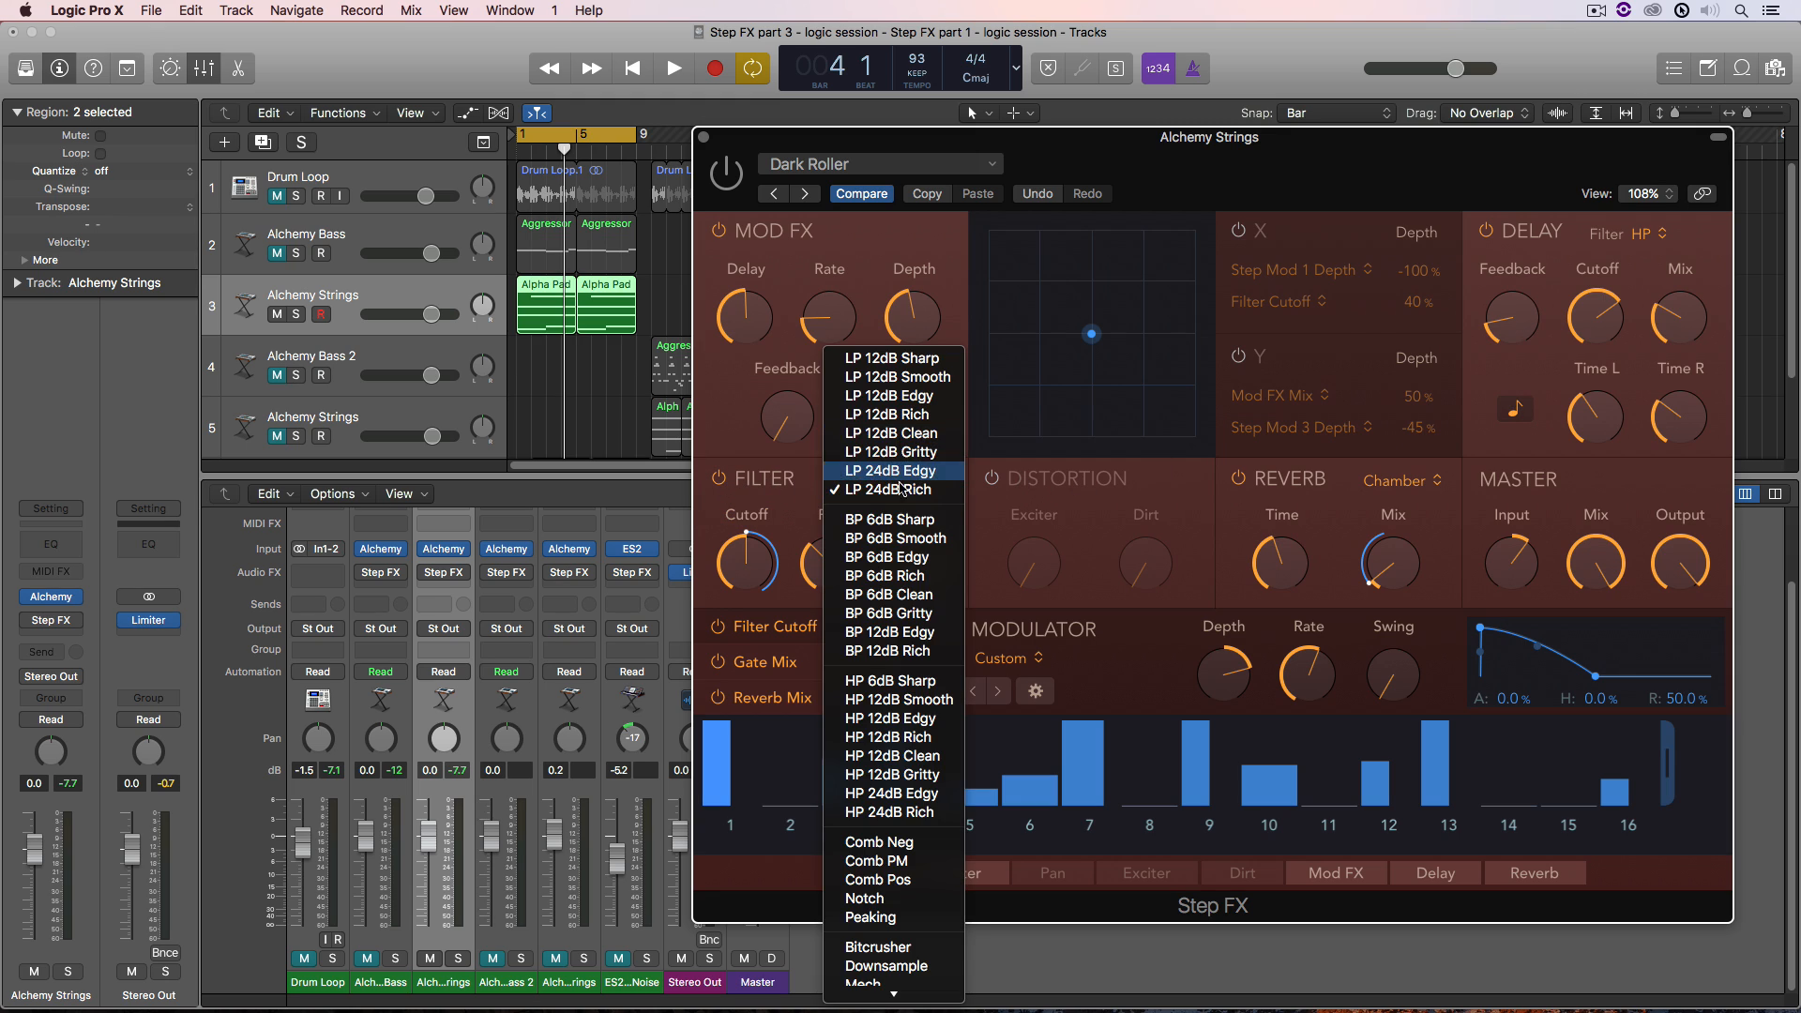
pyautogui.moveTo(894, 537)
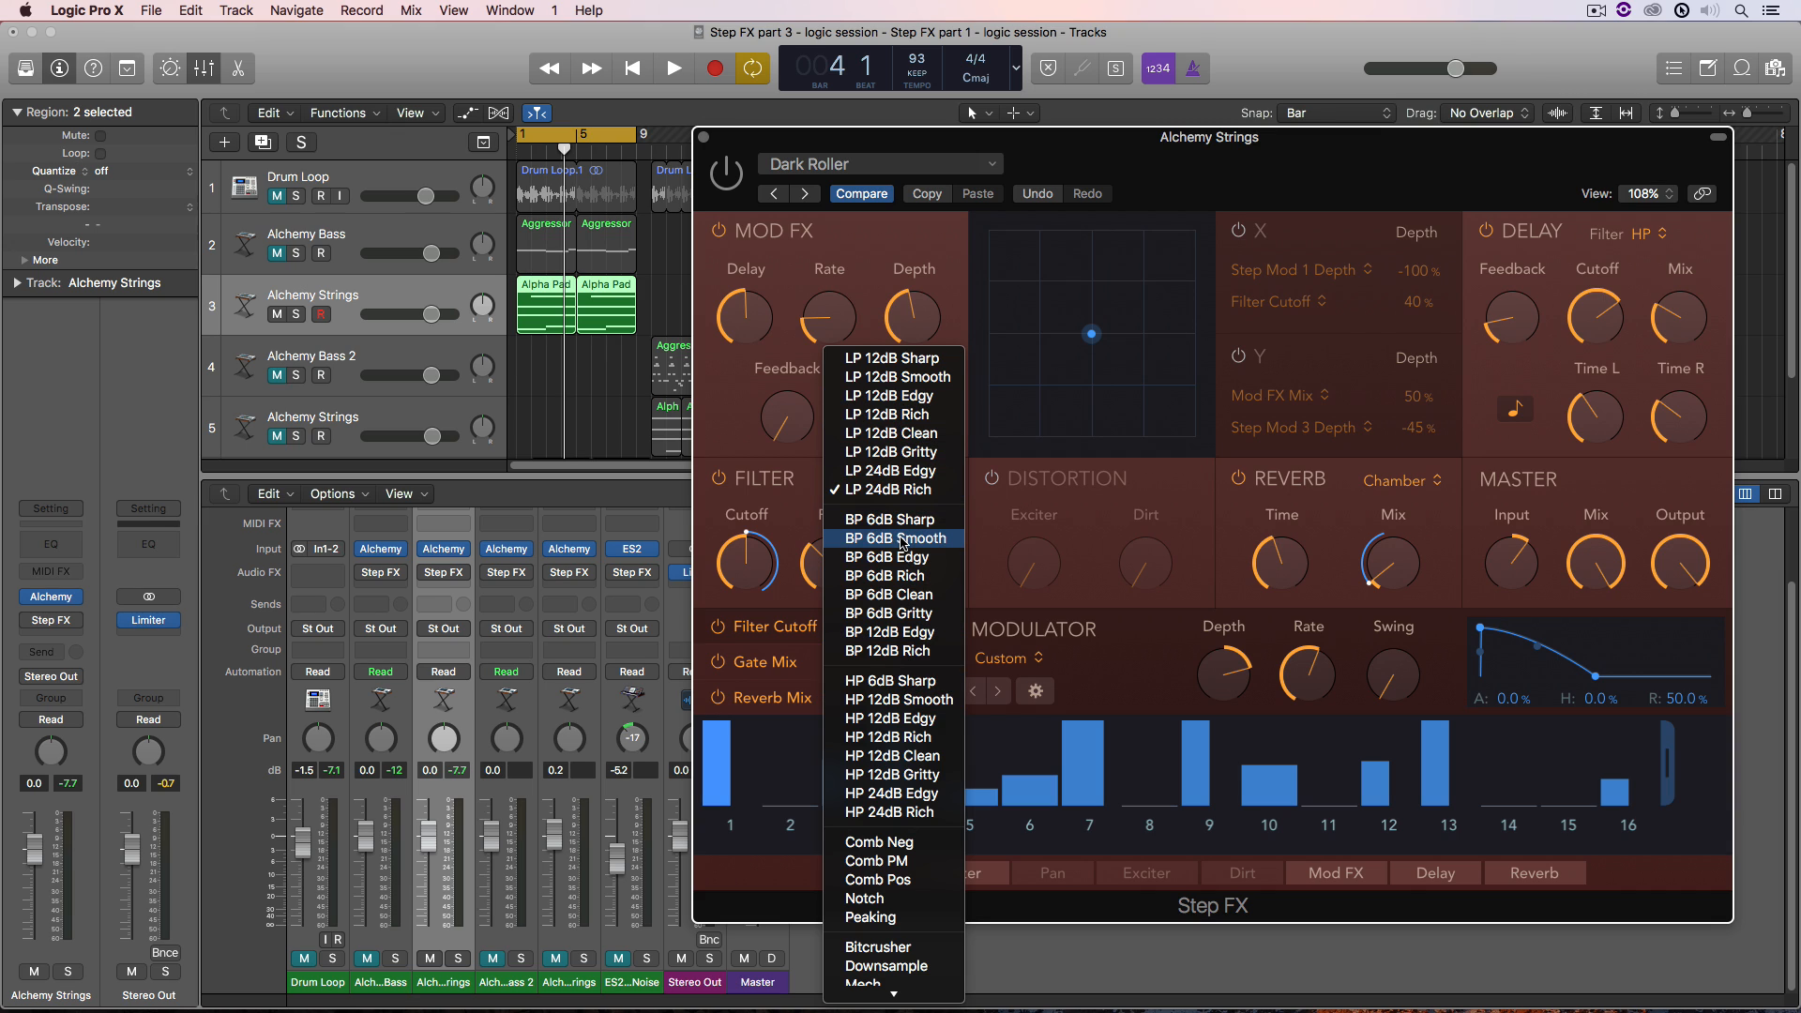
pyautogui.moveTo(892, 415)
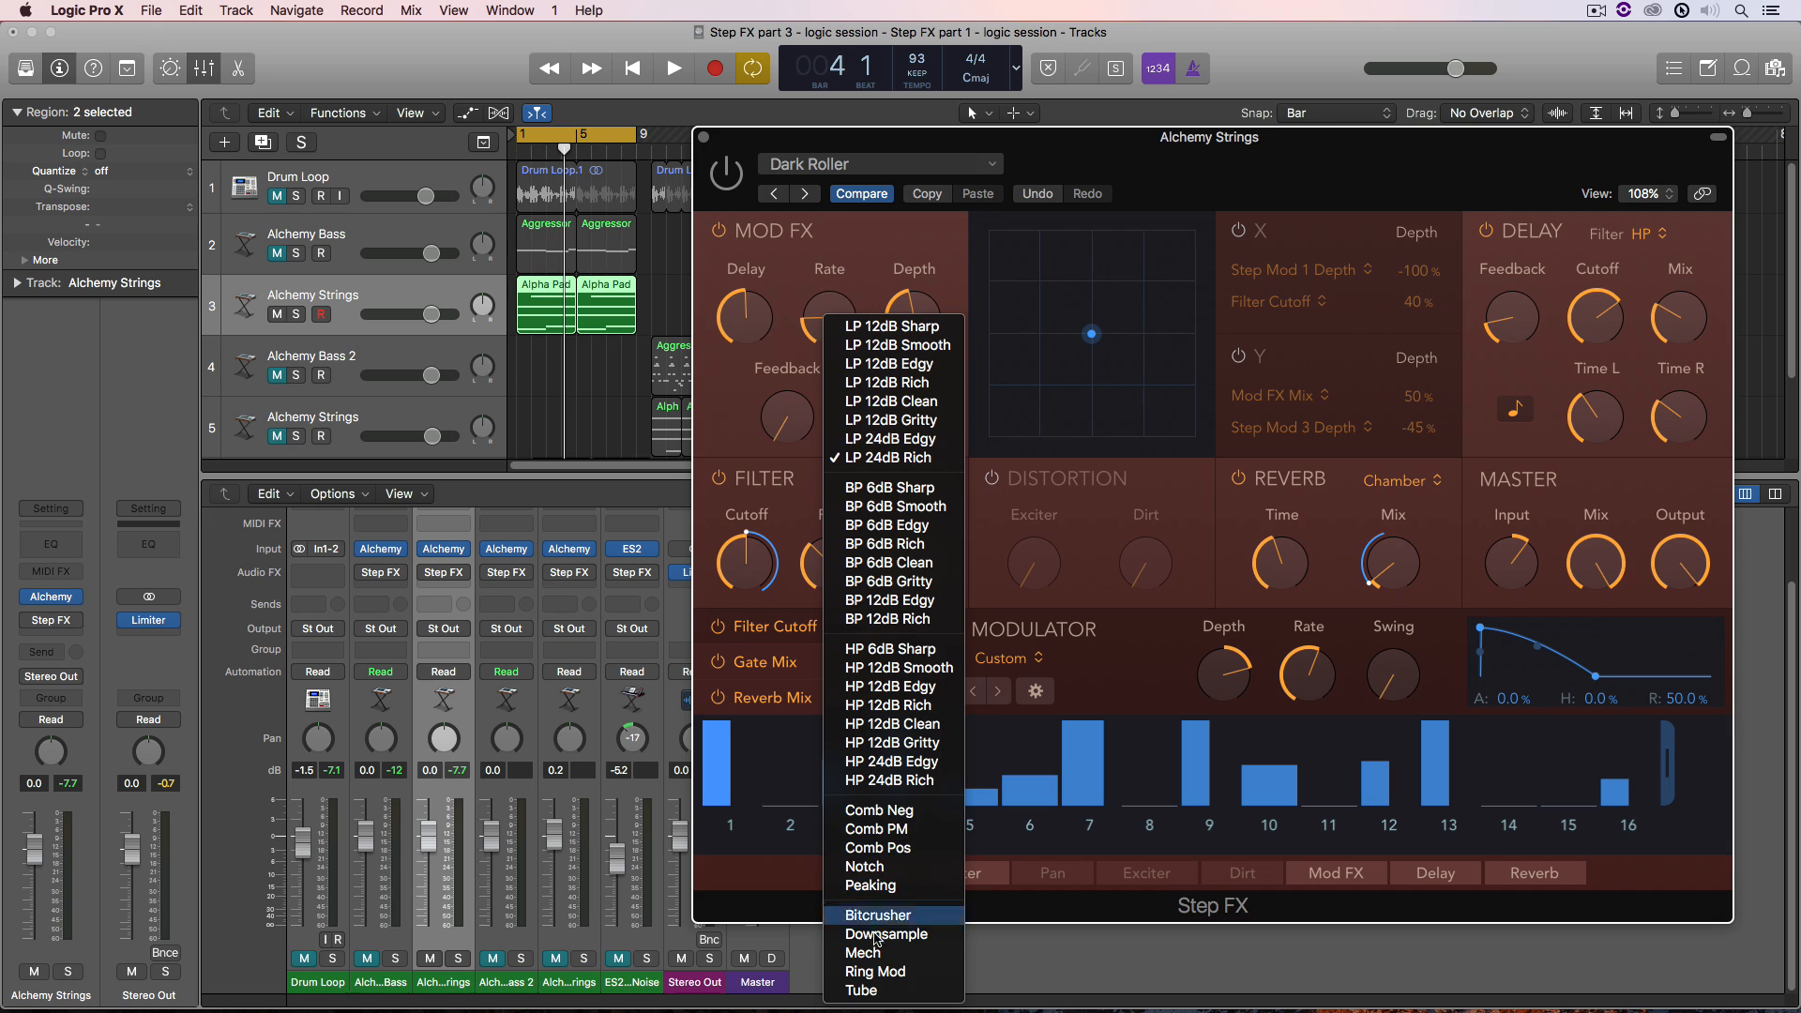
pyautogui.click(890, 457)
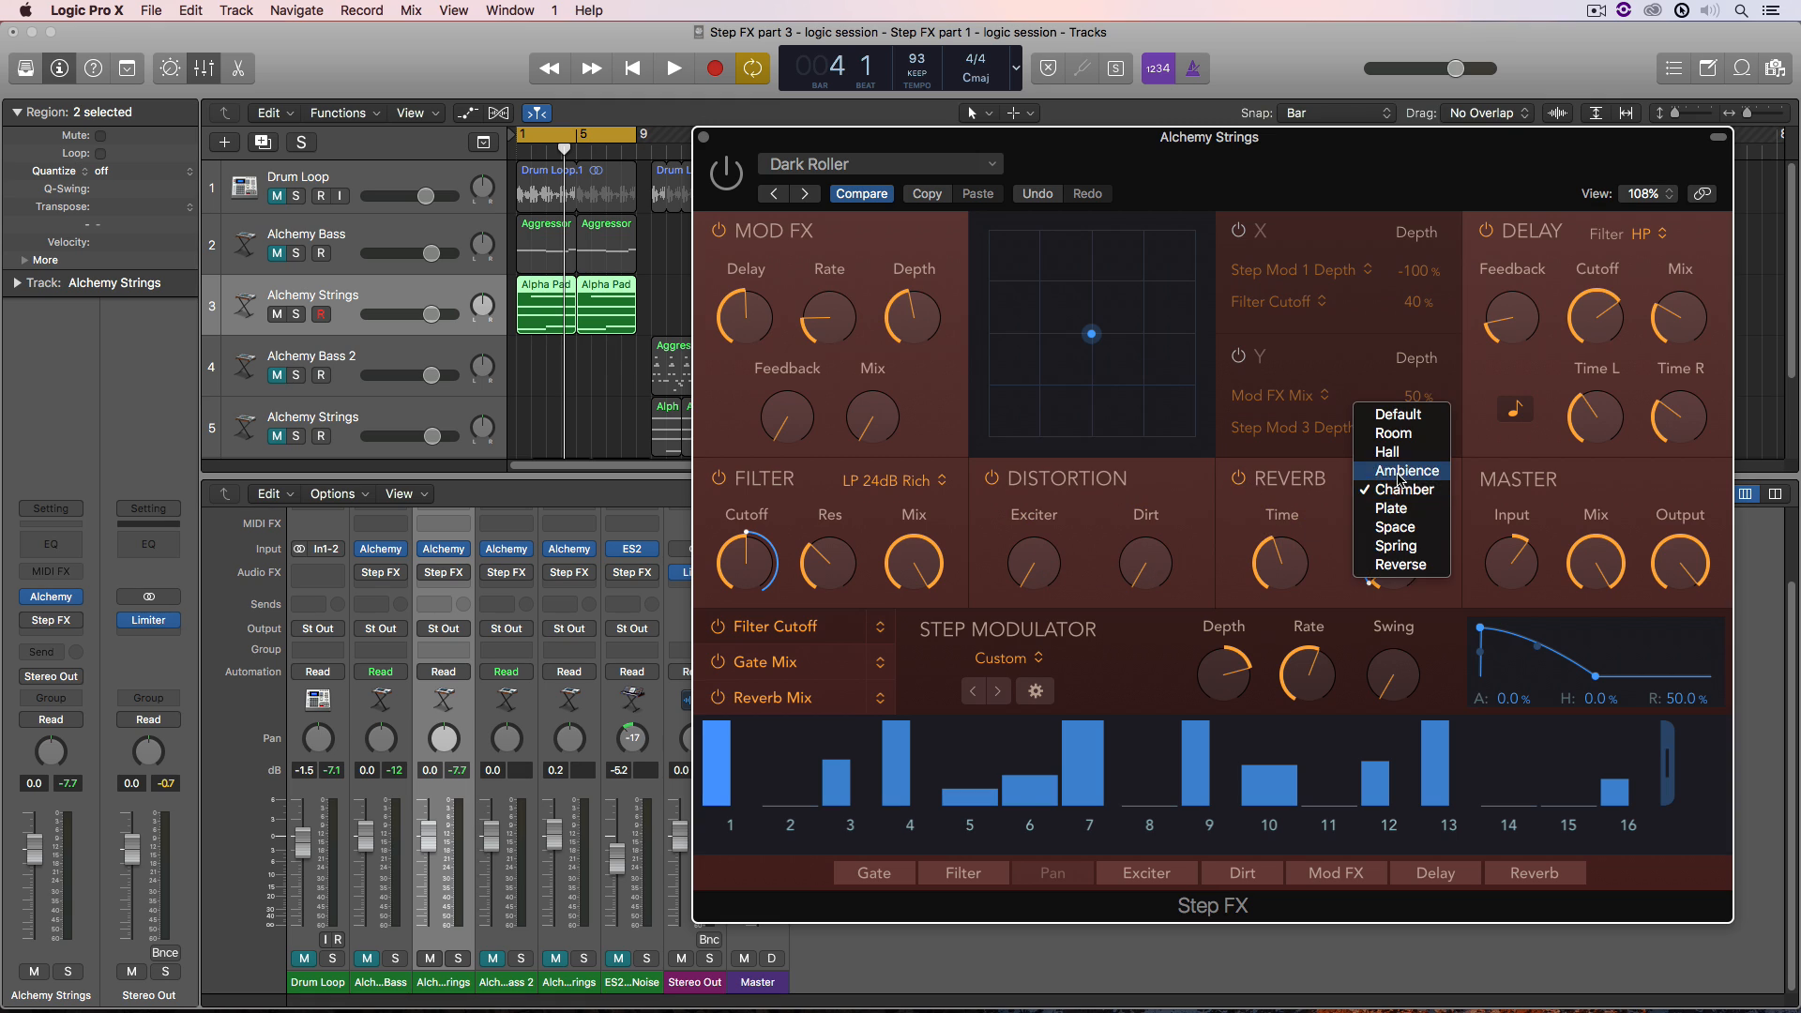
pyautogui.moveTo(1400, 489)
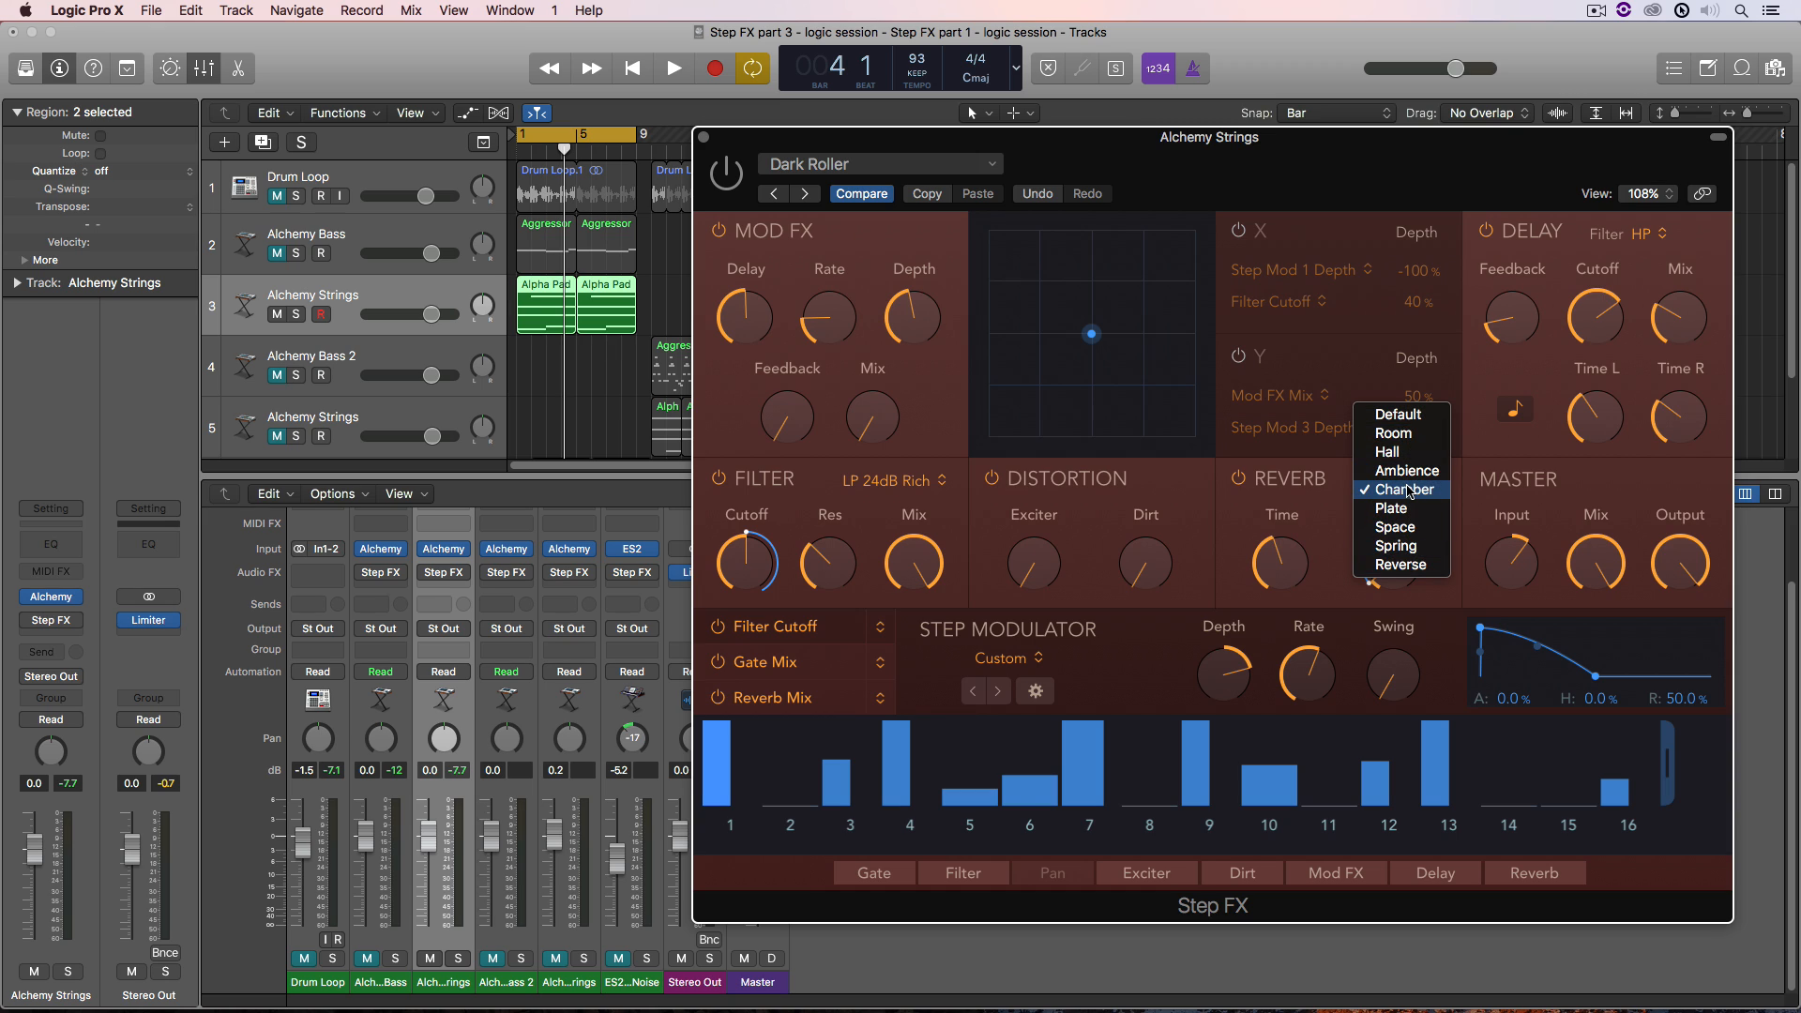
pyautogui.click(1401, 490)
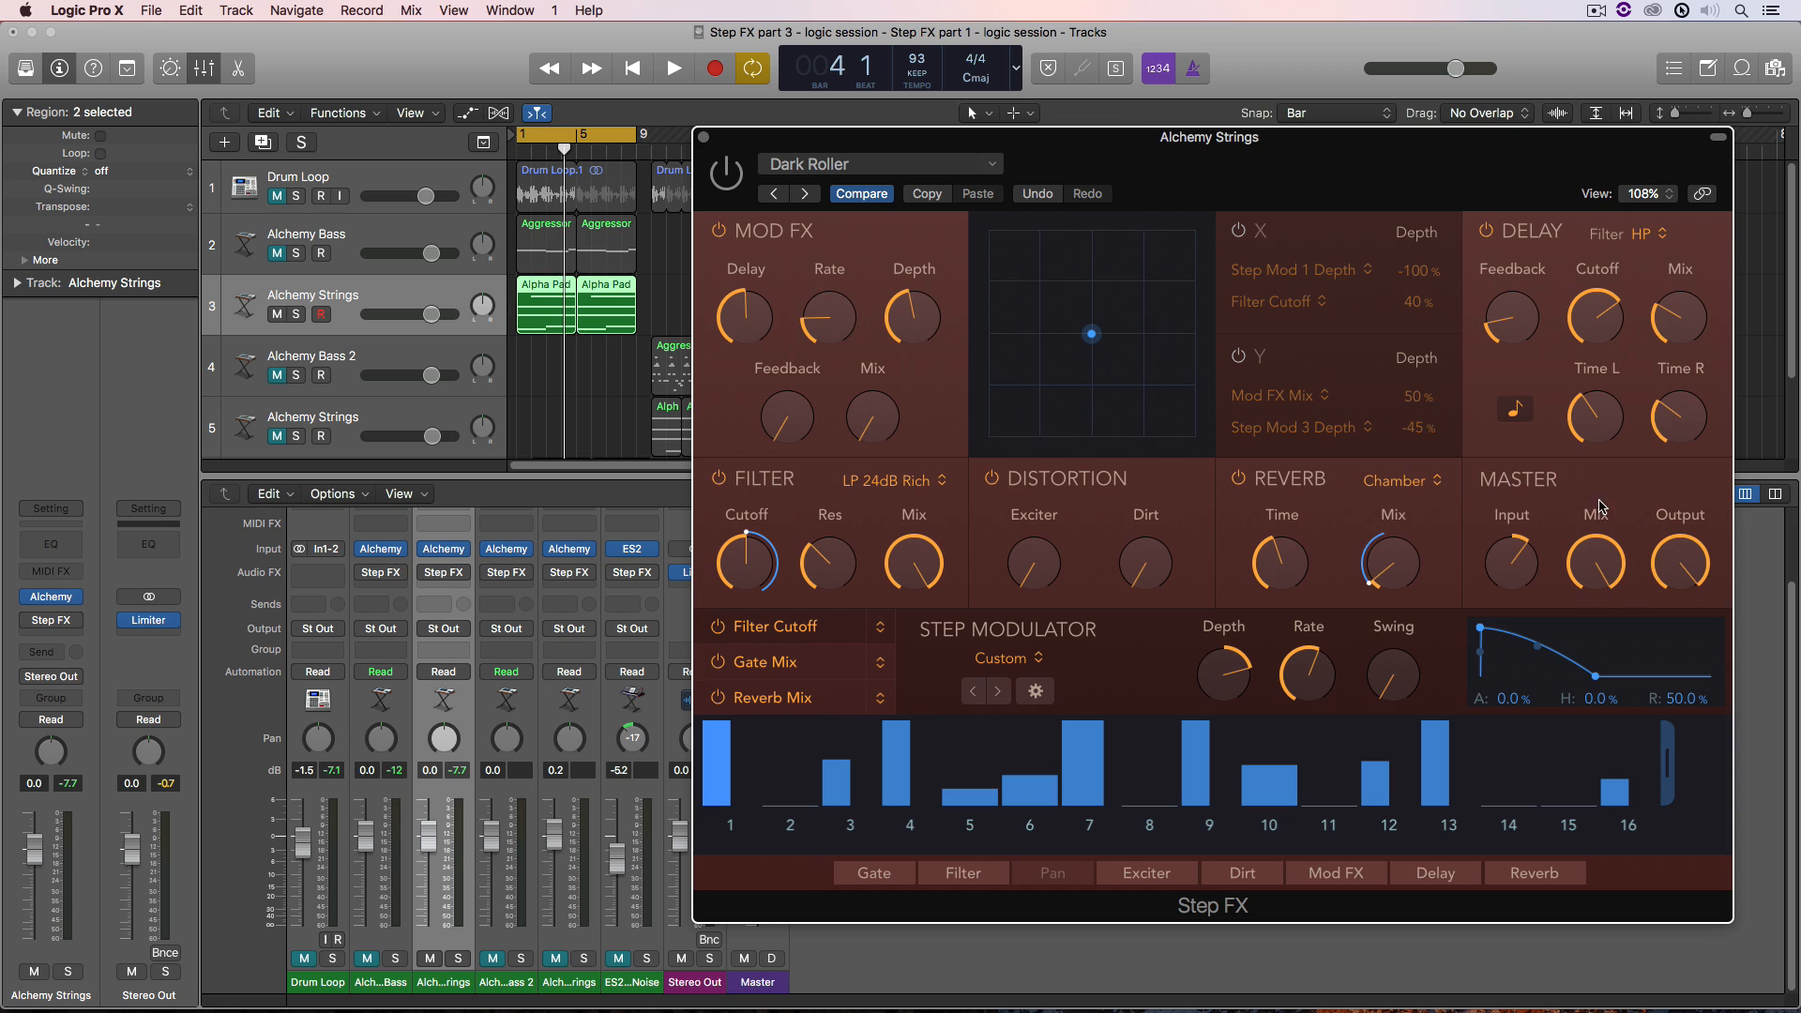
pyautogui.moveTo(1586, 484)
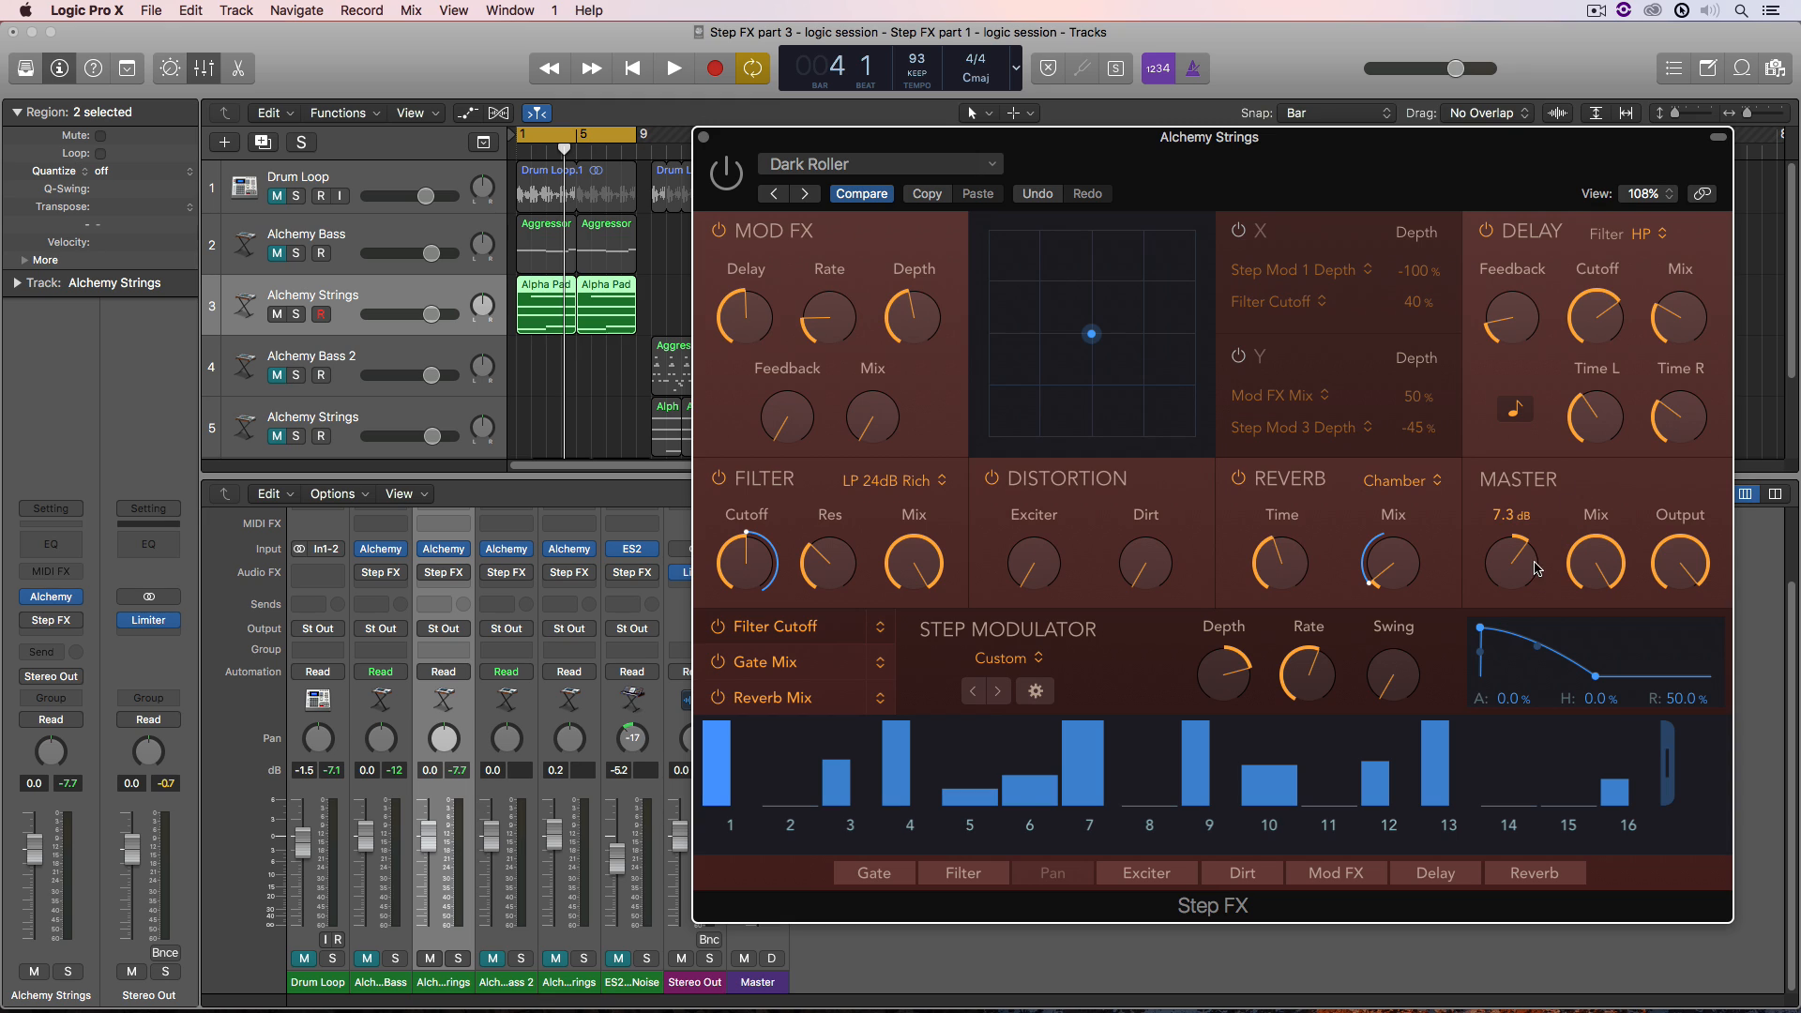
# - Raise the Step FX Master Input knob to 7.3 dB
pyautogui.moveTo(1510, 563); pyautogui.dragTo(1514, 589)
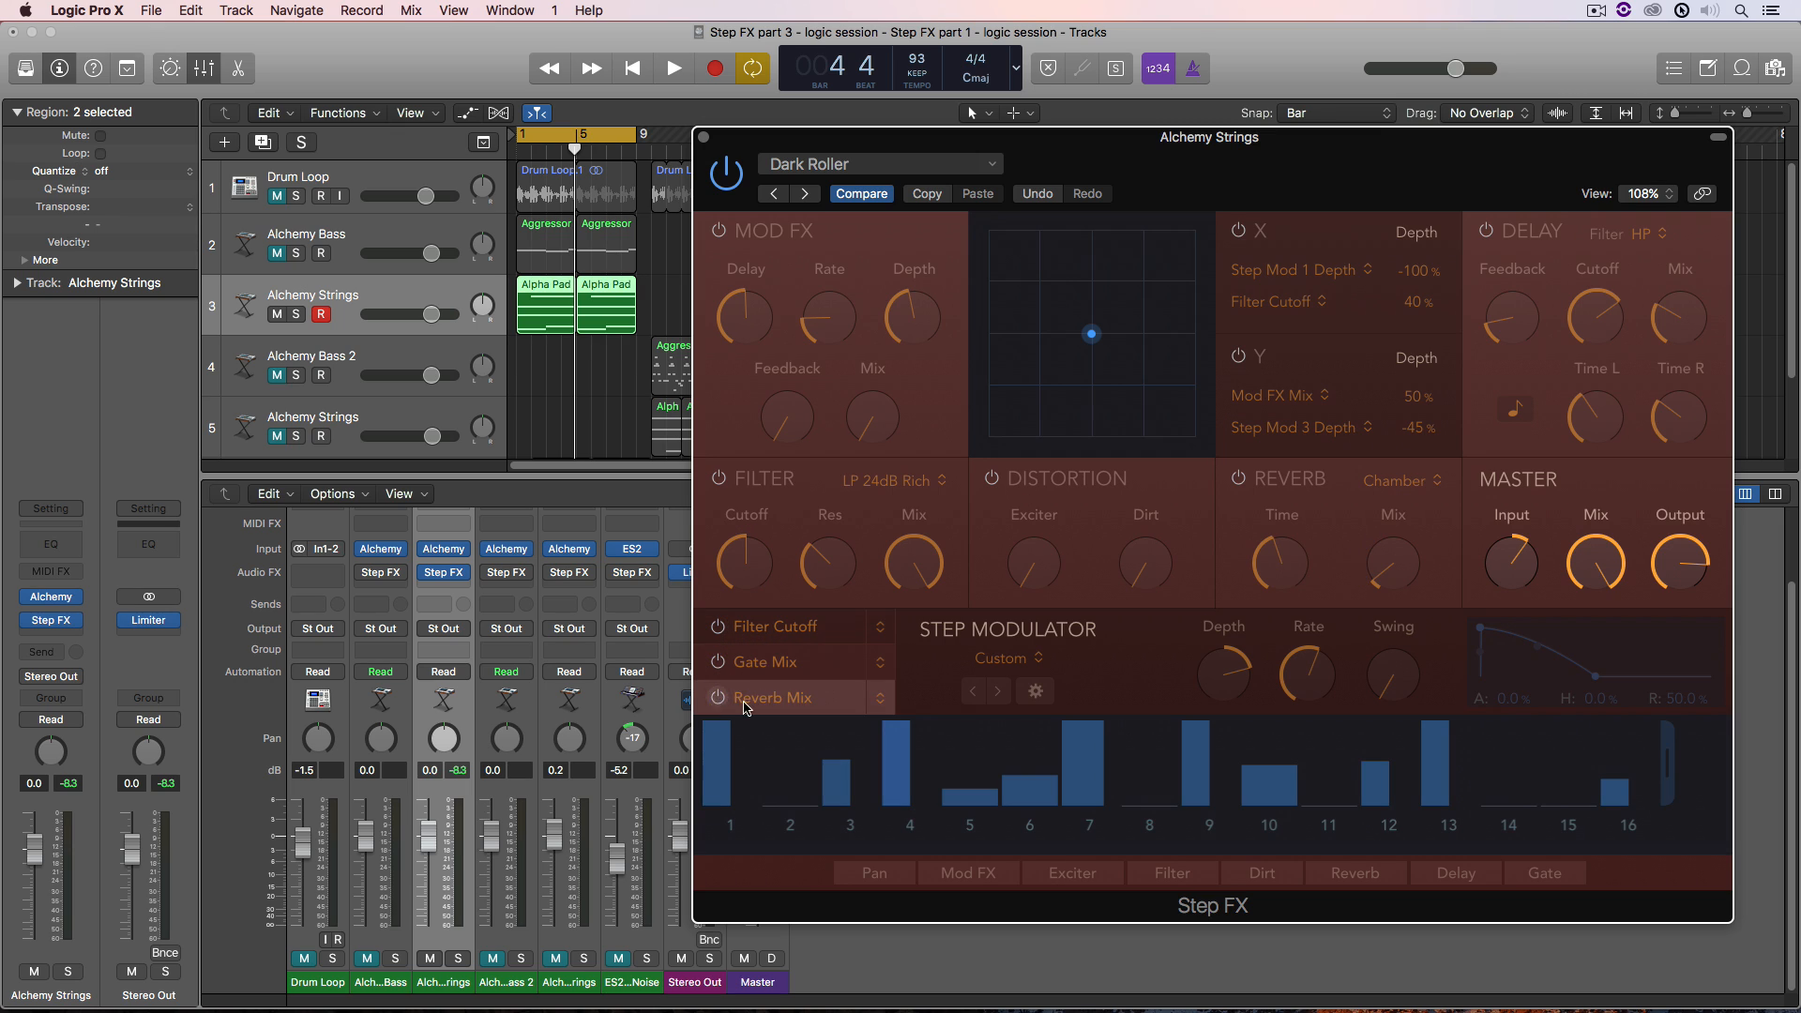
# - Reset the Step FX master knob to 0.0 dB and start playback
pyautogui.moveTo(1510, 563); pyautogui.dragTo(1510, 540)
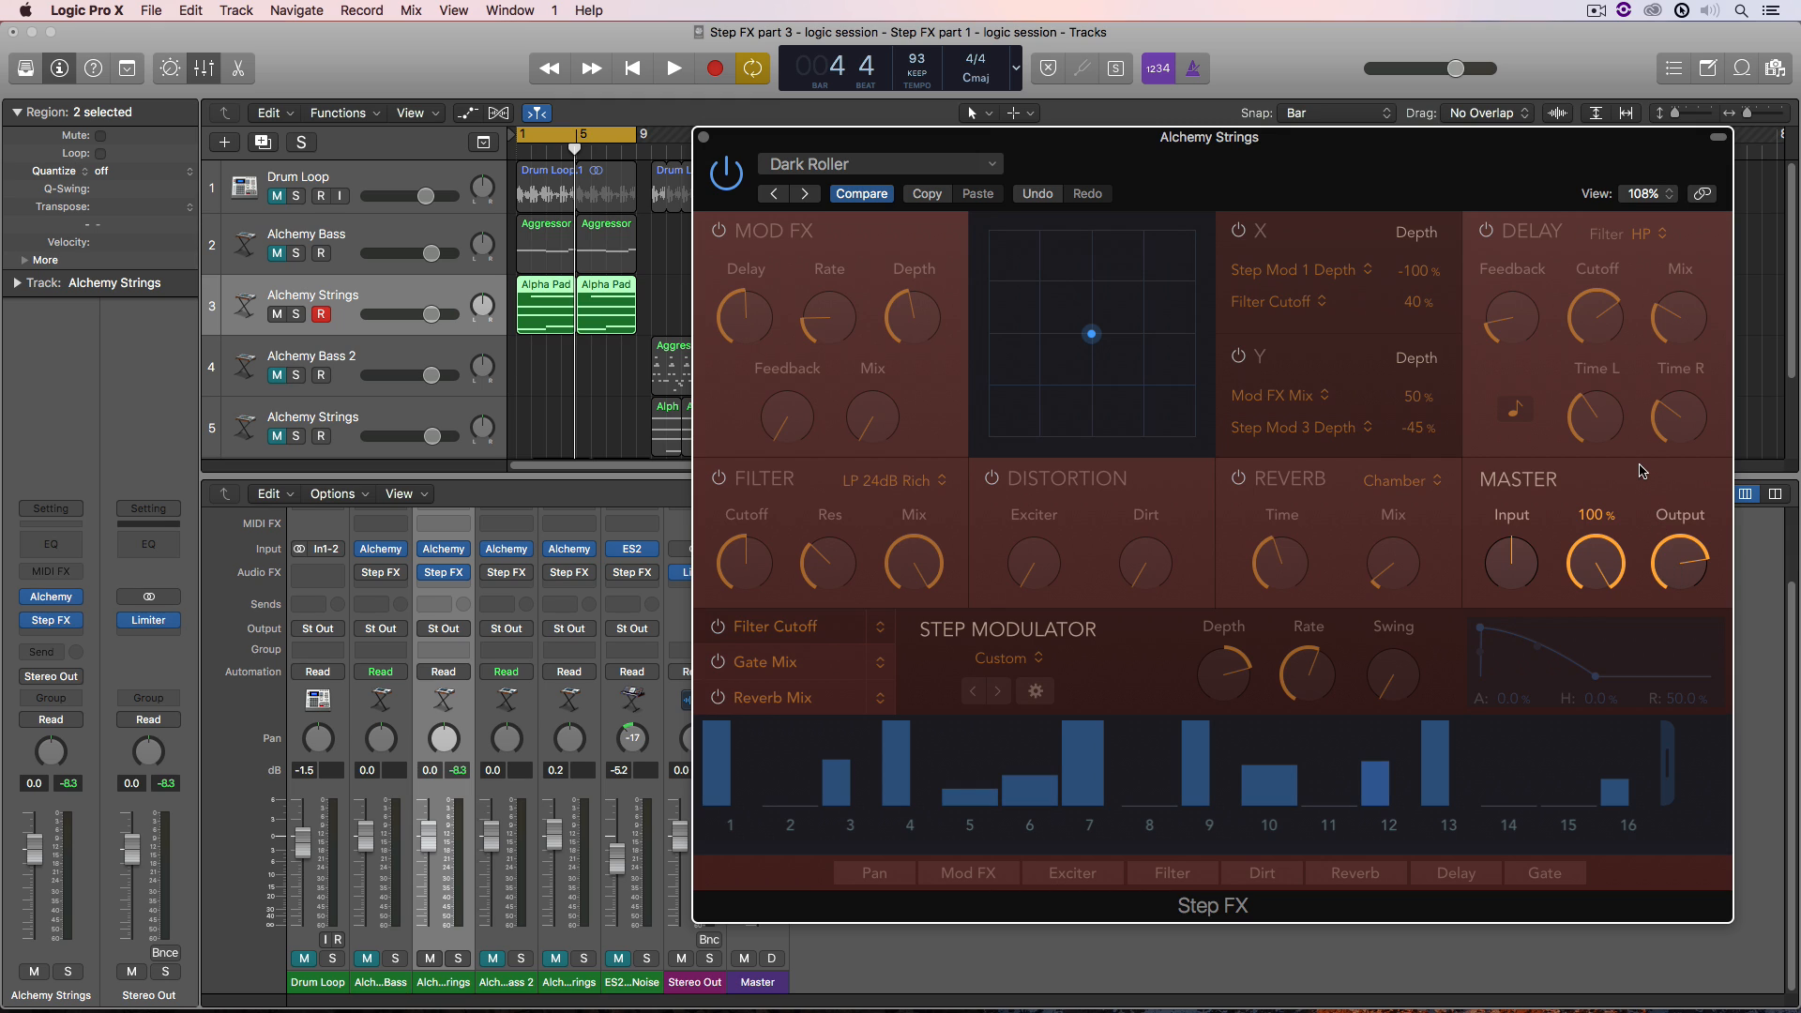
pyautogui.click(1510, 563)
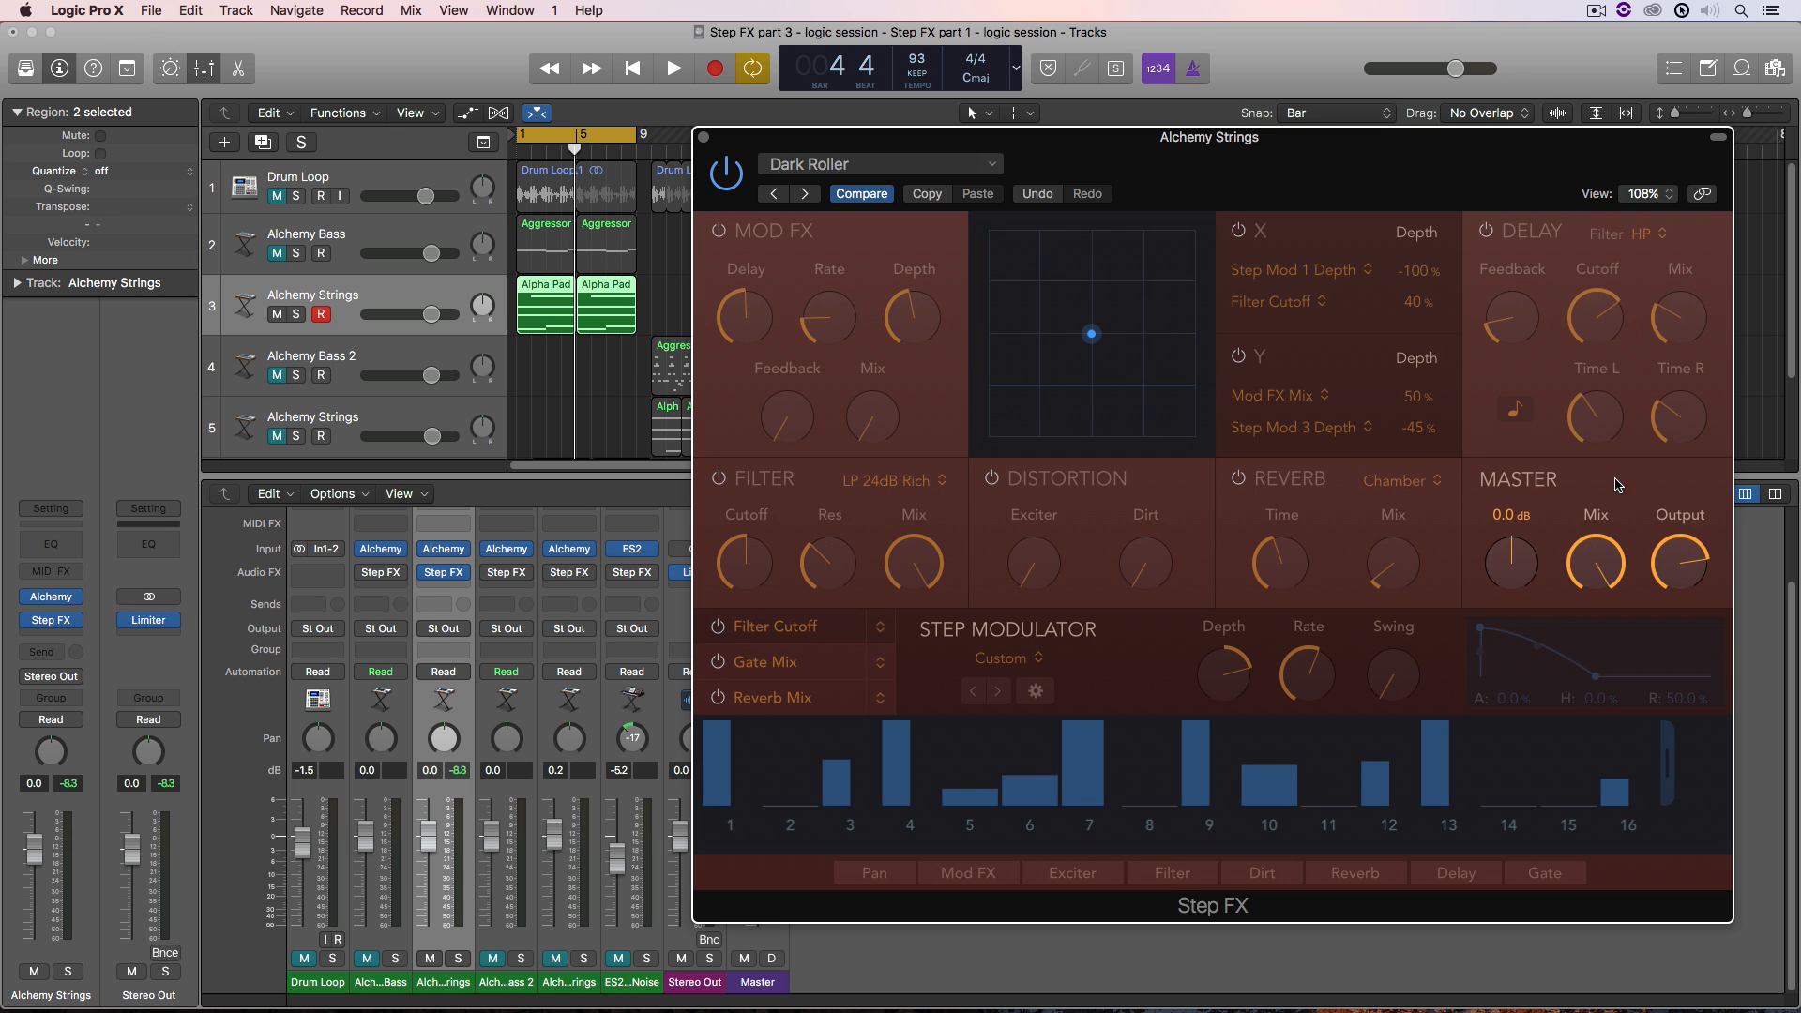
pyautogui.click(671, 68)
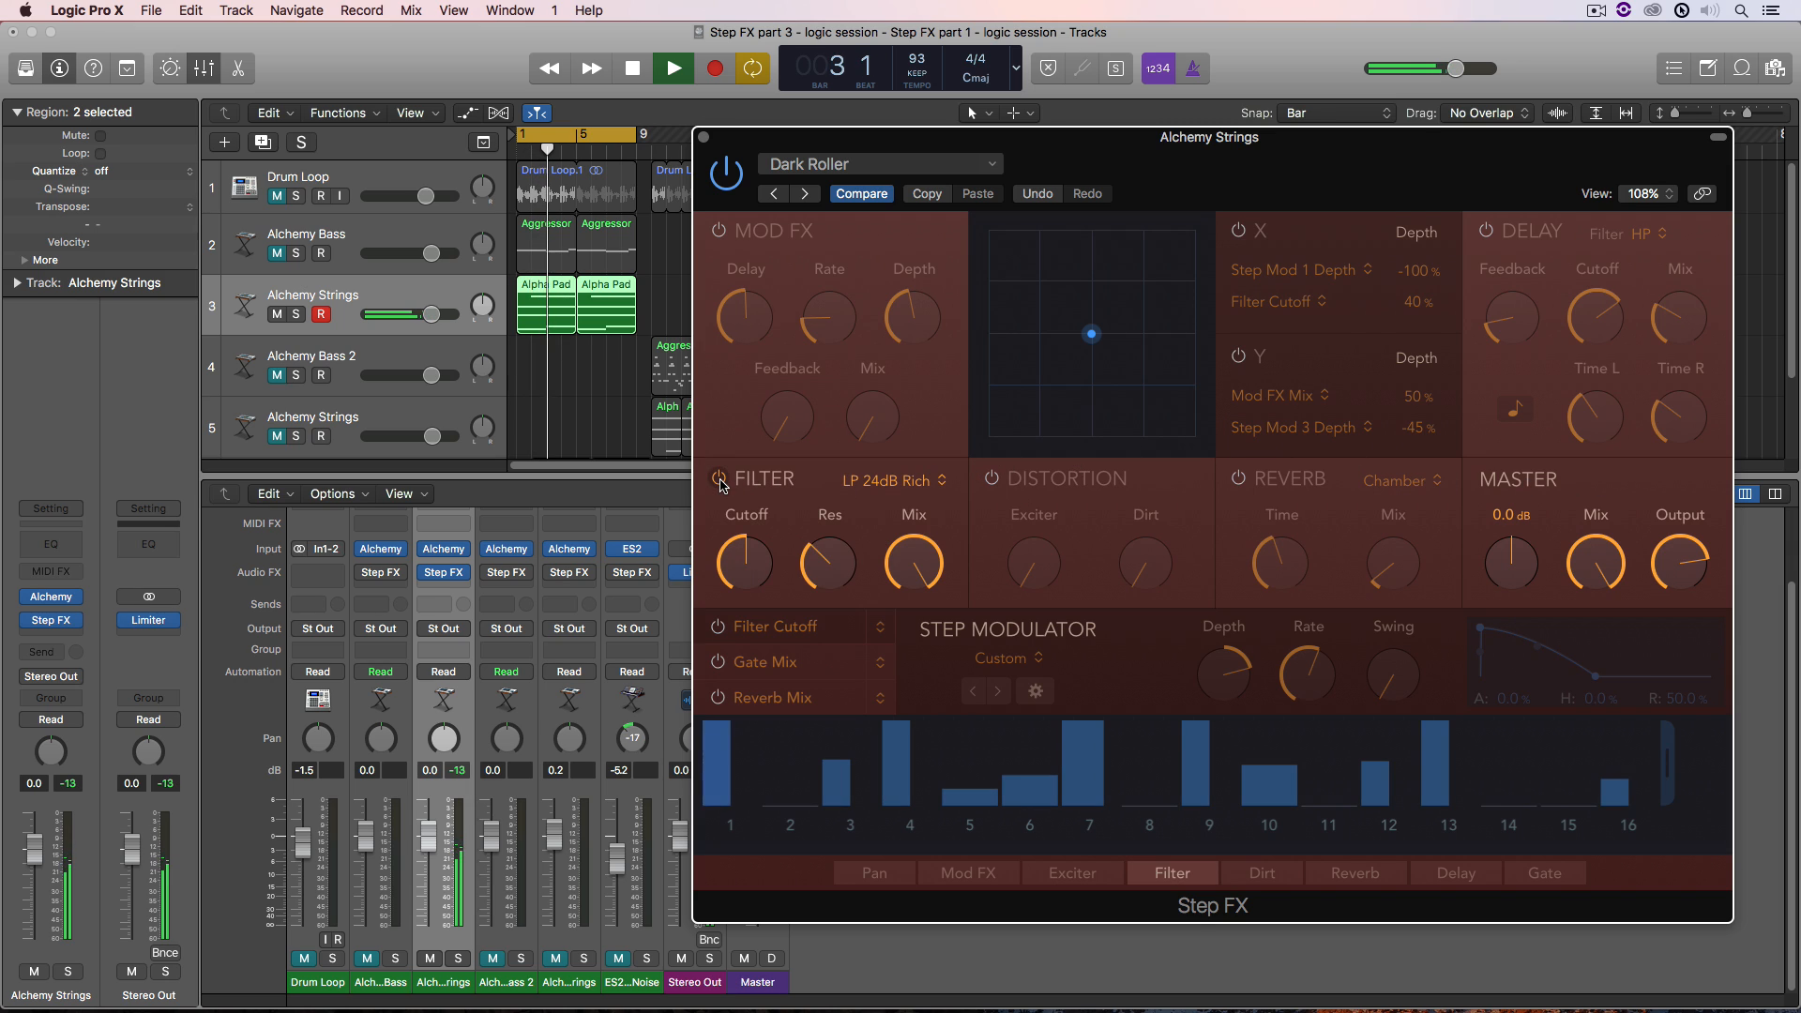
# - Set the filter cutoff to about 990 Hz, adjust resonance, and restart playback
pyautogui.moveTo(743, 563); pyautogui.dragTo(743, 528)
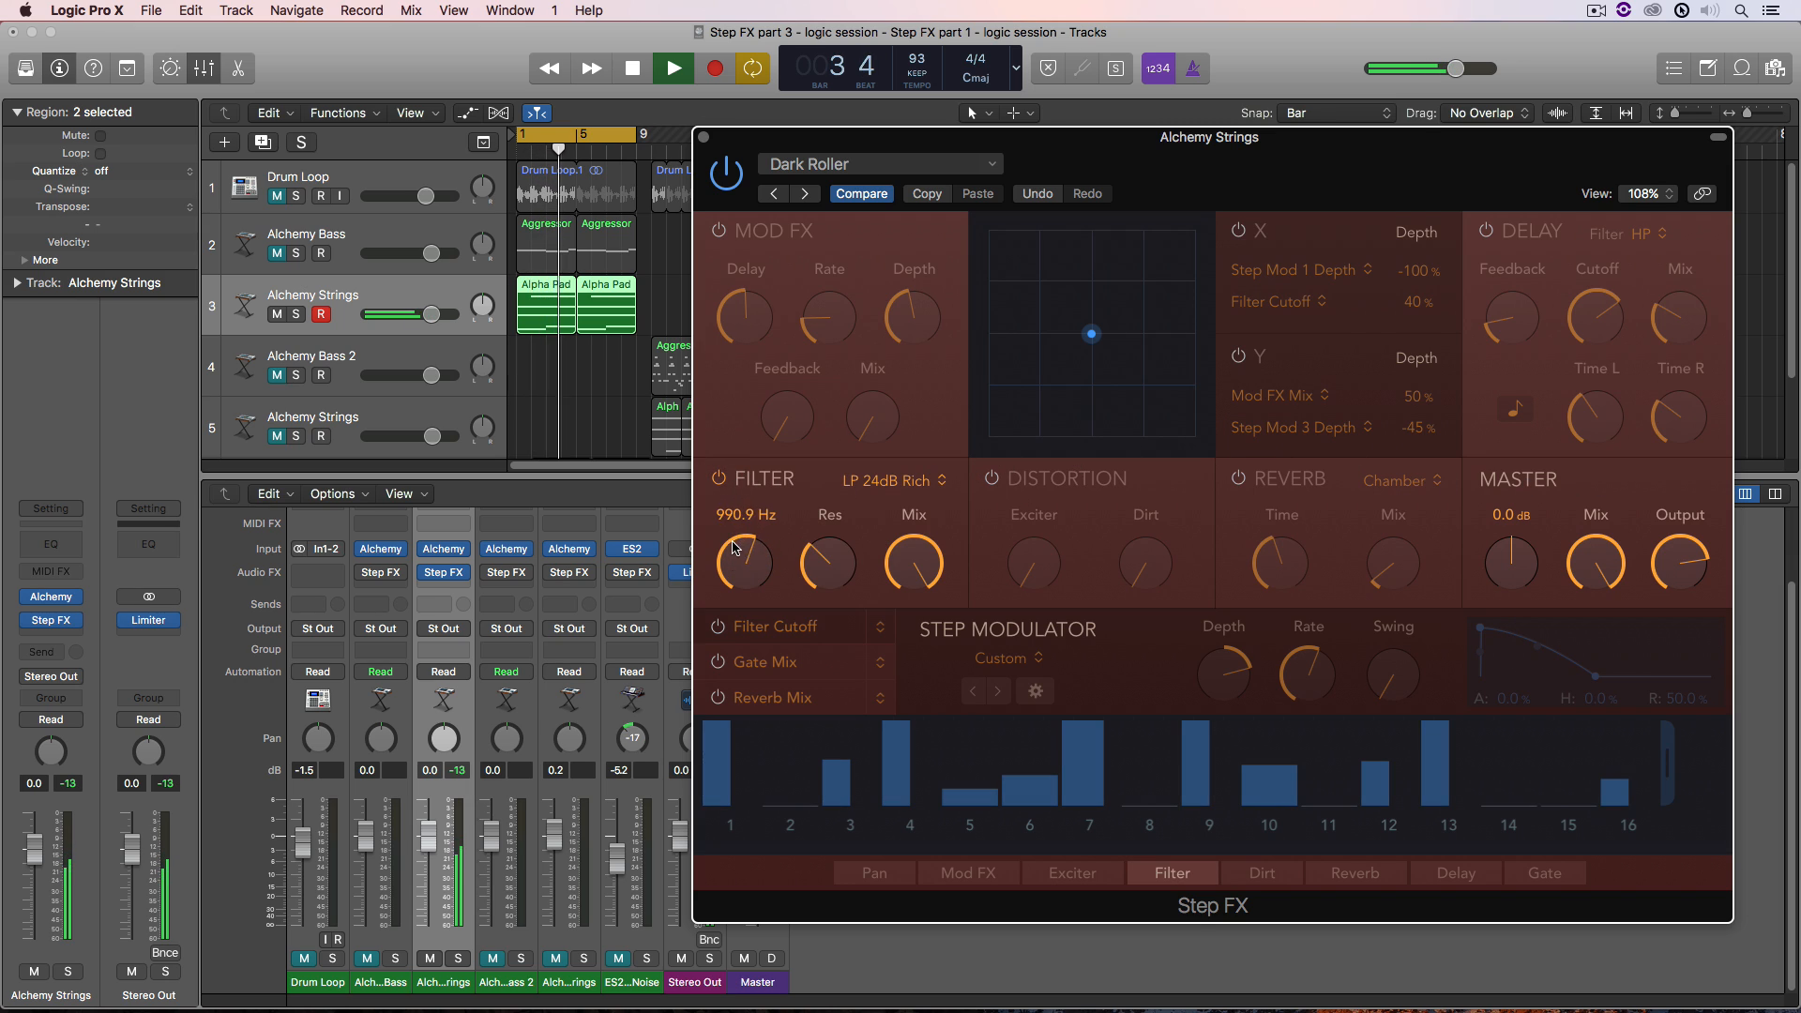
pyautogui.click(631, 68)
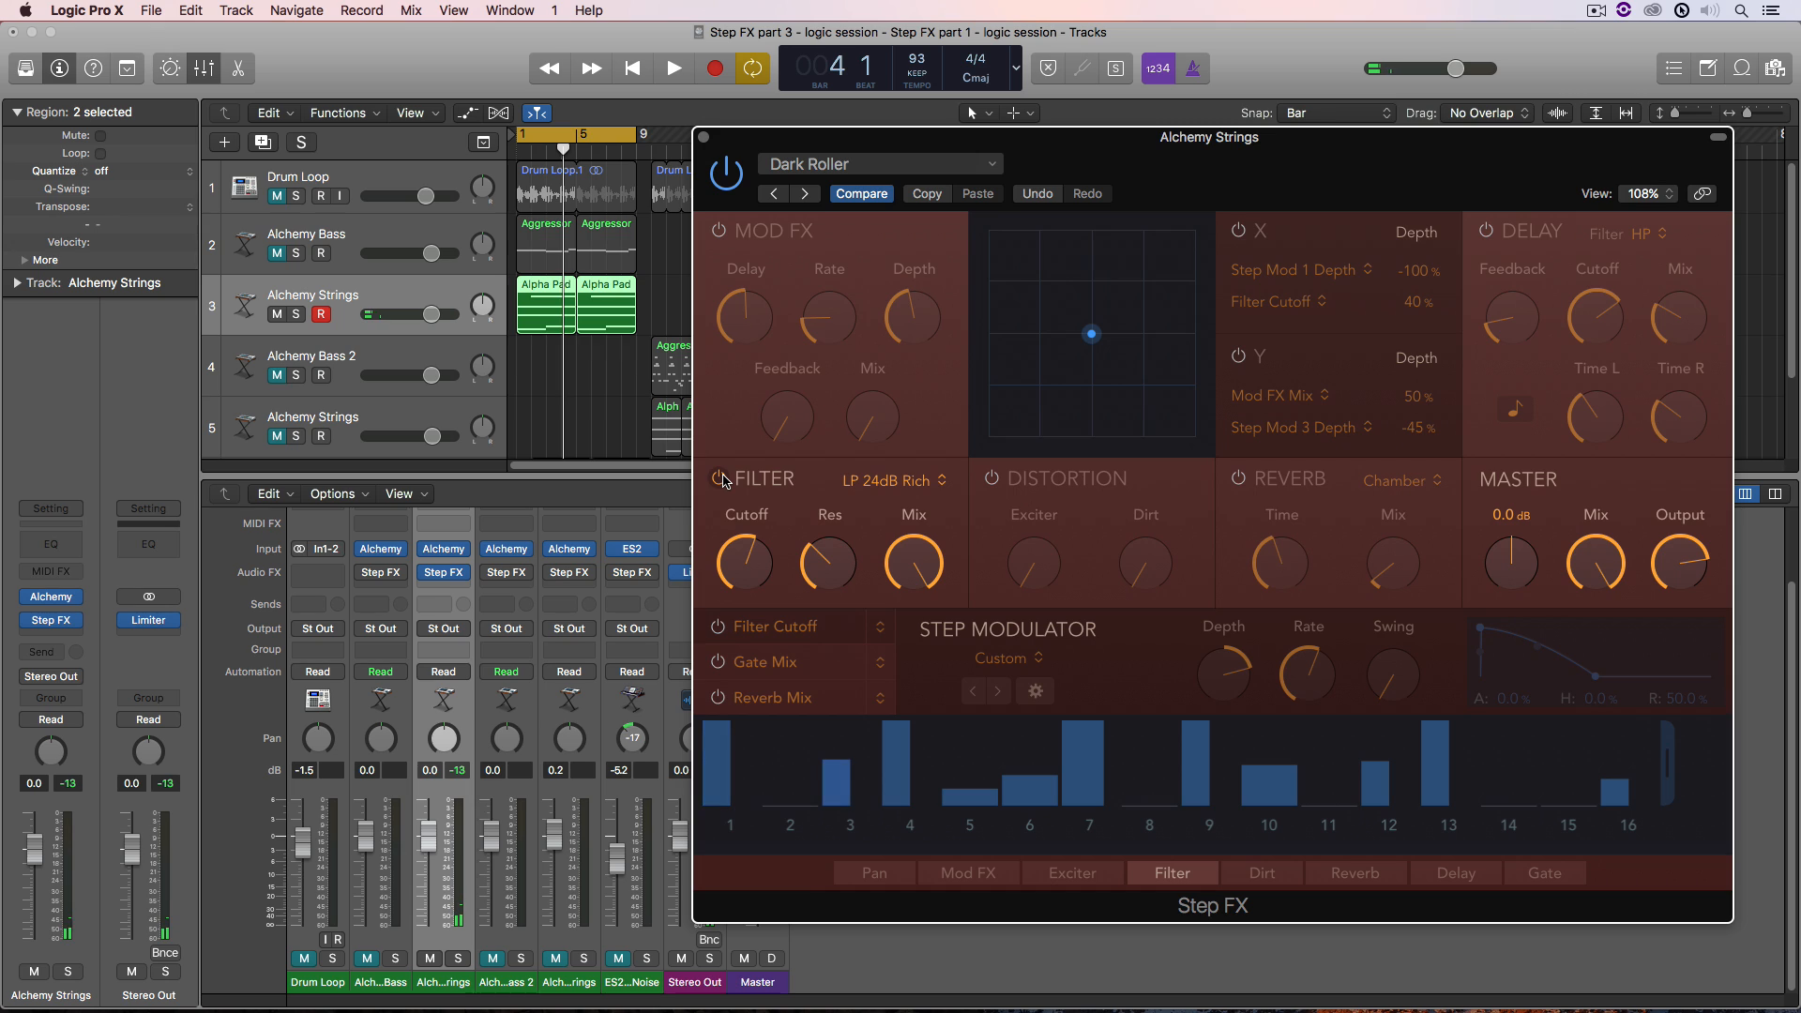
pyautogui.moveTo(1148, 562)
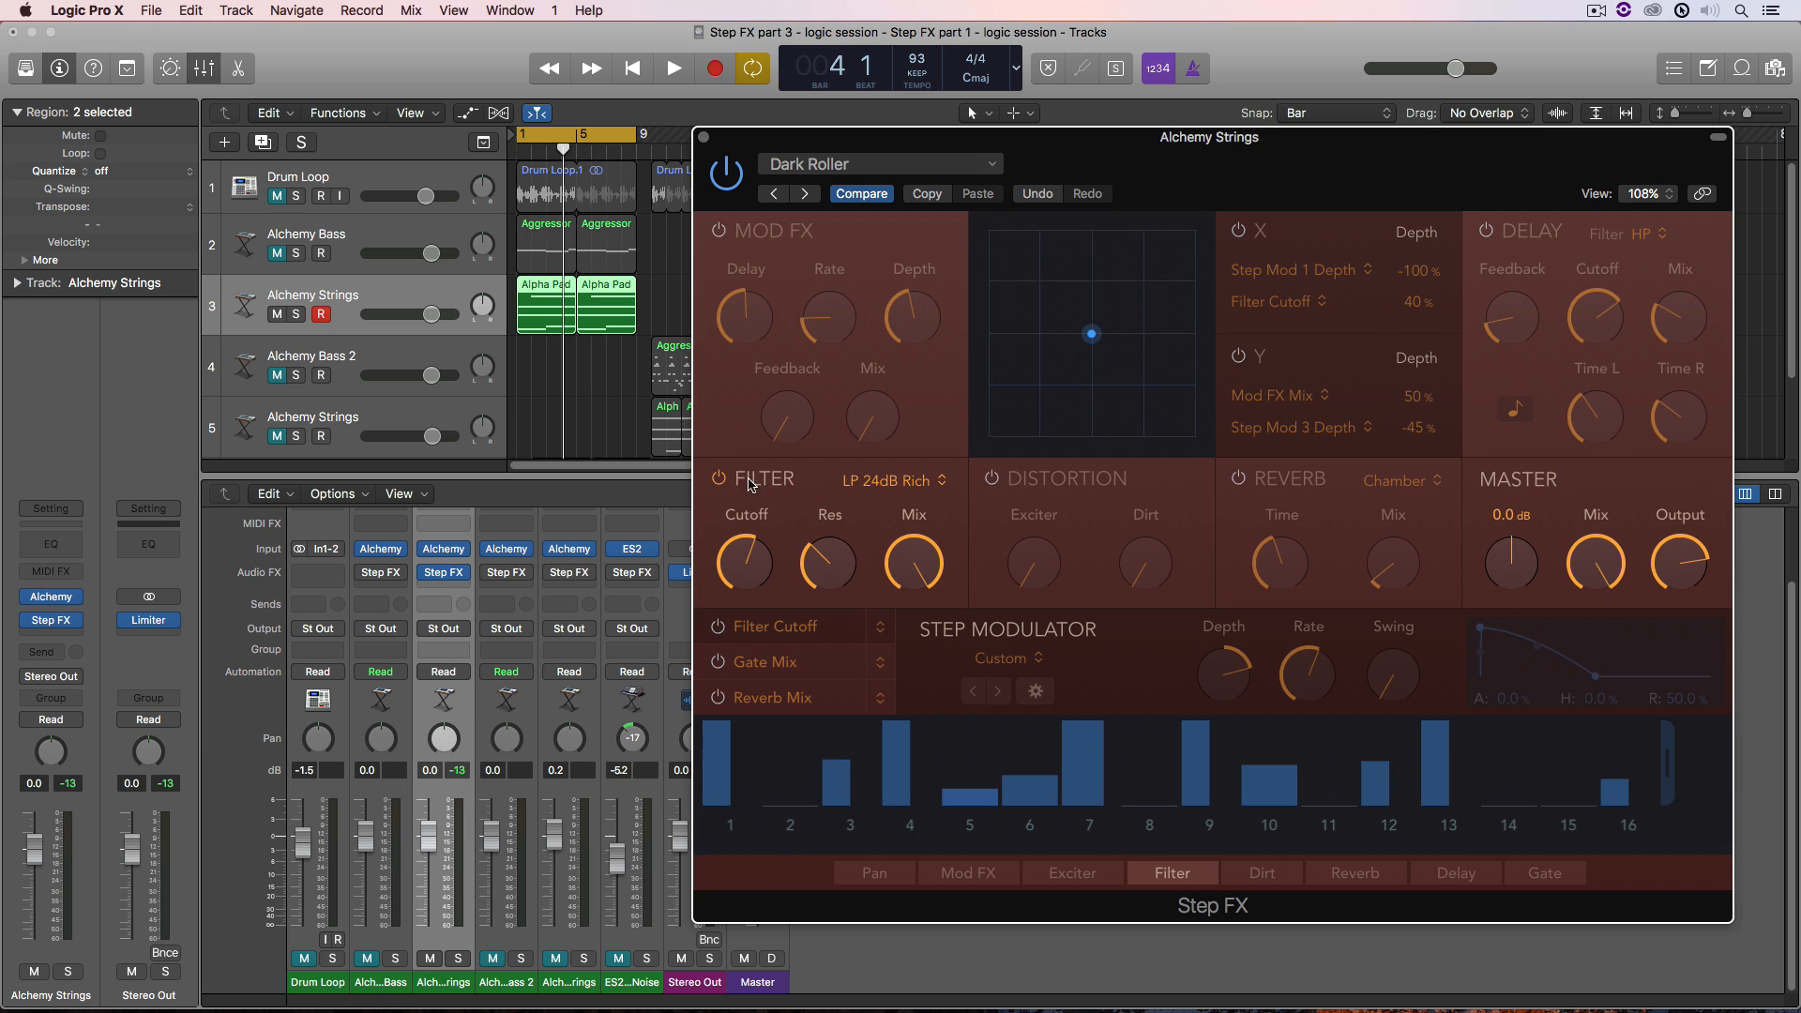
pyautogui.moveTo(826, 563); pyautogui.dragTo(825, 541)
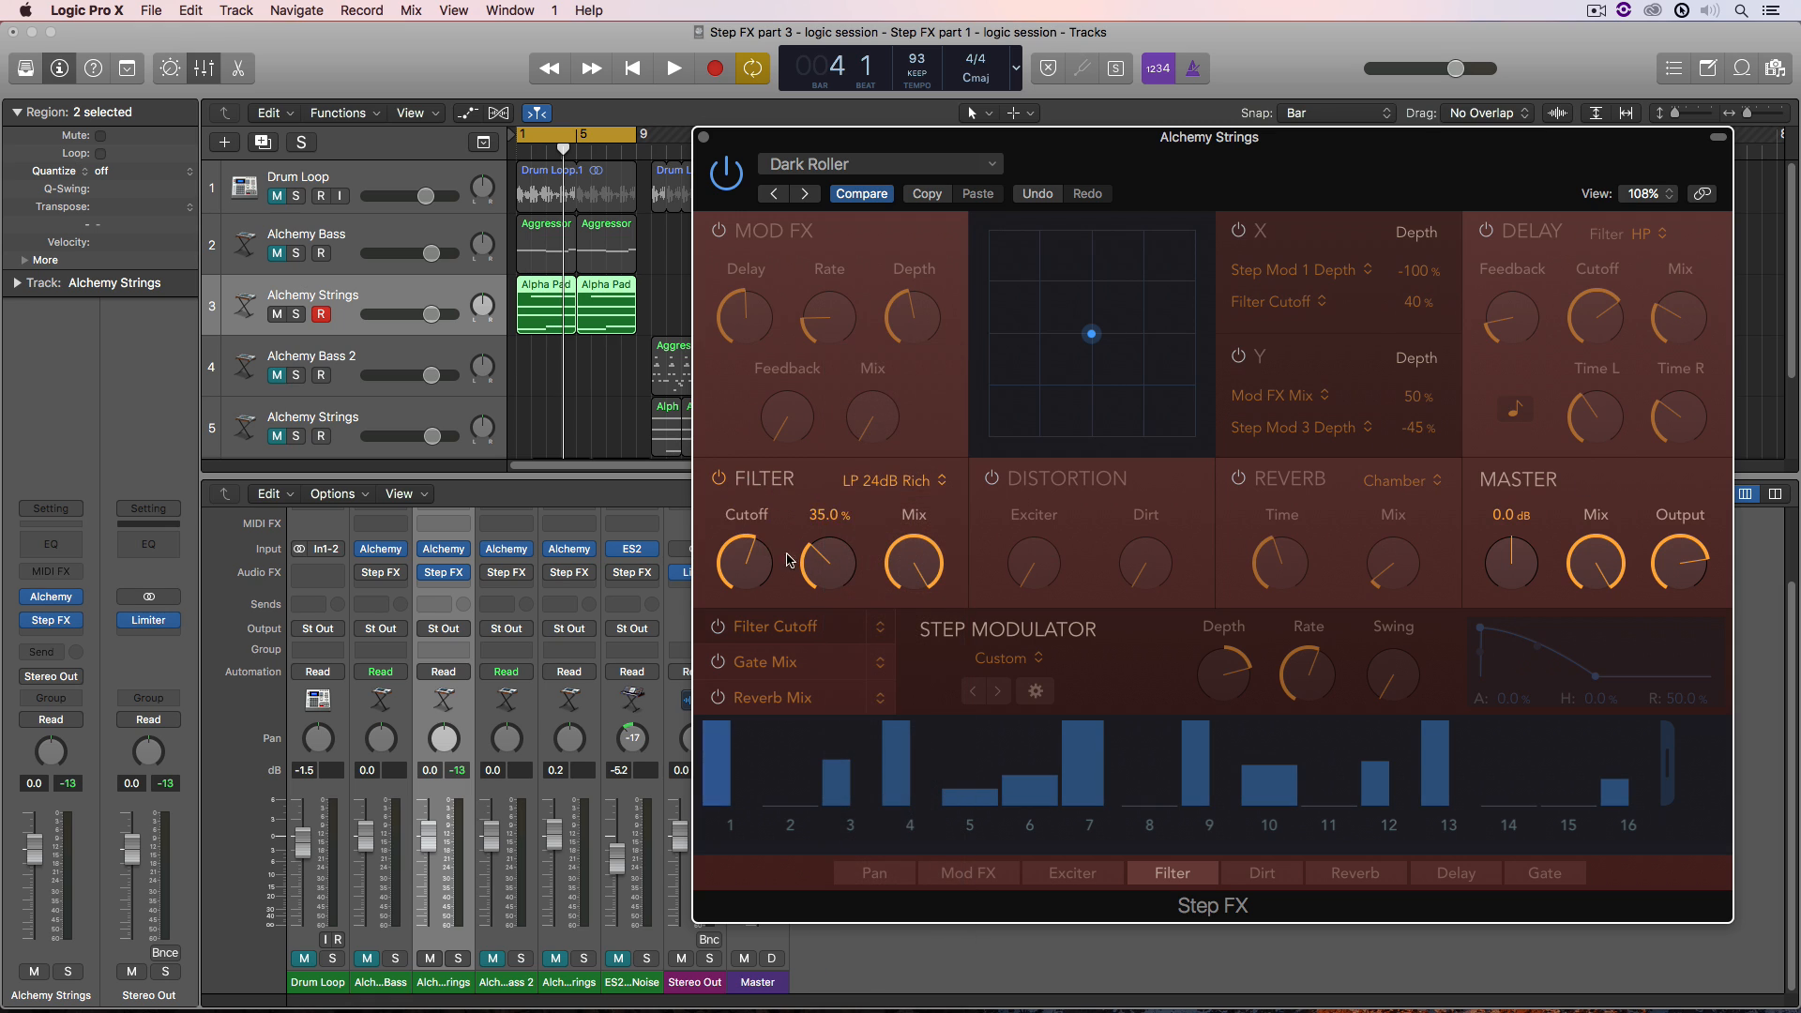
pyautogui.click(672, 68)
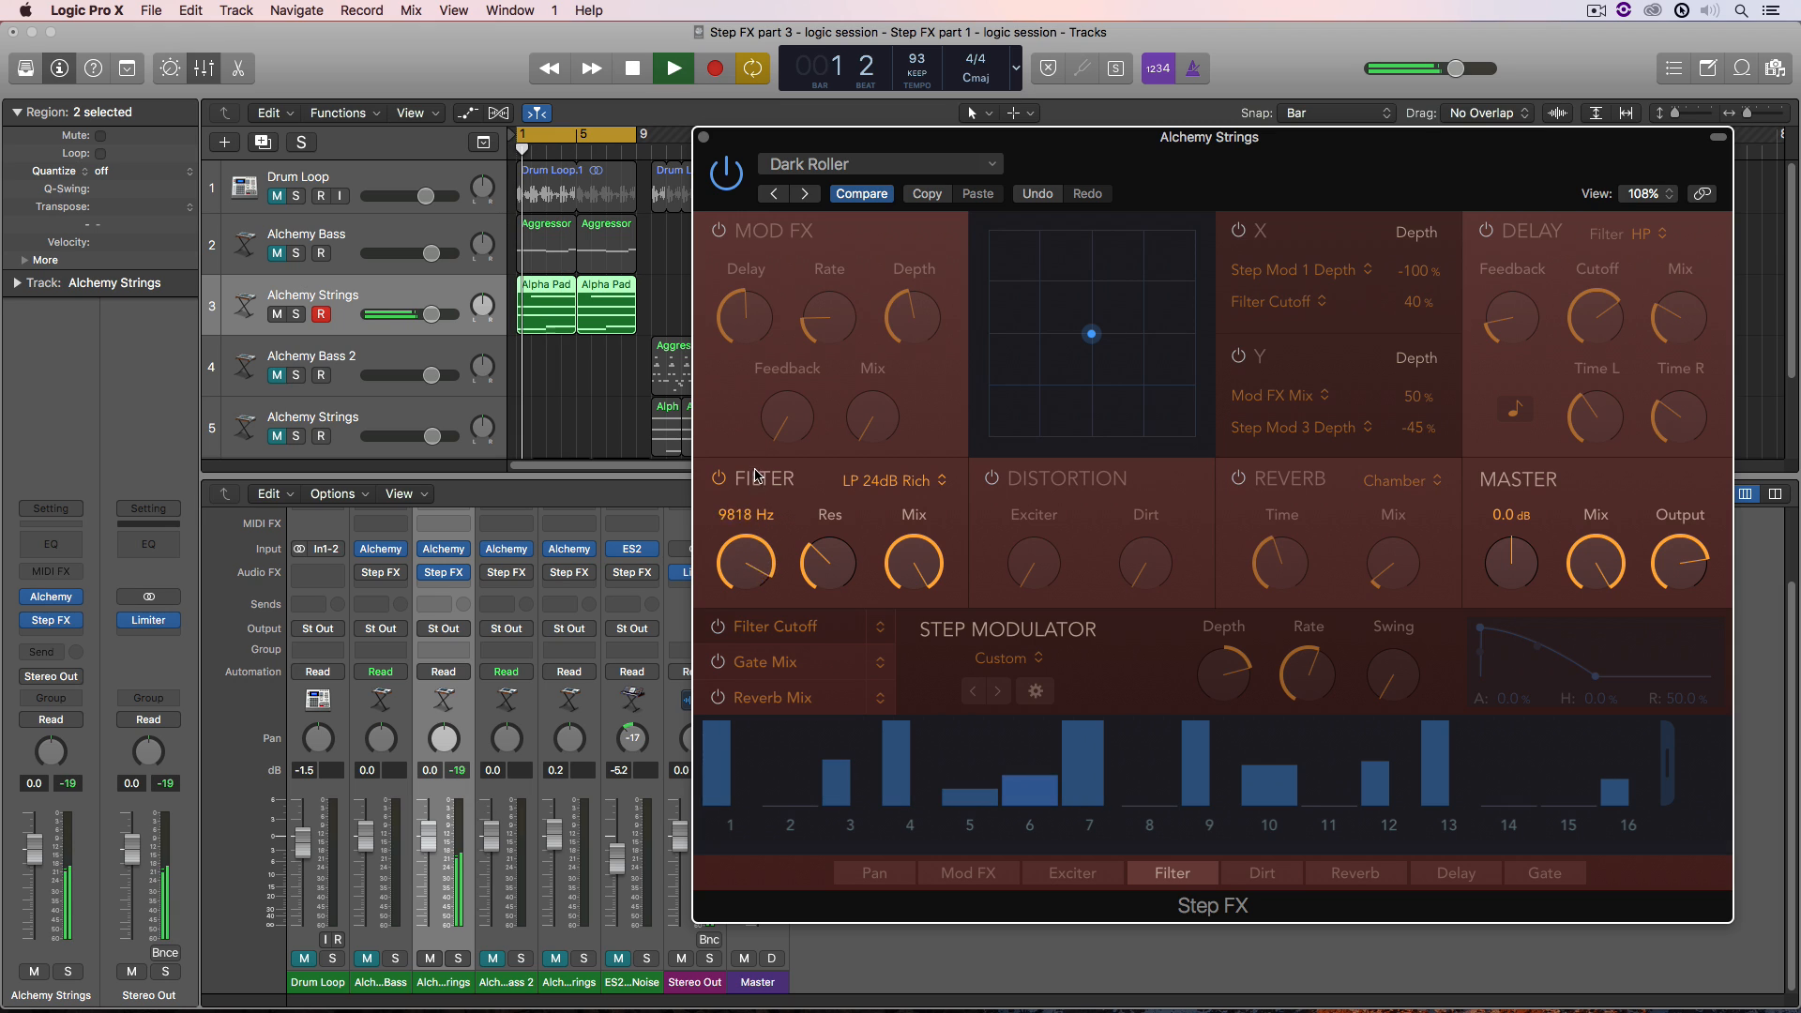
# - Sweep the filter cutoff between about 1 kHz and 2.4 kHz, leaving it near 2.3 kHz
pyautogui.moveTo(744, 563); pyautogui.dragTo(743, 585)
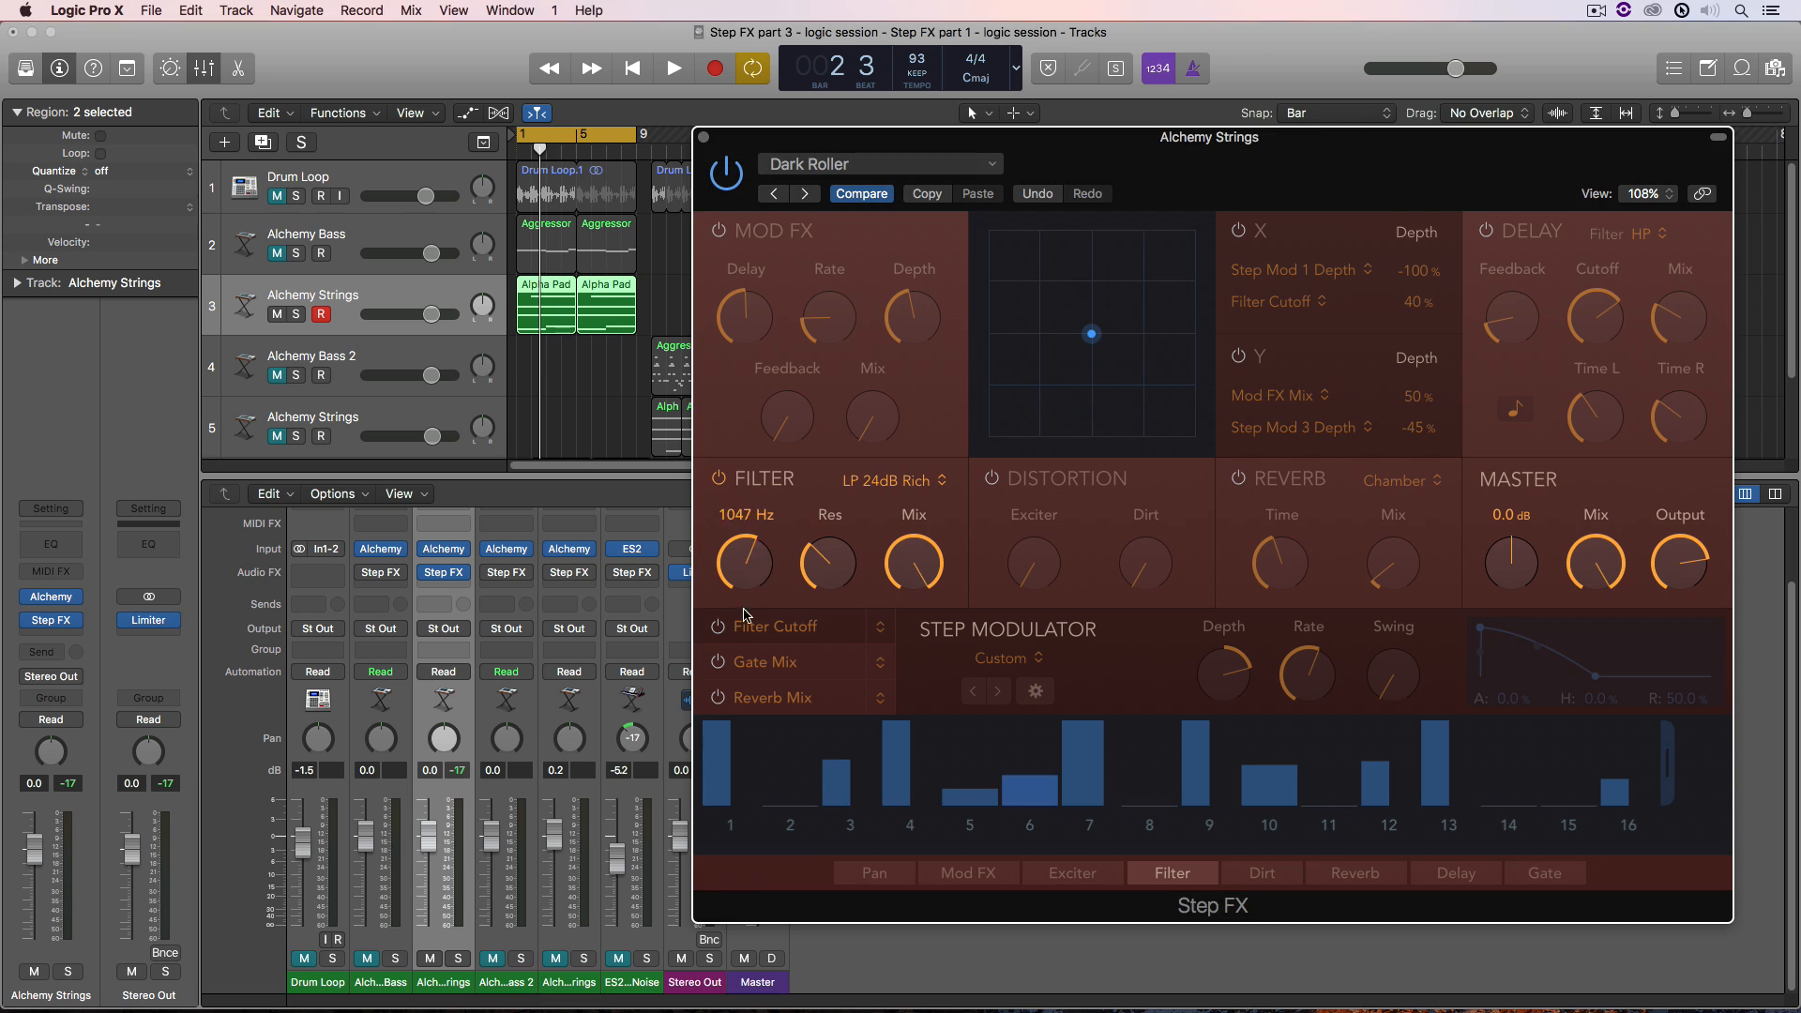
pyautogui.moveTo(743, 563); pyautogui.dragTo(769, 528)
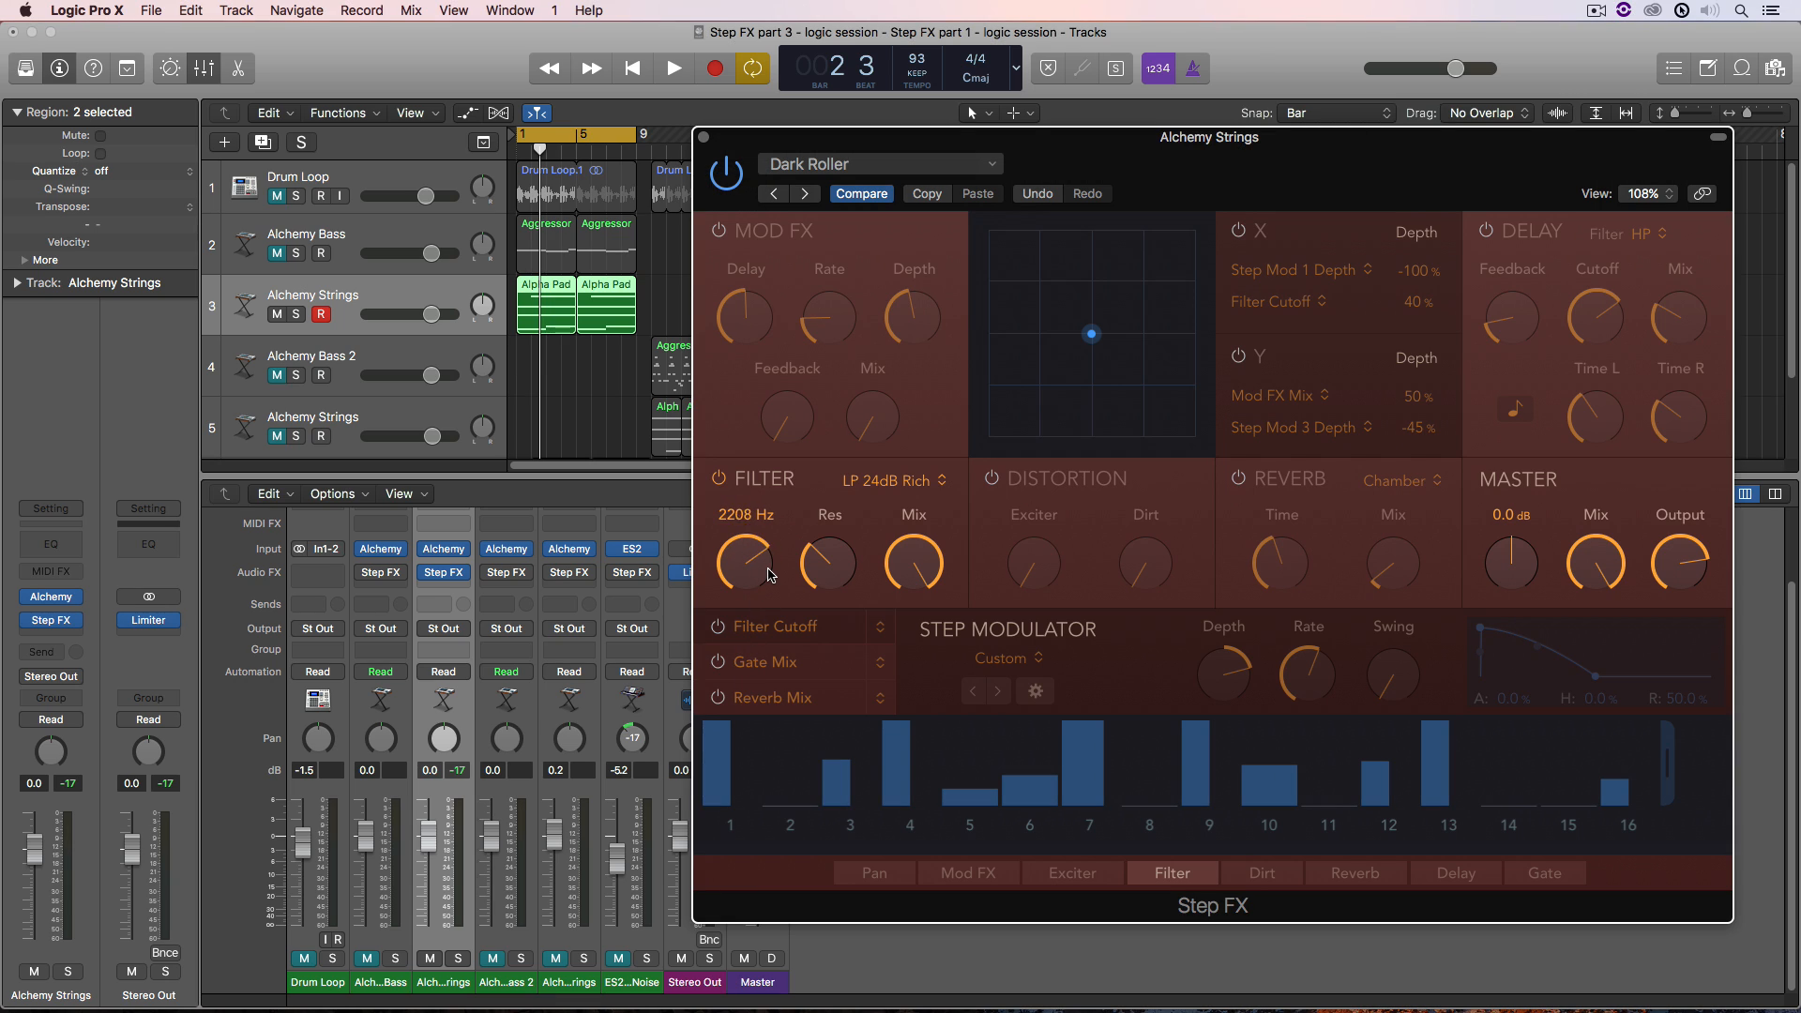
pyautogui.moveTo(744, 563); pyautogui.dragTo(752, 551)
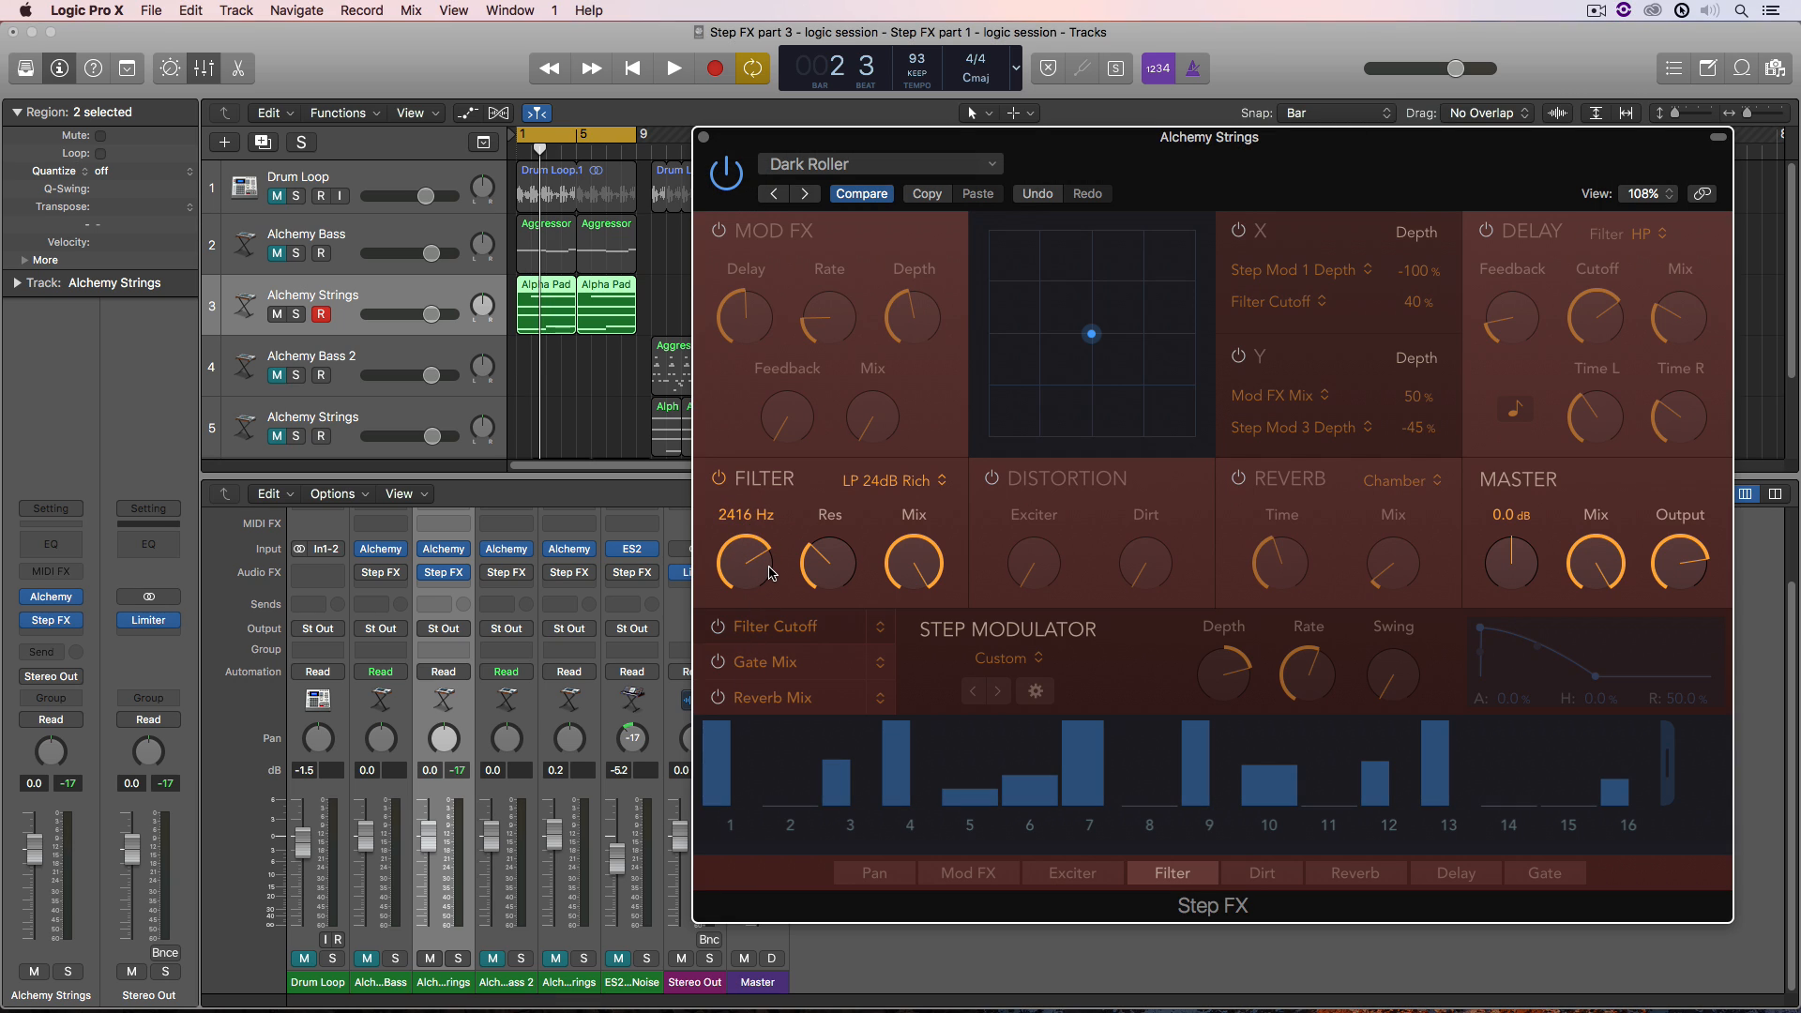
pyautogui.moveTo(744, 563); pyautogui.dragTo(752, 579)
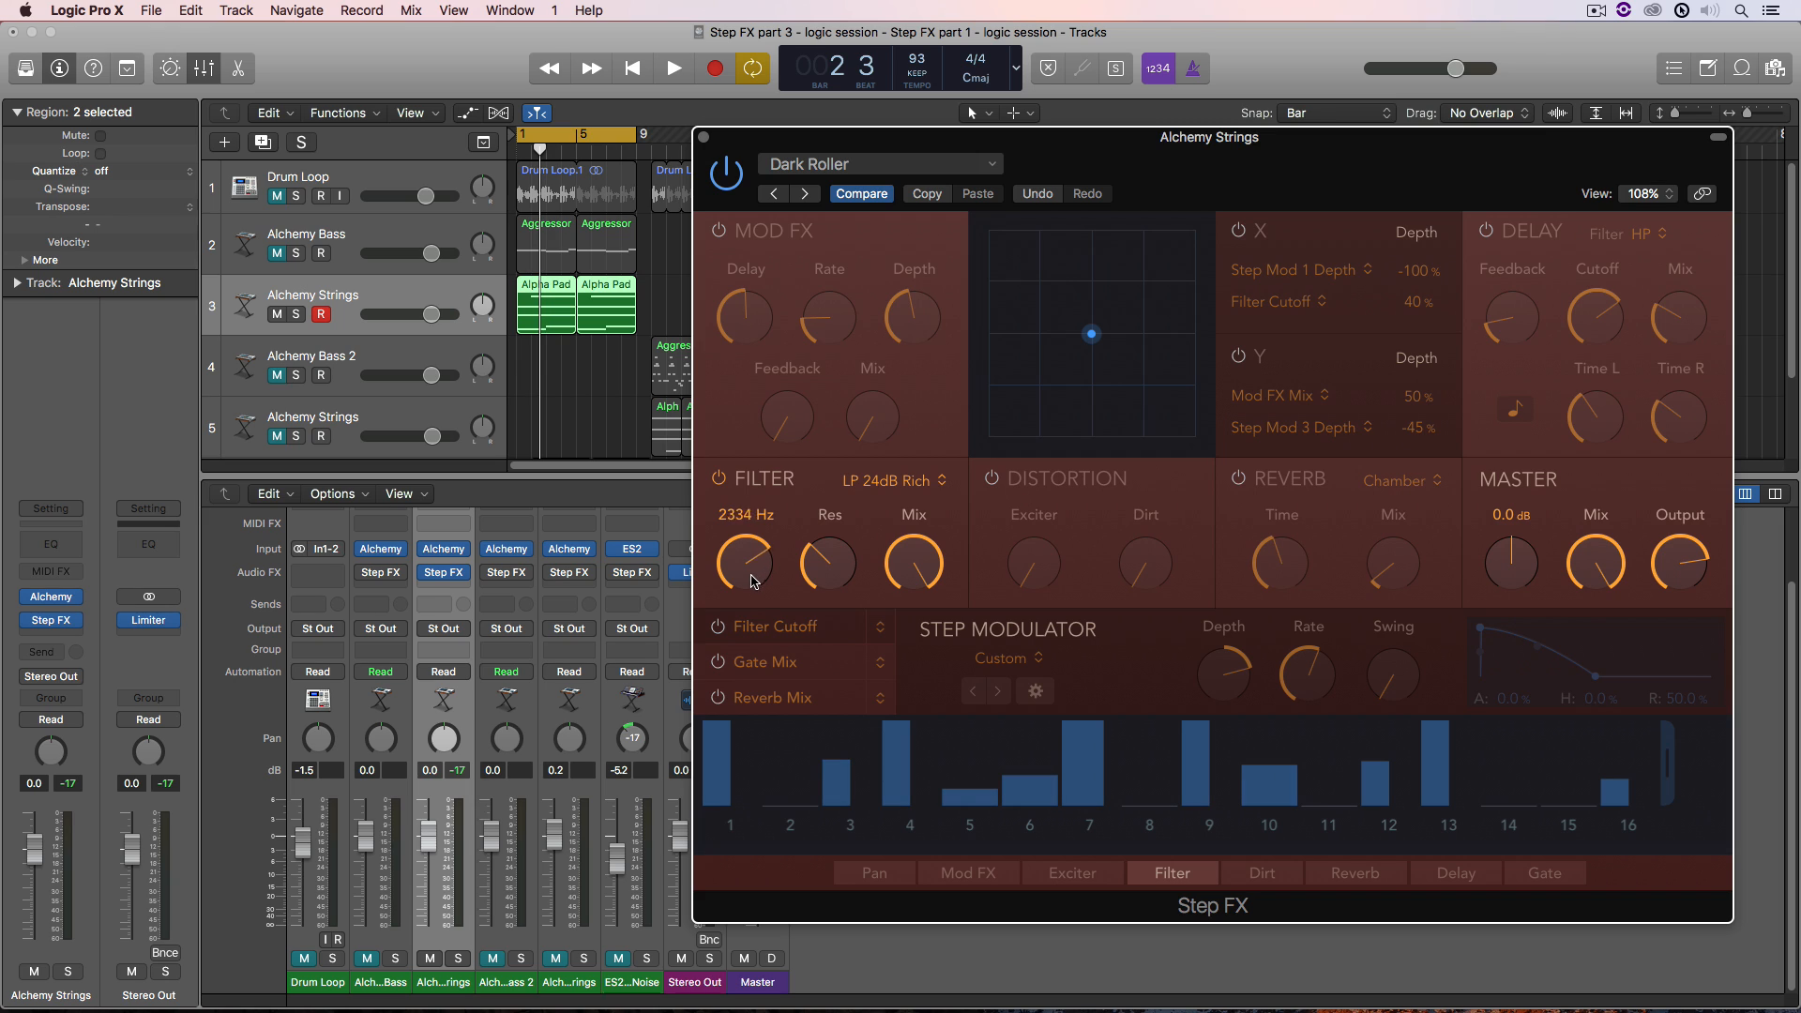
pyautogui.moveTo(744, 563); pyautogui.dragTo(744, 603)
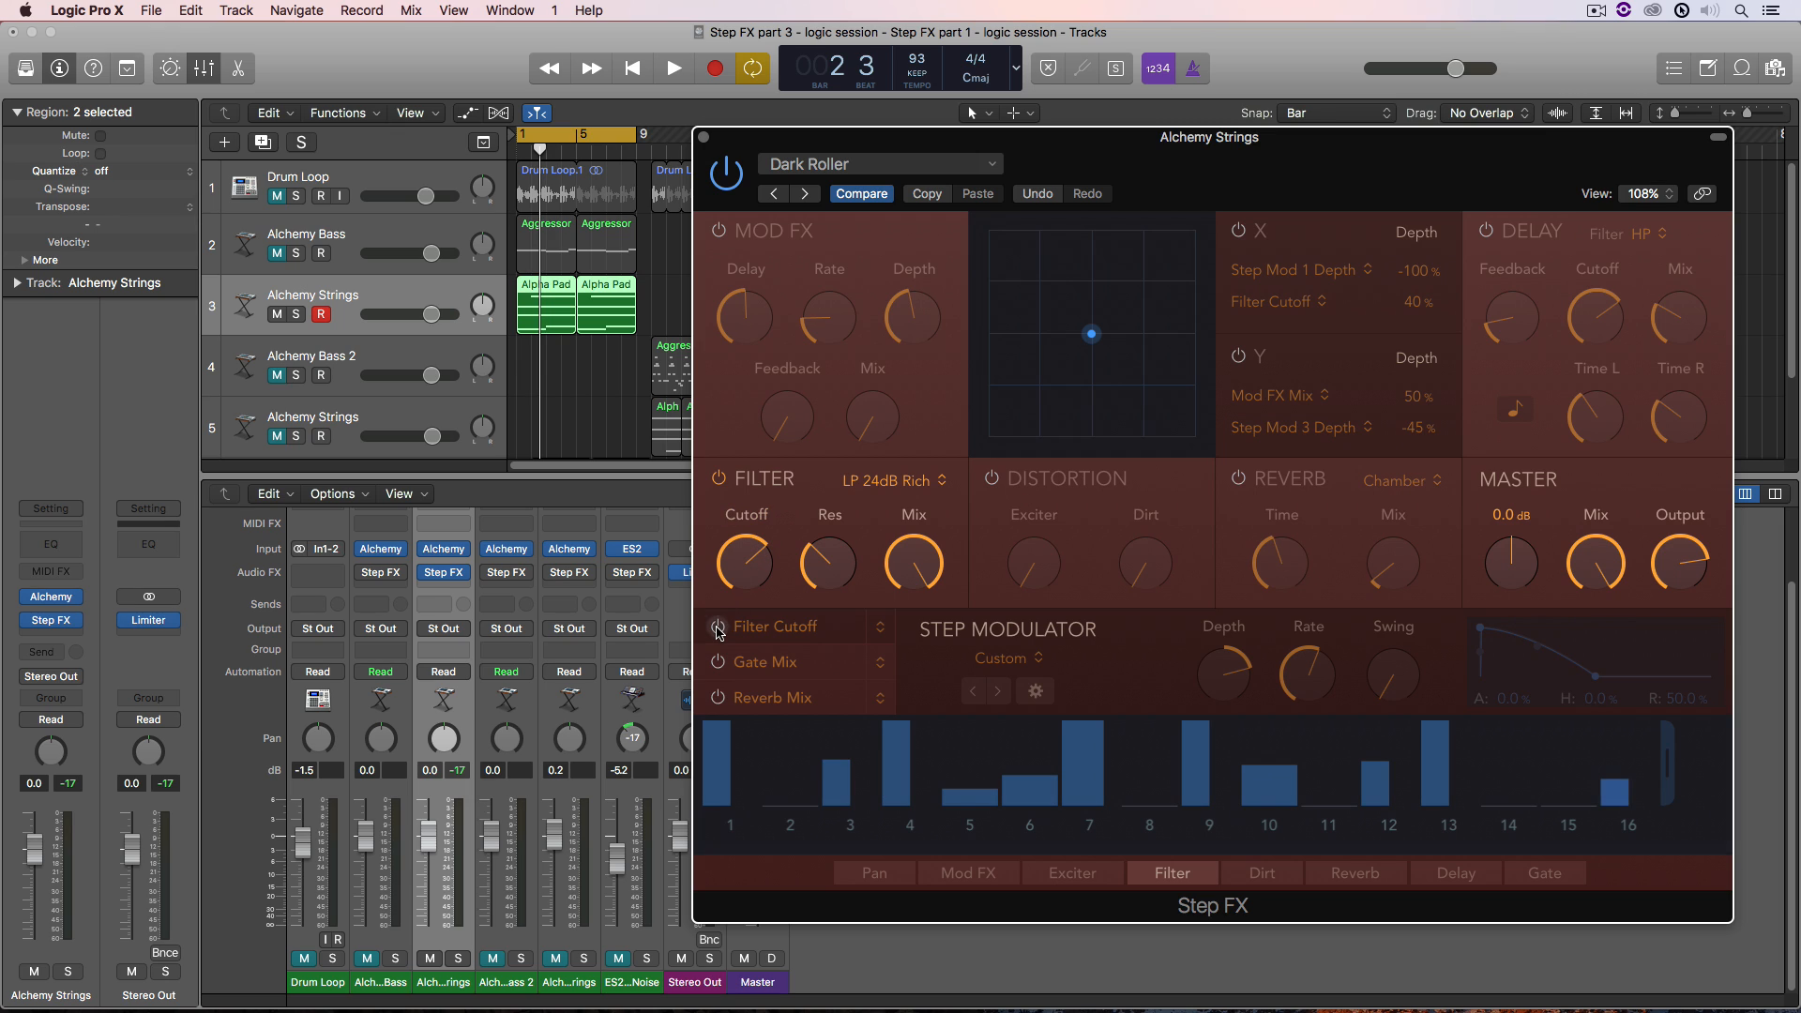
# - Enable Filter Cutoff step modulation and lower the base cutoff to about 750 Hz
pyautogui.click(772, 625)
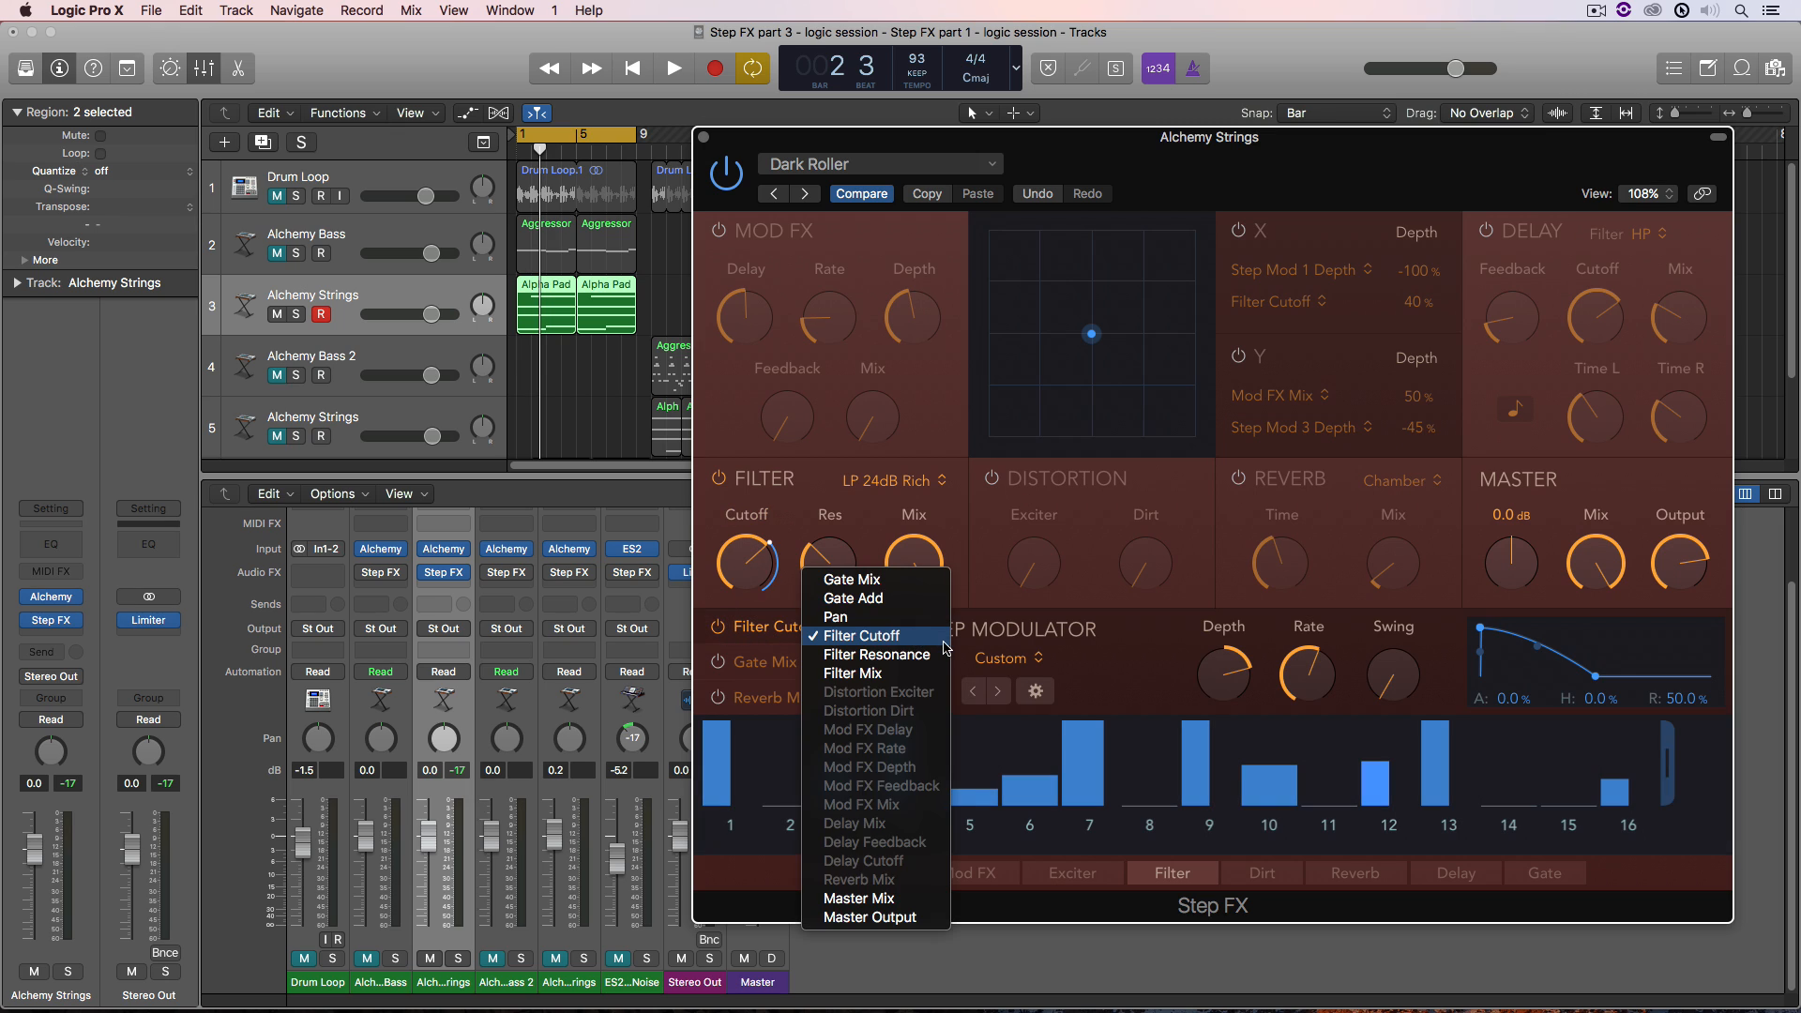
pyautogui.click(860, 635)
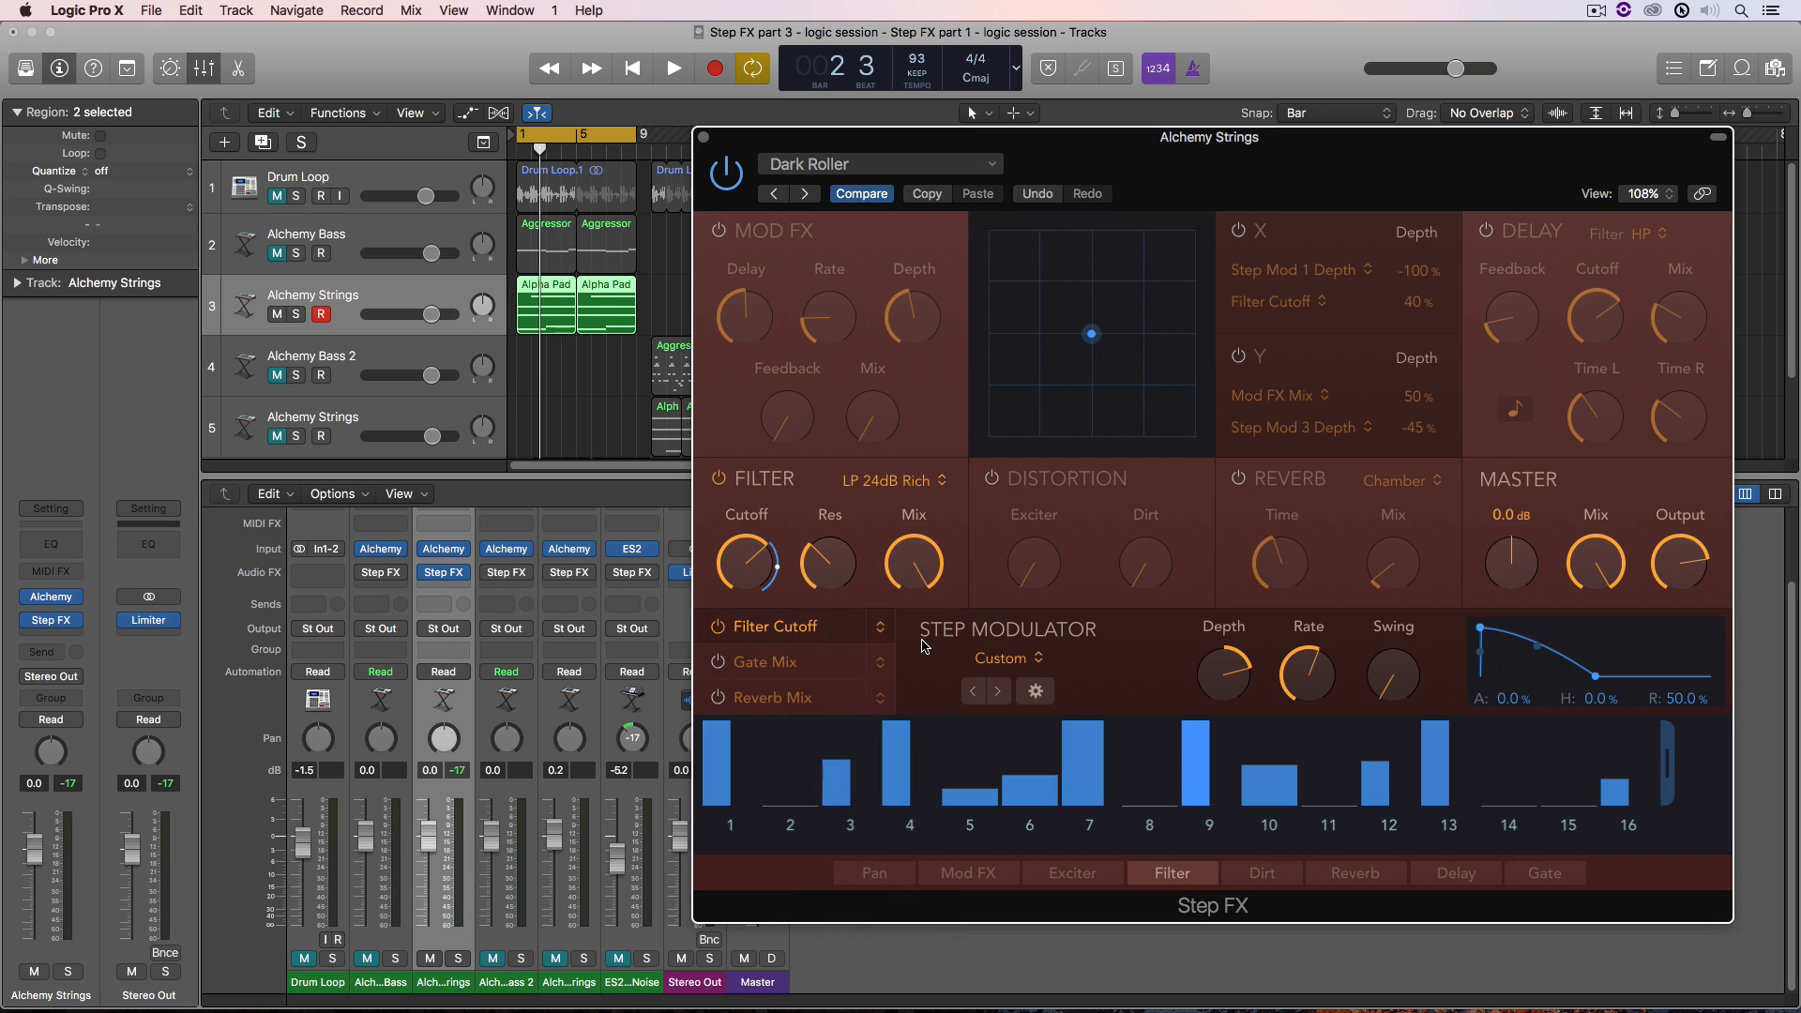
pyautogui.moveTo(829, 563); pyautogui.dragTo(829, 540)
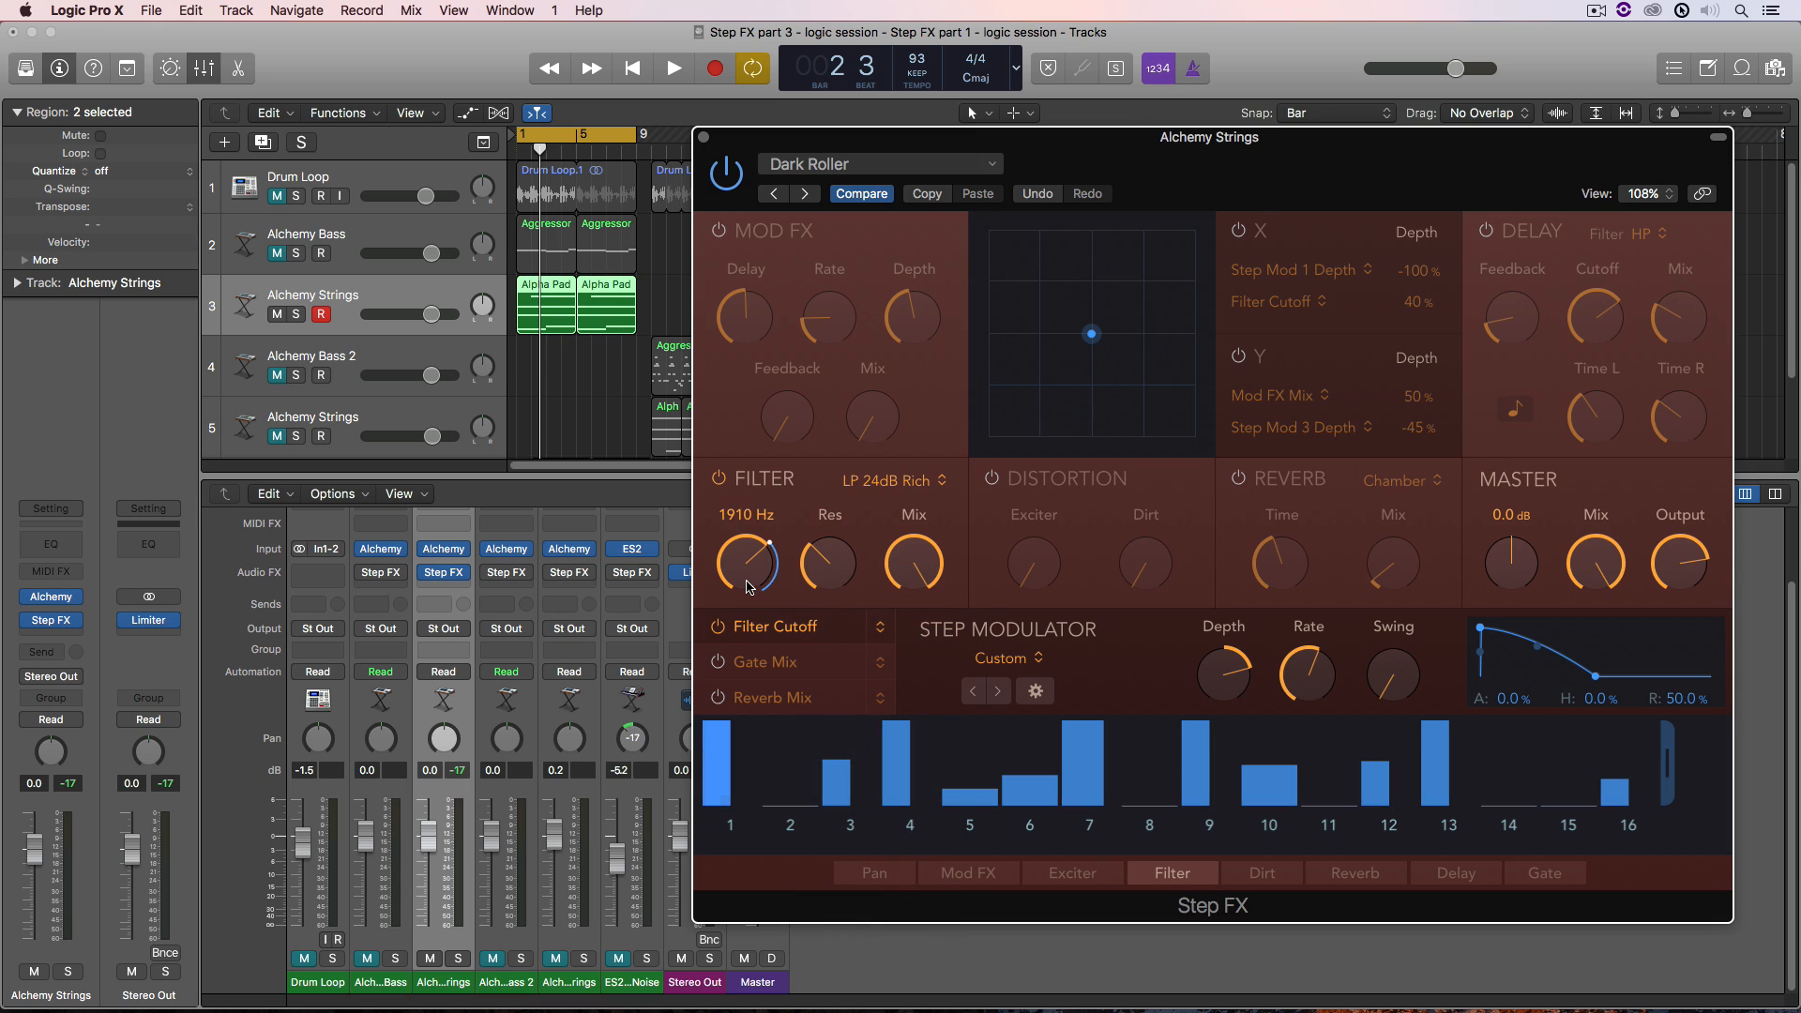
pyautogui.moveTo(747, 563); pyautogui.dragTo(746, 592)
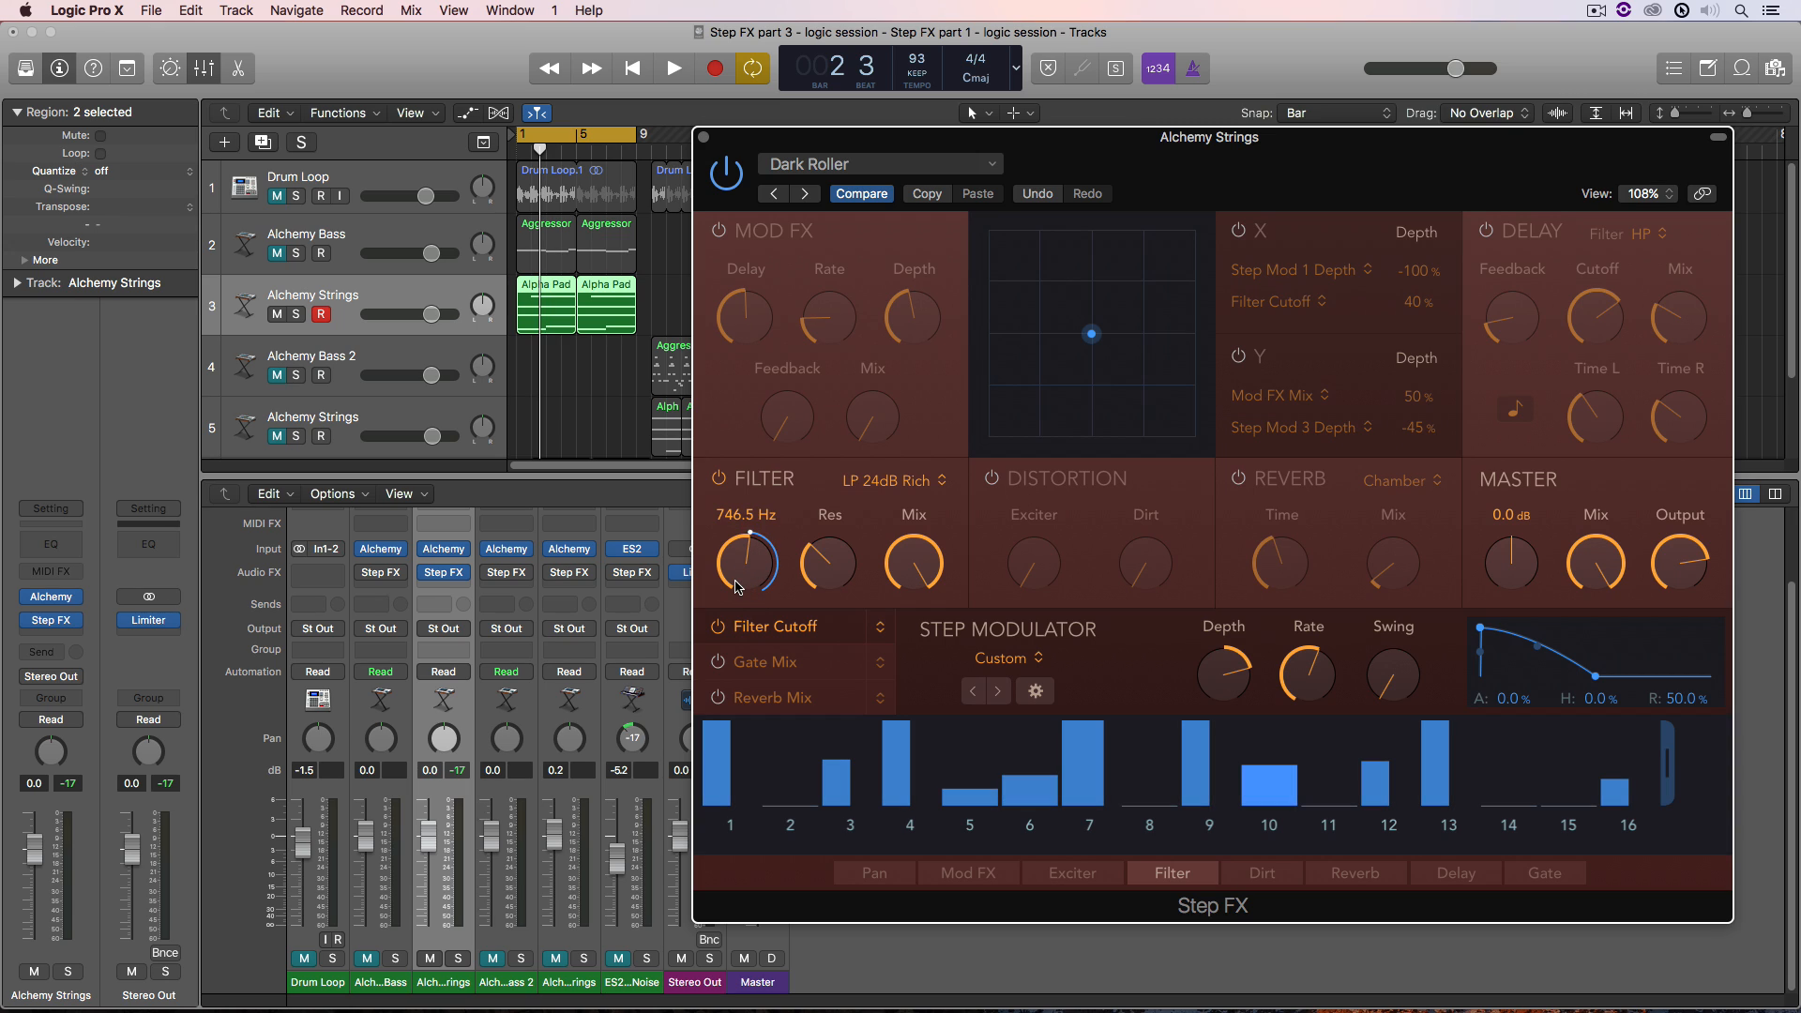
# - Set step modulation depth to about -45% and bring the cutoff to about 950 Hz
pyautogui.moveTo(744, 563); pyautogui.dragTo(744, 586)
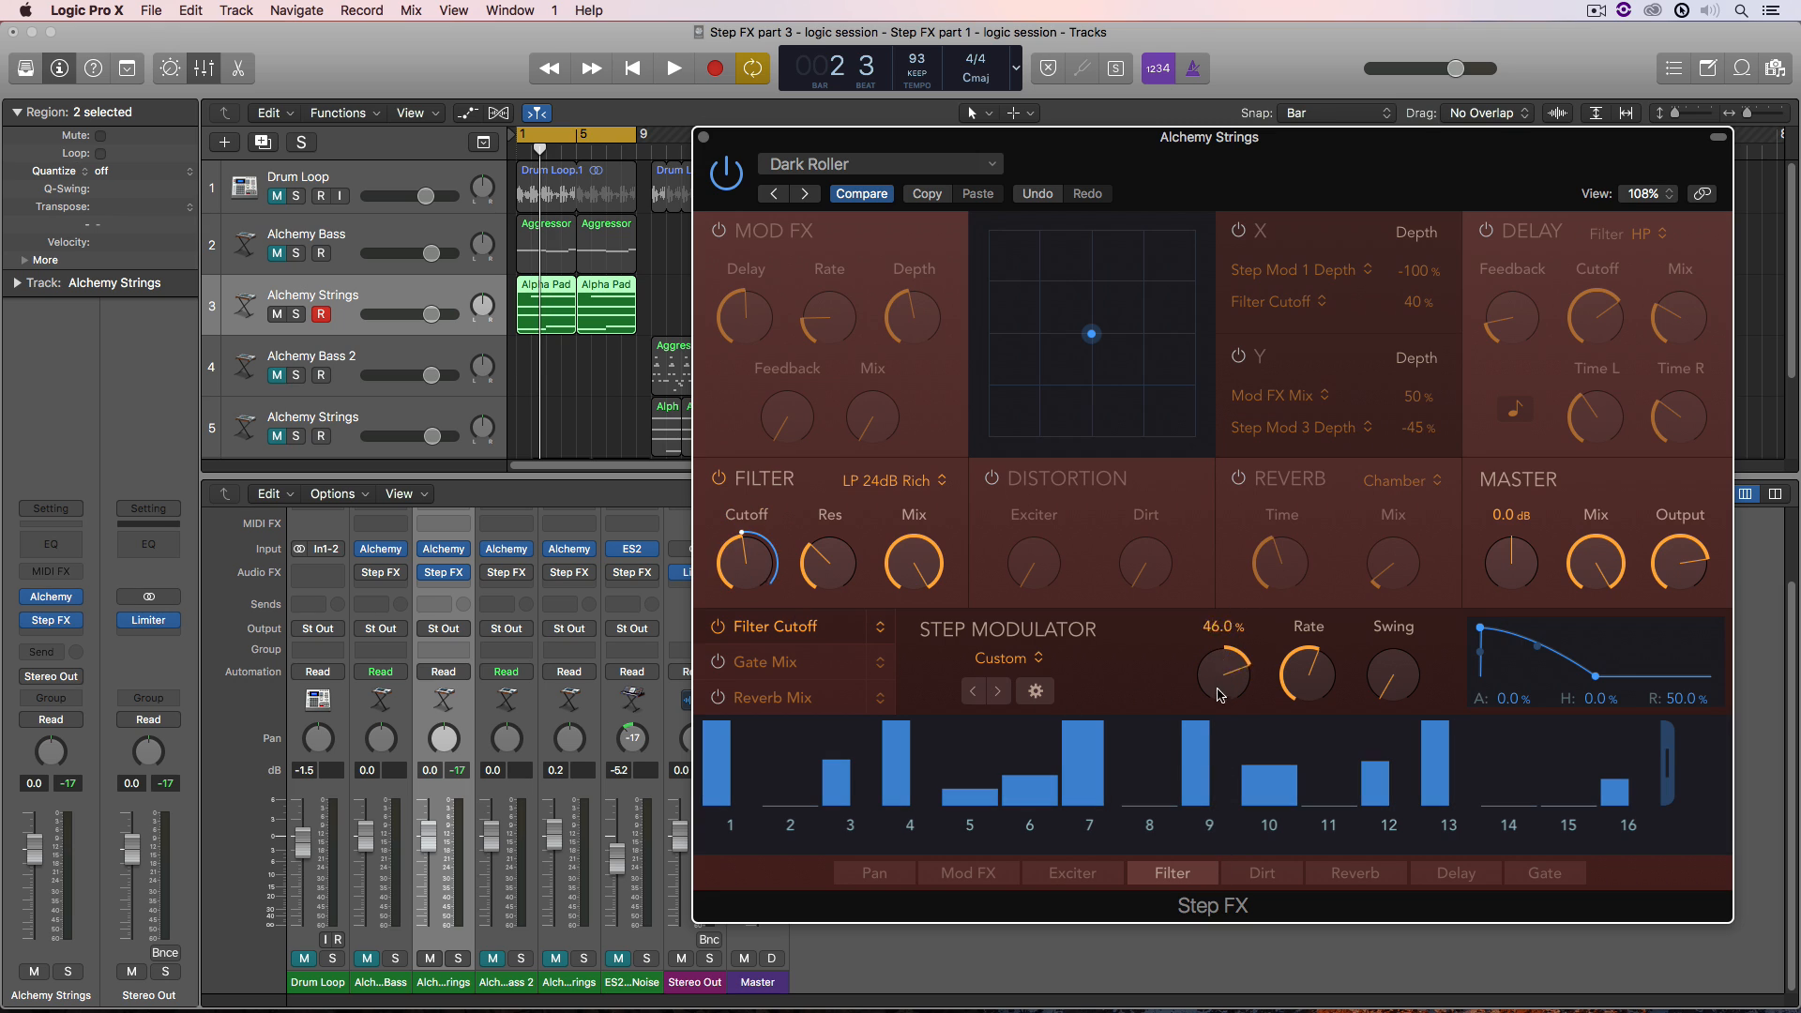
pyautogui.moveTo(1223, 672); pyautogui.dragTo(1223, 700)
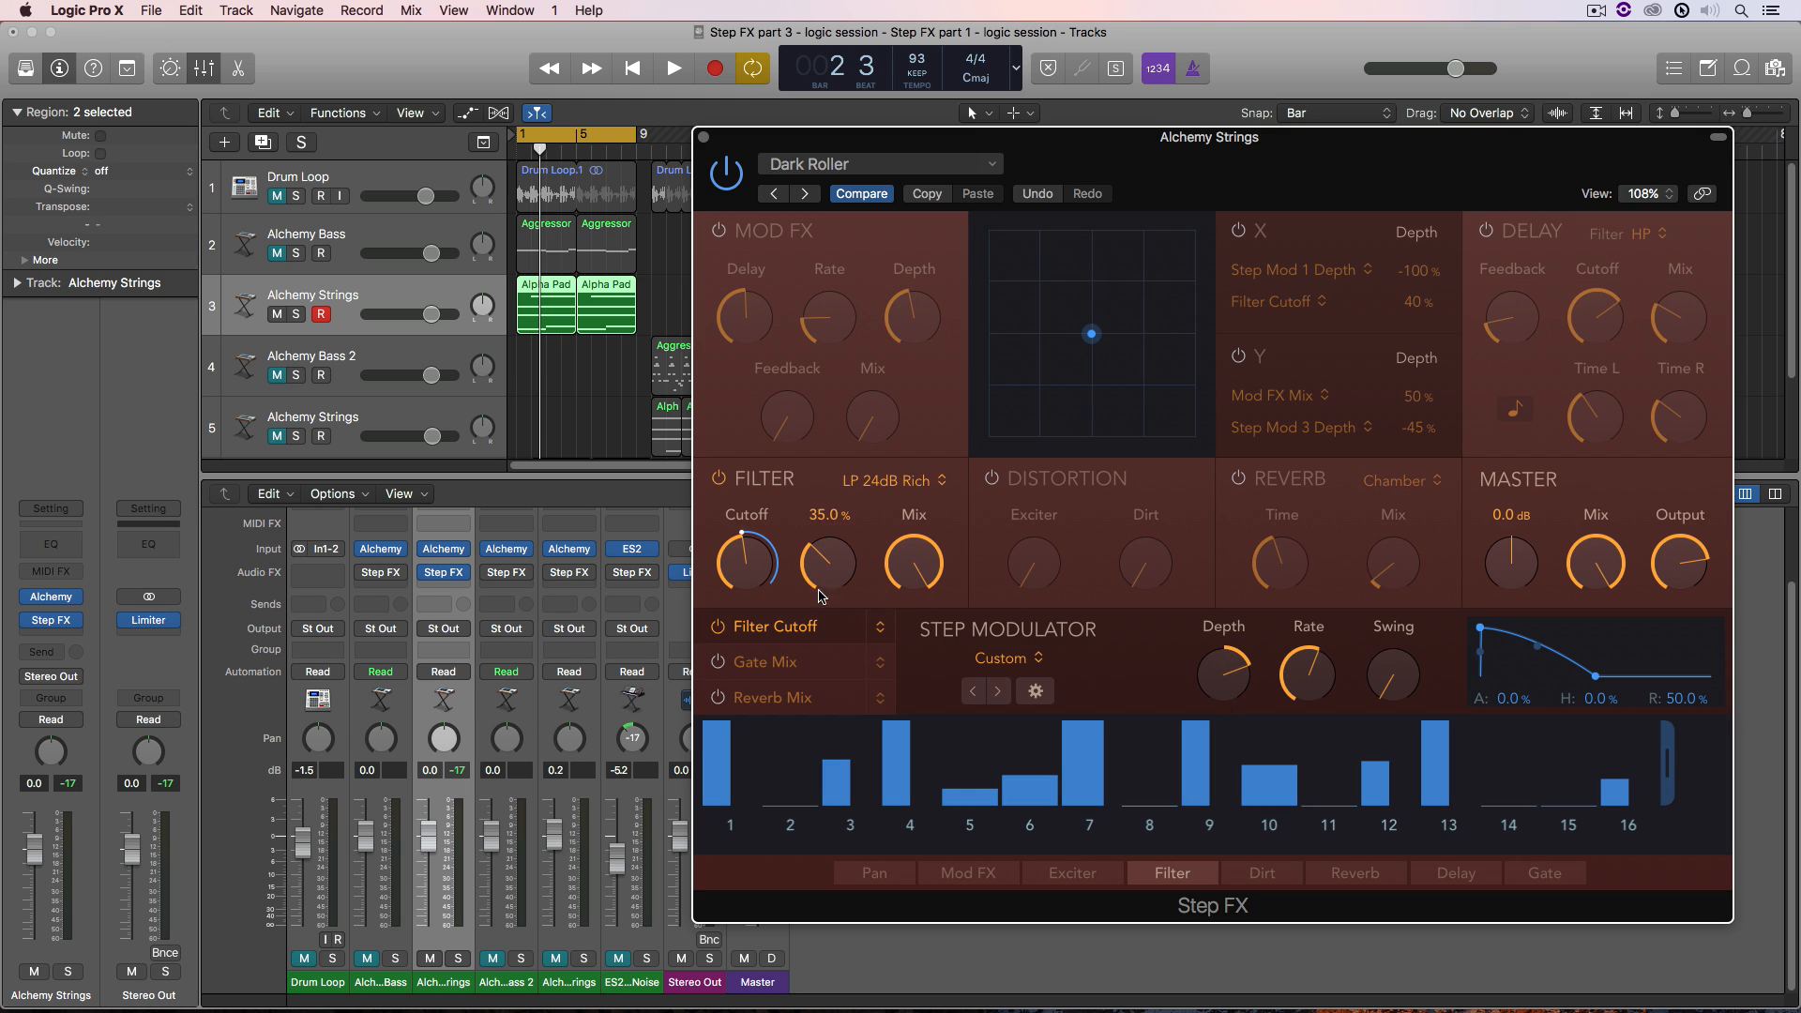
pyautogui.moveTo(744, 562); pyautogui.dragTo(744, 541)
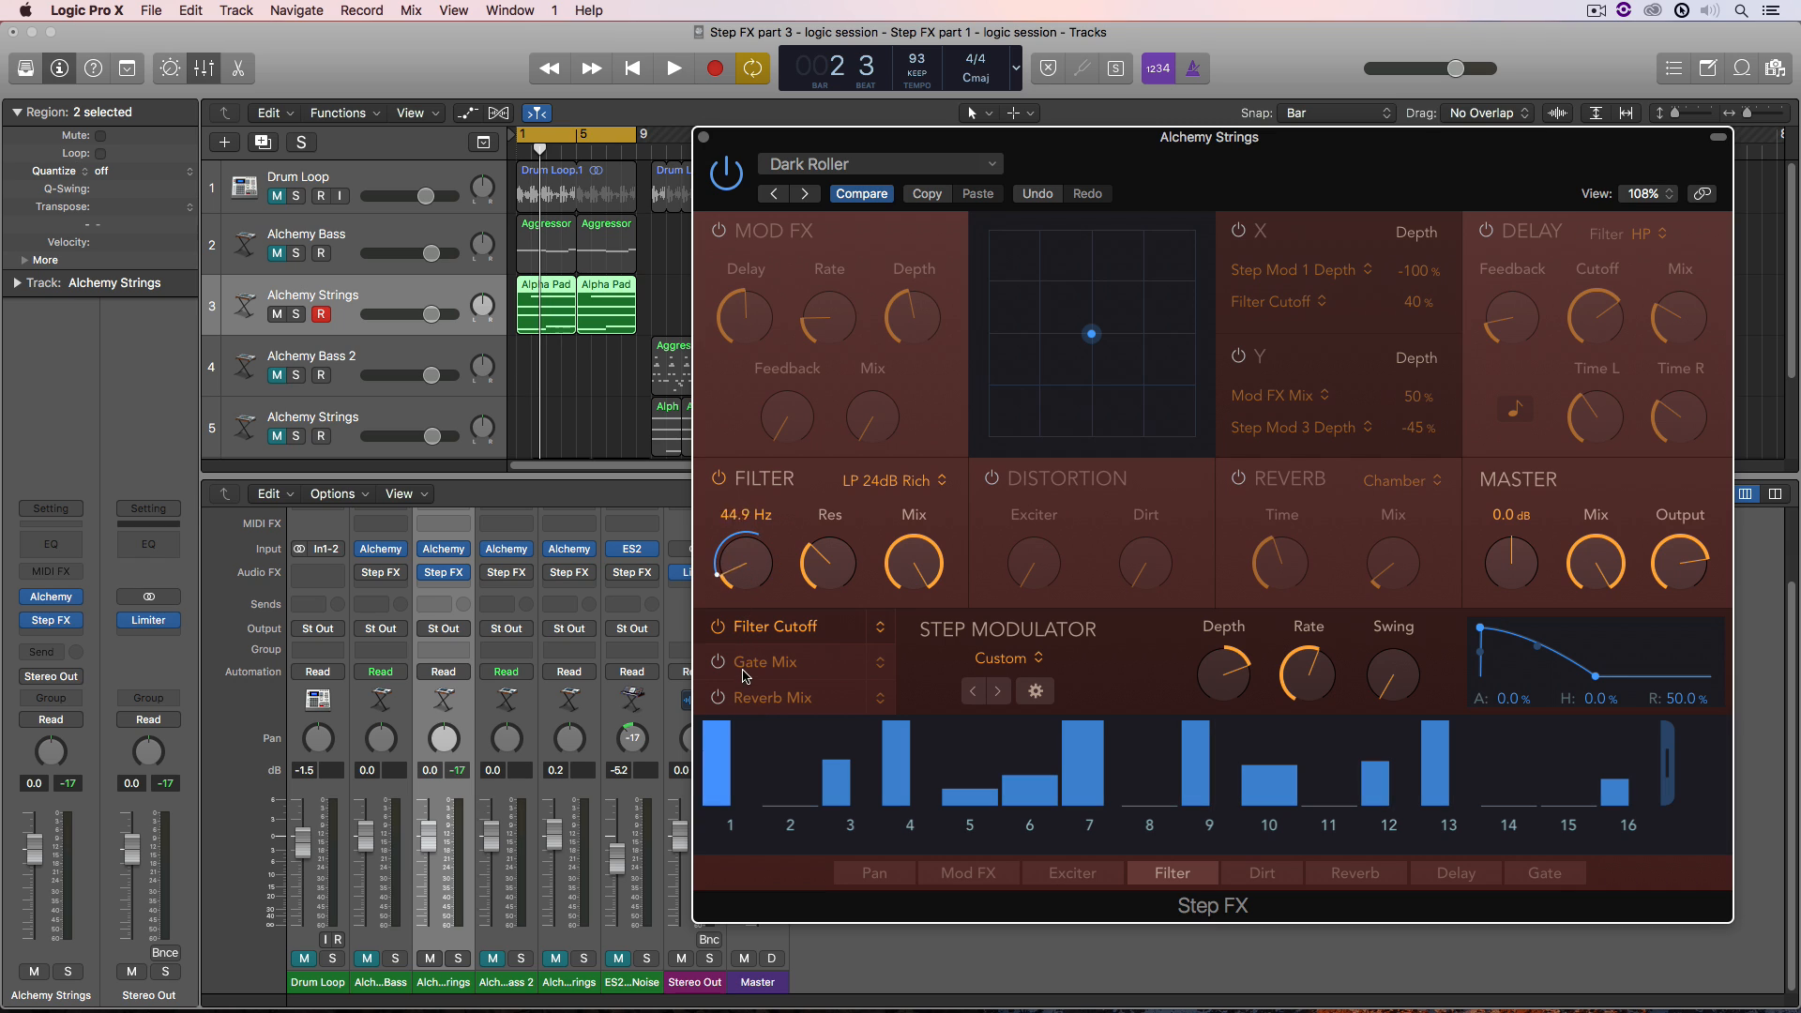
pyautogui.click(672, 69)
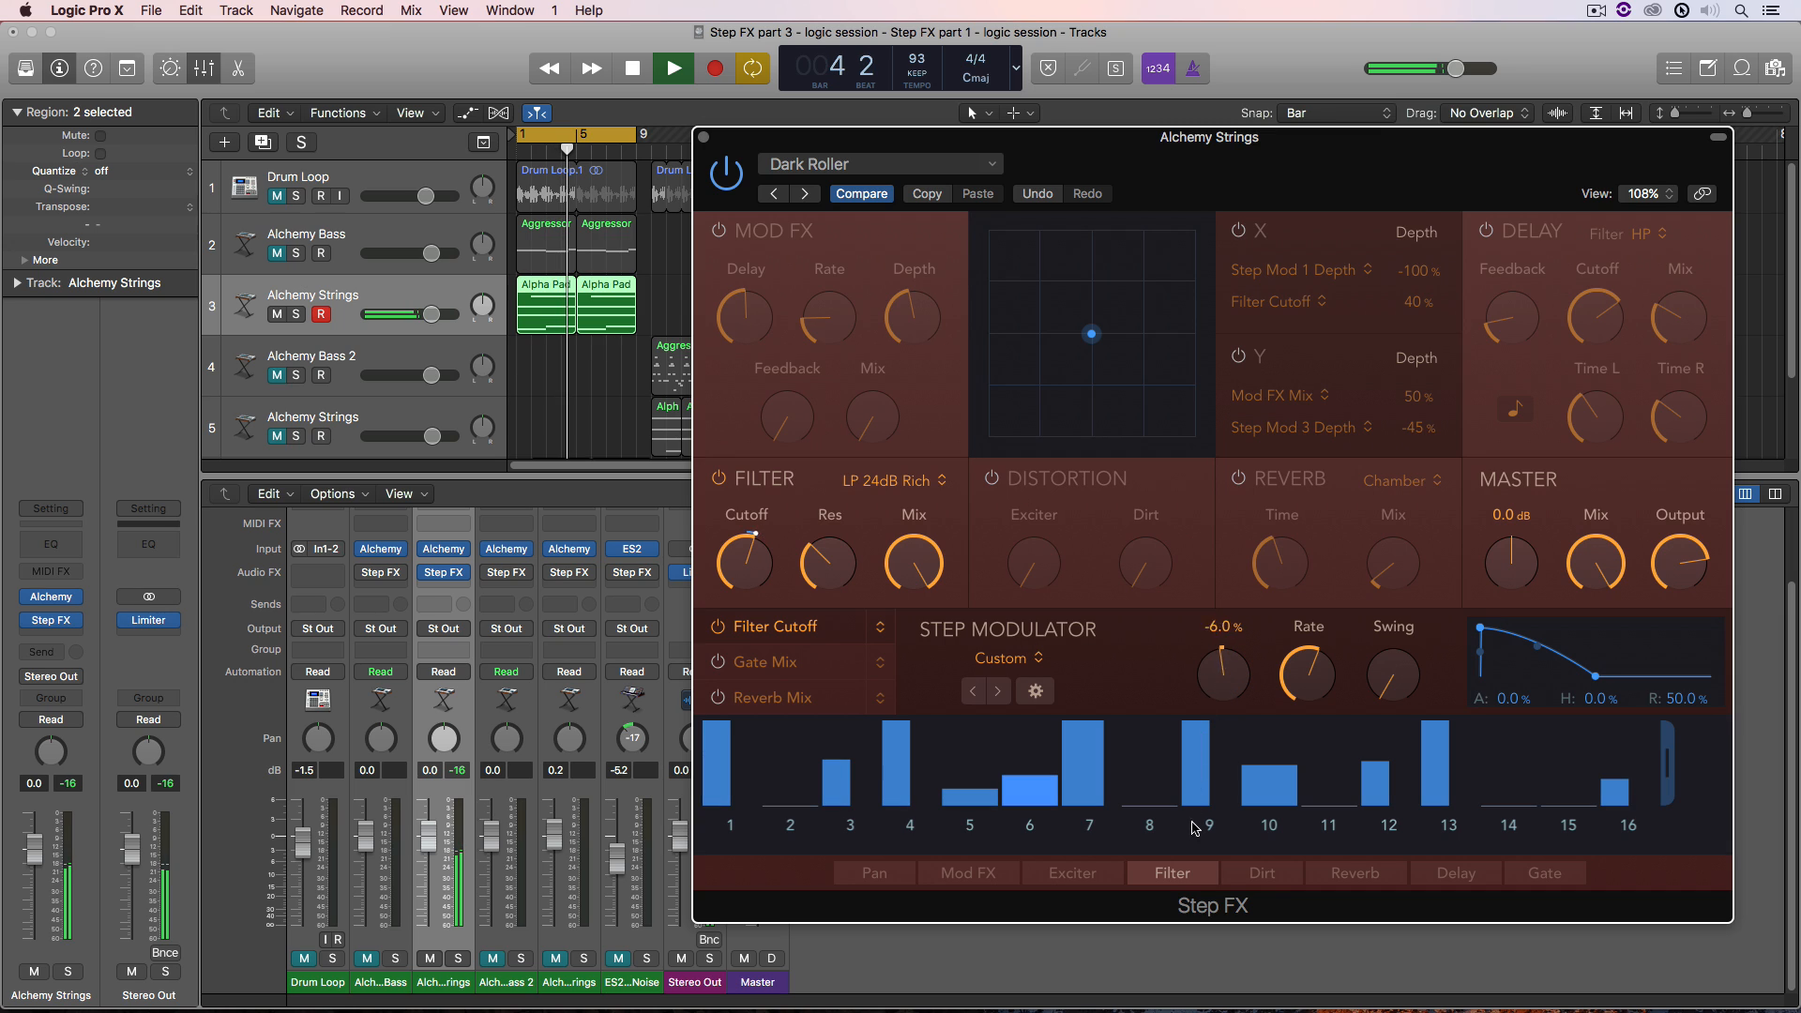
pyautogui.moveTo(1223, 671); pyautogui.dragTo(1203, 764)
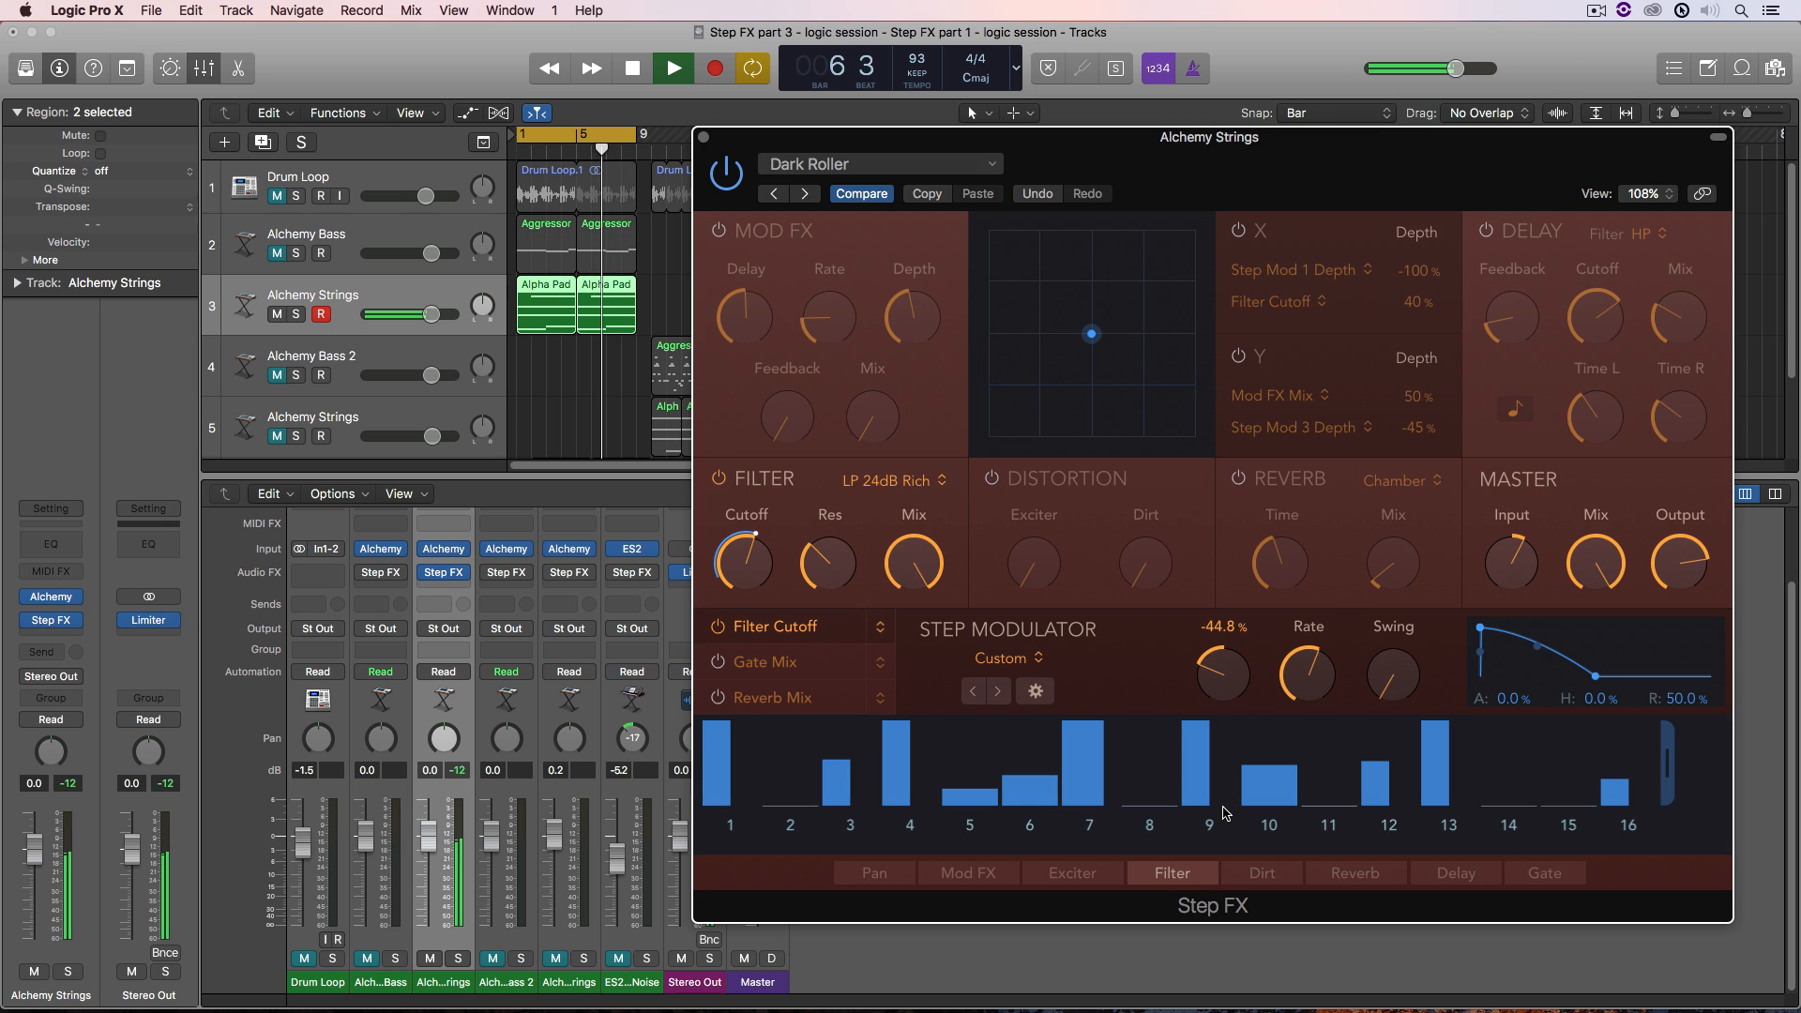
pyautogui.moveTo(1223, 676); pyautogui.dragTo(1255, 679)
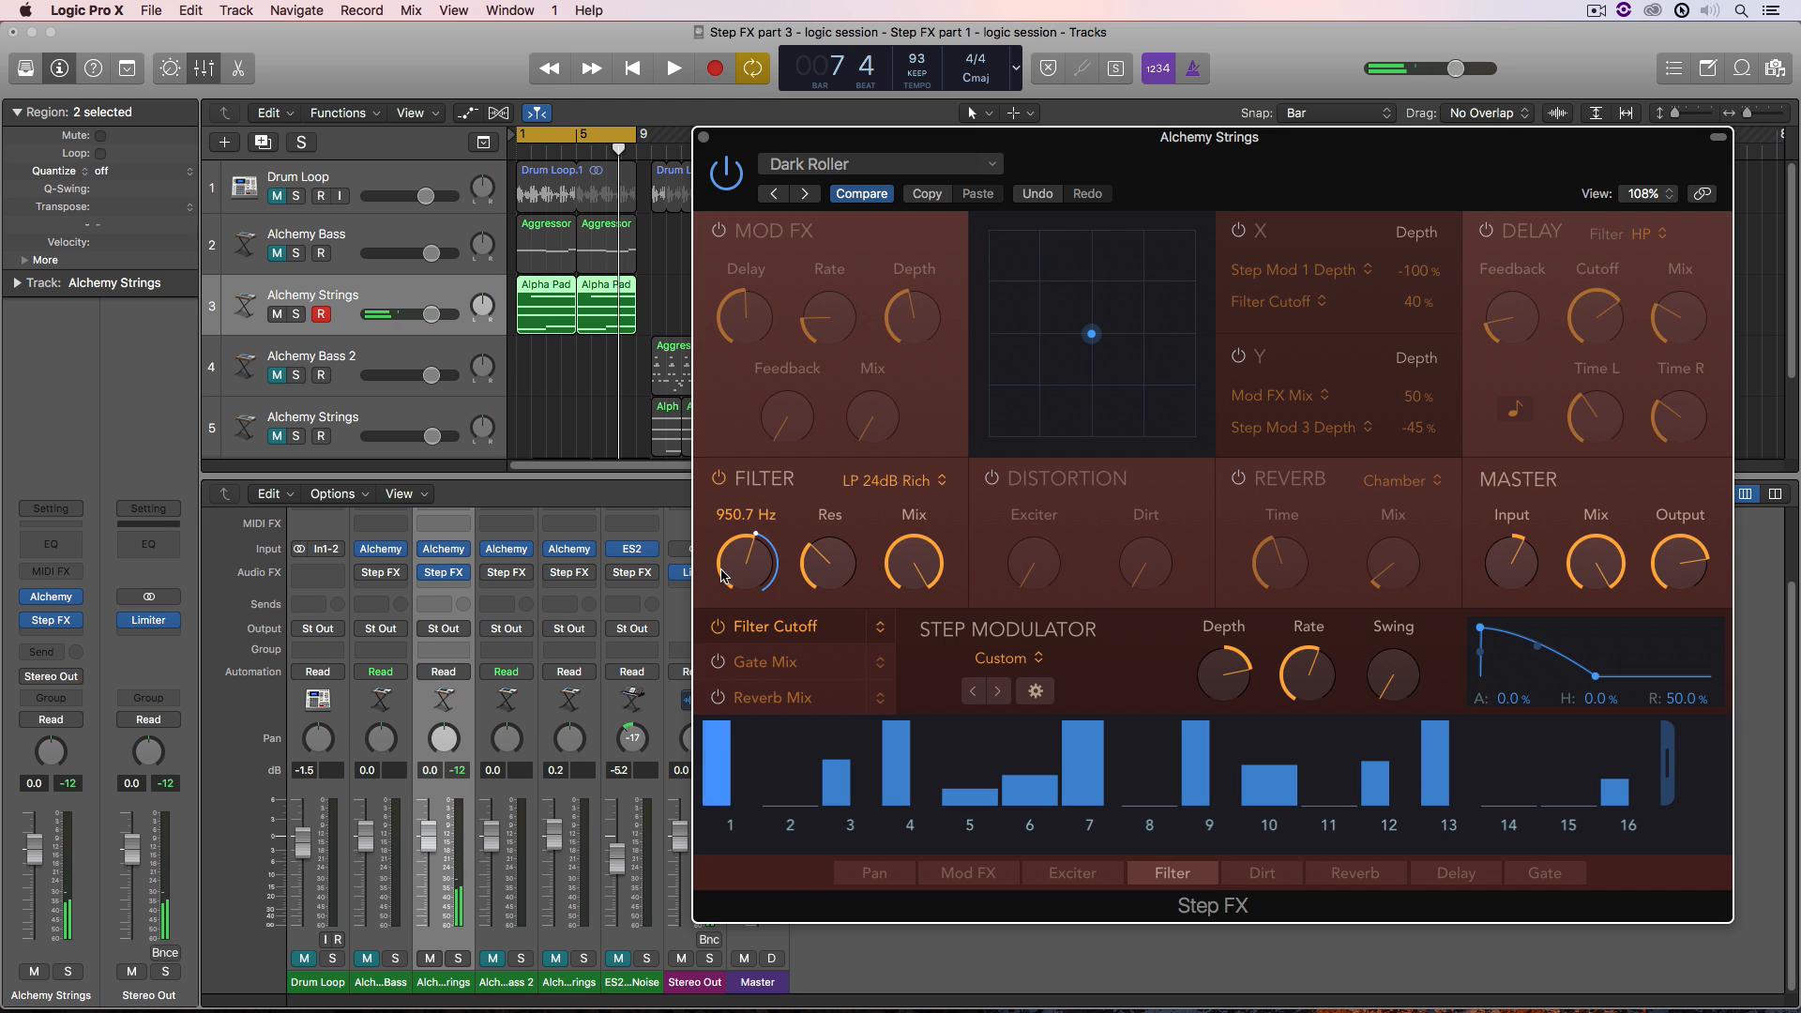
pyautogui.moveTo(735, 609)
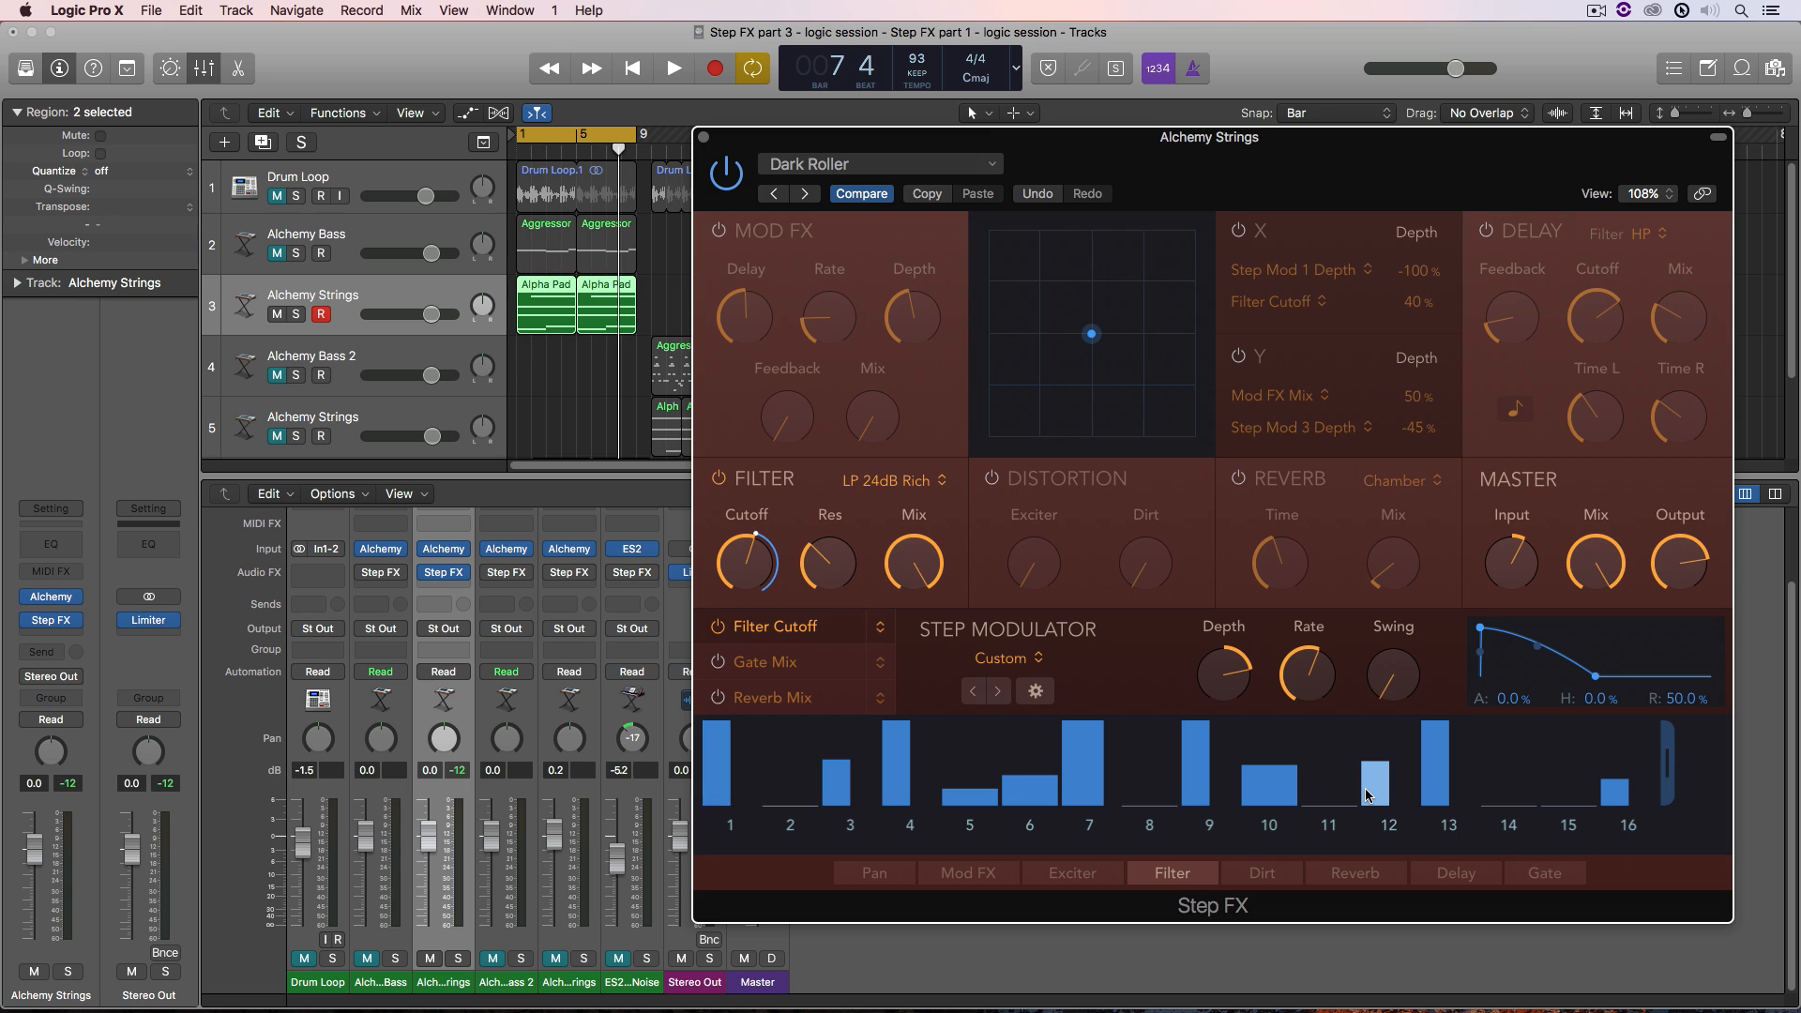
# - Load the All Steps On cutoff pattern, edit individual steps, and audition the strings
pyautogui.click(1008, 658)
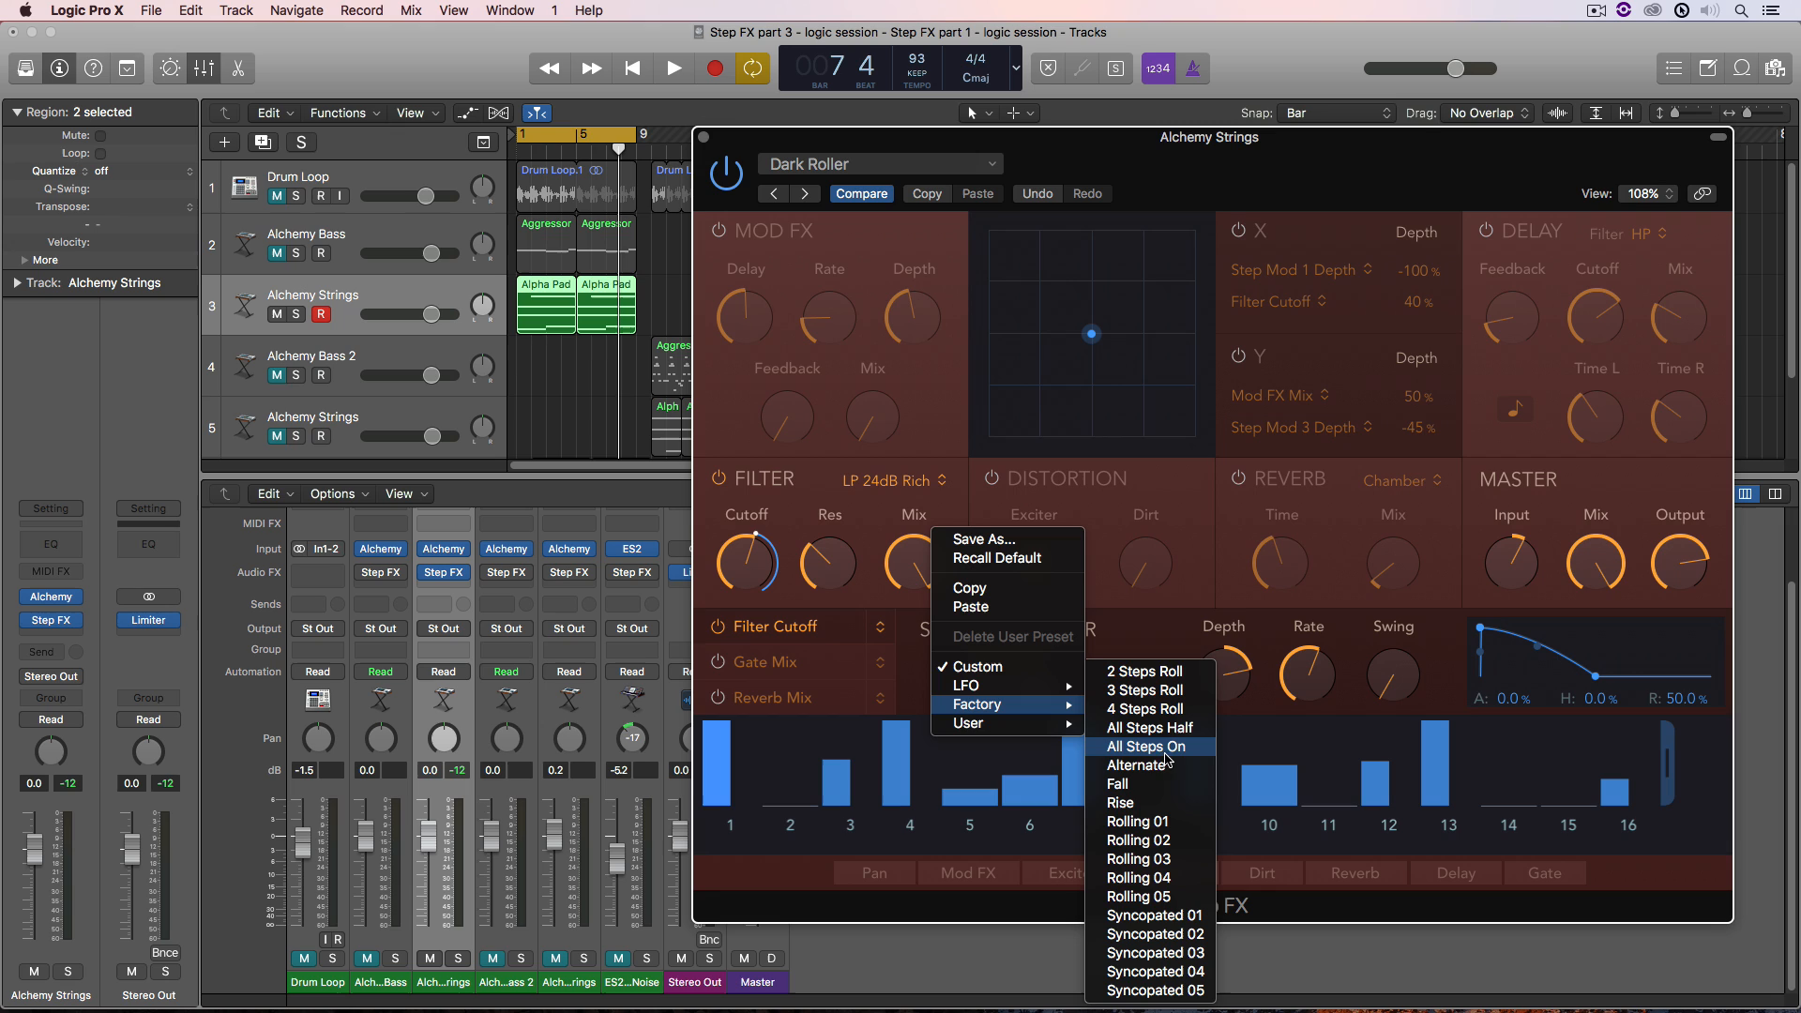
pyautogui.click(1147, 745)
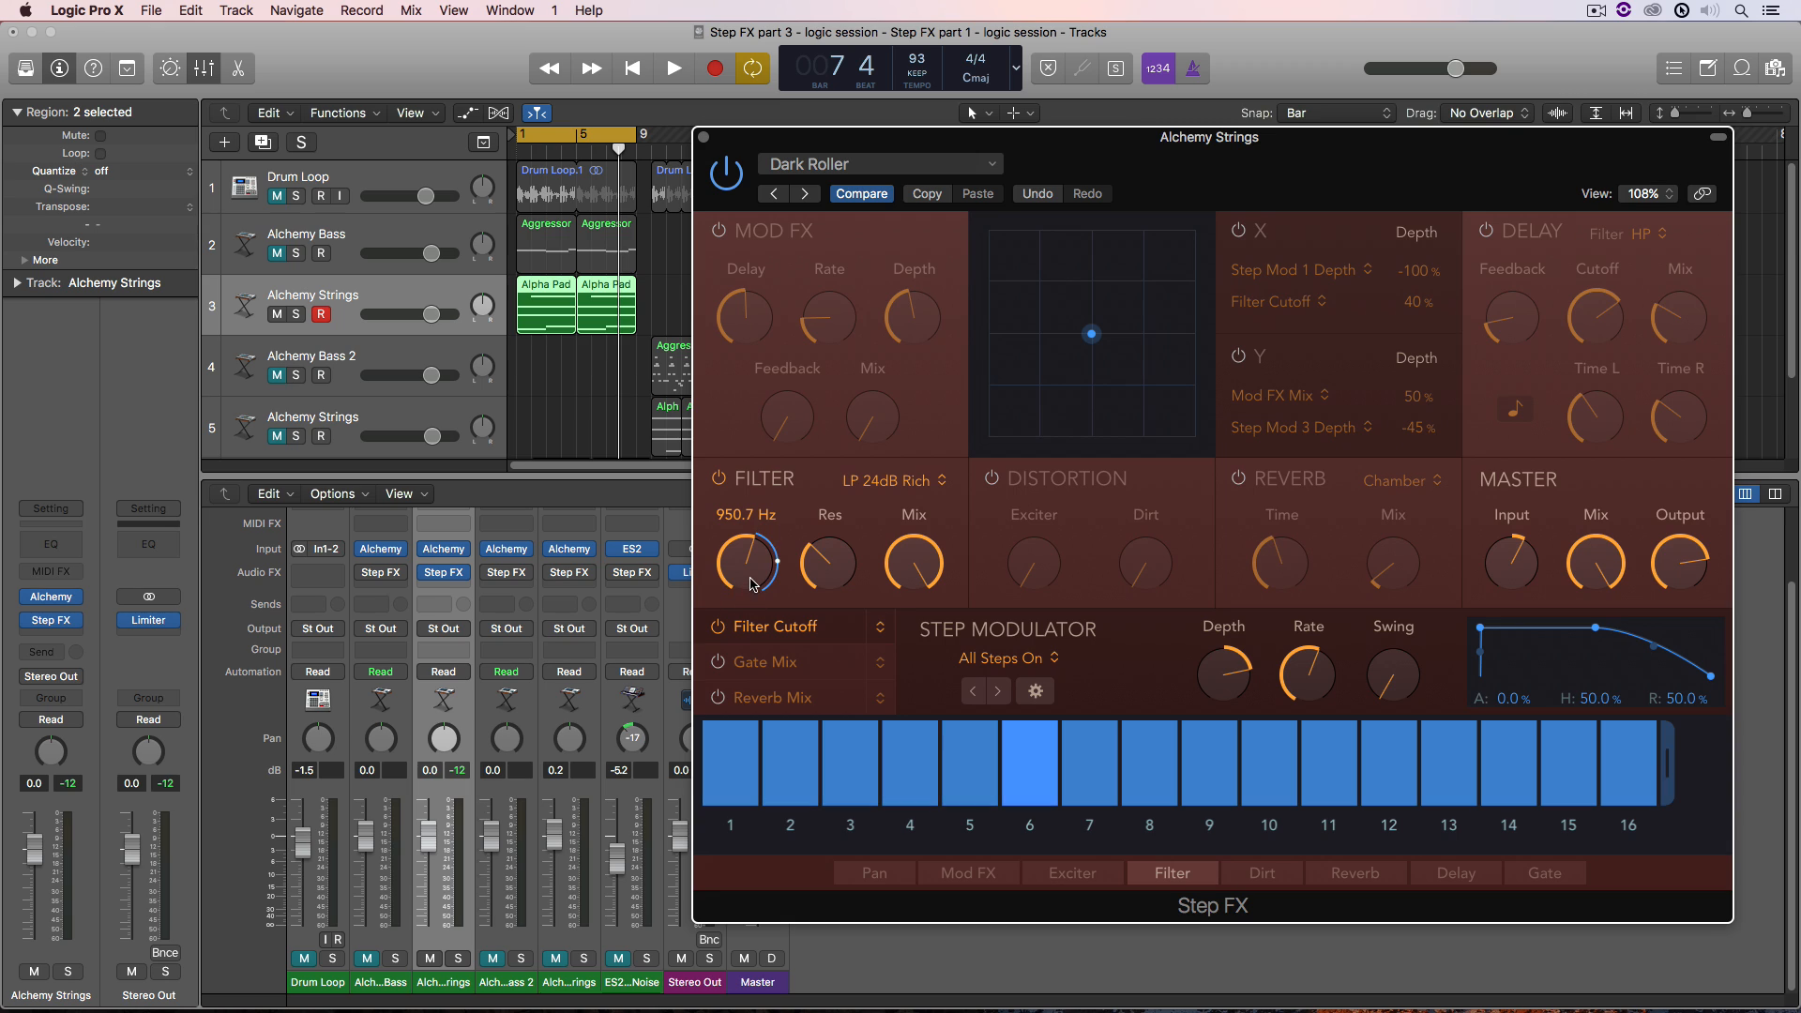
pyautogui.click(849, 763)
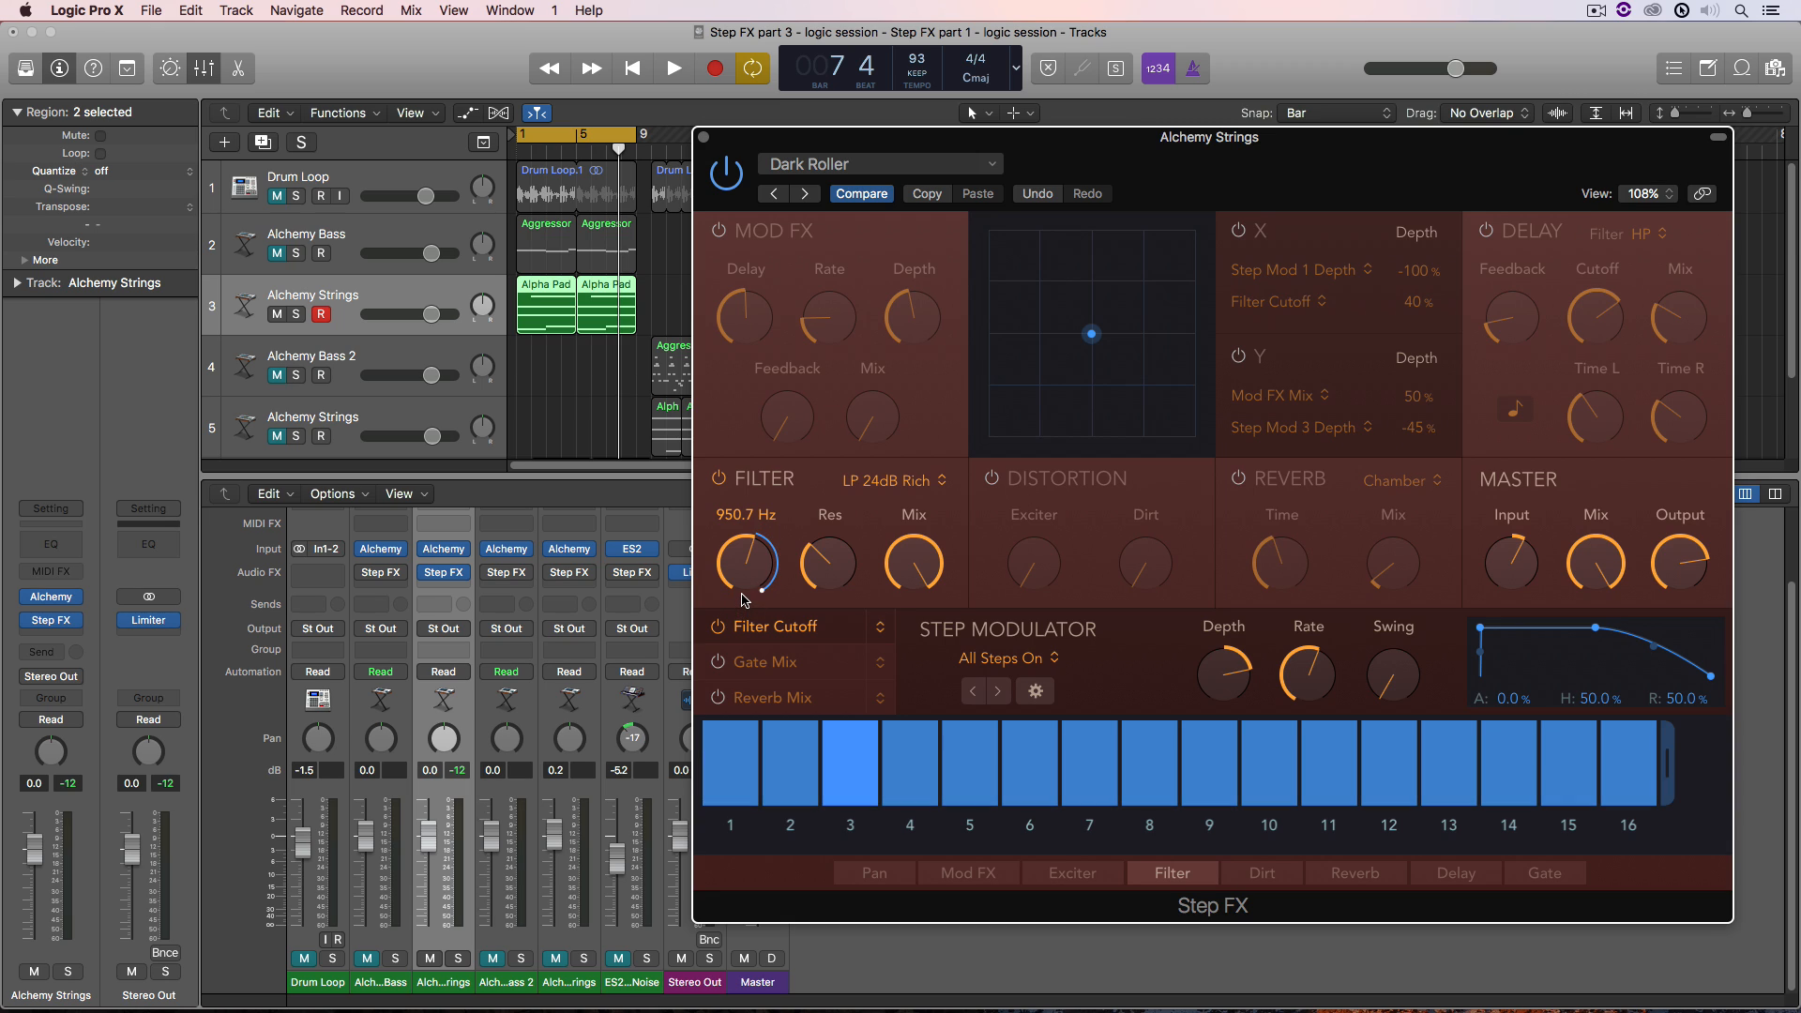
pyautogui.click(1566, 764)
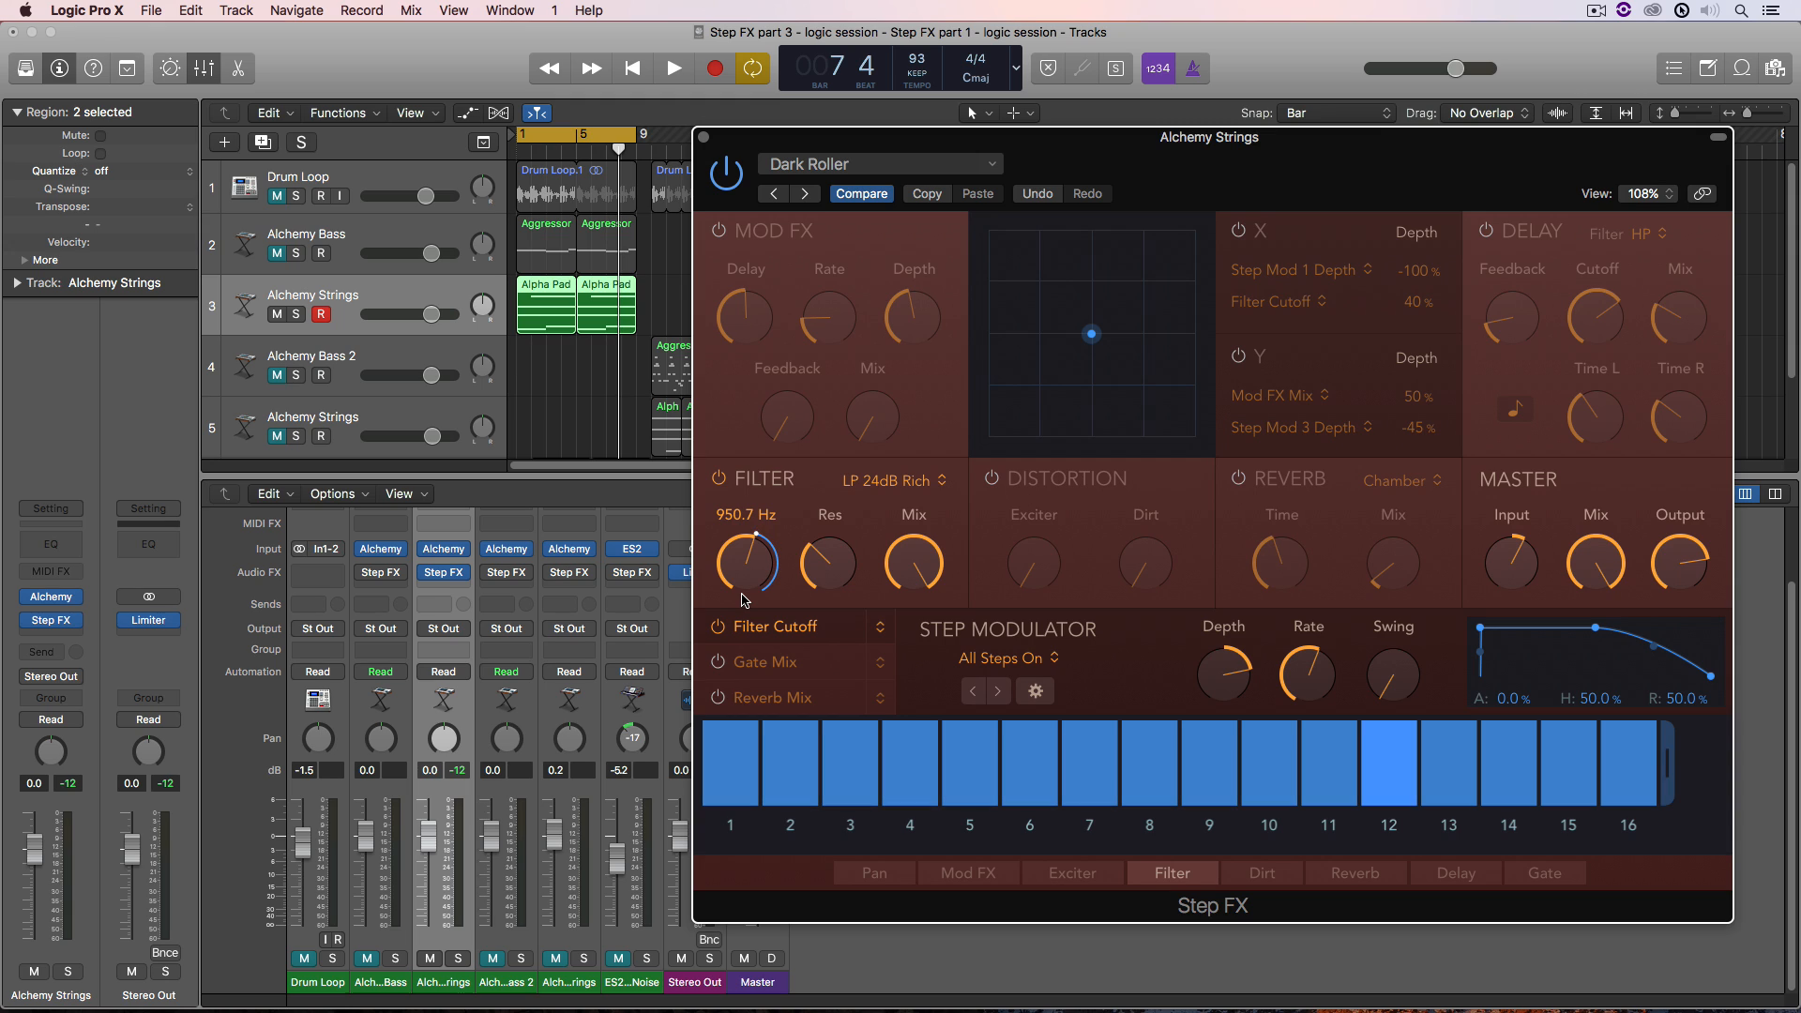
pyautogui.click(1147, 776)
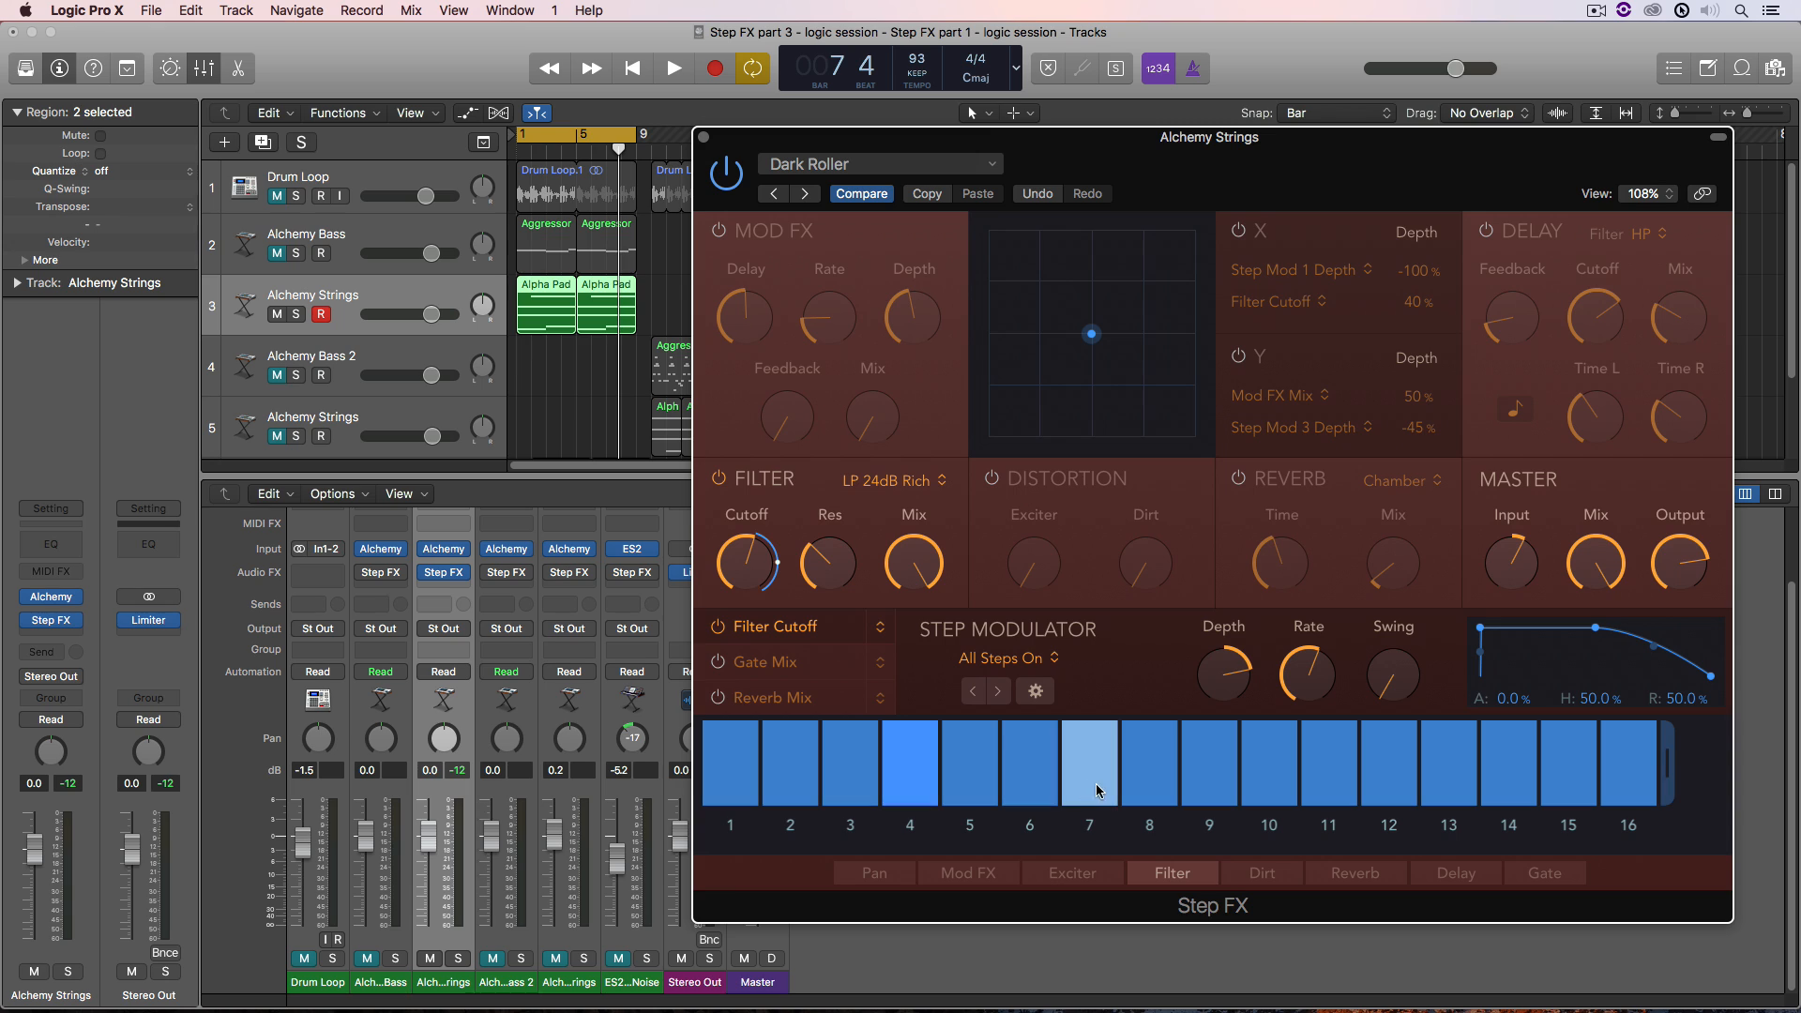
pyautogui.click(1088, 764)
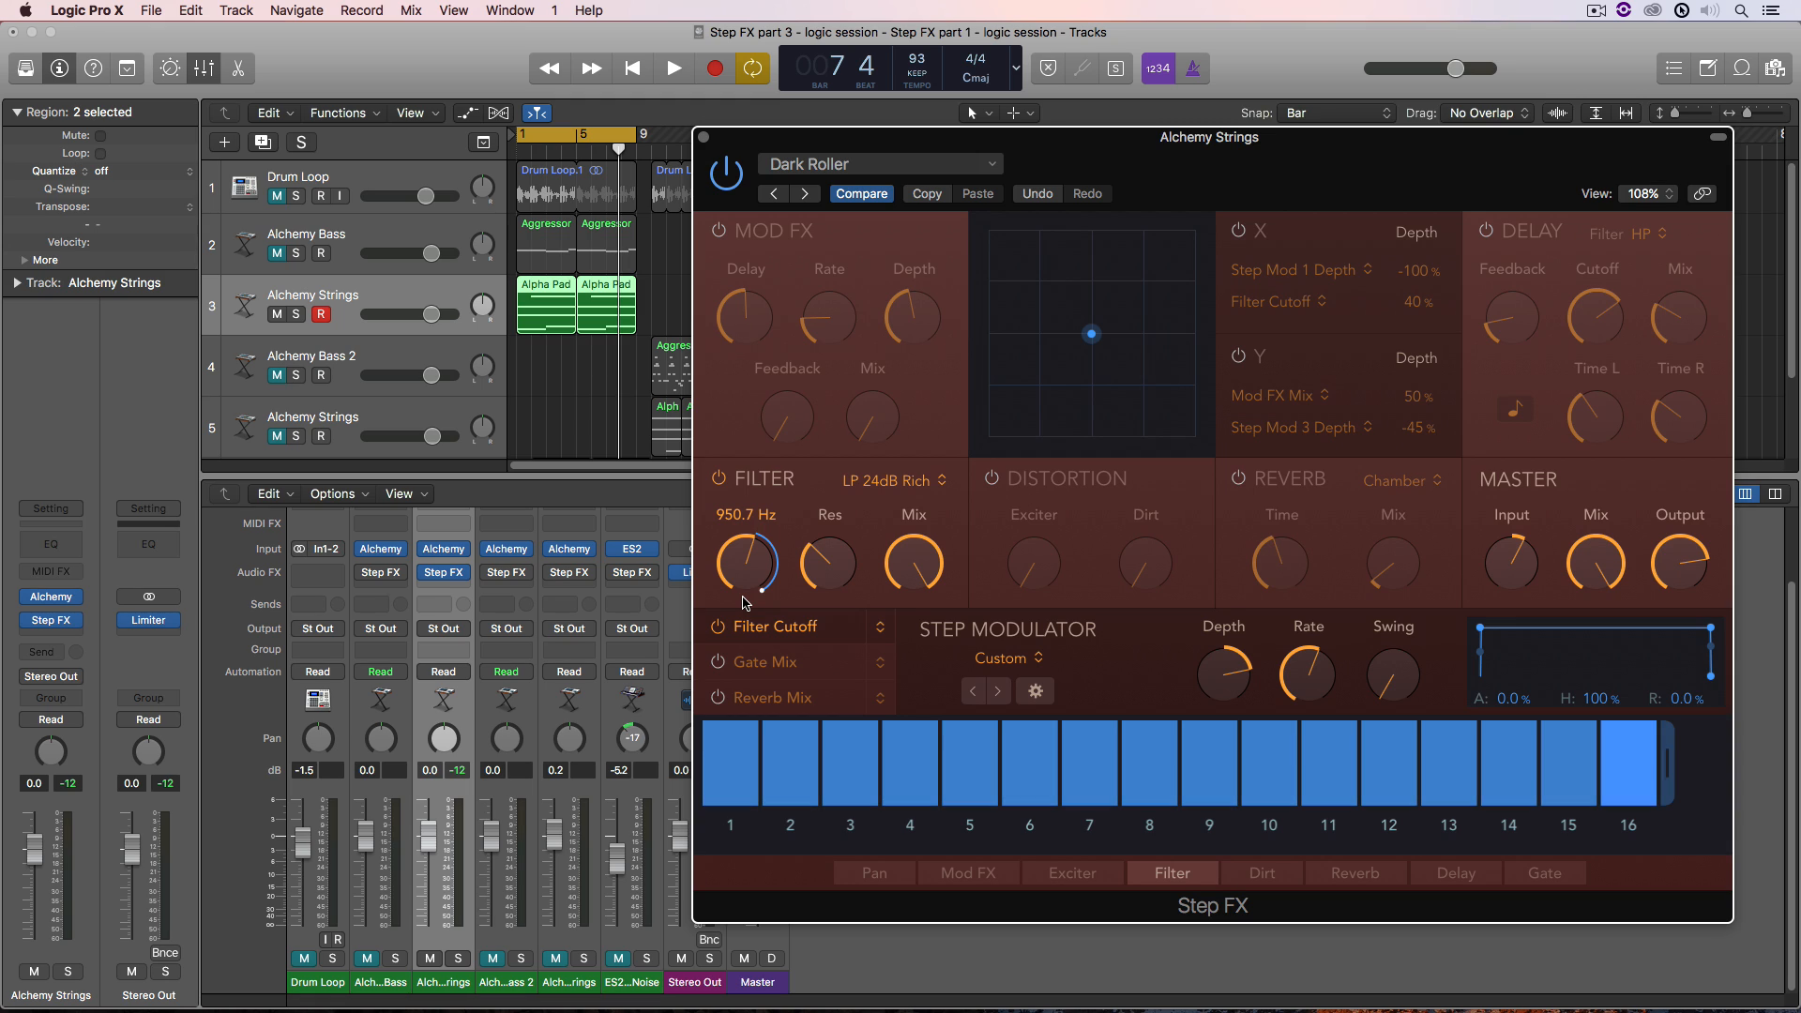
pyautogui.click(671, 68)
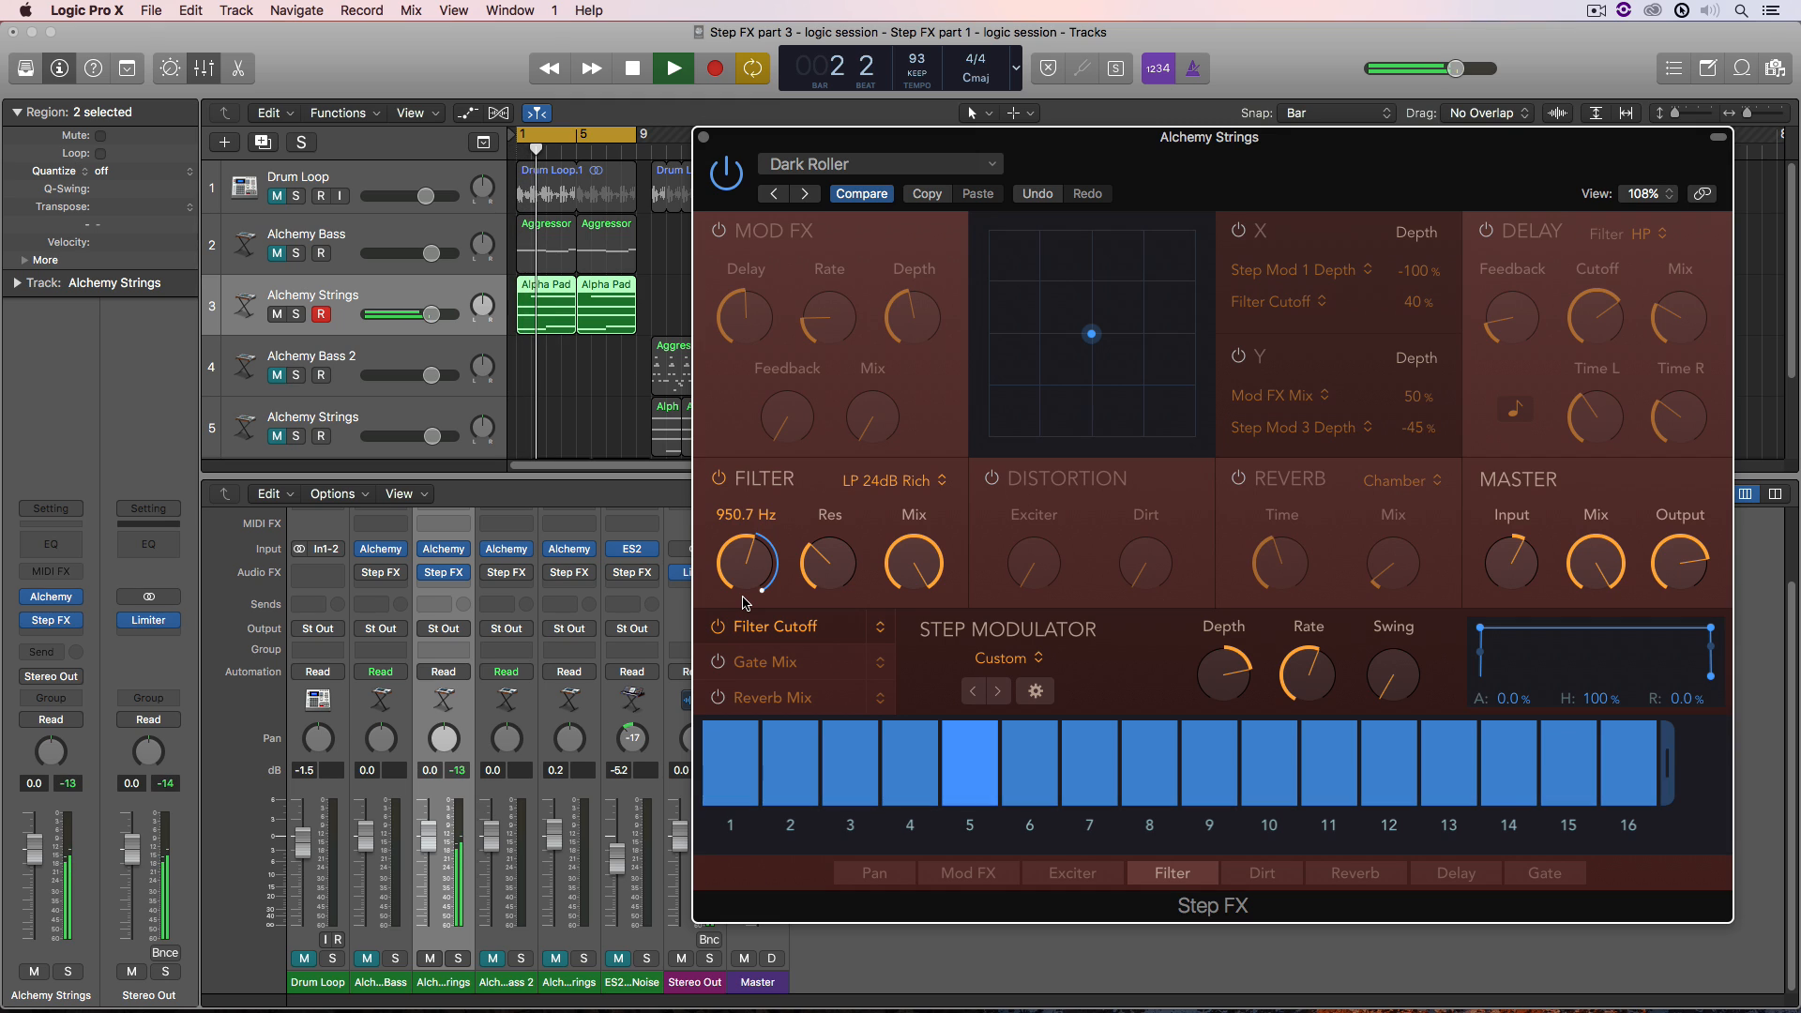
pyautogui.click(672, 67)
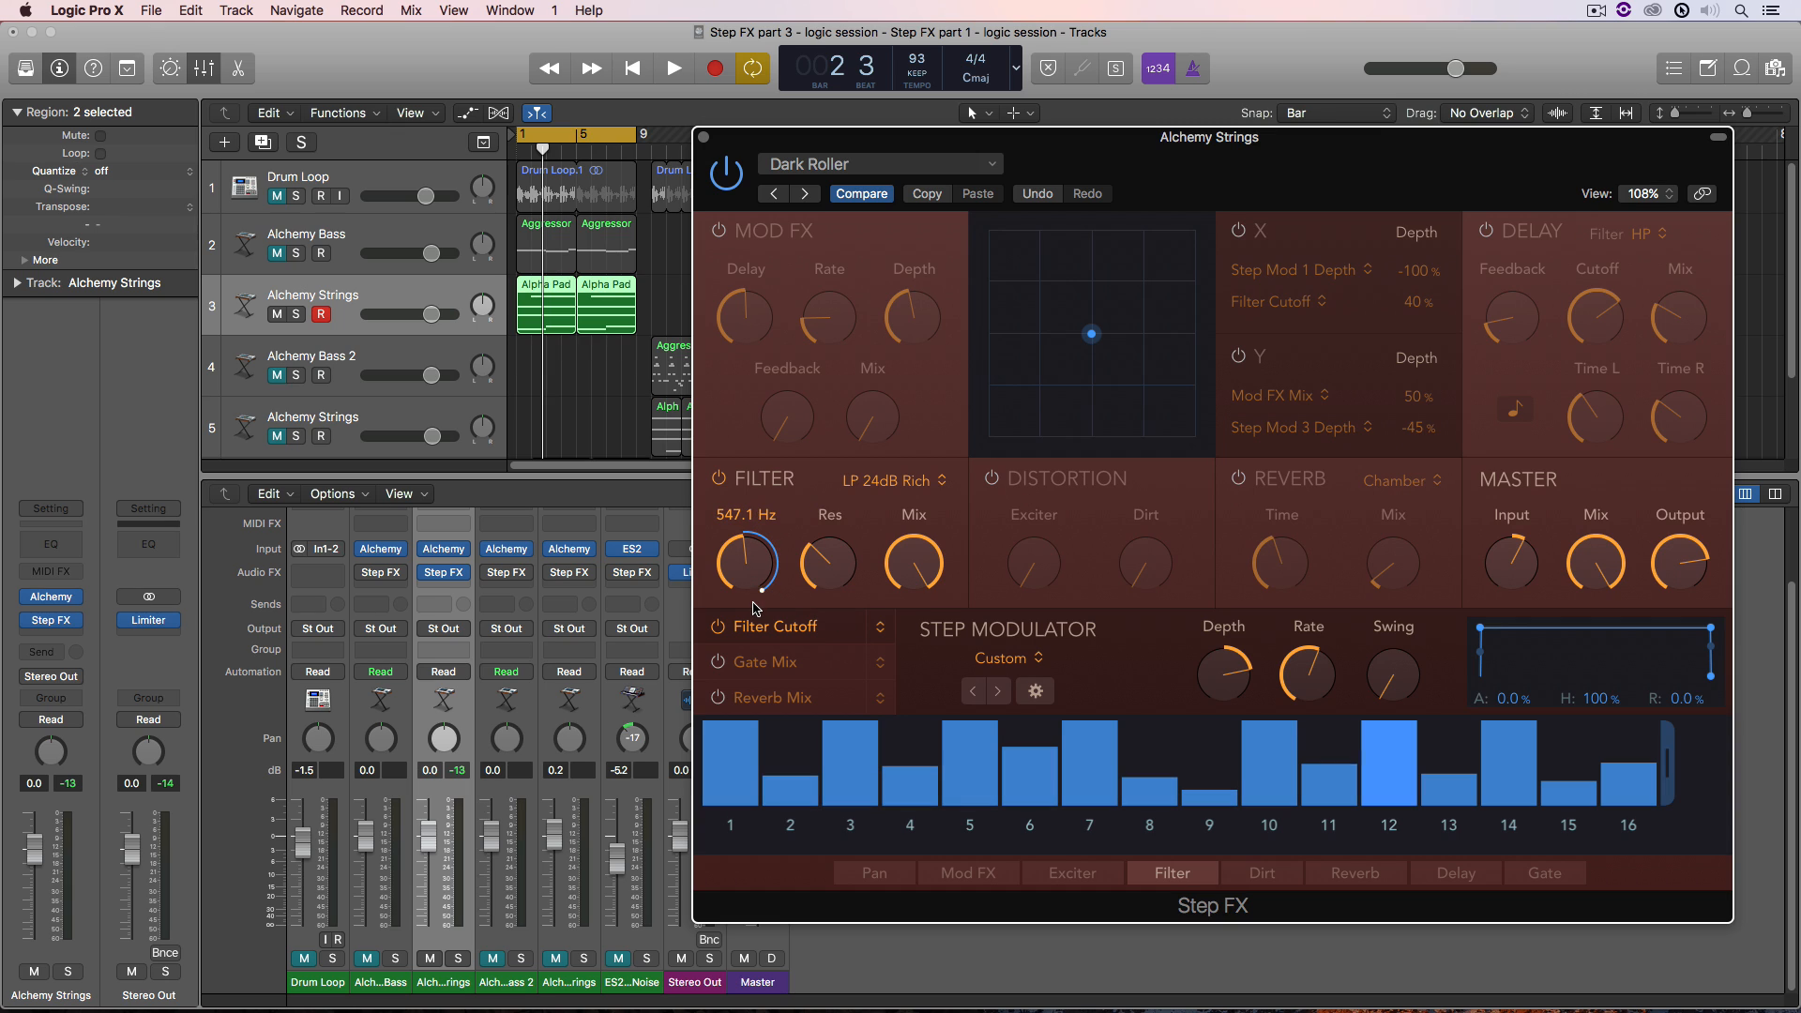
# - Shorten the step Hold to 37.4% and add 56.2% Release, auditioning the reshaped steps
pyautogui.click(674, 68)
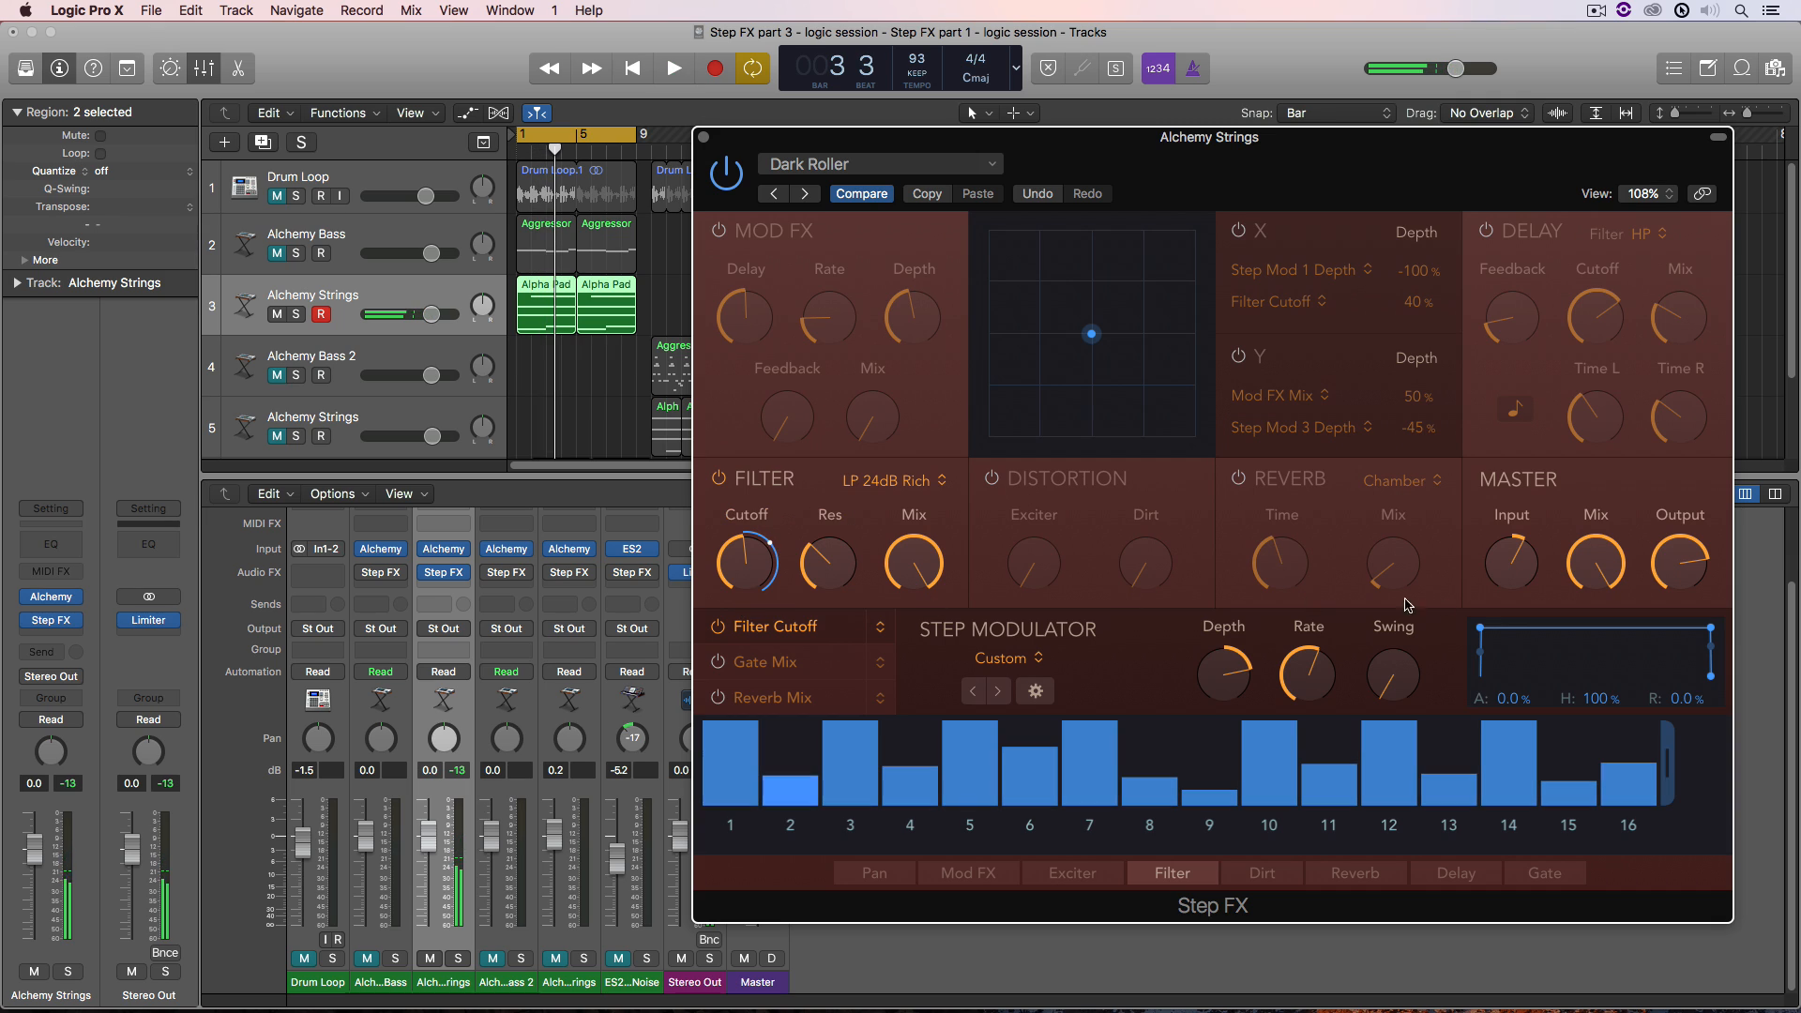
pyautogui.moveTo(1671, 629); pyautogui.dragTo(1596, 661)
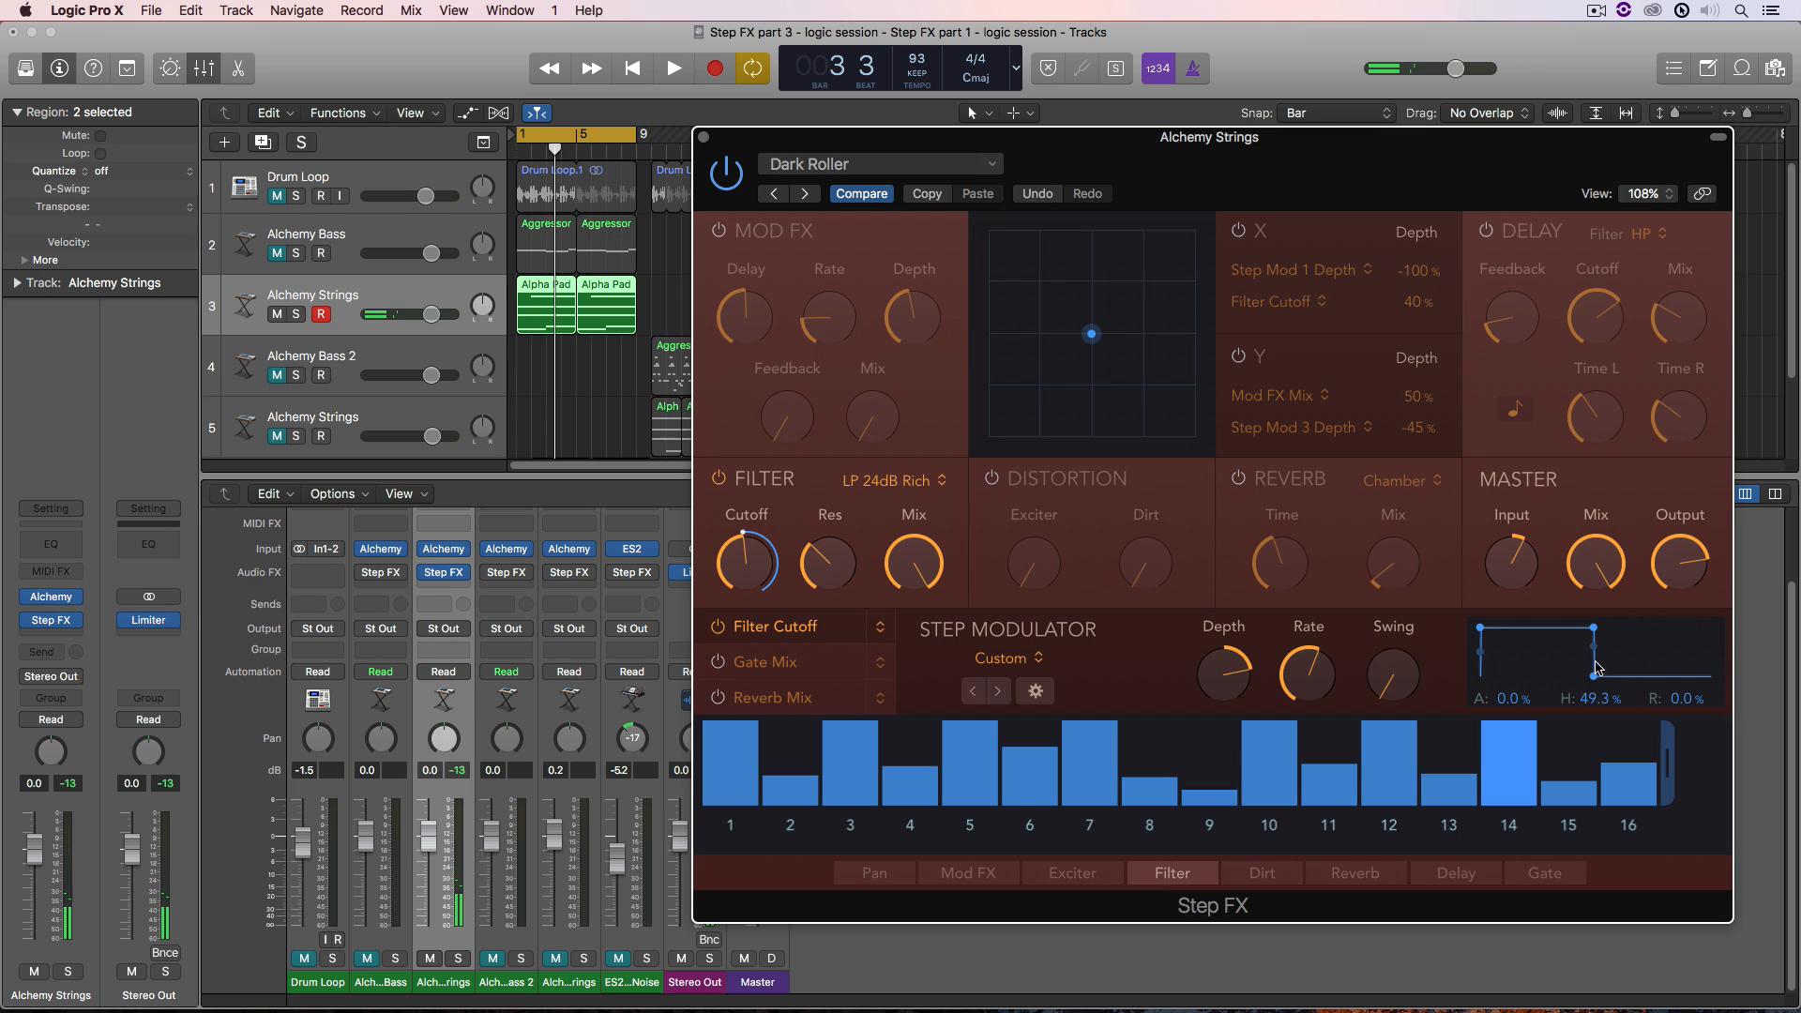
pyautogui.moveTo(1592, 629); pyautogui.dragTo(1684, 675)
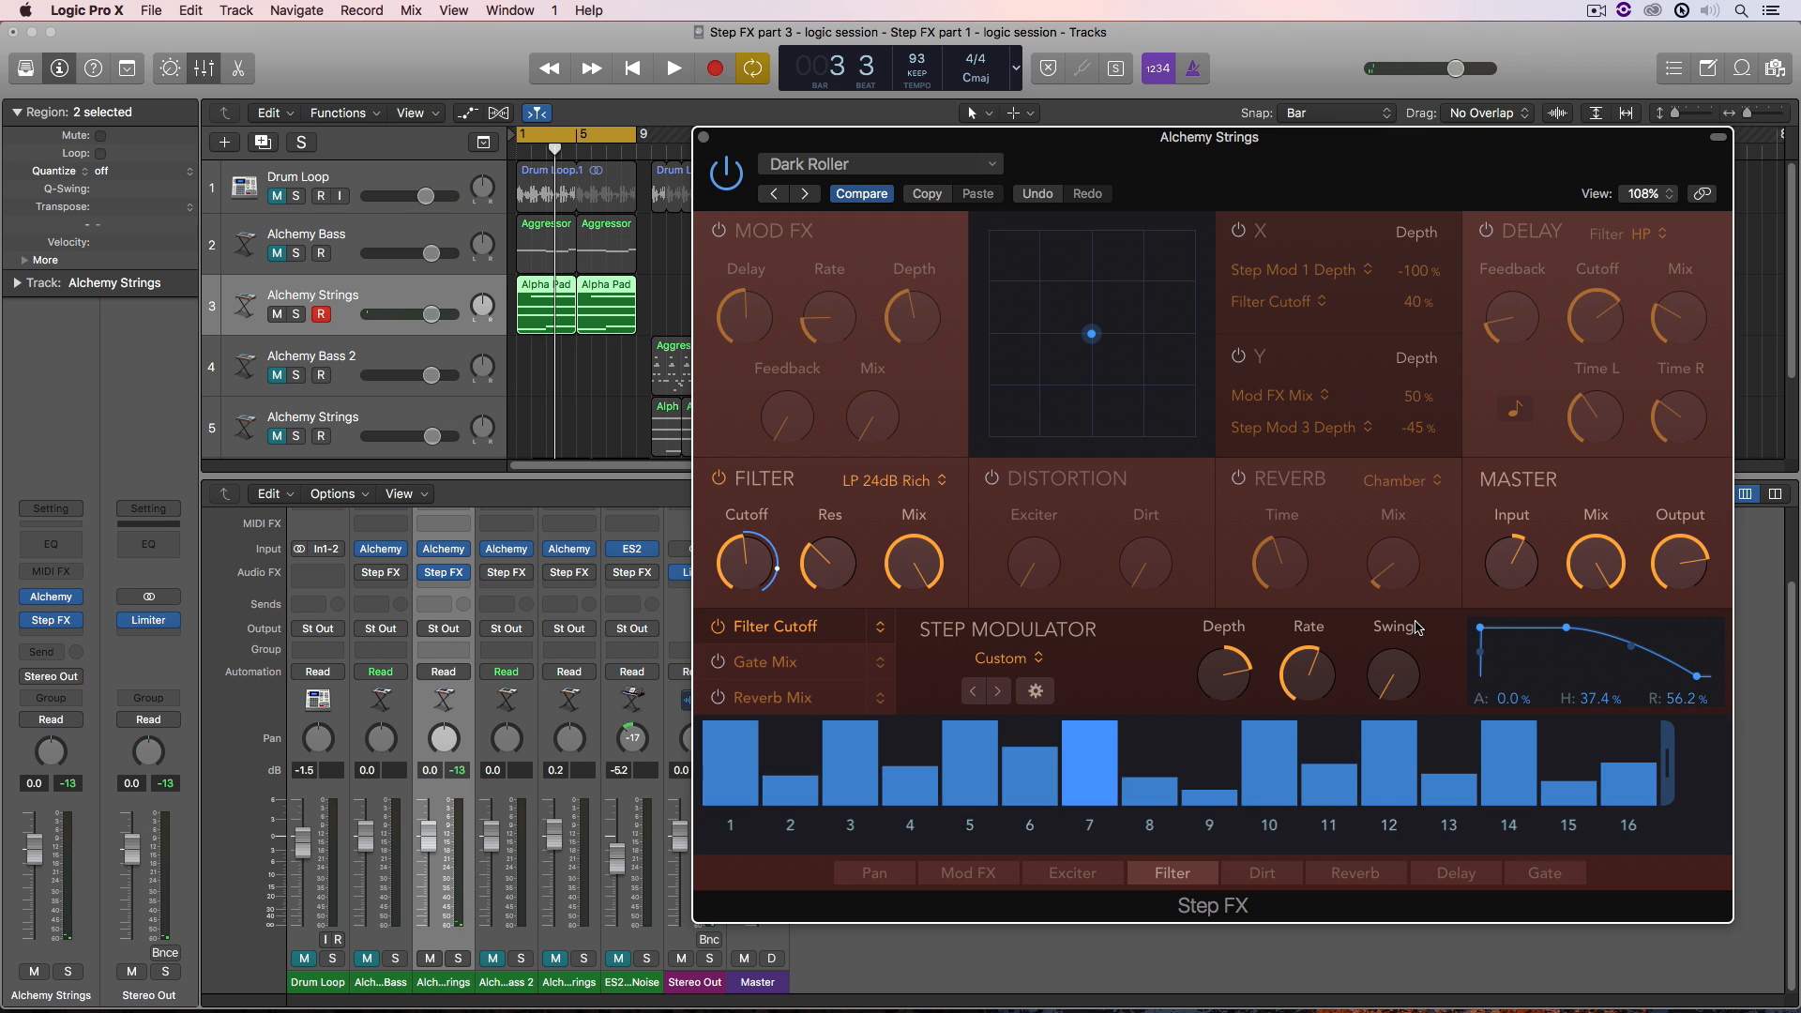
pyautogui.click(672, 68)
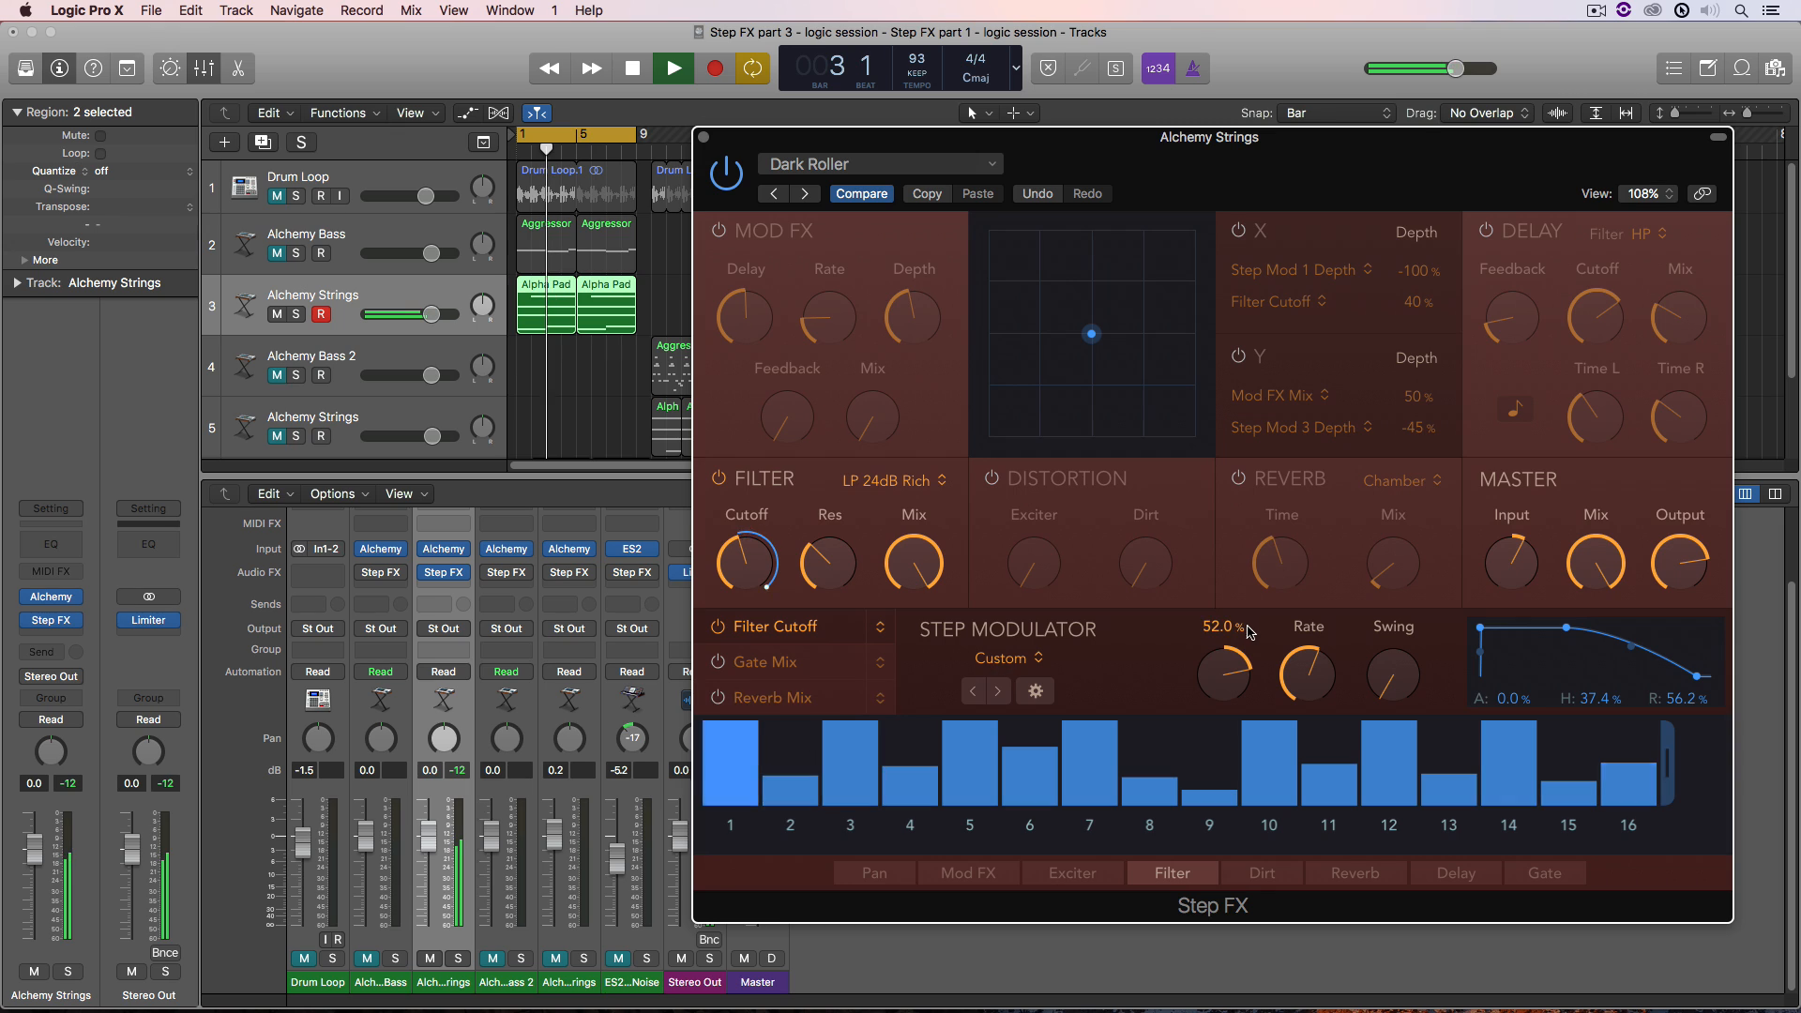
pyautogui.click(672, 67)
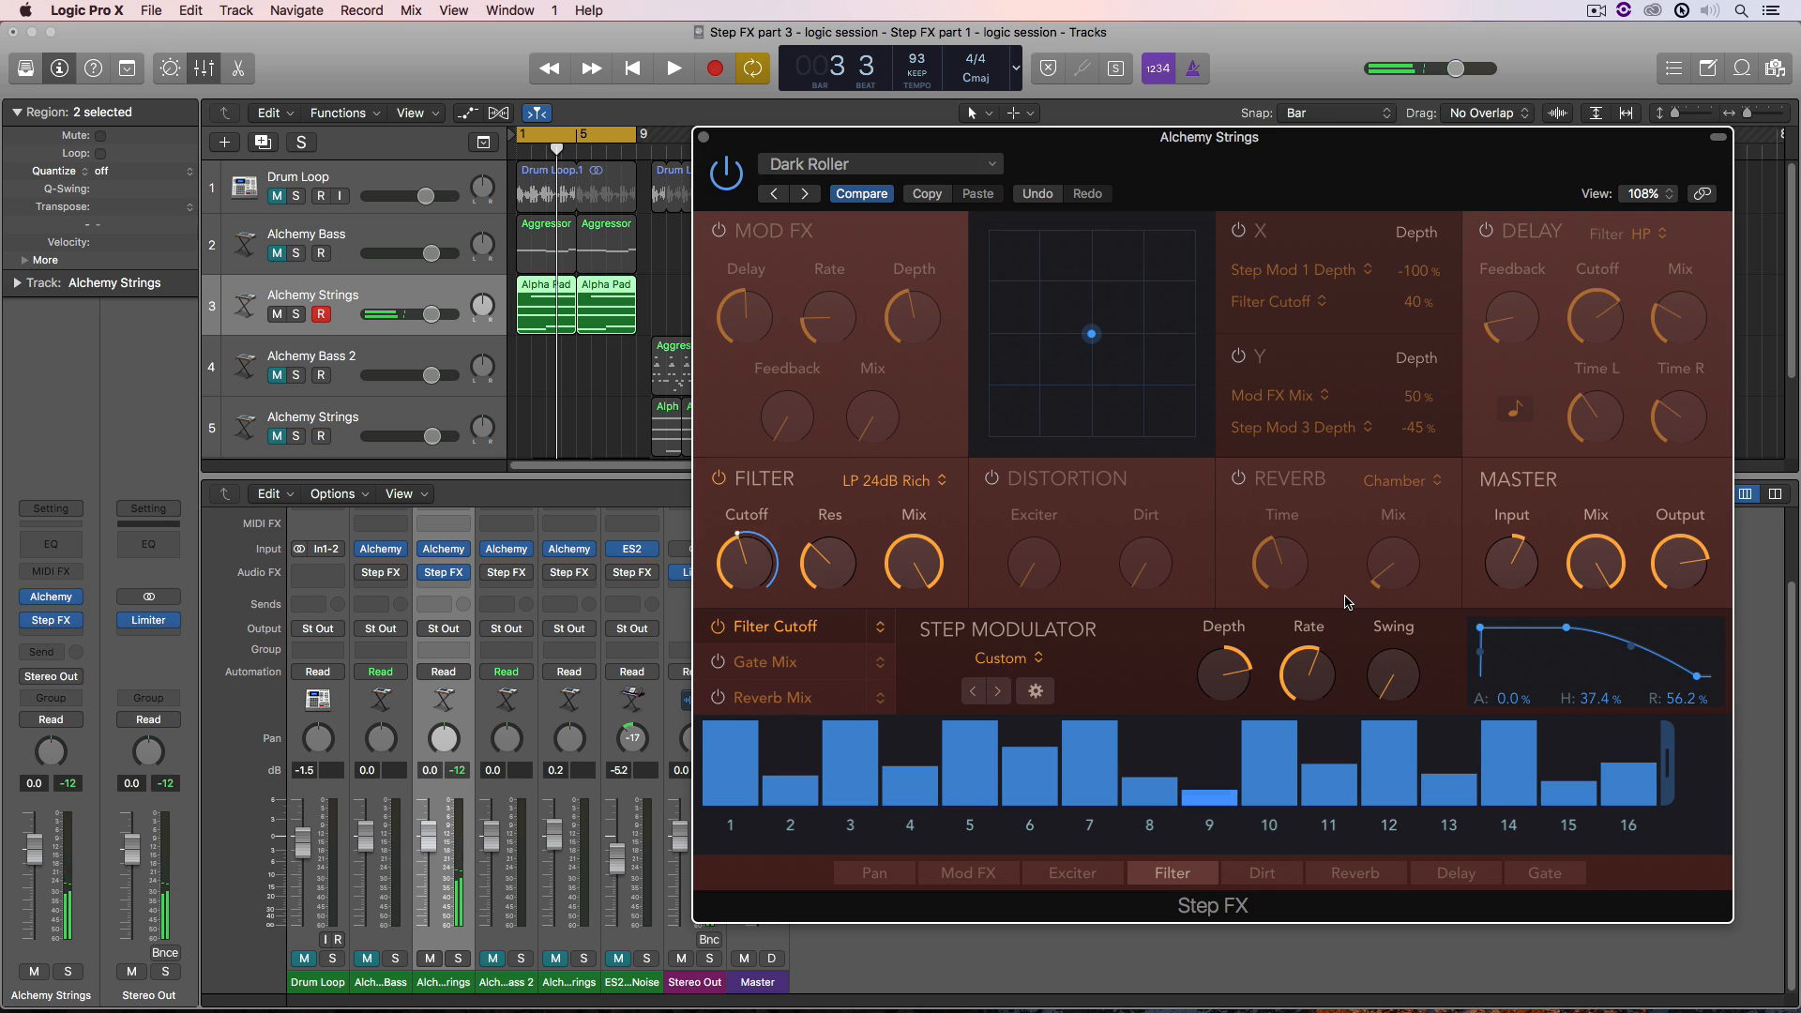
pyautogui.click(1028, 769)
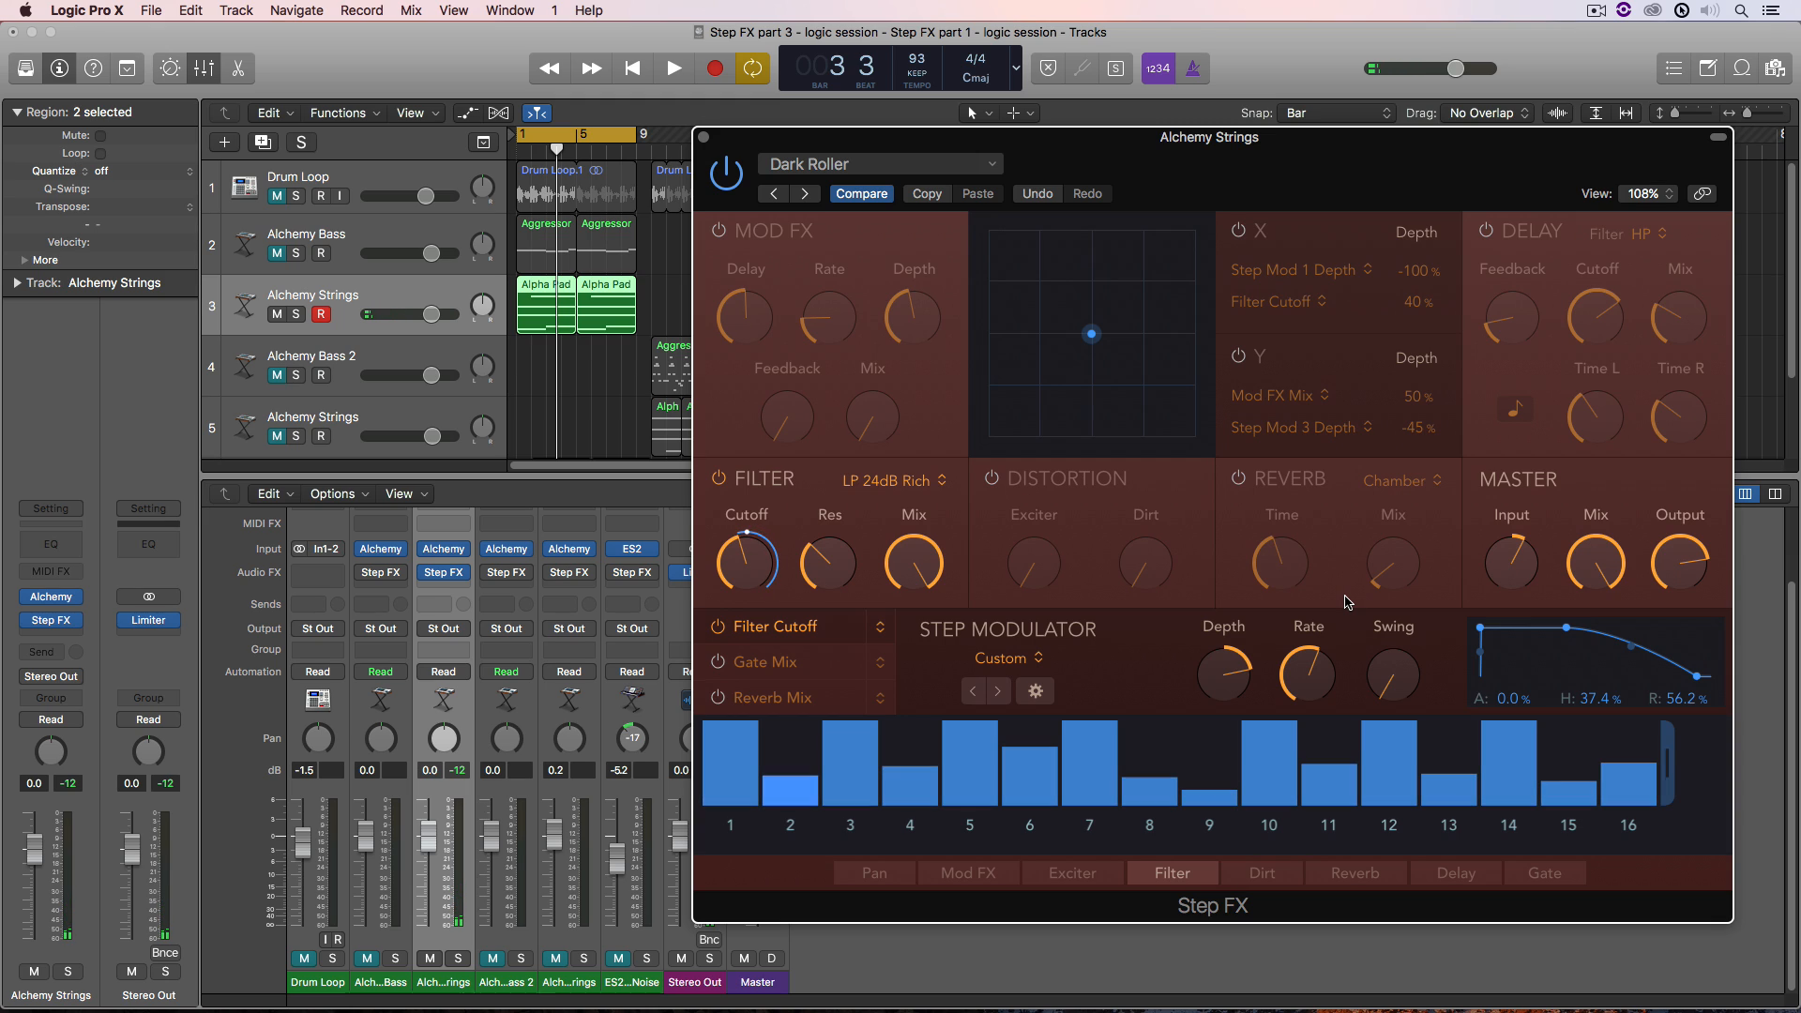
pyautogui.click(1007, 657)
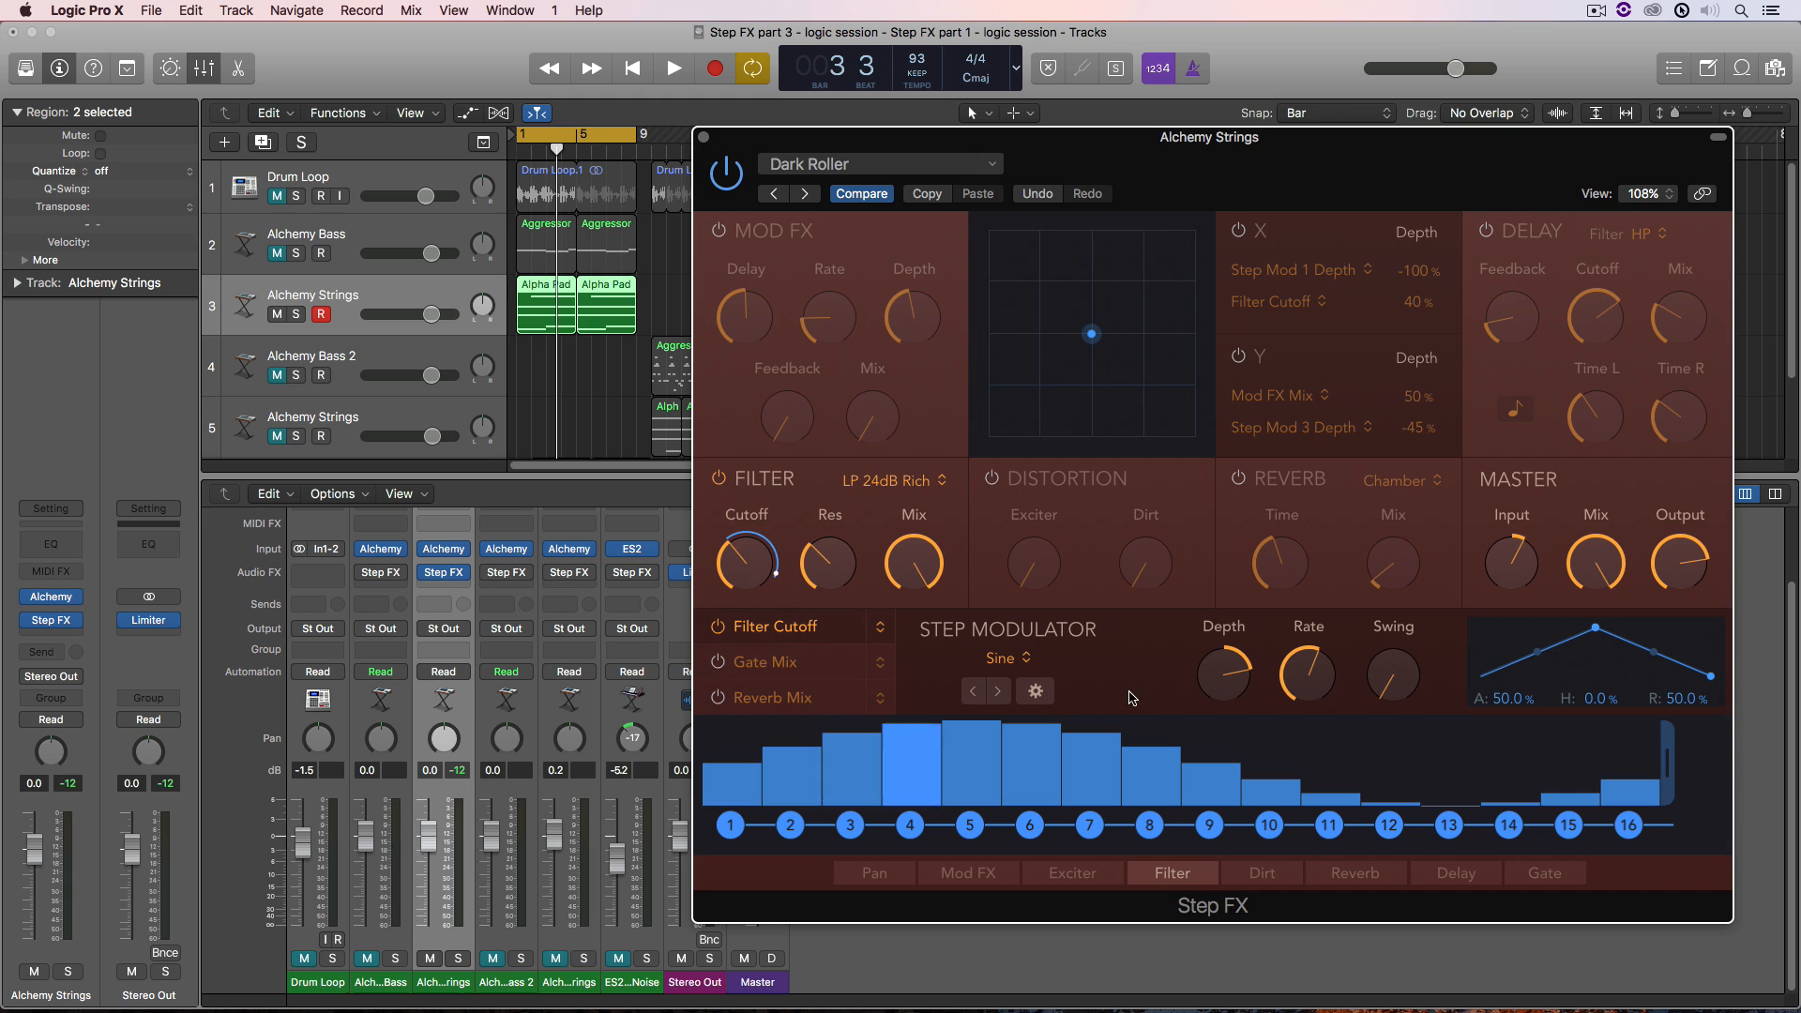
# - Audition the Alchemy Strings with the Sine cutoff step pattern, nudging the cutoff knob
pyautogui.click(671, 67)
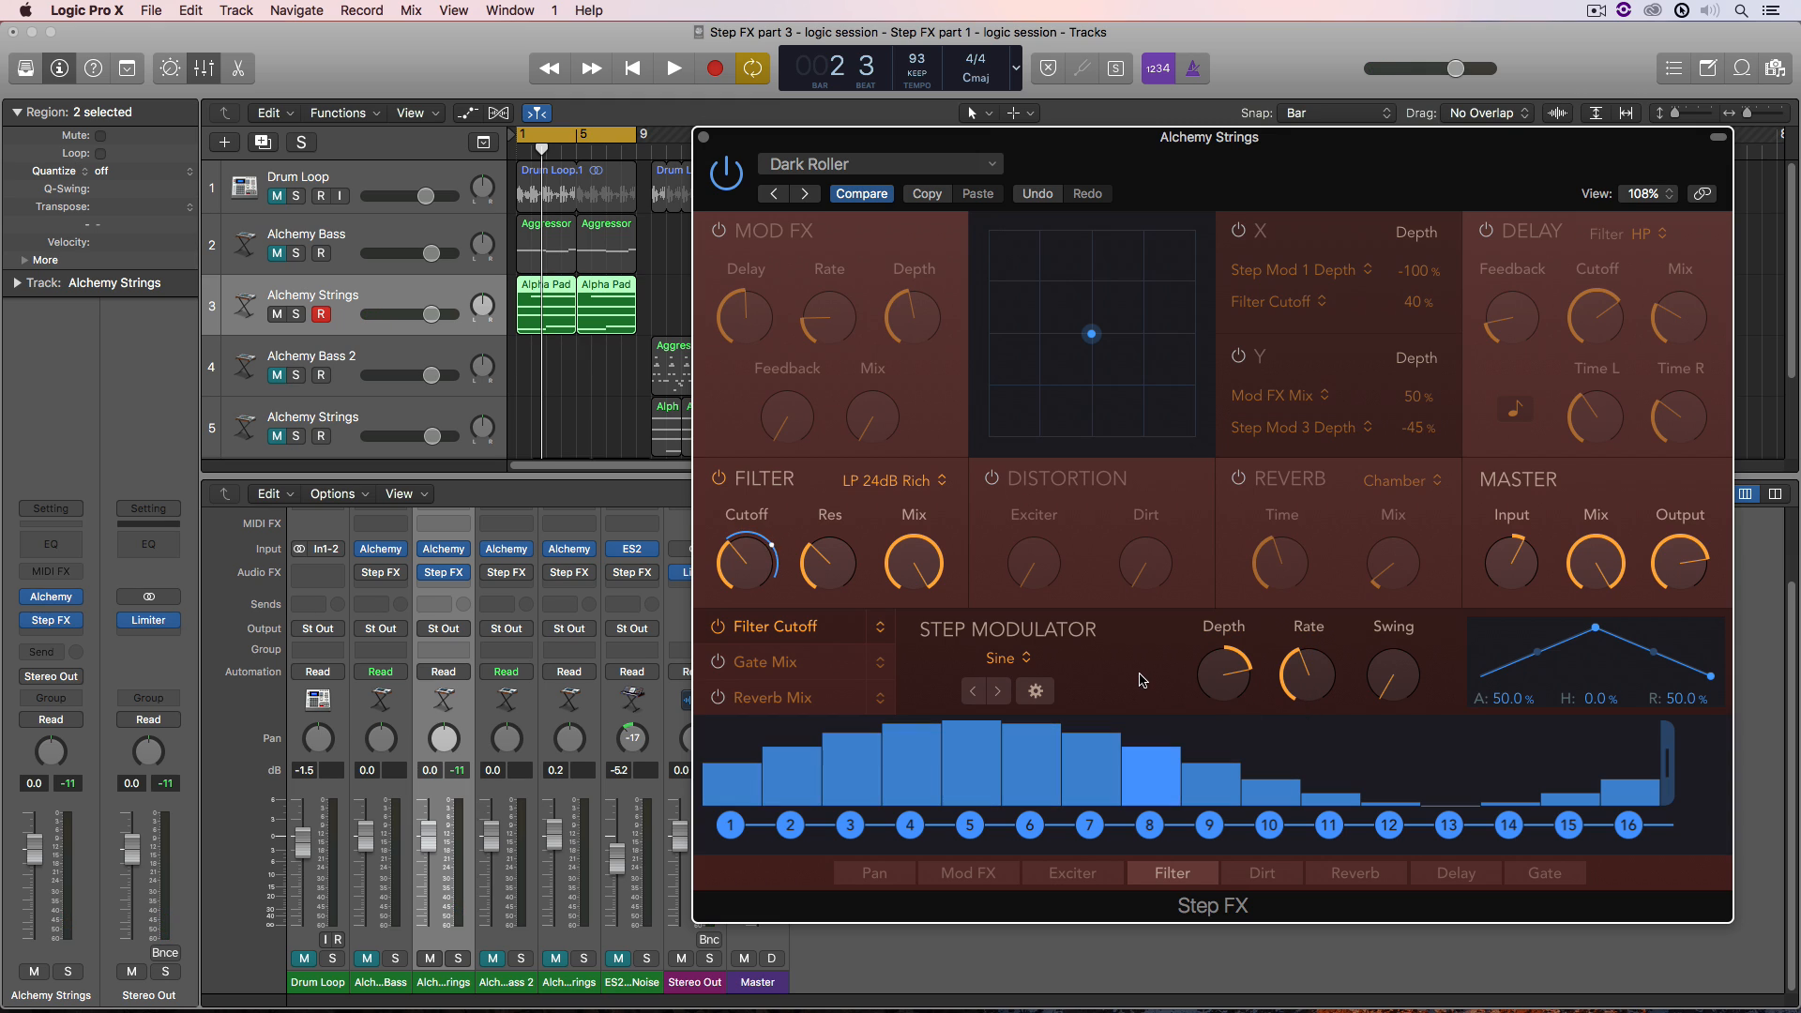
pyautogui.click(672, 68)
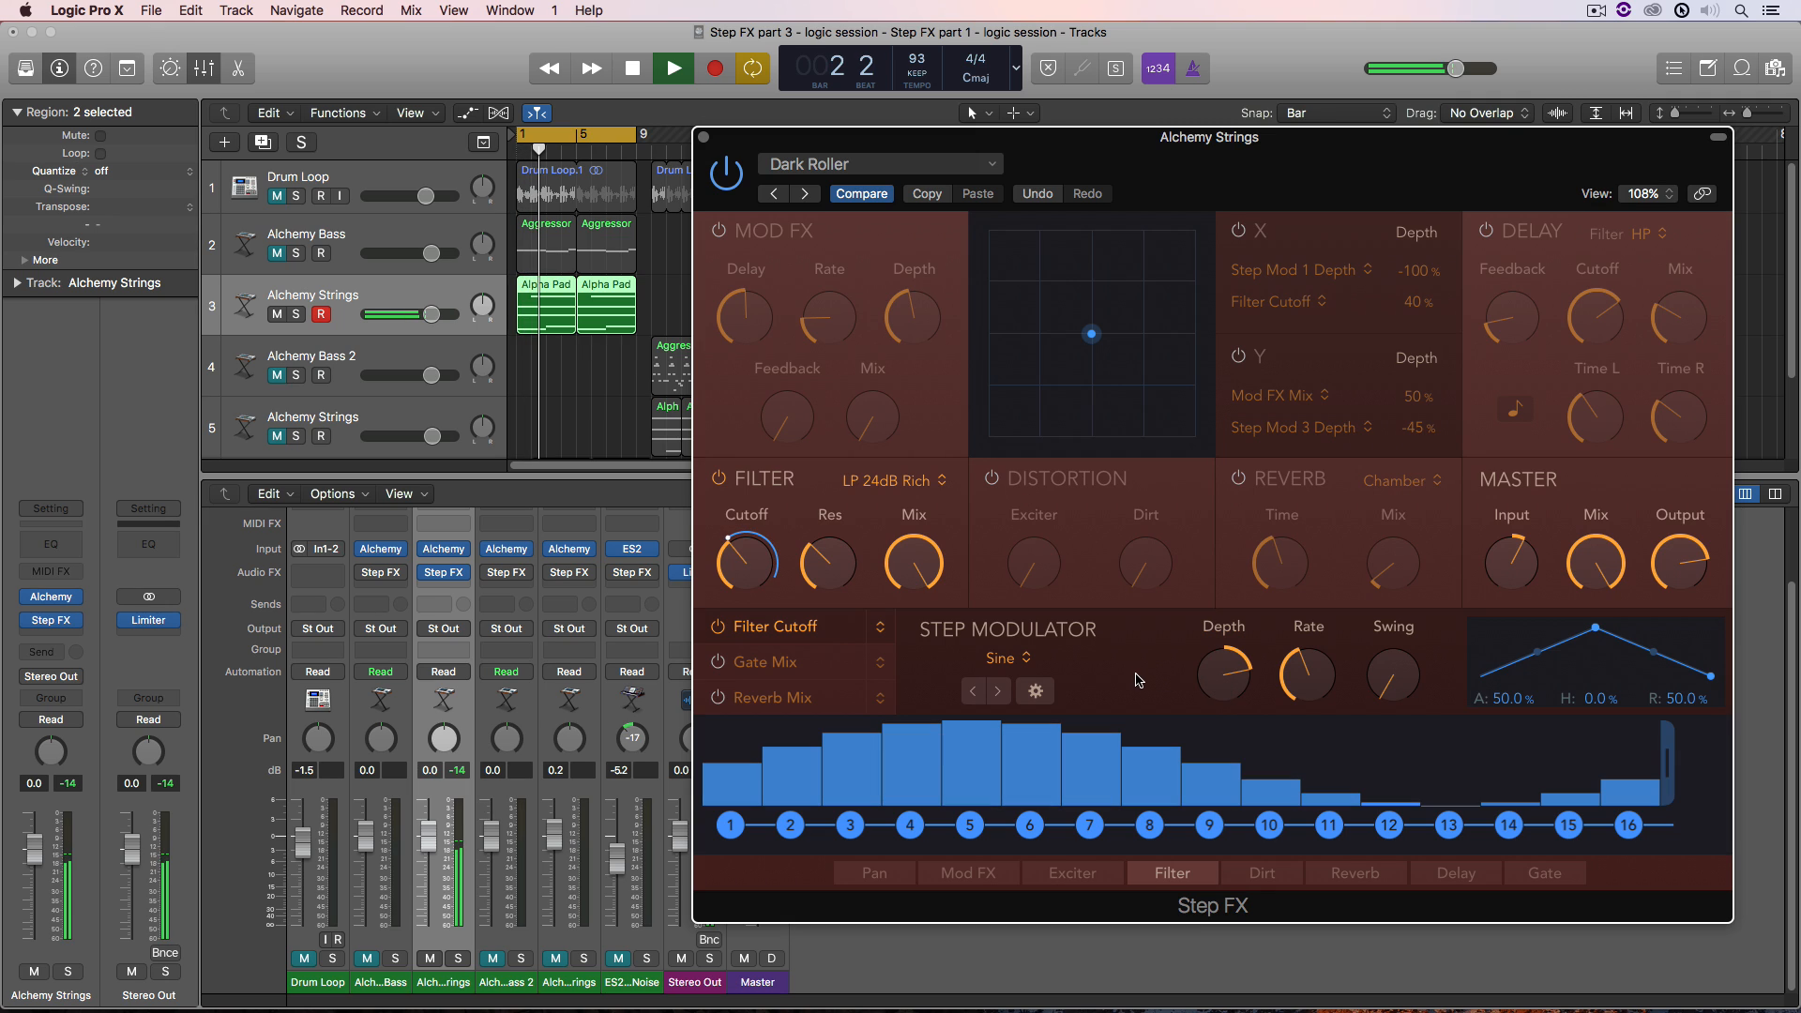
pyautogui.moveTo(746, 563); pyautogui.dragTo(763, 571)
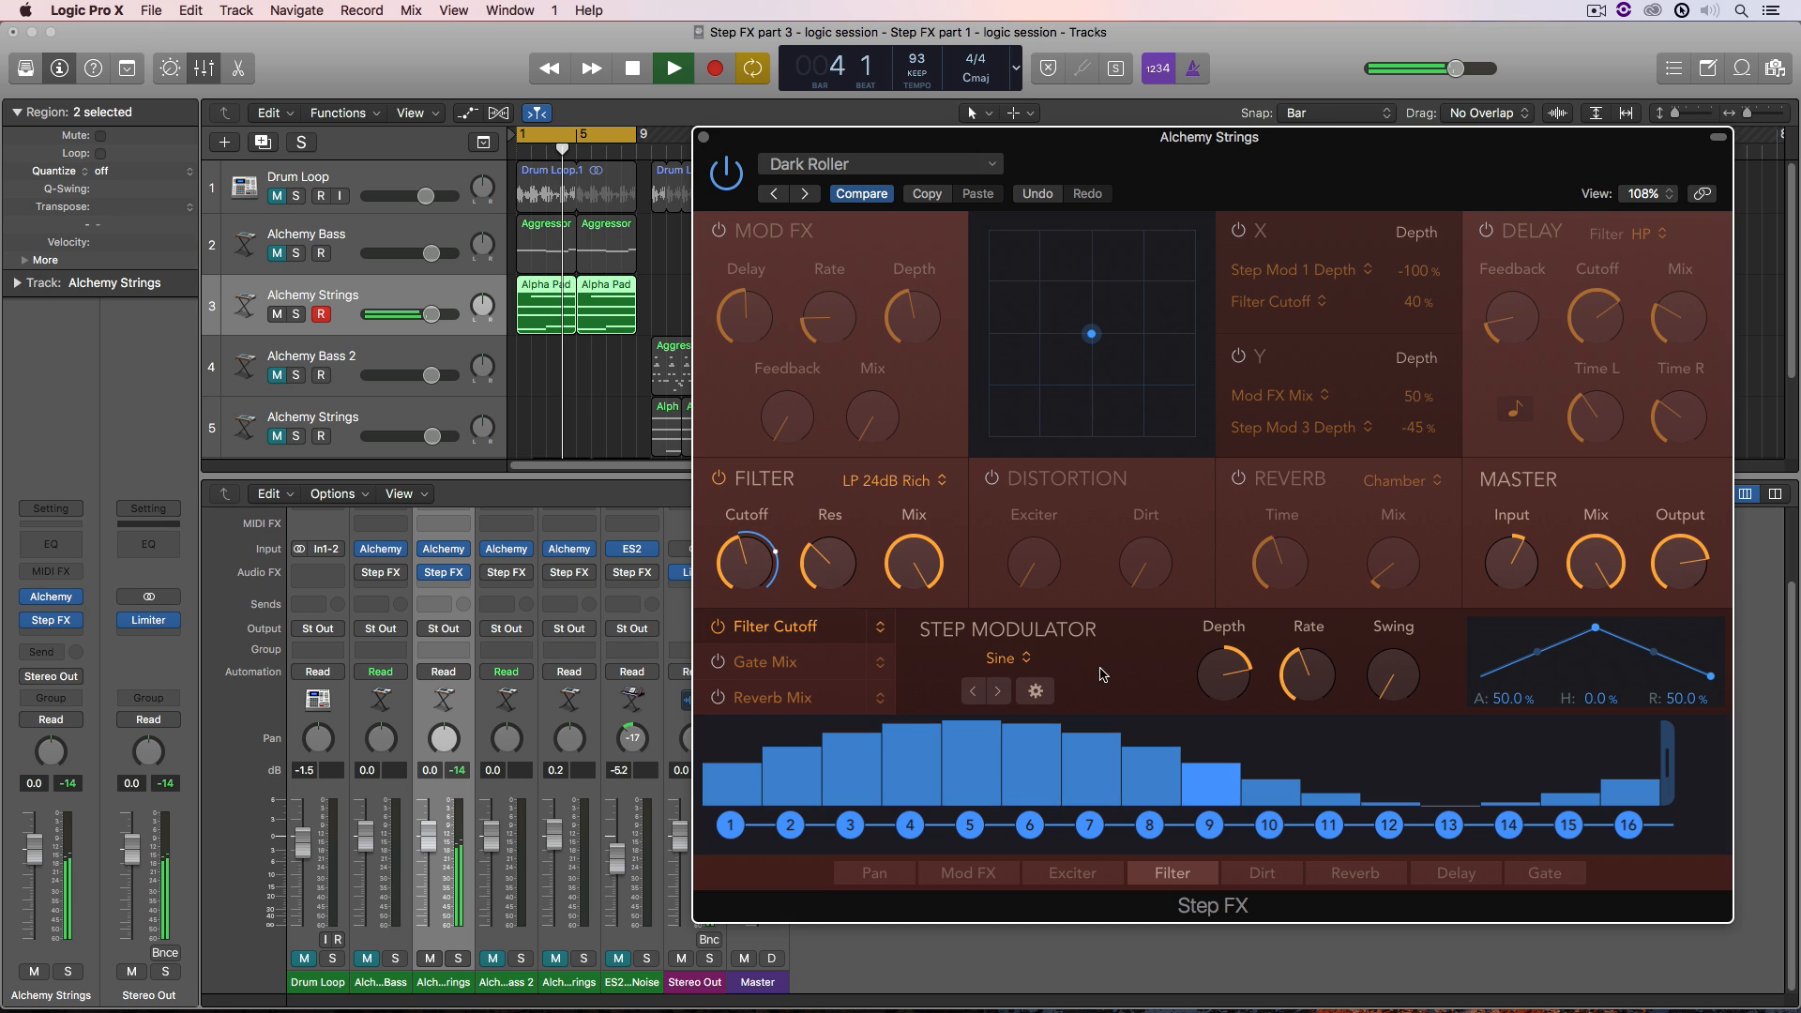
pyautogui.moveTo(1136, 689)
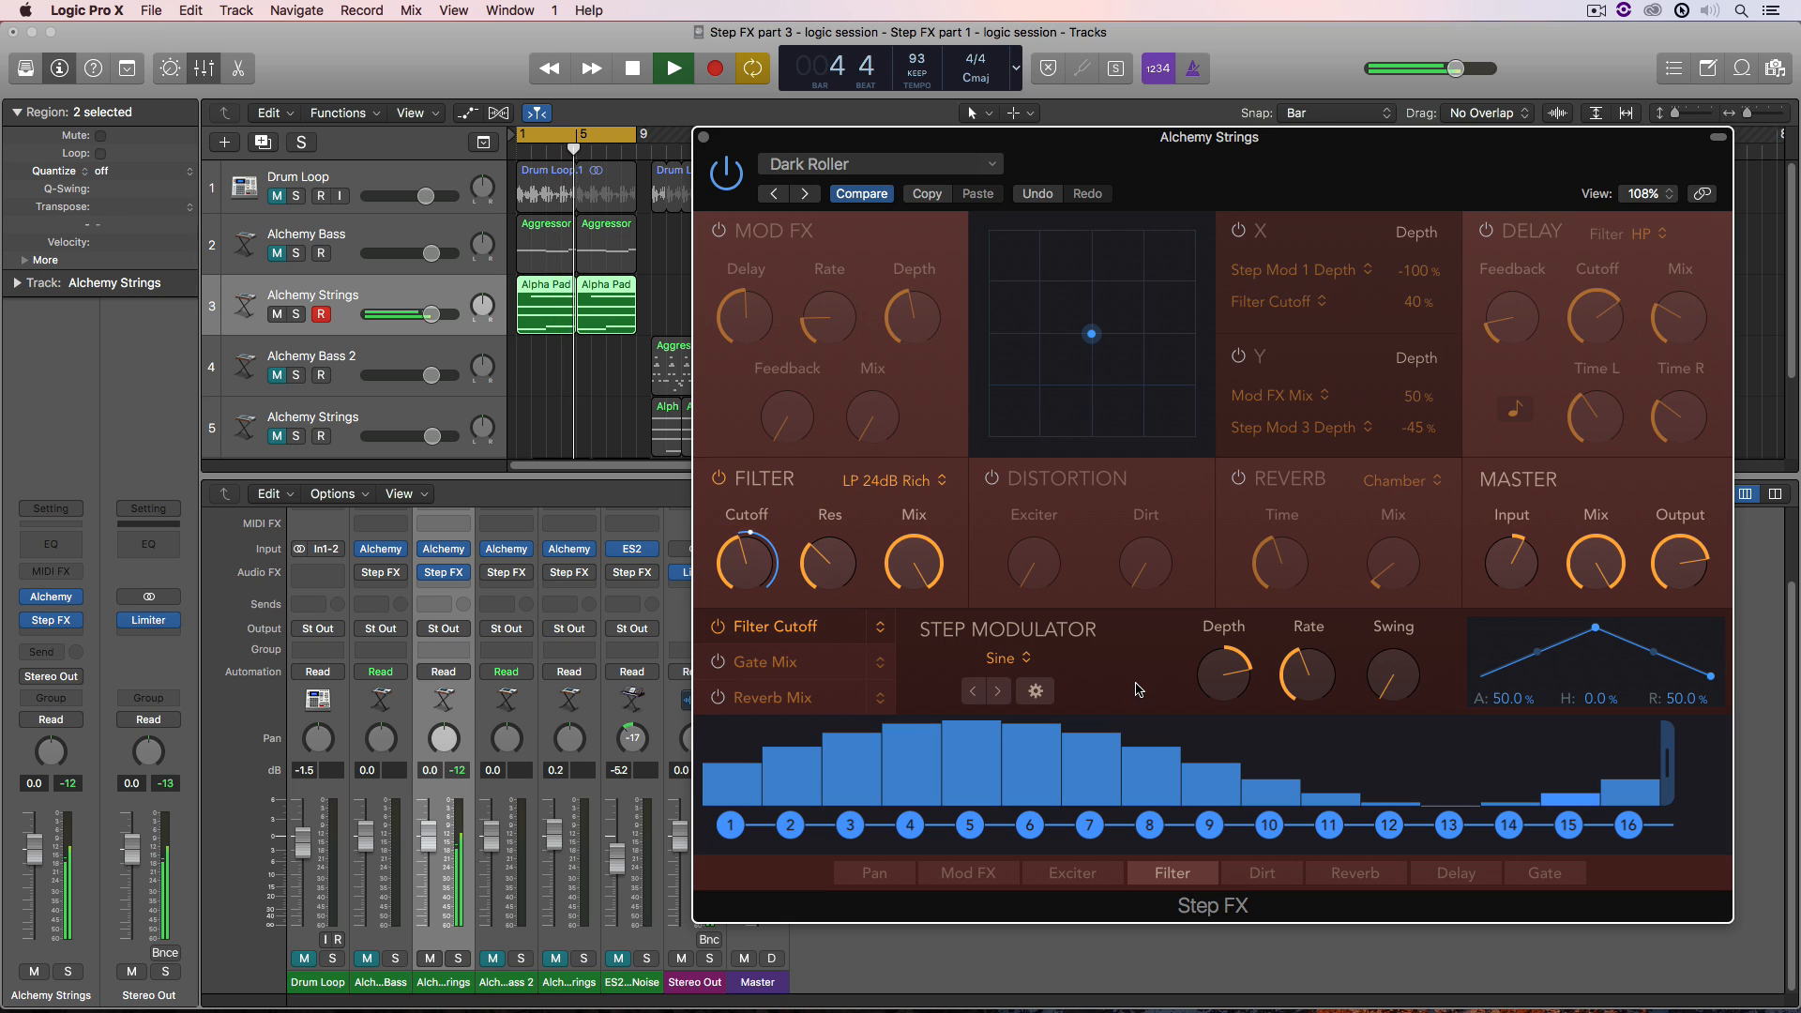
pyautogui.click(672, 68)
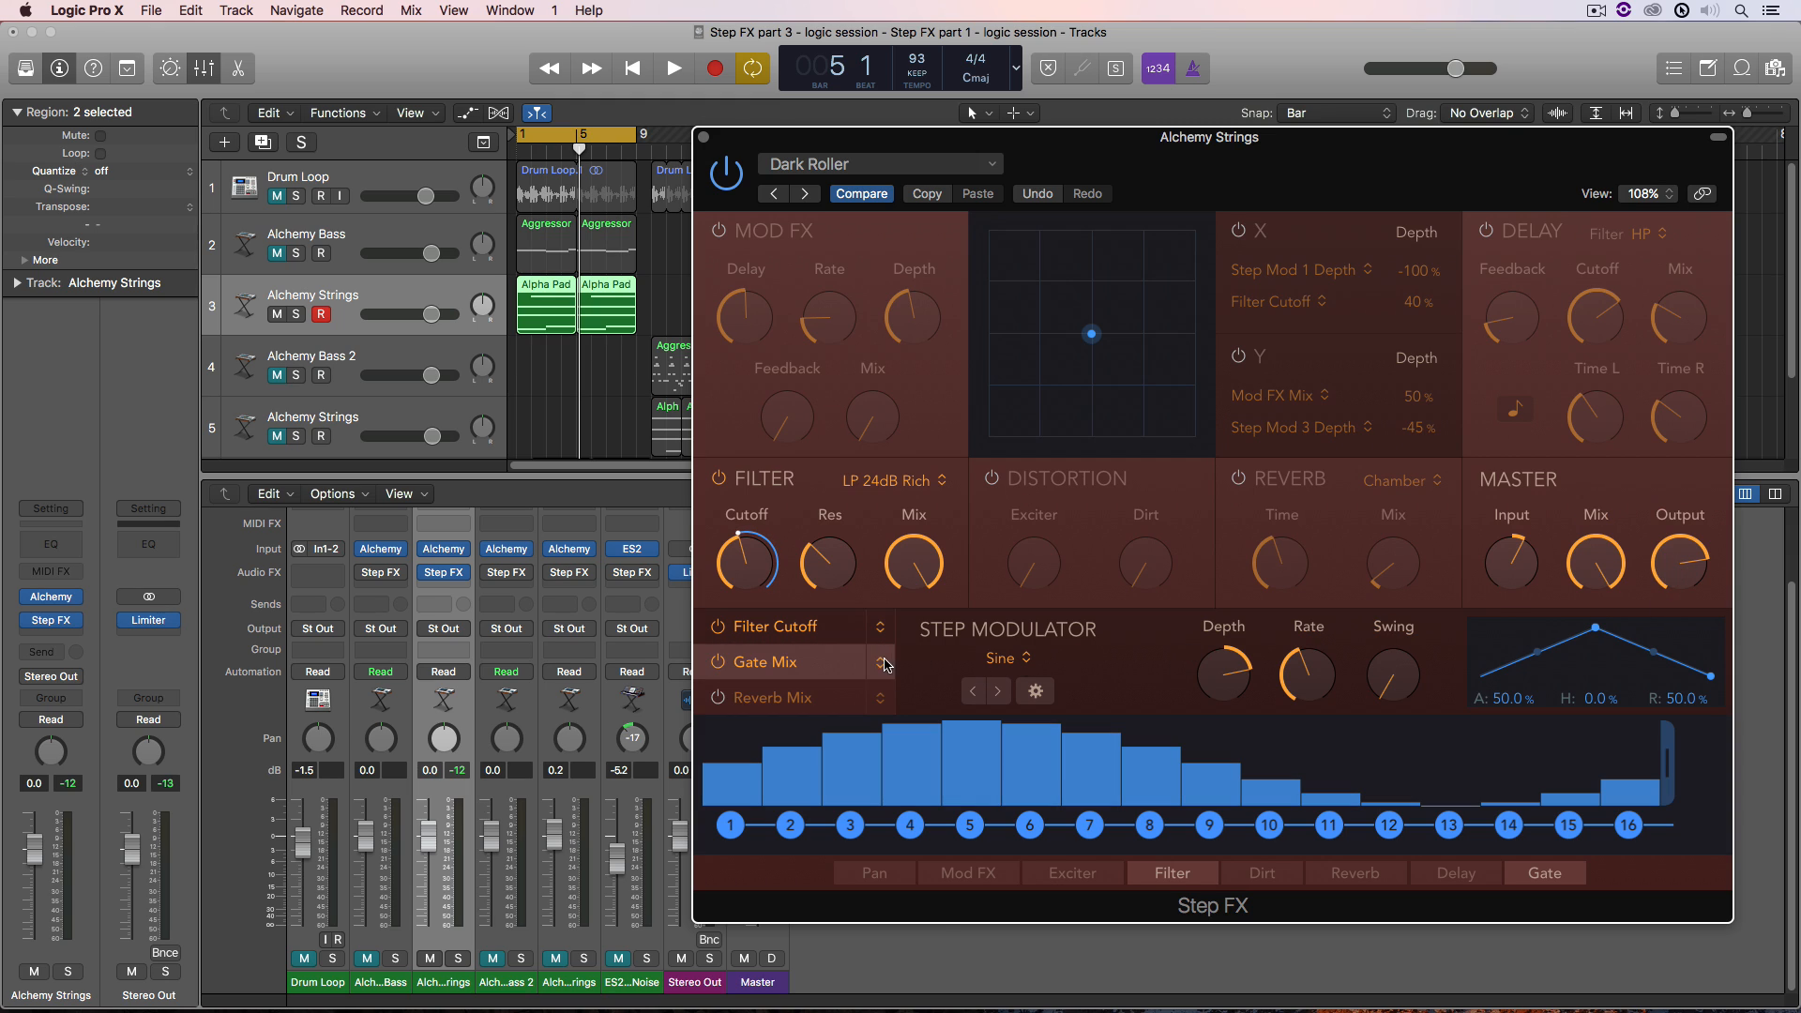
# - Switch to the Gate Mix modulator row and audition its rhythm with 30% hold and 40% release
pyautogui.click(881, 661)
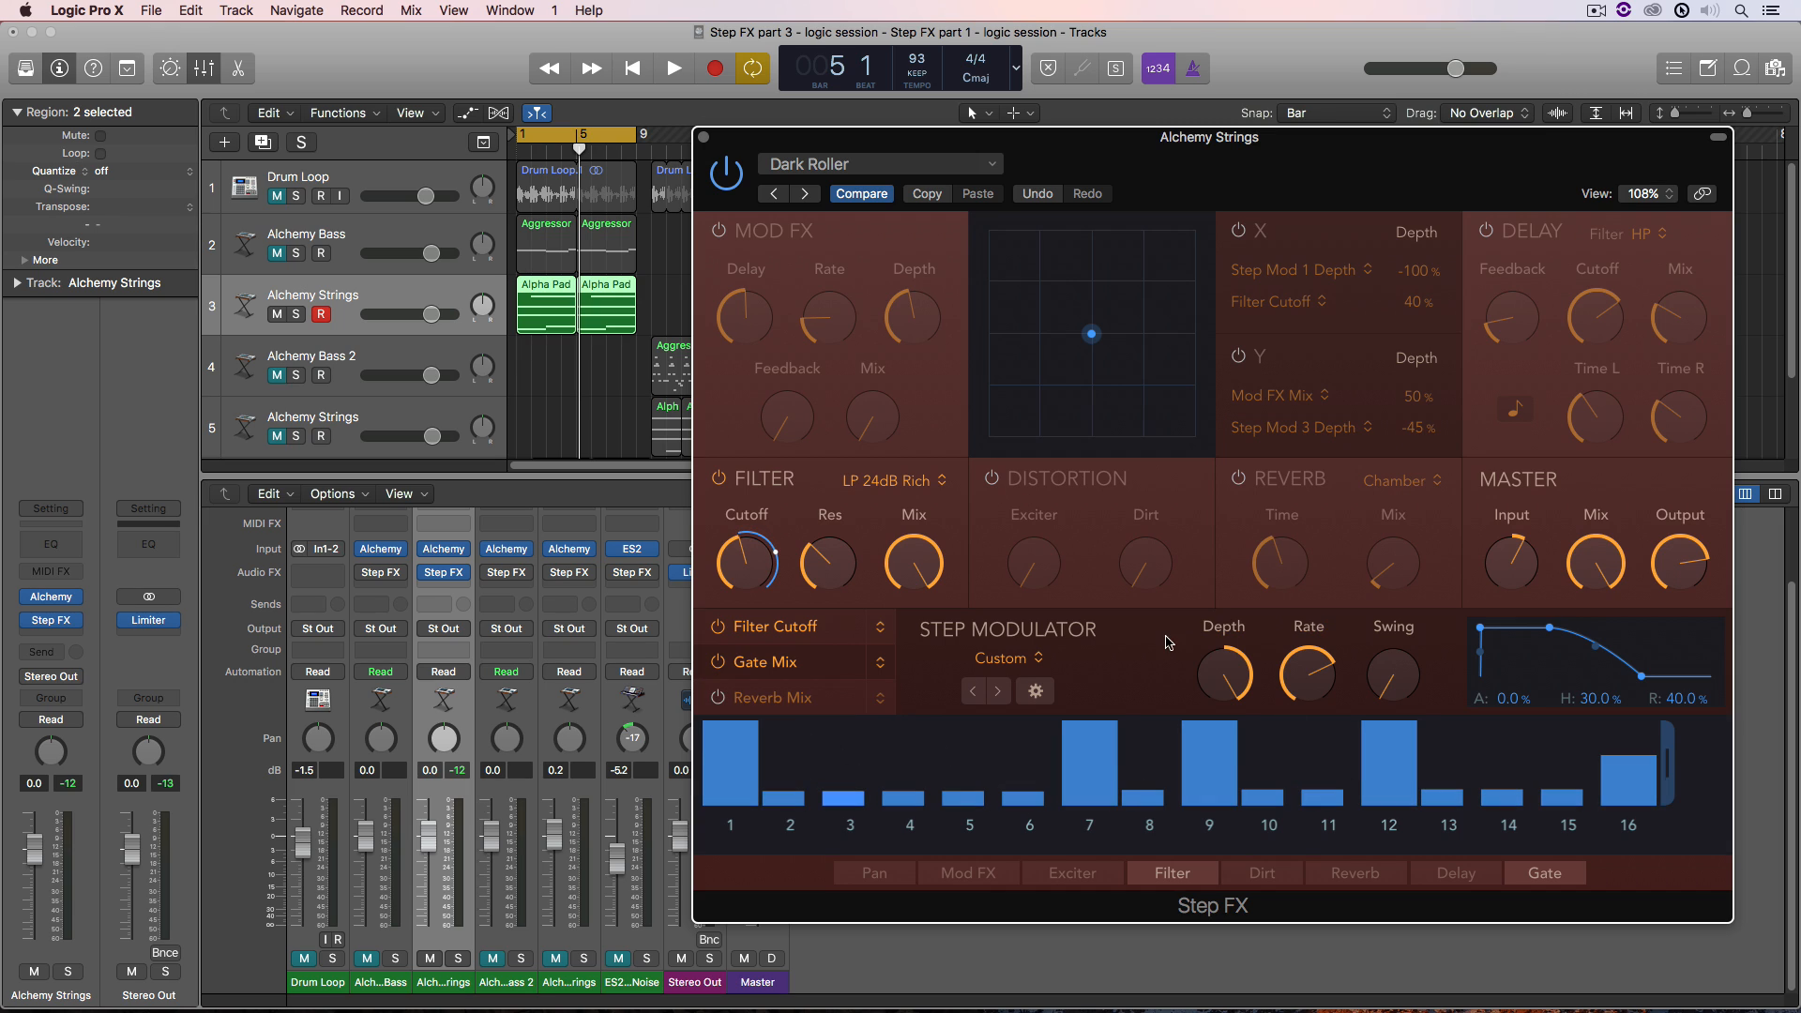
pyautogui.click(674, 68)
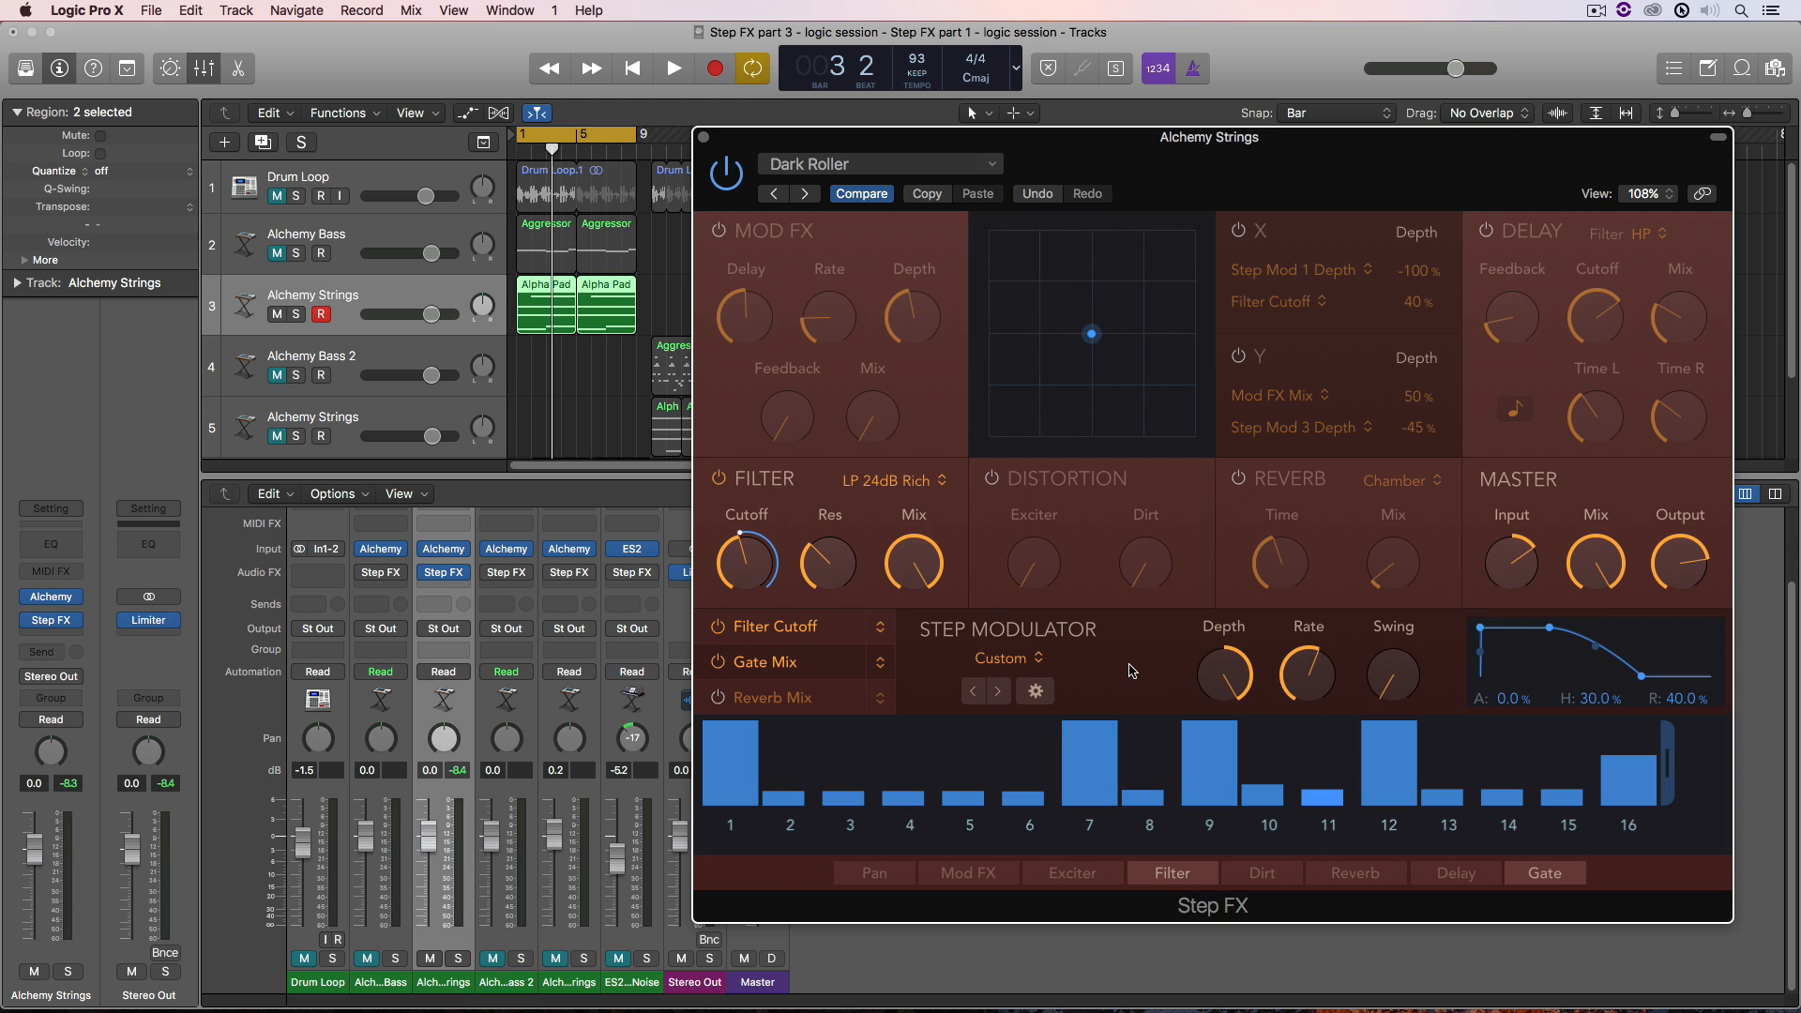
pyautogui.click(671, 68)
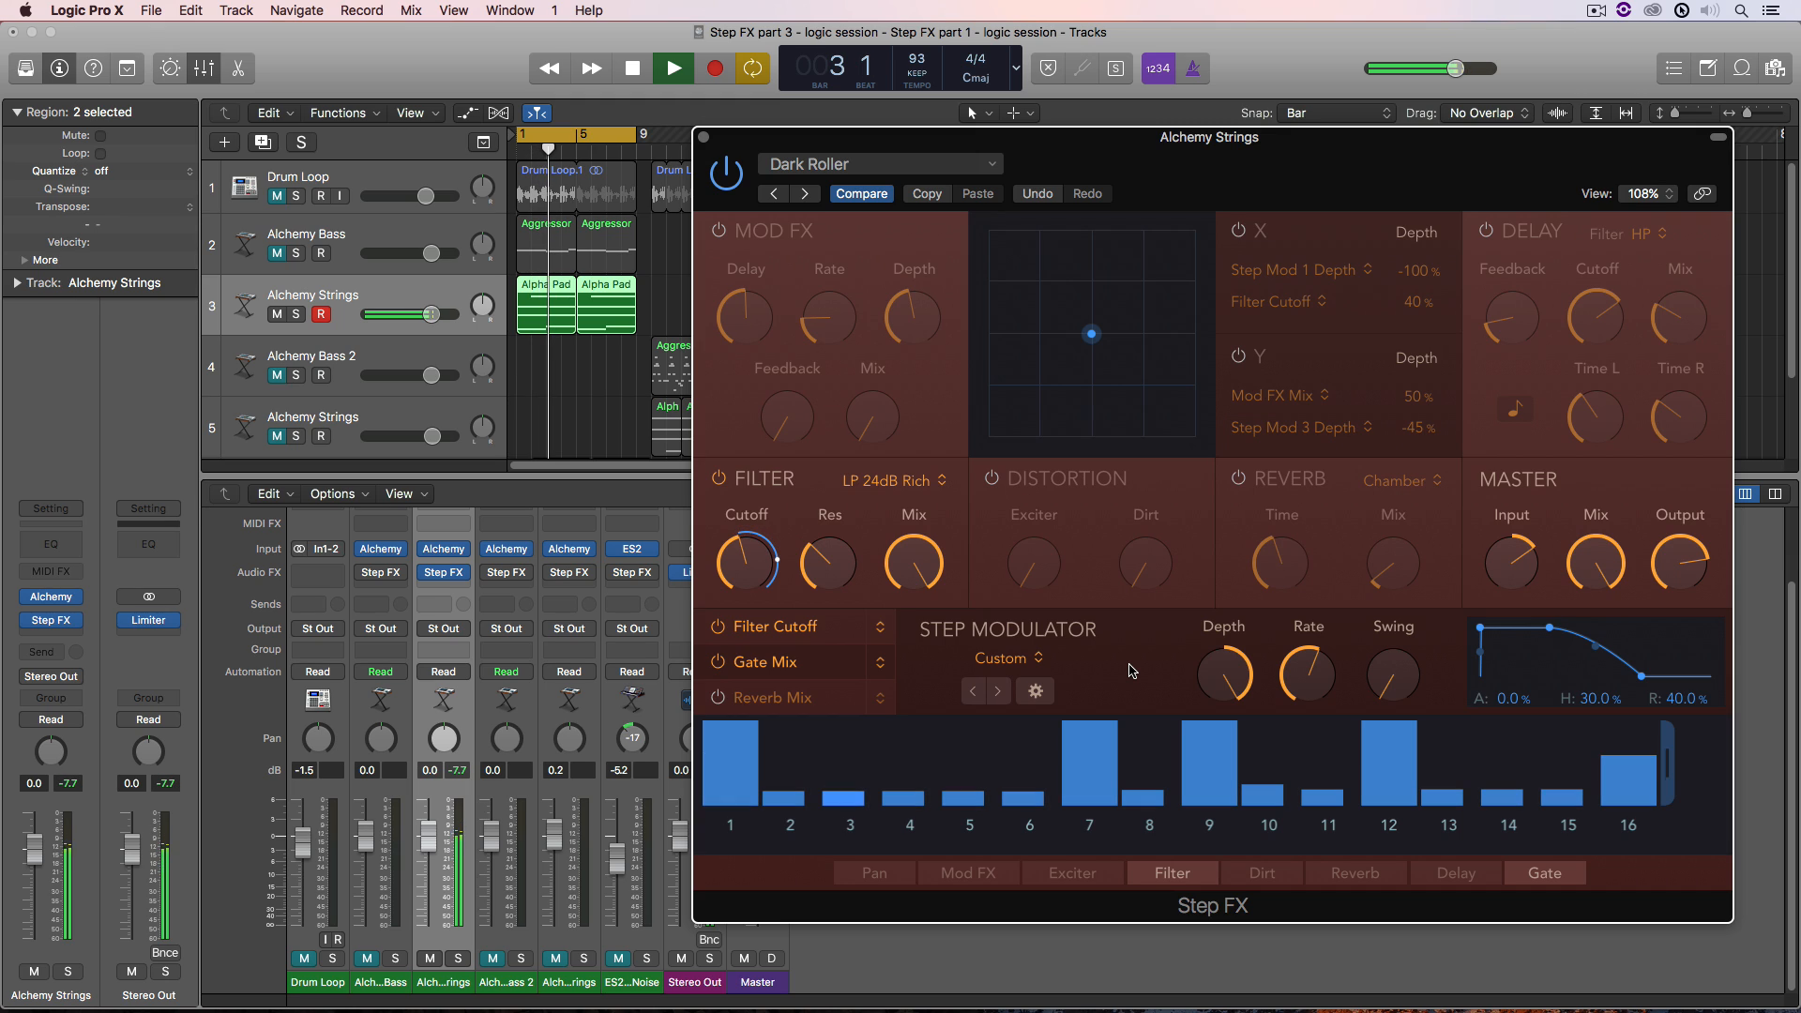
pyautogui.click(630, 67)
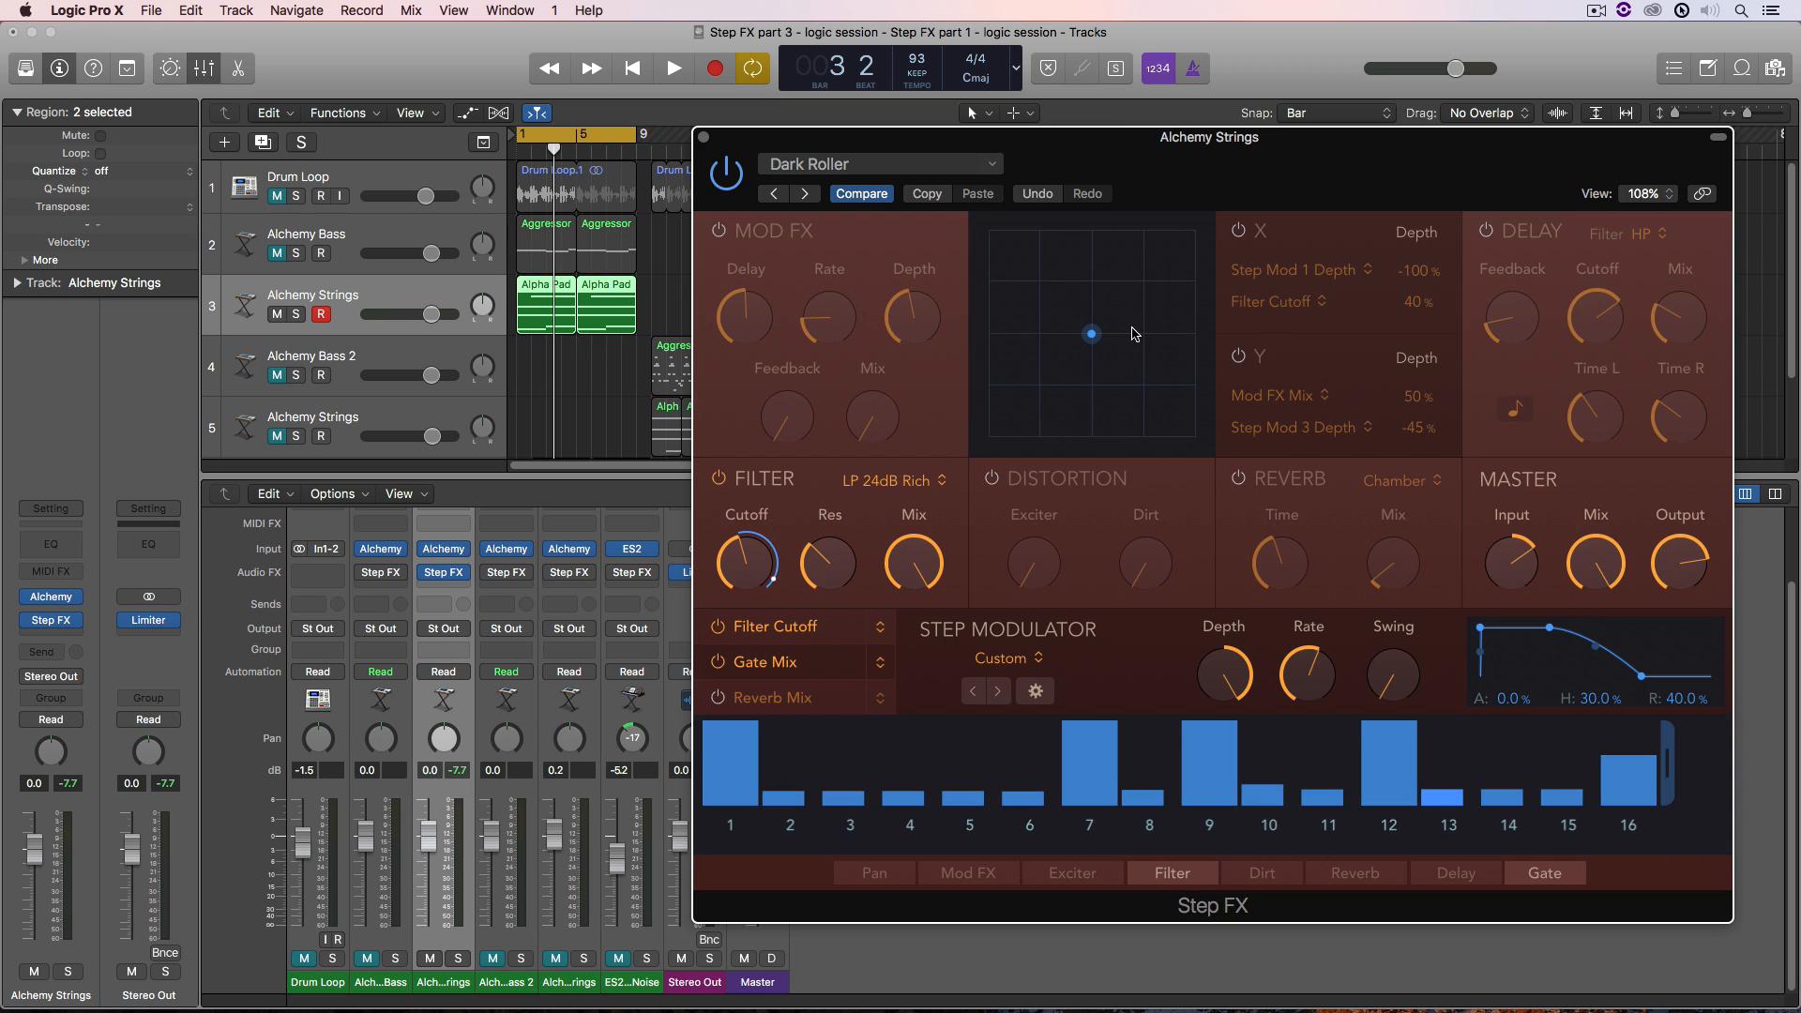
pyautogui.click(1268, 793)
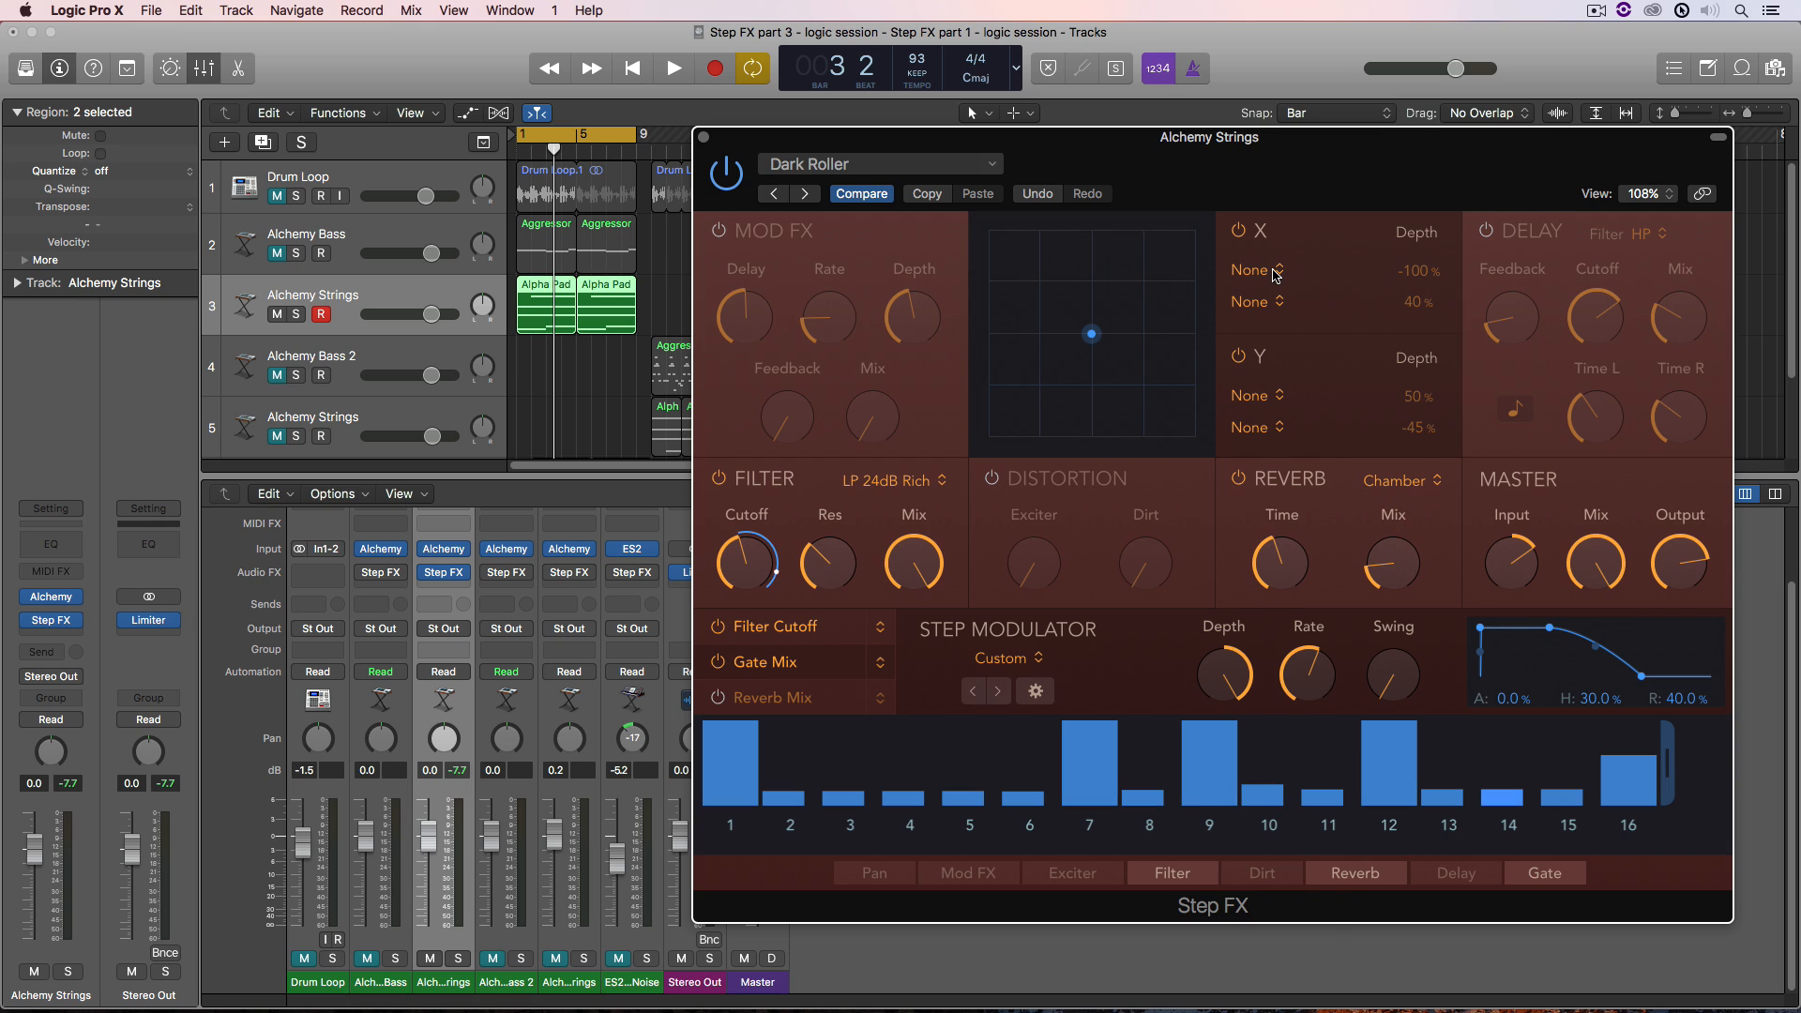
# - Assign Reverb Mix to the XY pad's X axis and raise its depth to 67%
pyautogui.click(1251, 270)
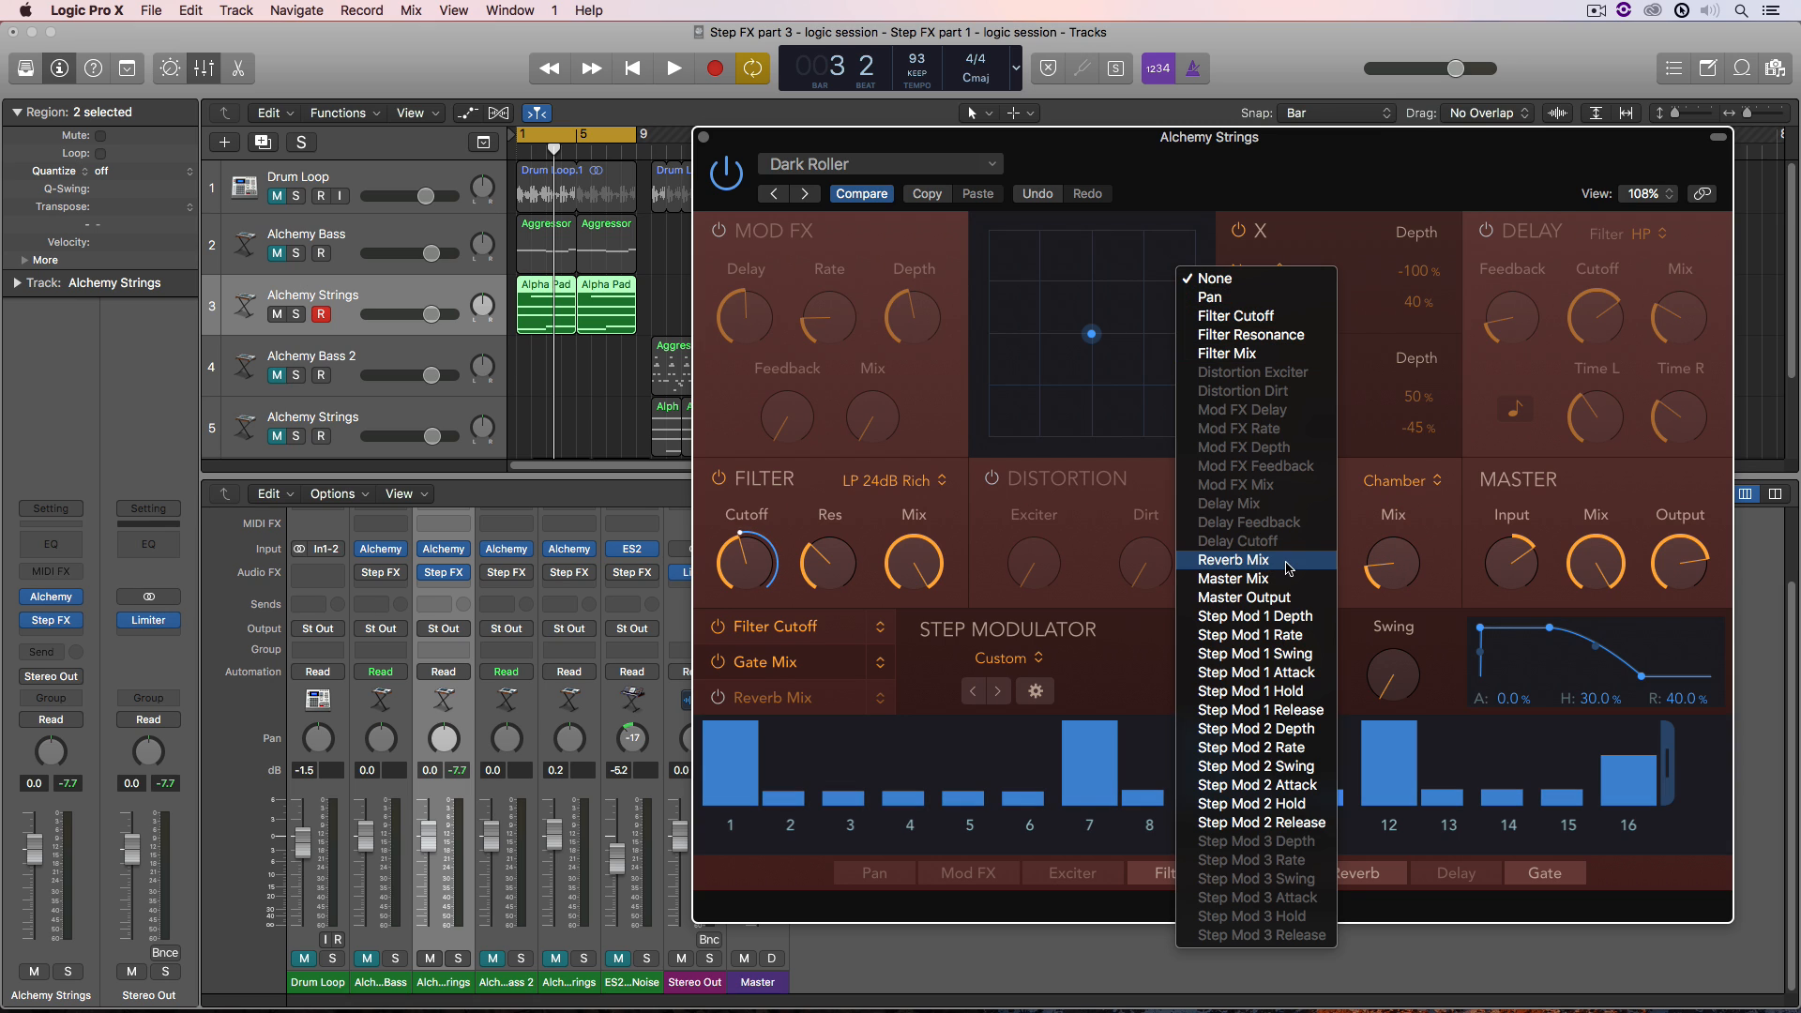
pyautogui.click(1233, 559)
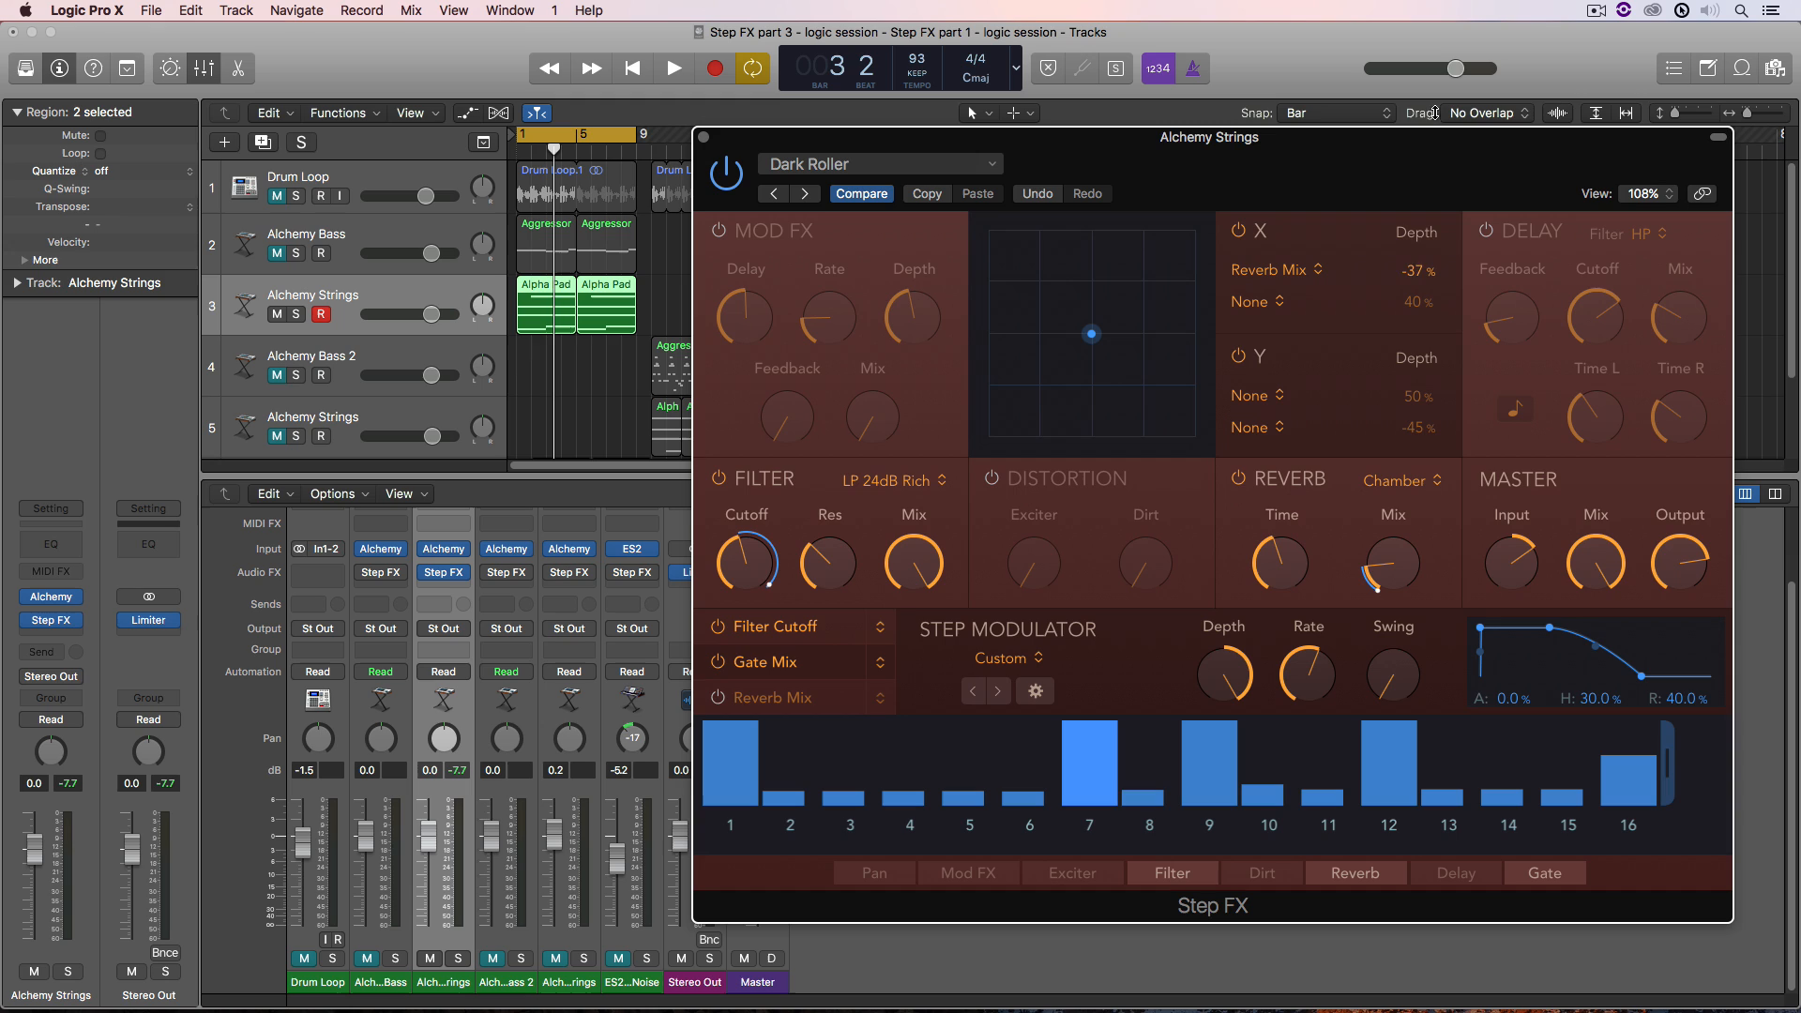
pyautogui.moveTo(1416, 281); pyautogui.dragTo(1416, 272)
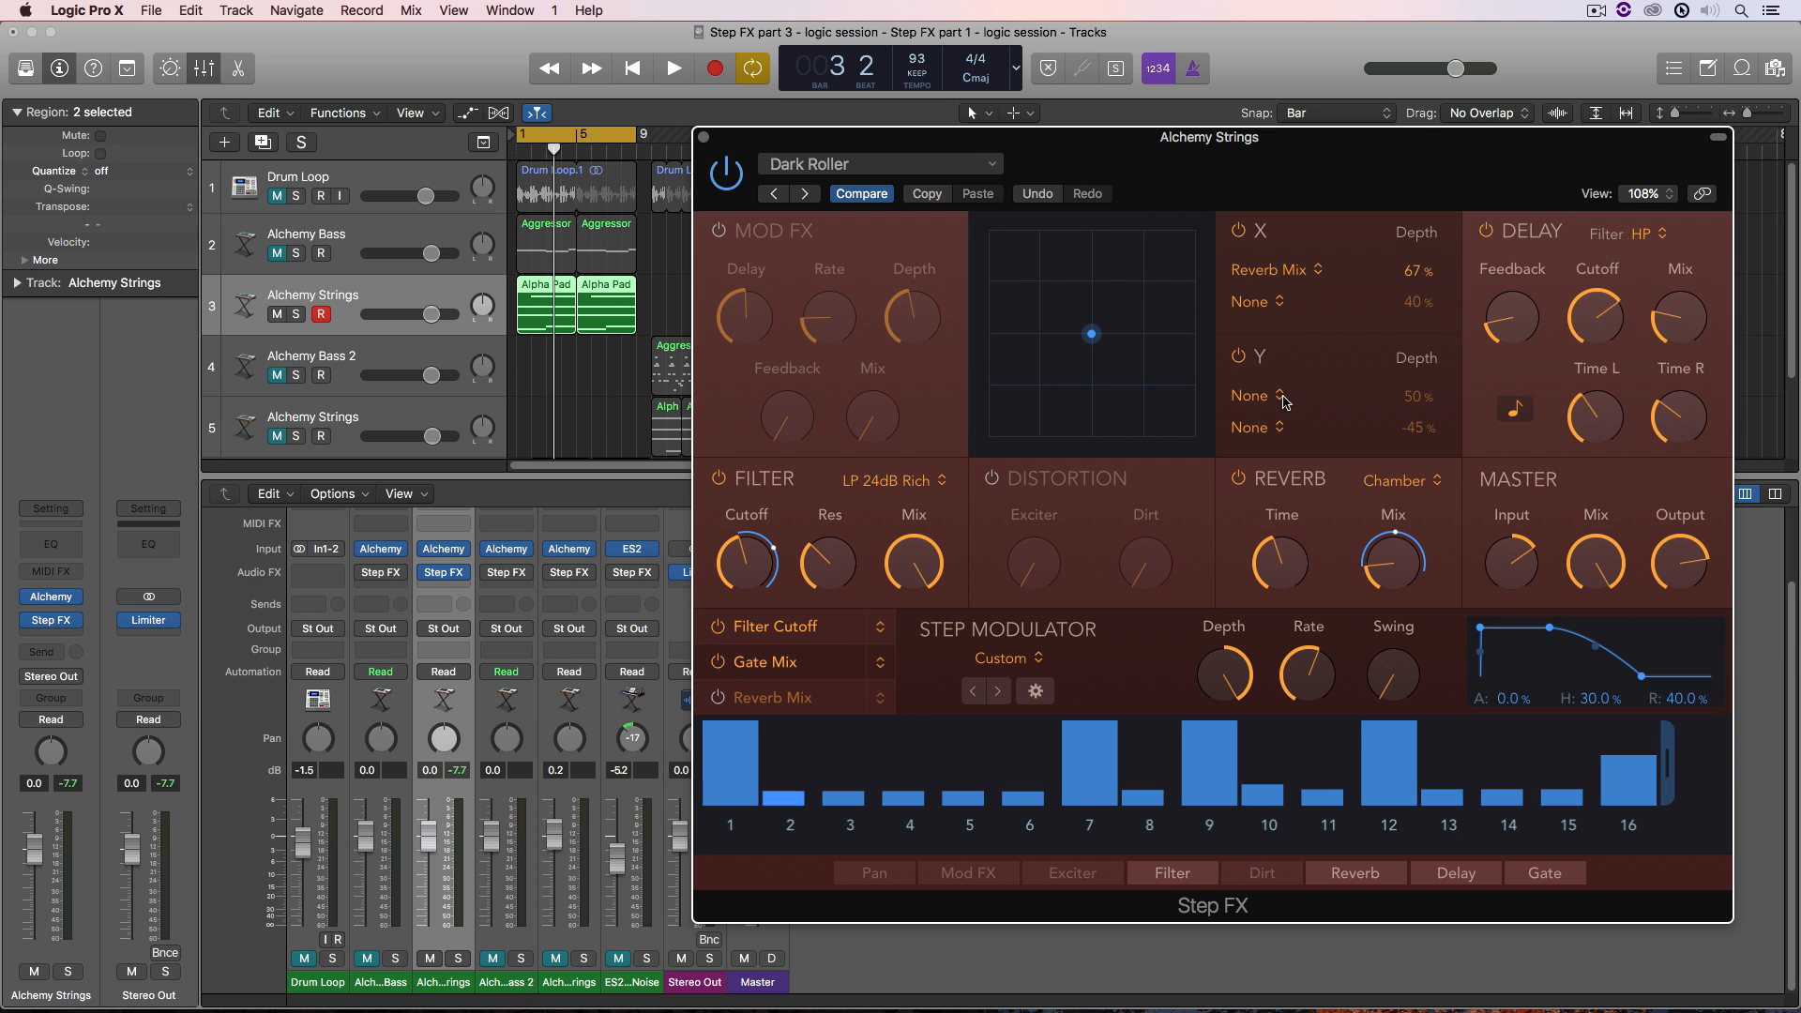
# - Route the XY pad's Y axis to Delay Mix at 49% depth and start playback
pyautogui.click(1257, 395)
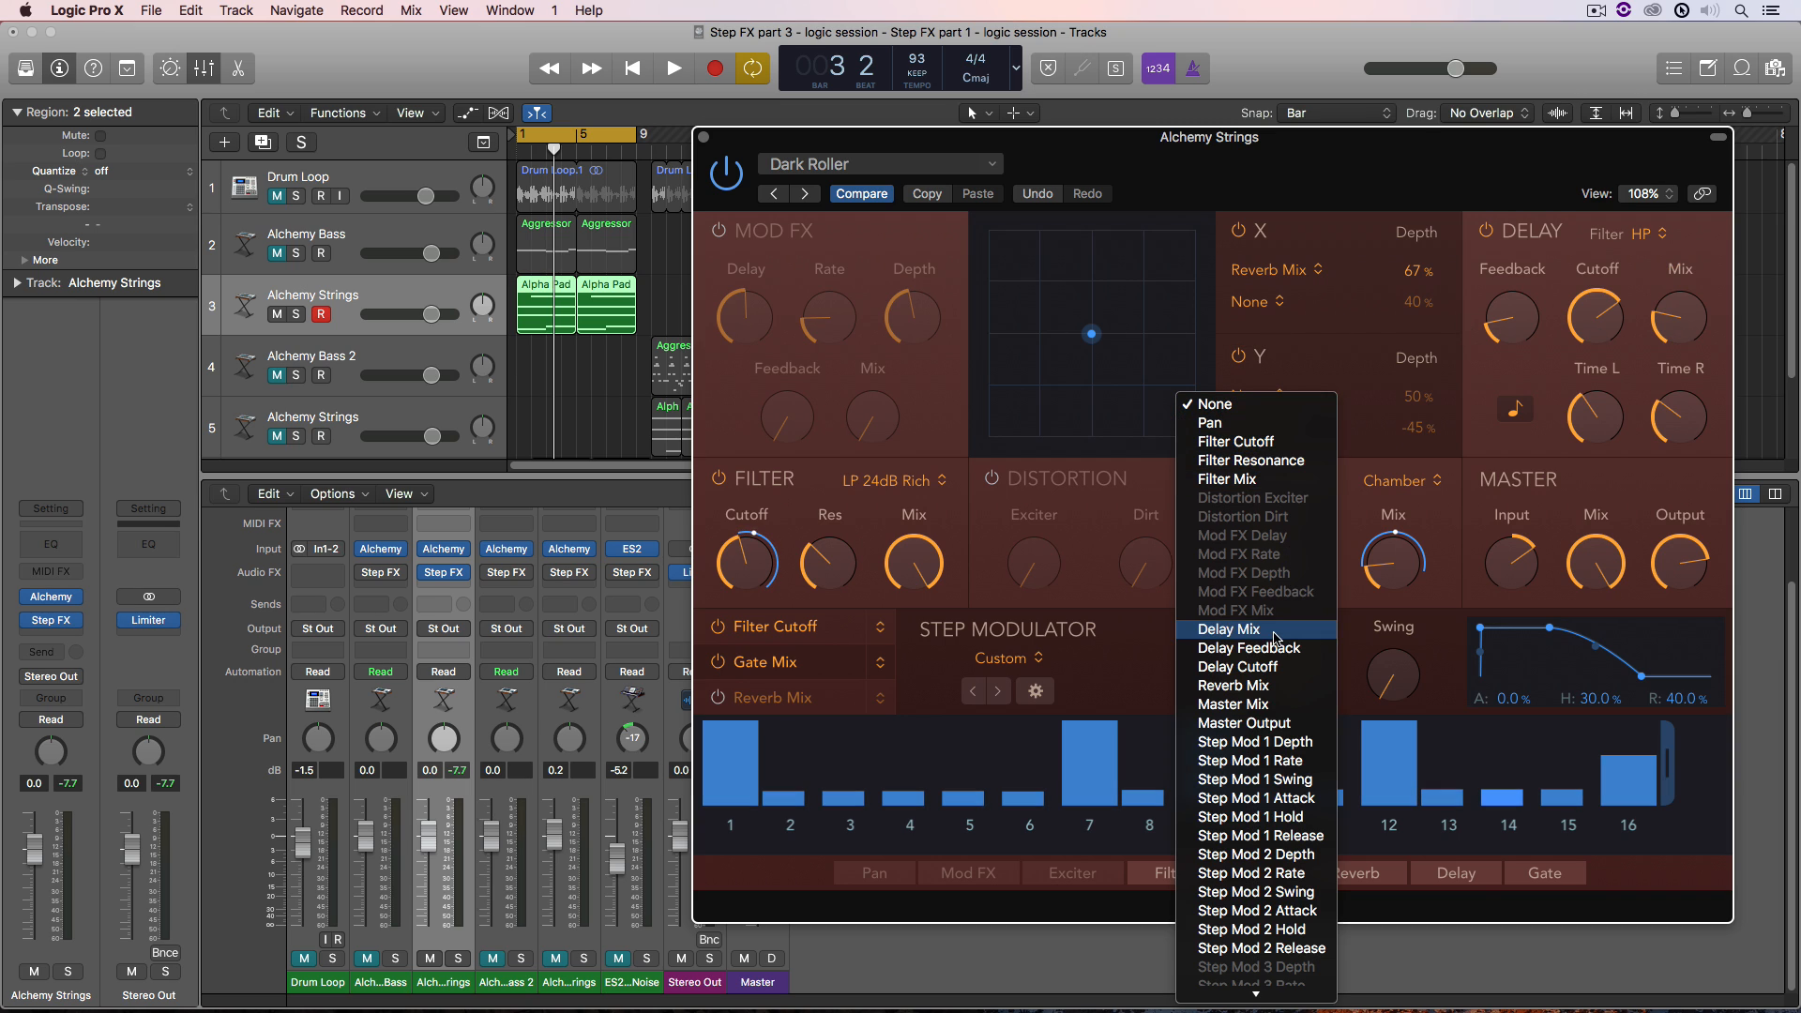
pyautogui.click(1228, 630)
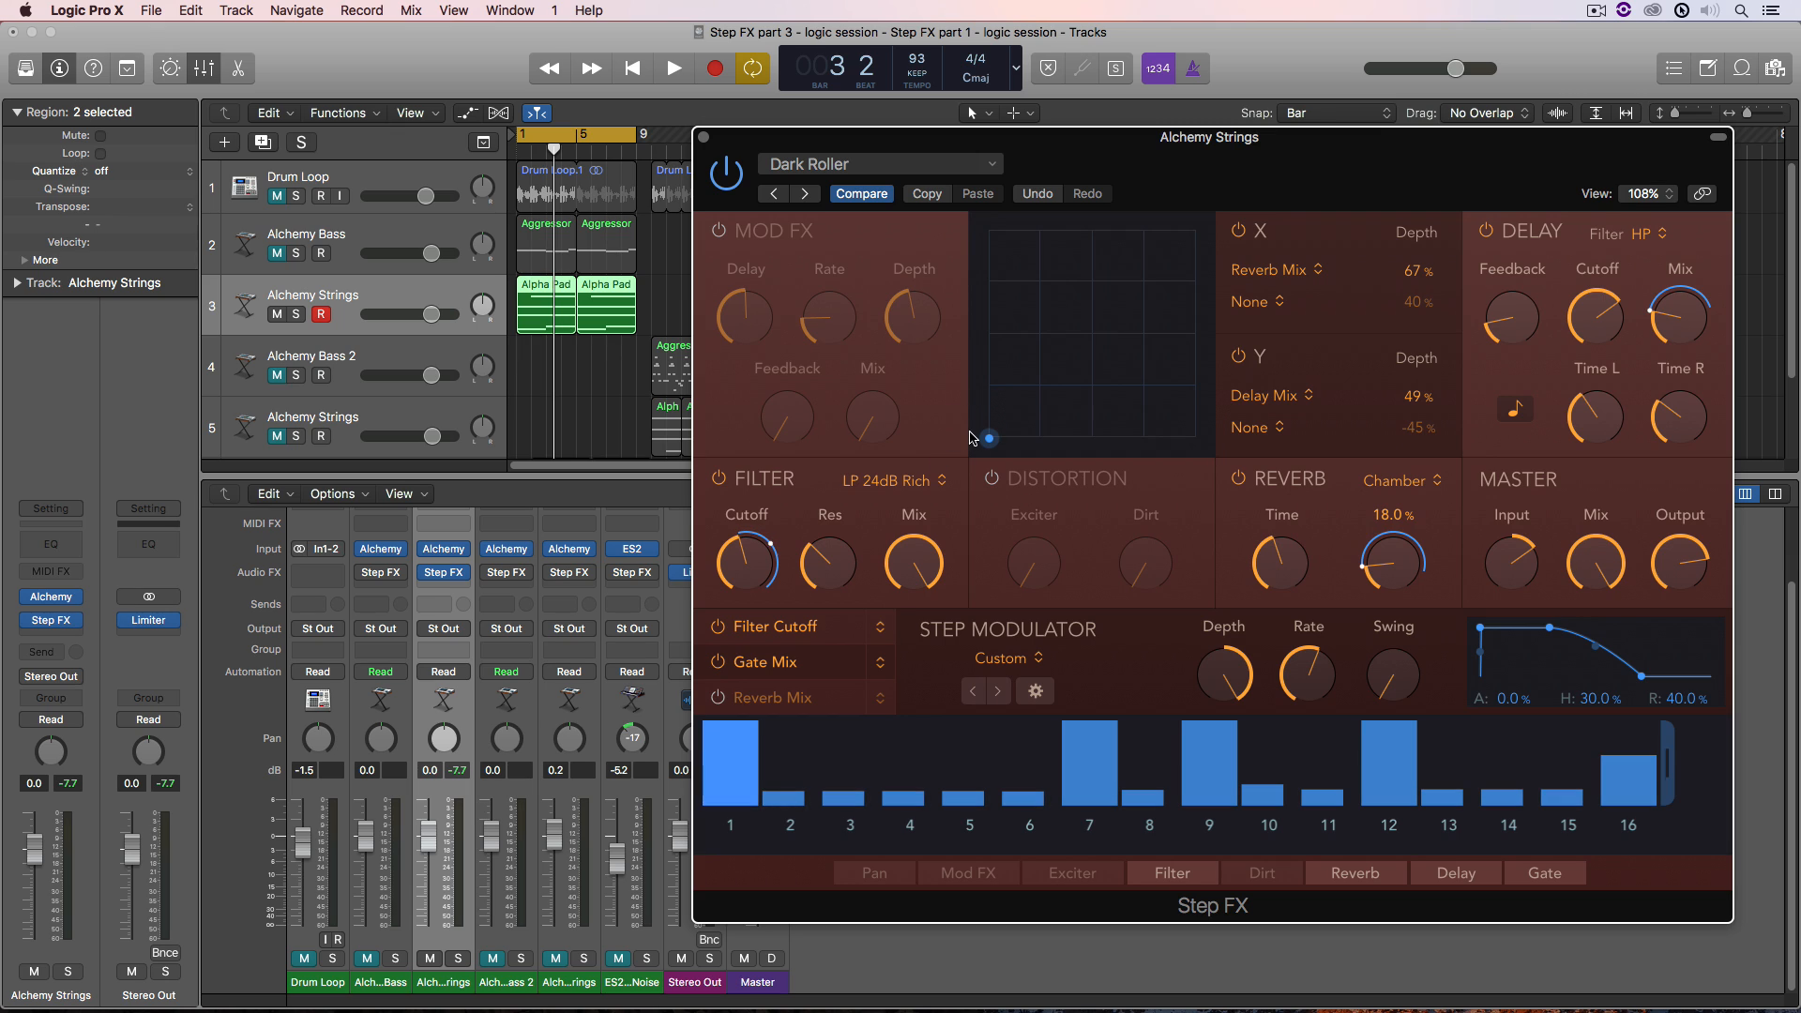
pyautogui.click(672, 68)
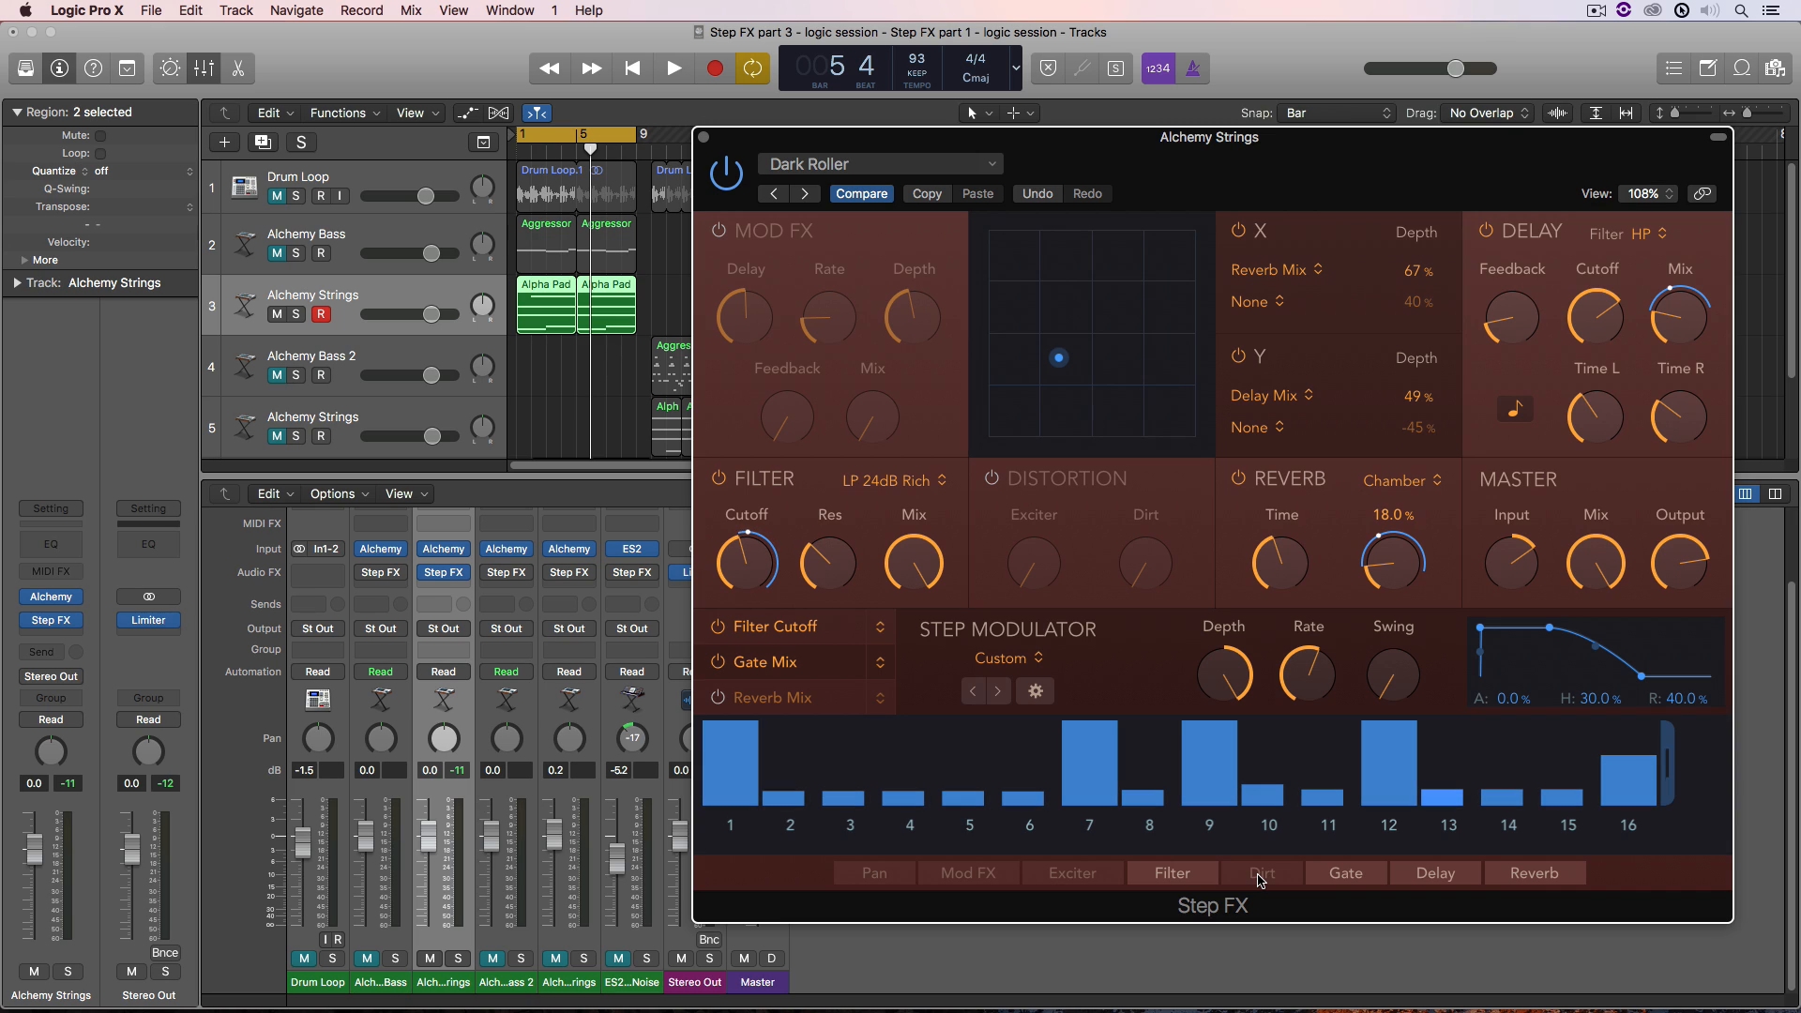
# - Drag an effect slot upward to reorder the chain so Reverb comes last
pyautogui.moveTo(1207, 793); pyautogui.dragTo(1207, 730)
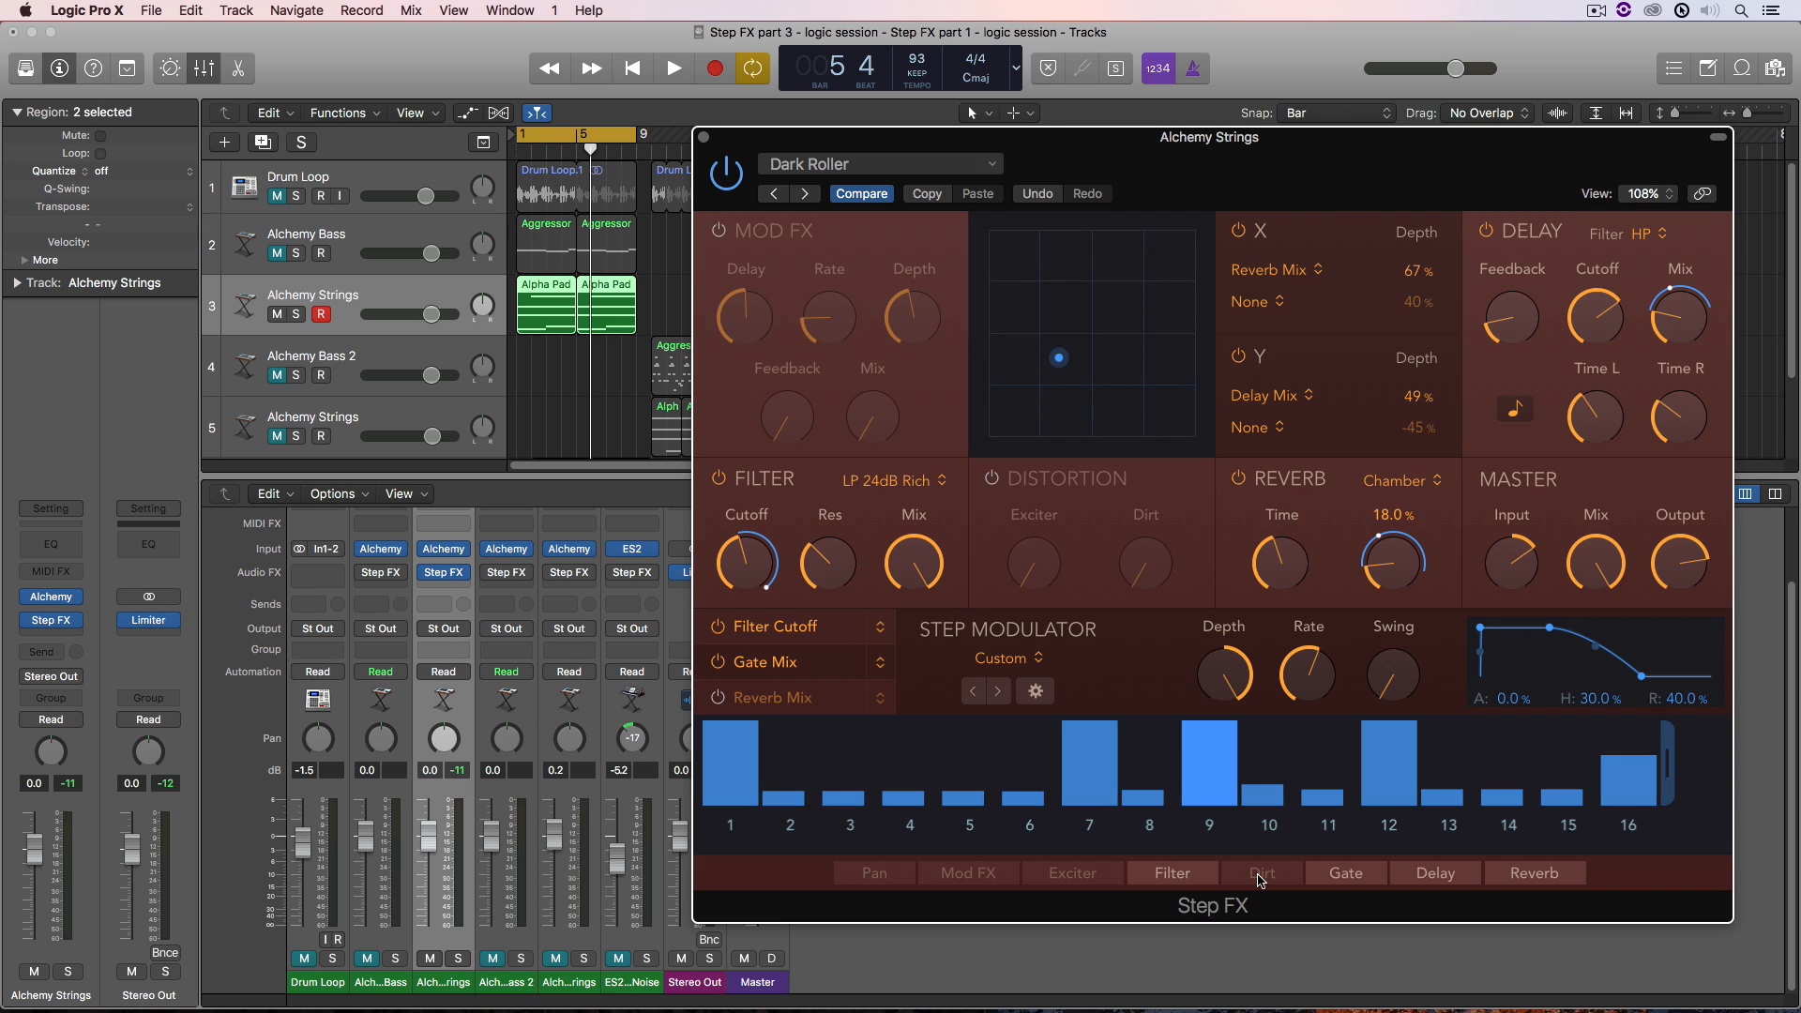